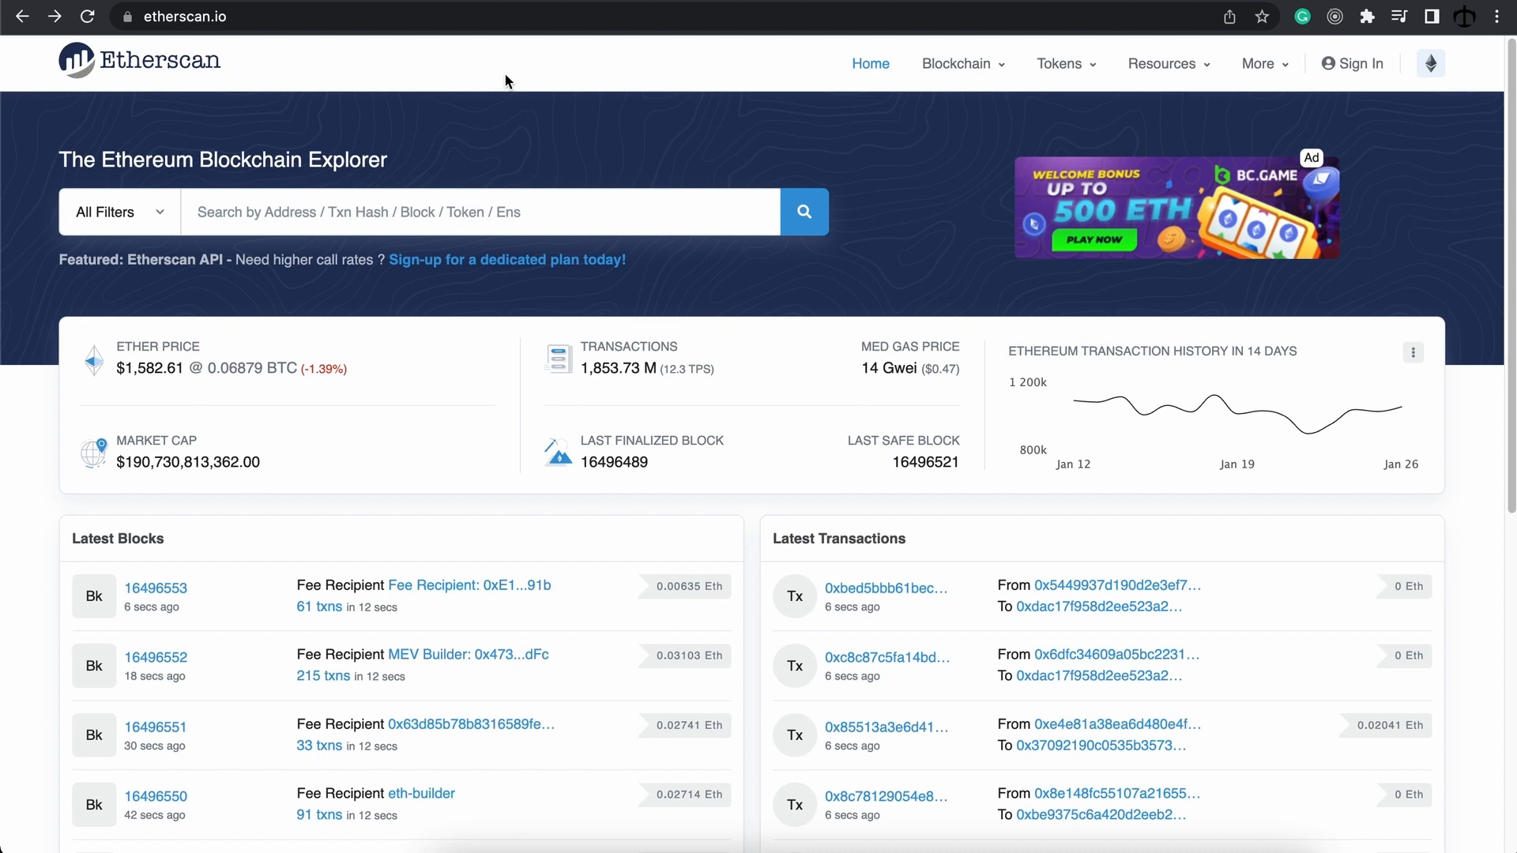
{"action": "mouse_move", "coordinate": [563, 146]}
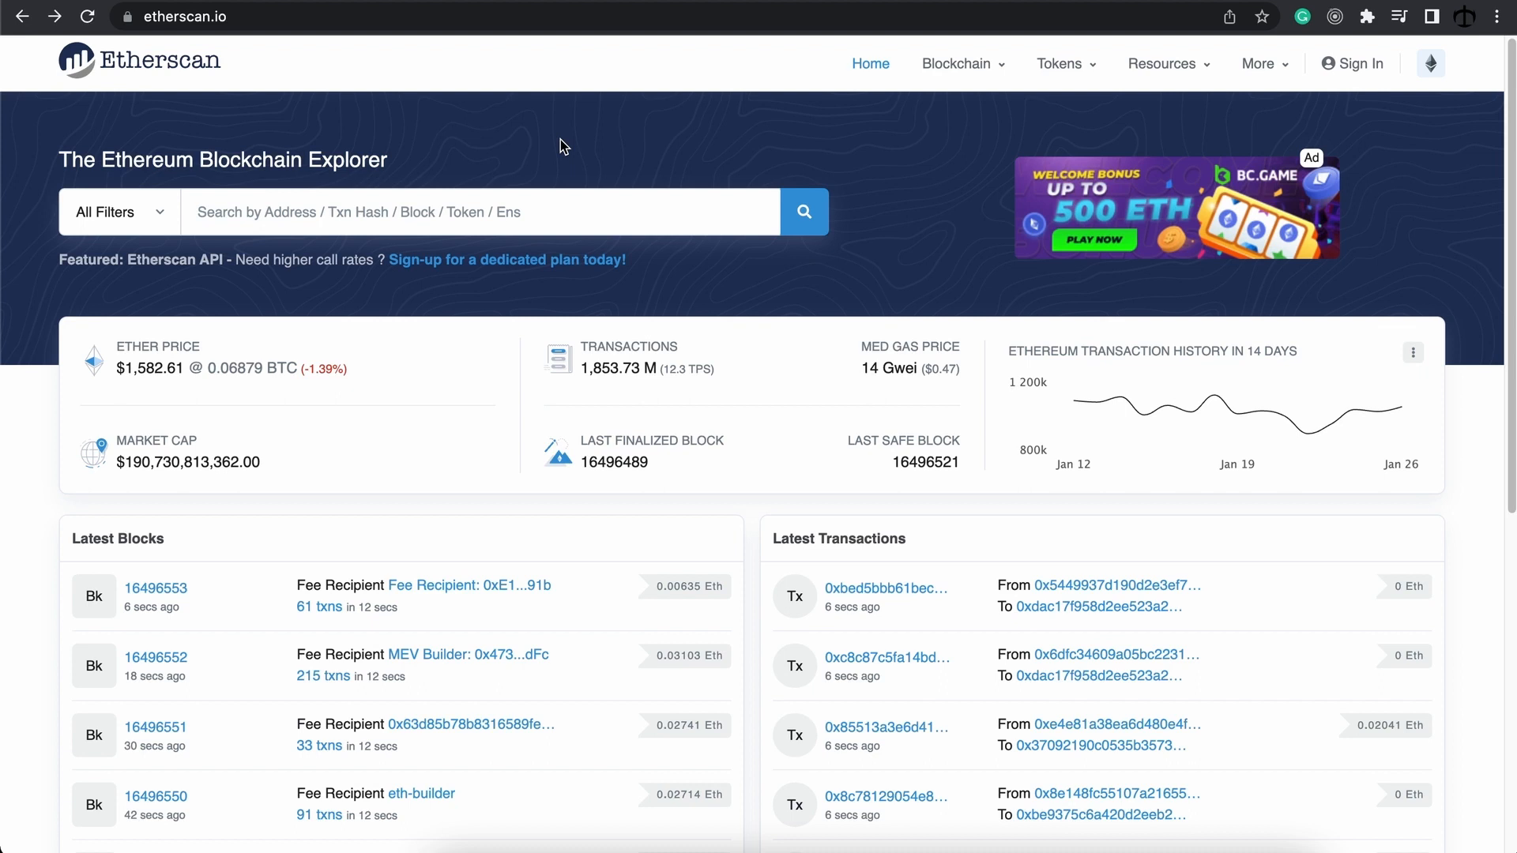
{"action": "mouse_move", "coordinate": [357, 334]}
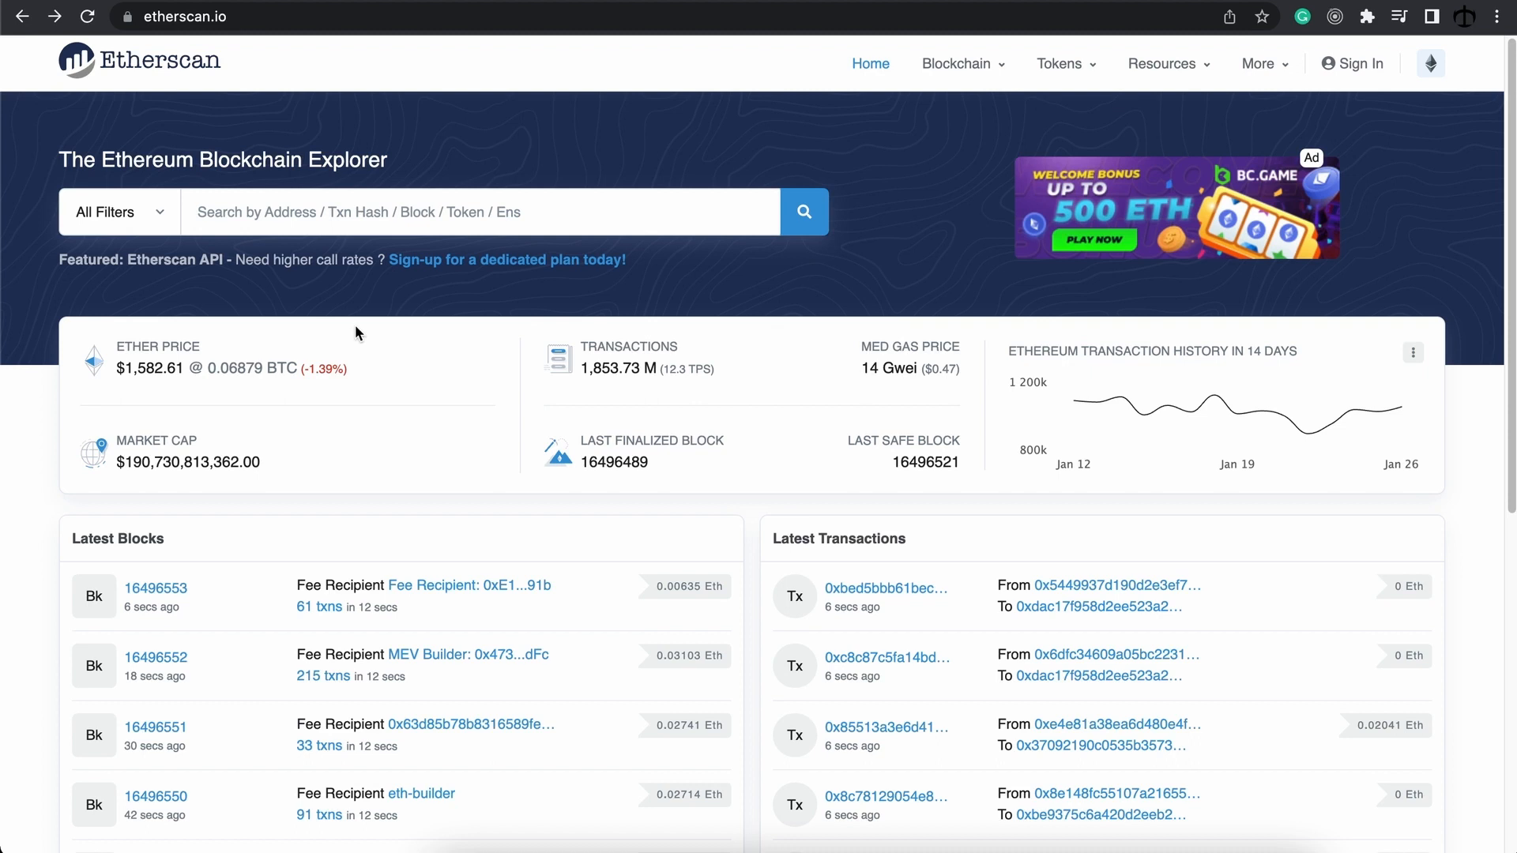
{"action": "mouse_move", "coordinate": [837, 291]}
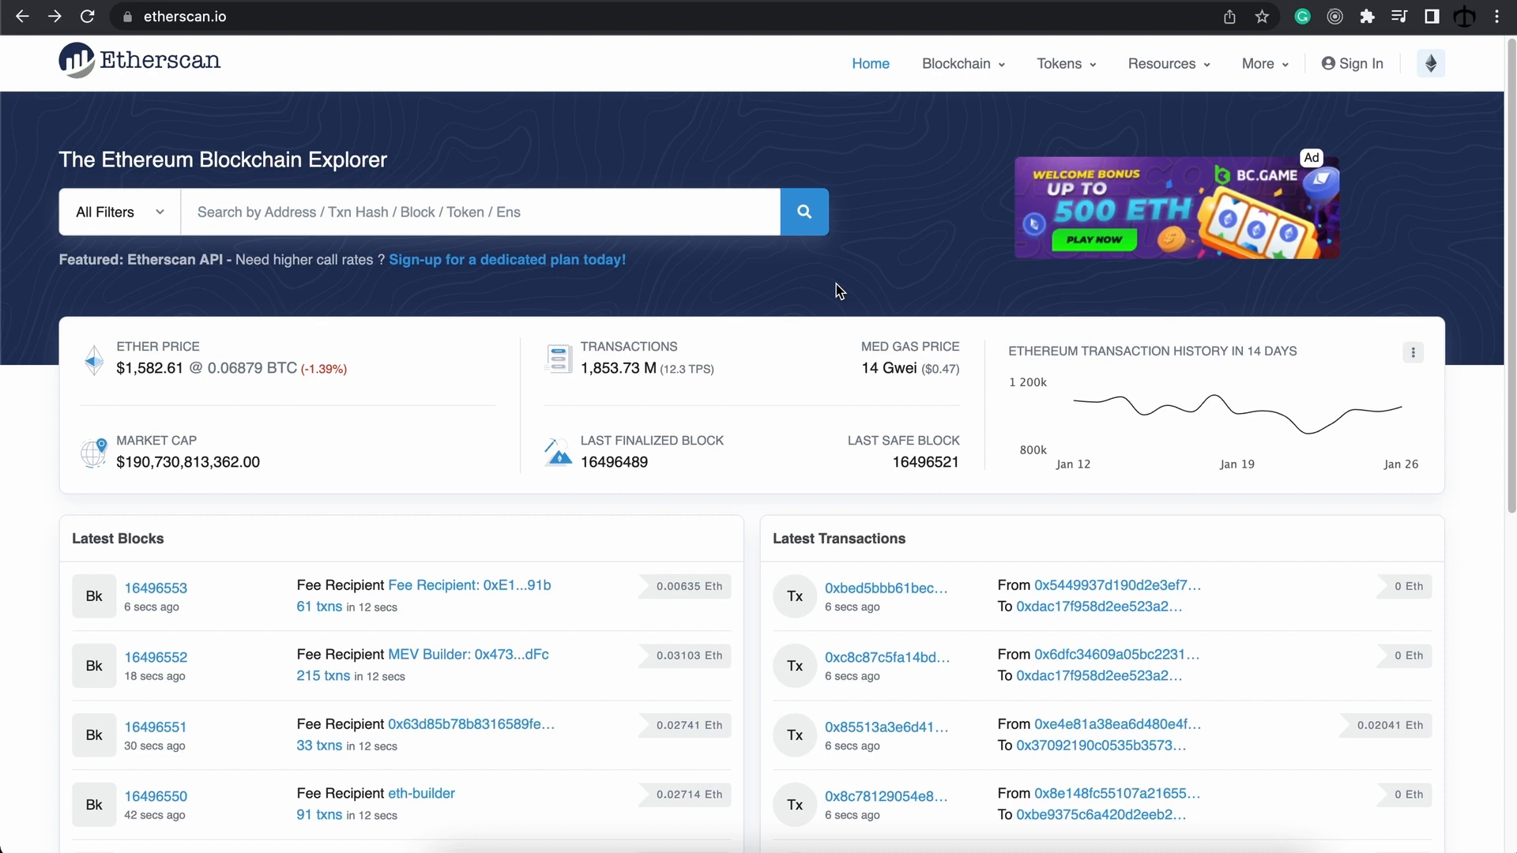
{"action": "mouse_move", "coordinate": [648, 128]}
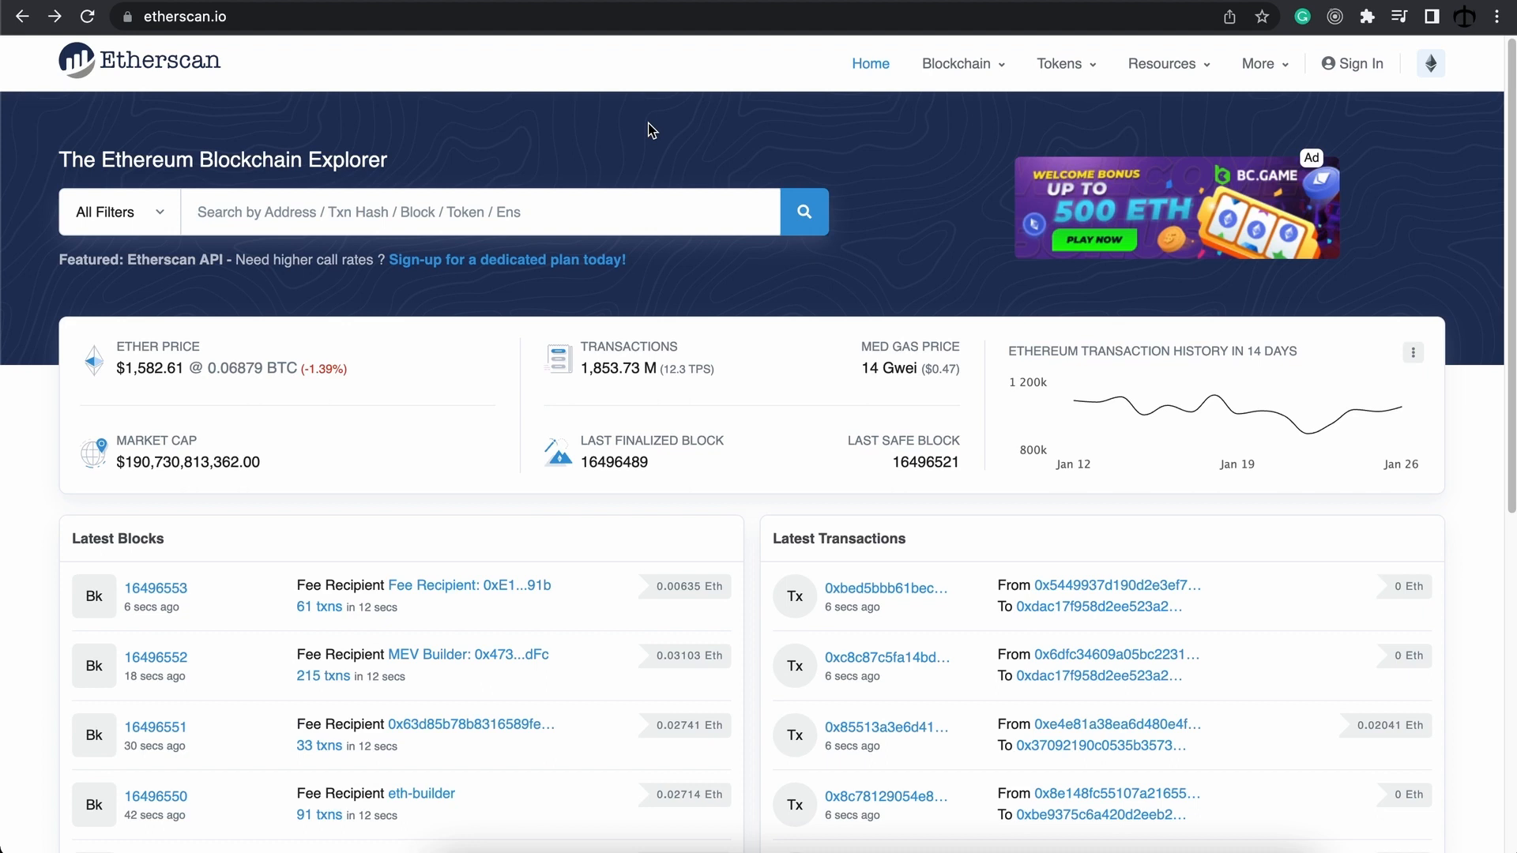
{"action": "mouse_move", "coordinate": [637, 158]}
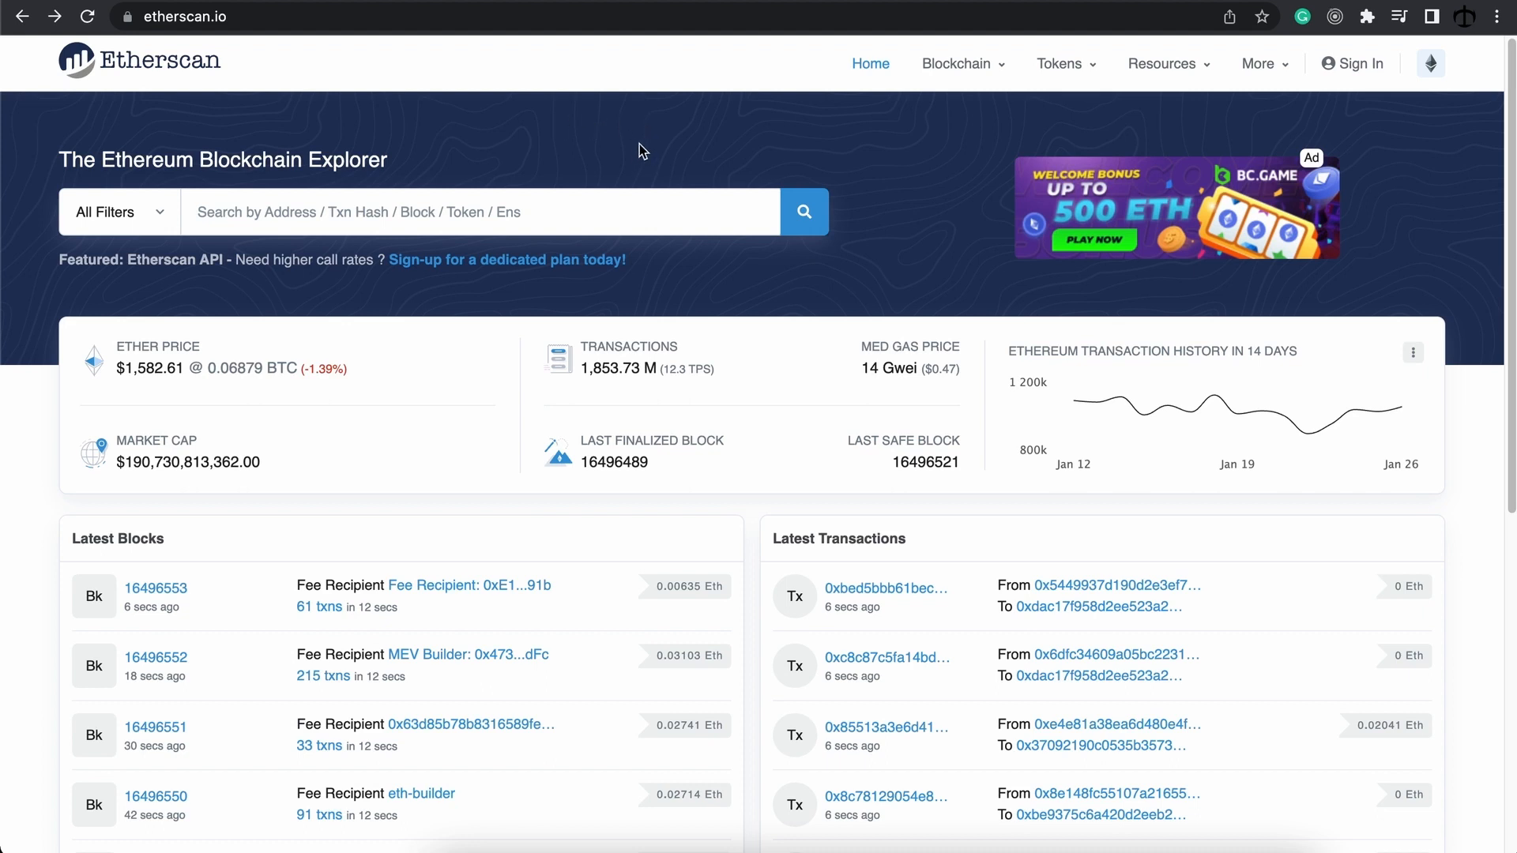
{"action": "mouse_move", "coordinate": [648, 126]}
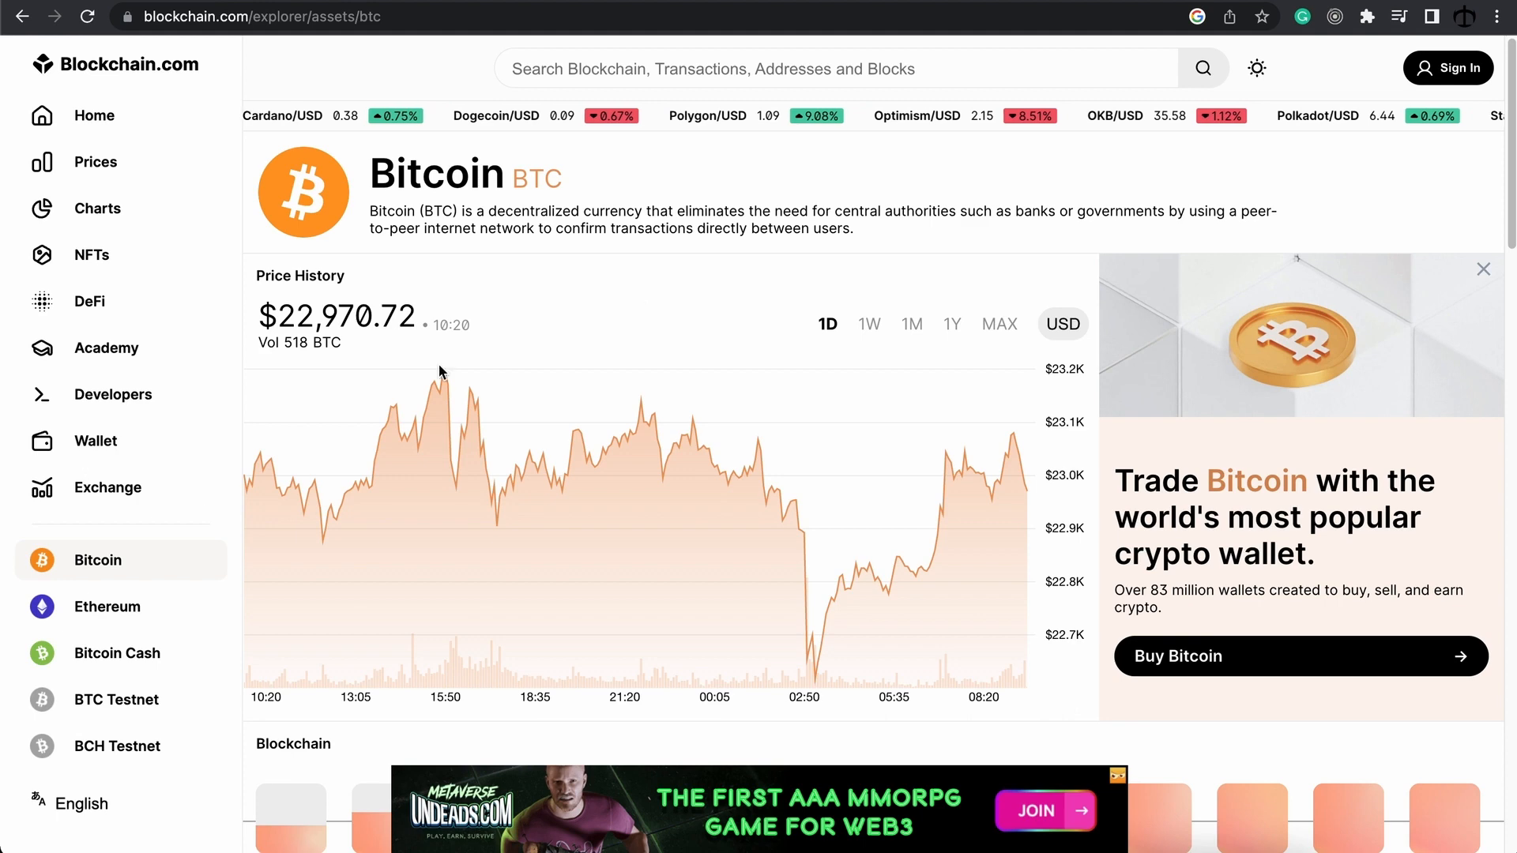
Step: Scroll through the Bitcoin page's market info, latest transactions and latest blocks
{"action": "scroll", "scroll_direction": "down", "scroll_amount": 3}
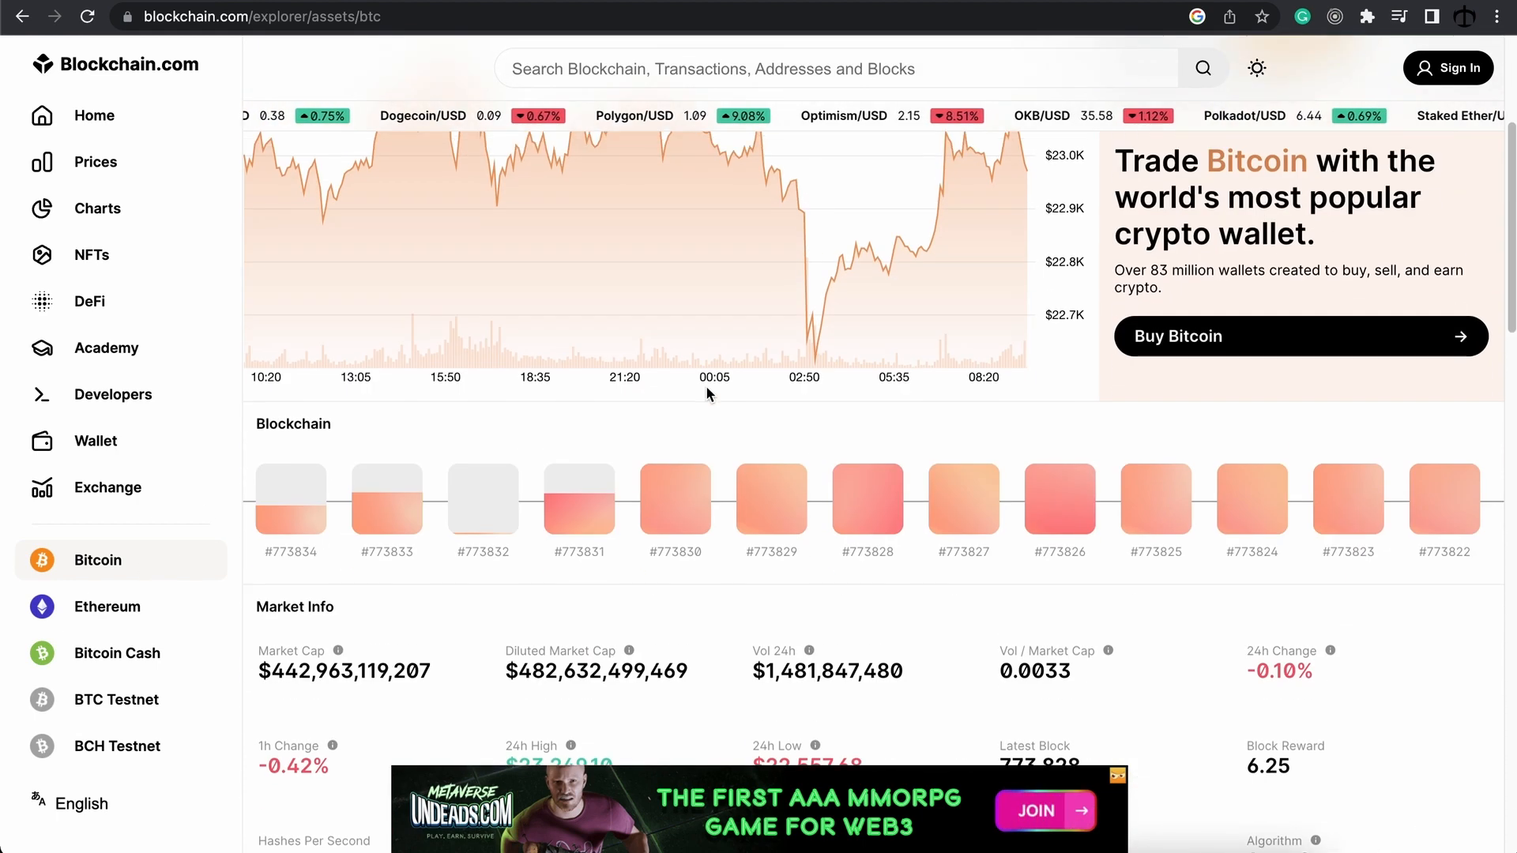
{"action": "scroll", "scroll_direction": "down", "scroll_amount": 3}
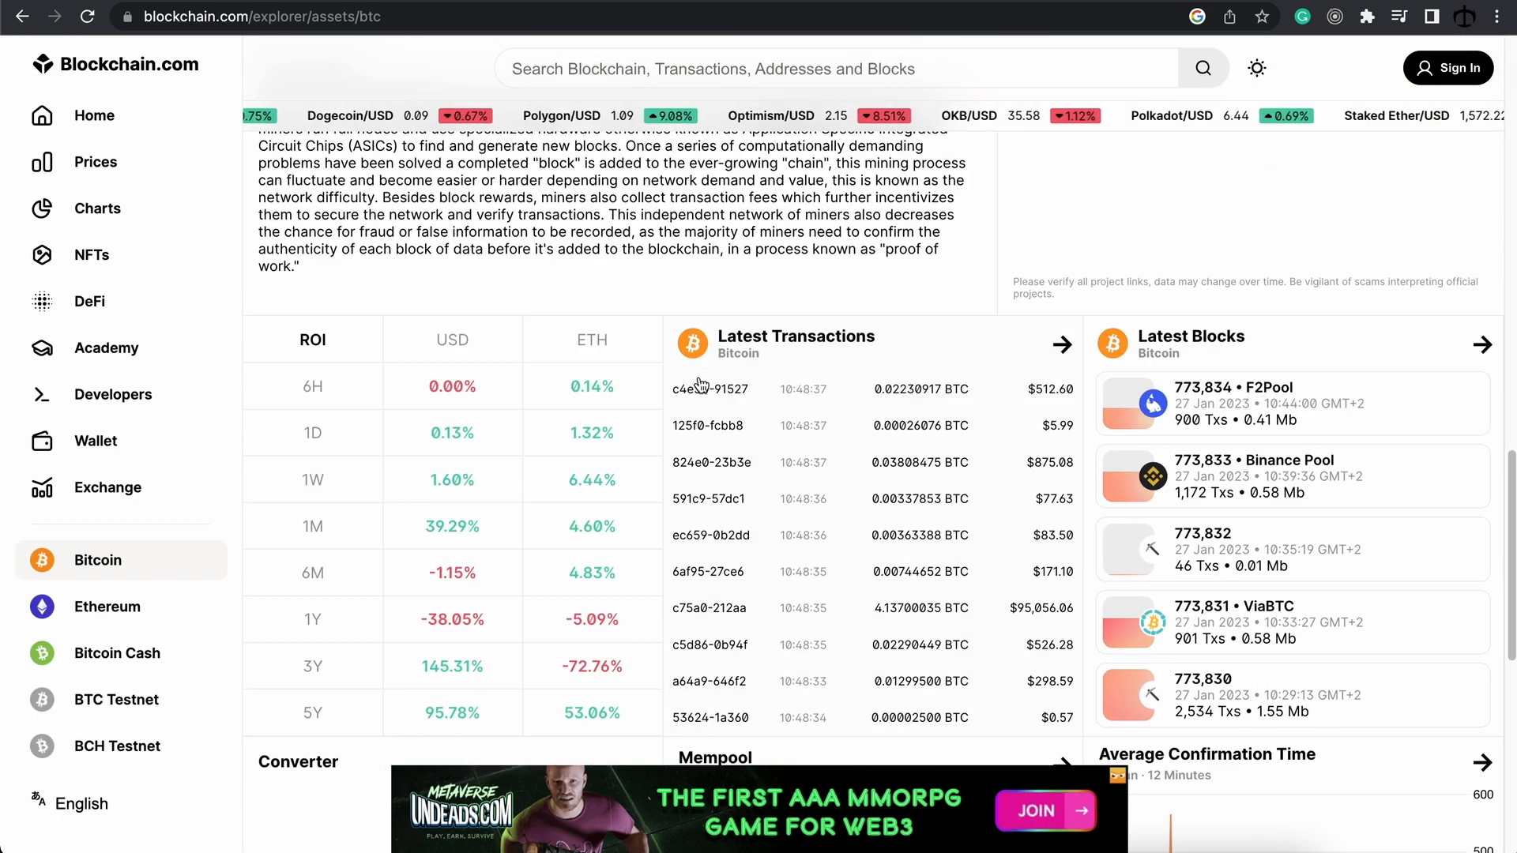
{"action": "scroll", "scroll_direction": "down", "scroll_amount": 3}
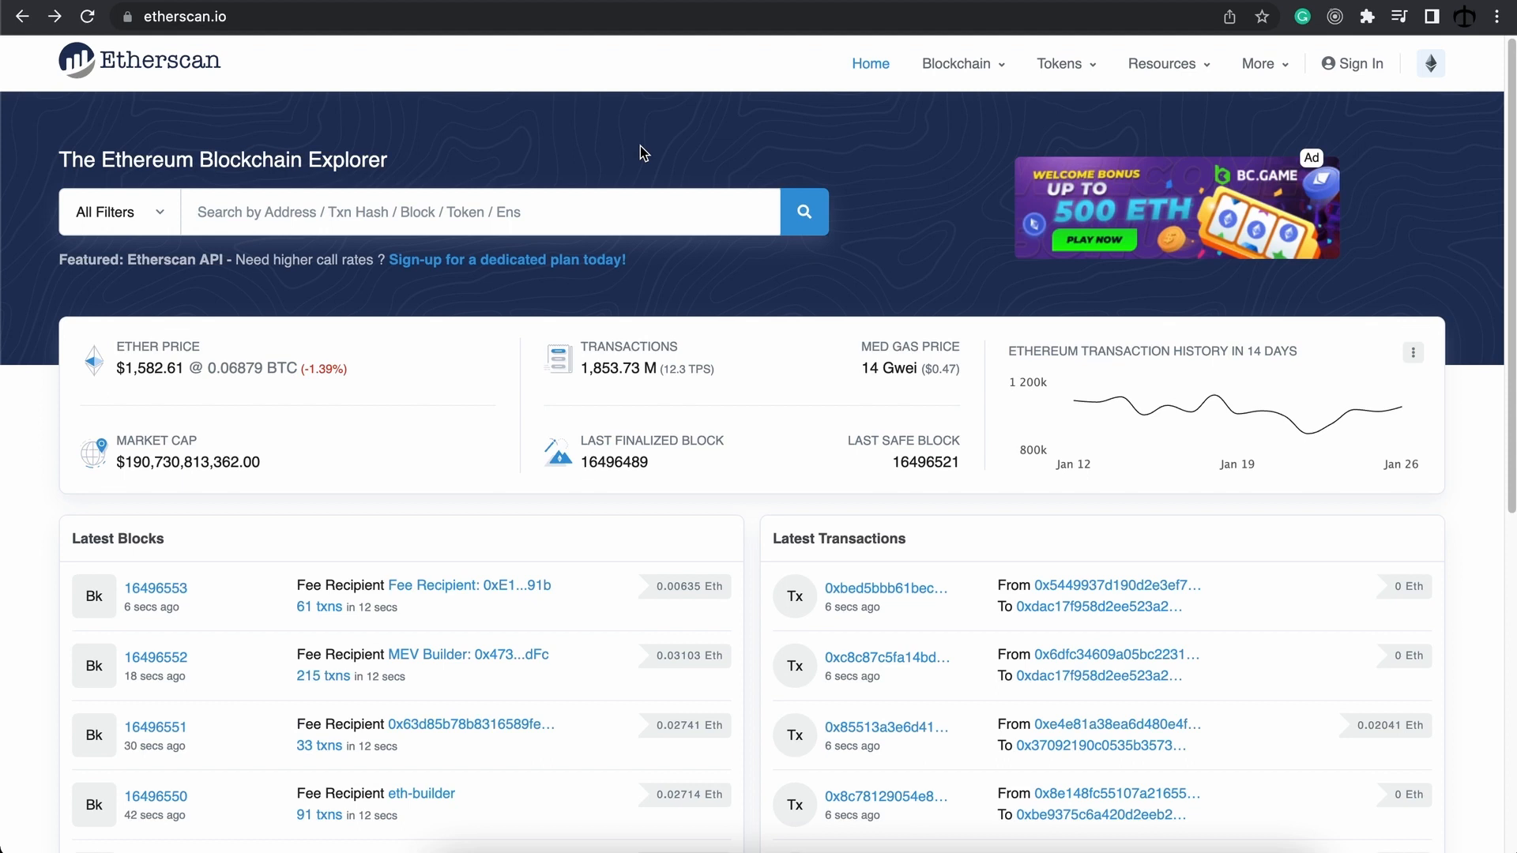
{"action": "mouse_move", "coordinate": [566, 151]}
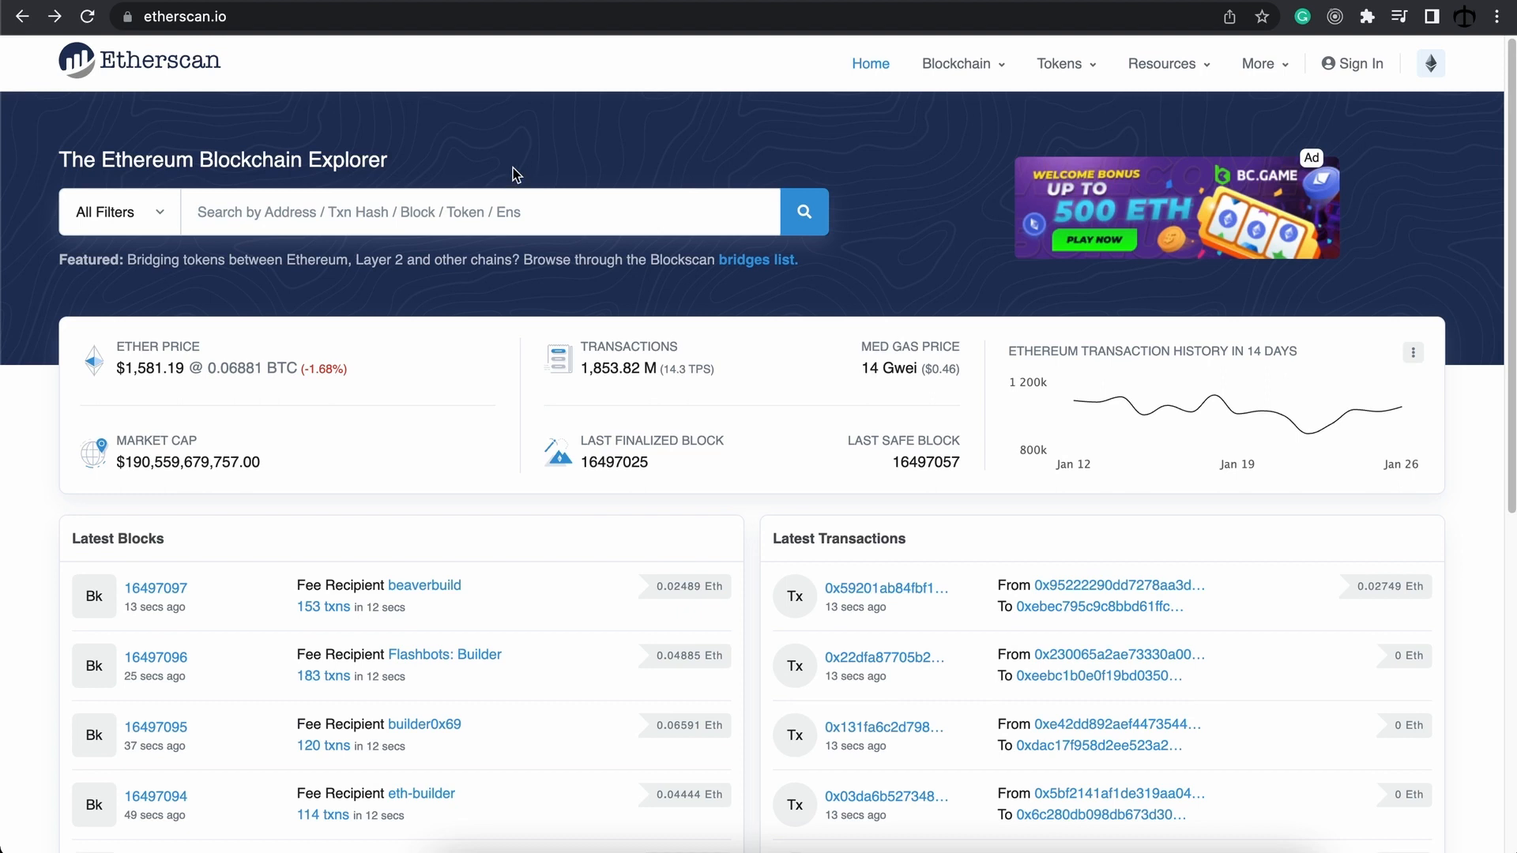
Step: Reload the Etherscan home page so it shows newer blocks and transactions
{"action": "left_click", "coordinate": [479, 211]}
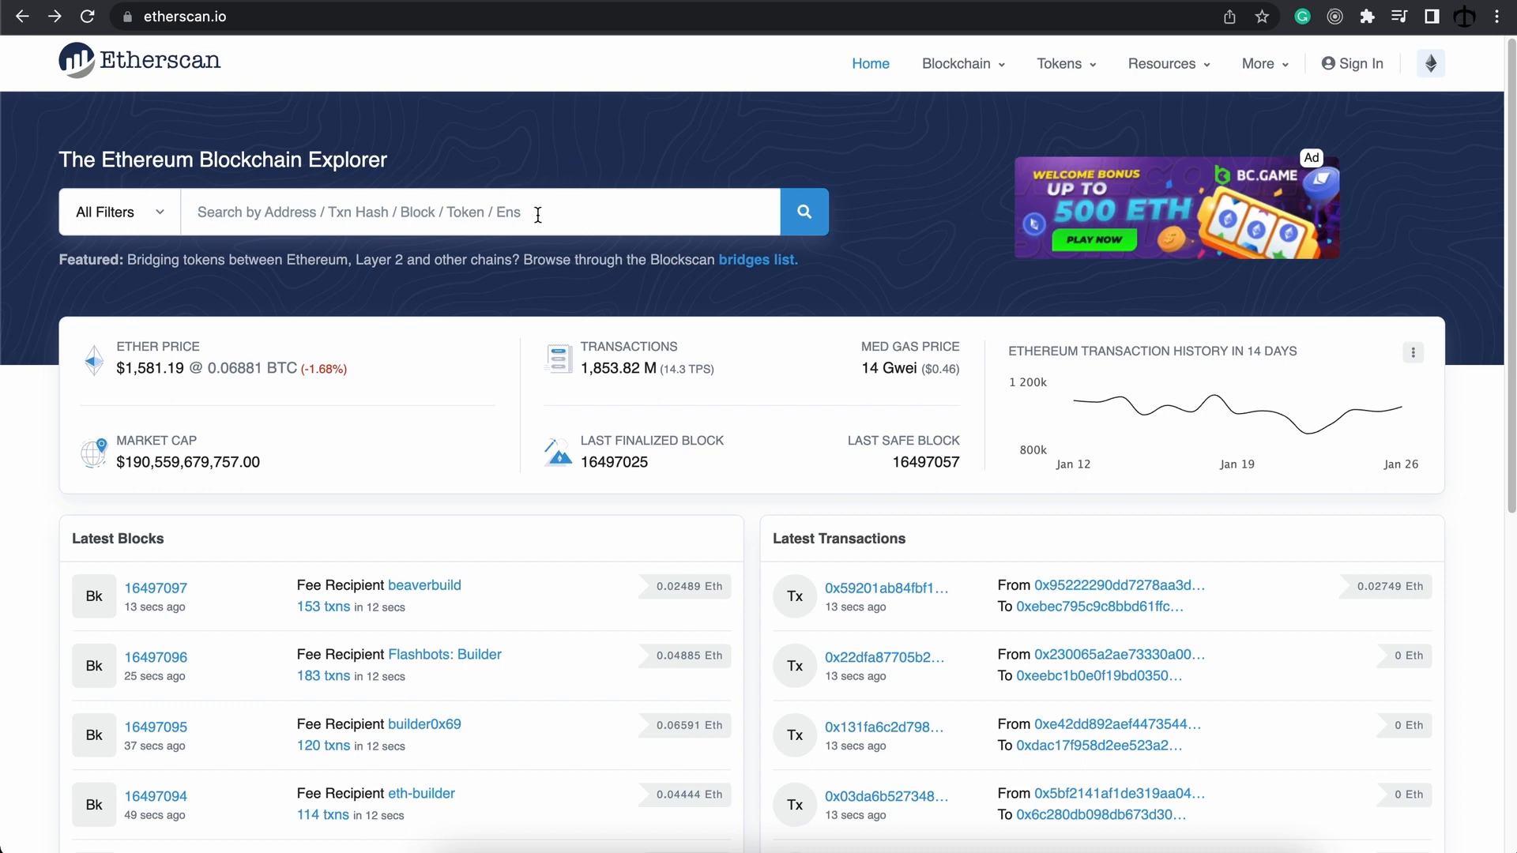
{"action": "mouse_move", "coordinate": [882, 284]}
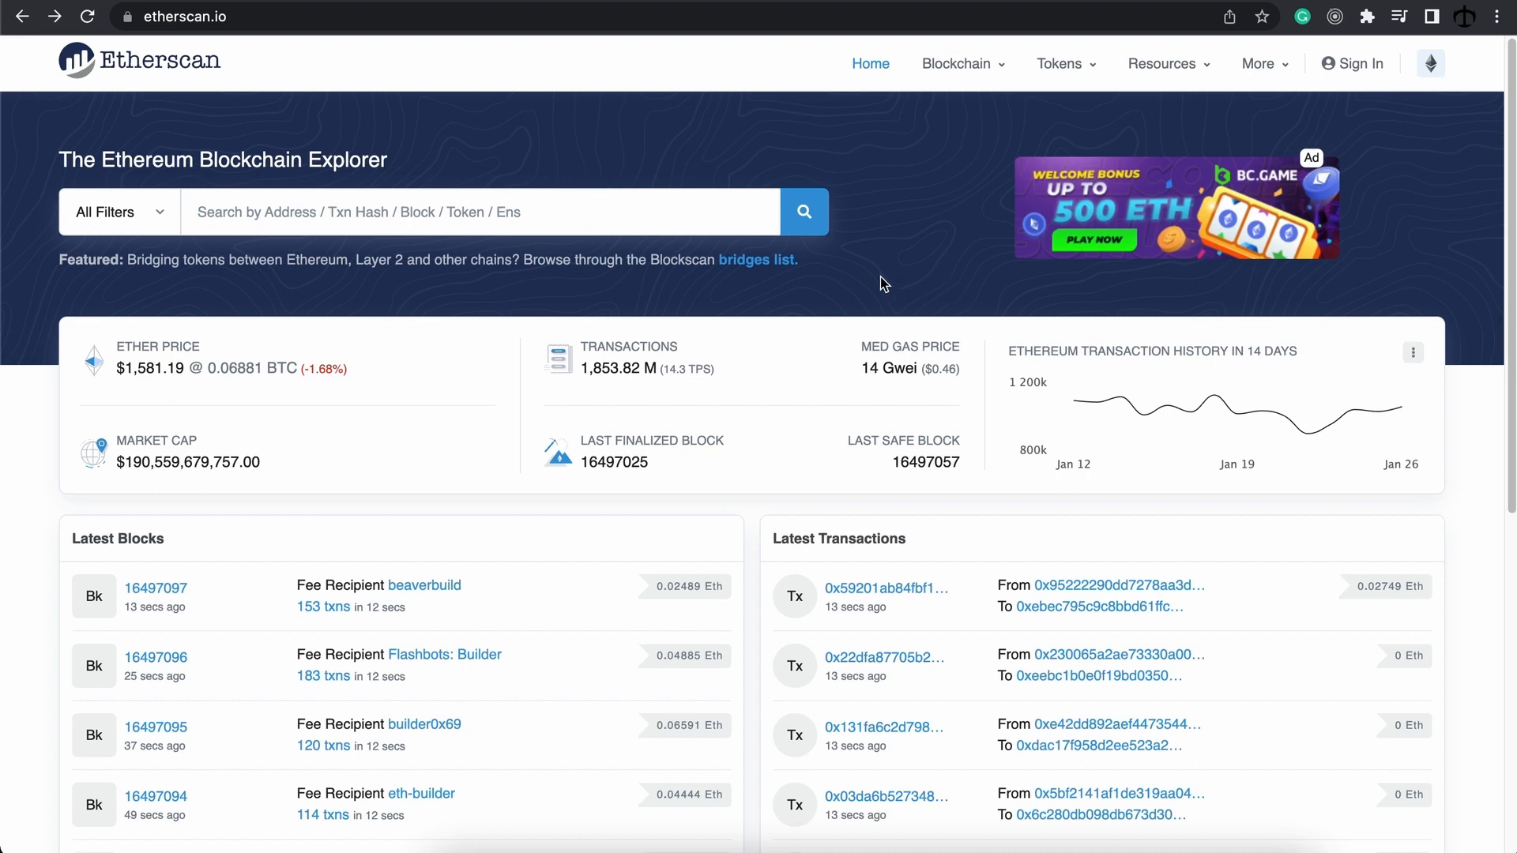
{"action": "mouse_move", "coordinate": [867, 273]}
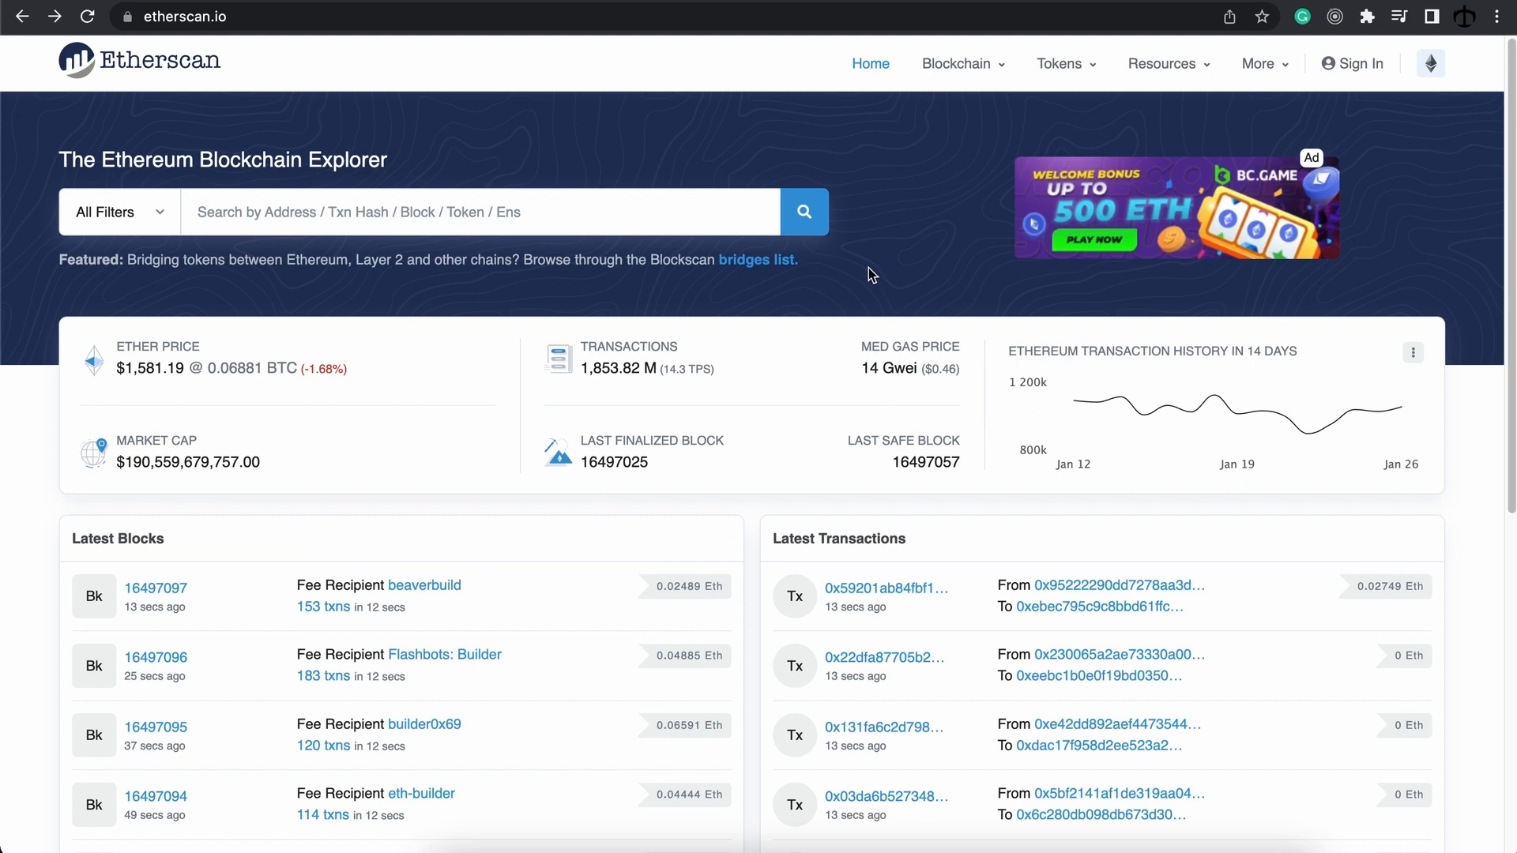
{"action": "mouse_move", "coordinate": [1029, 485]}
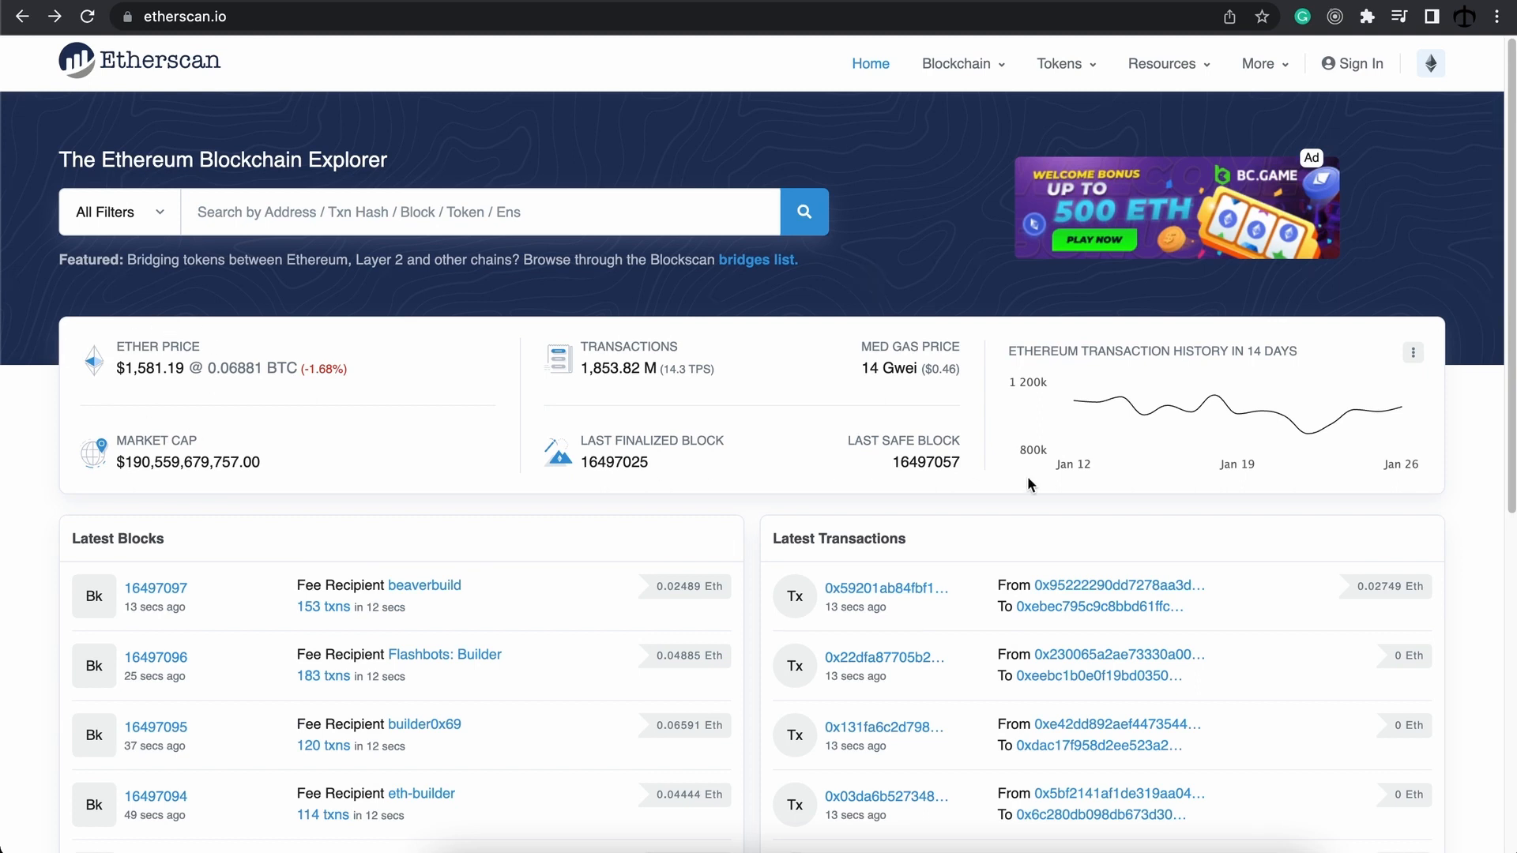
{"action": "mouse_move", "coordinate": [400, 508]}
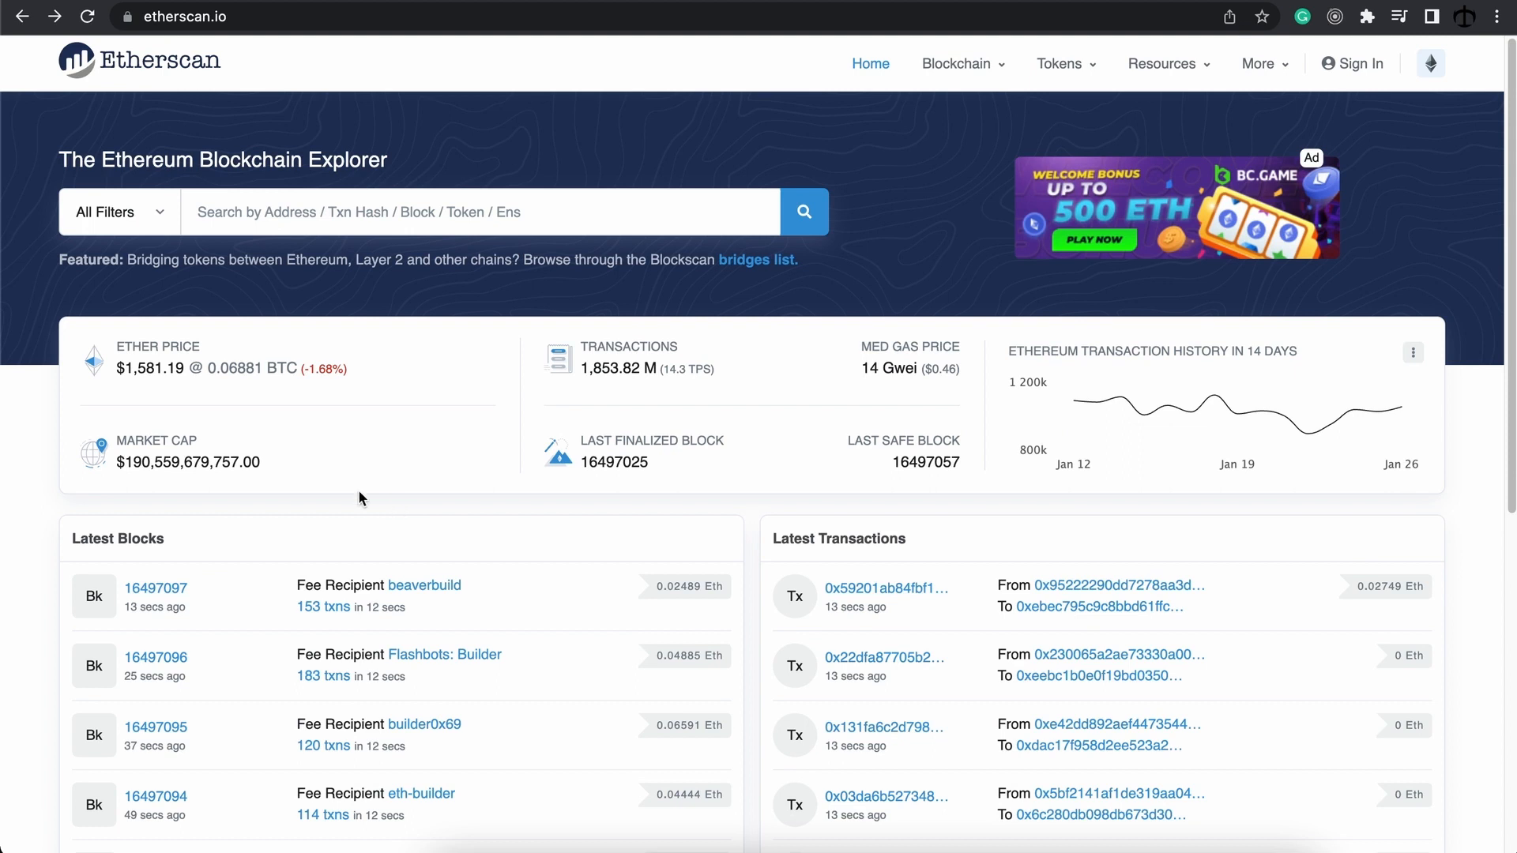
{"action": "mouse_move", "coordinate": [141, 387]}
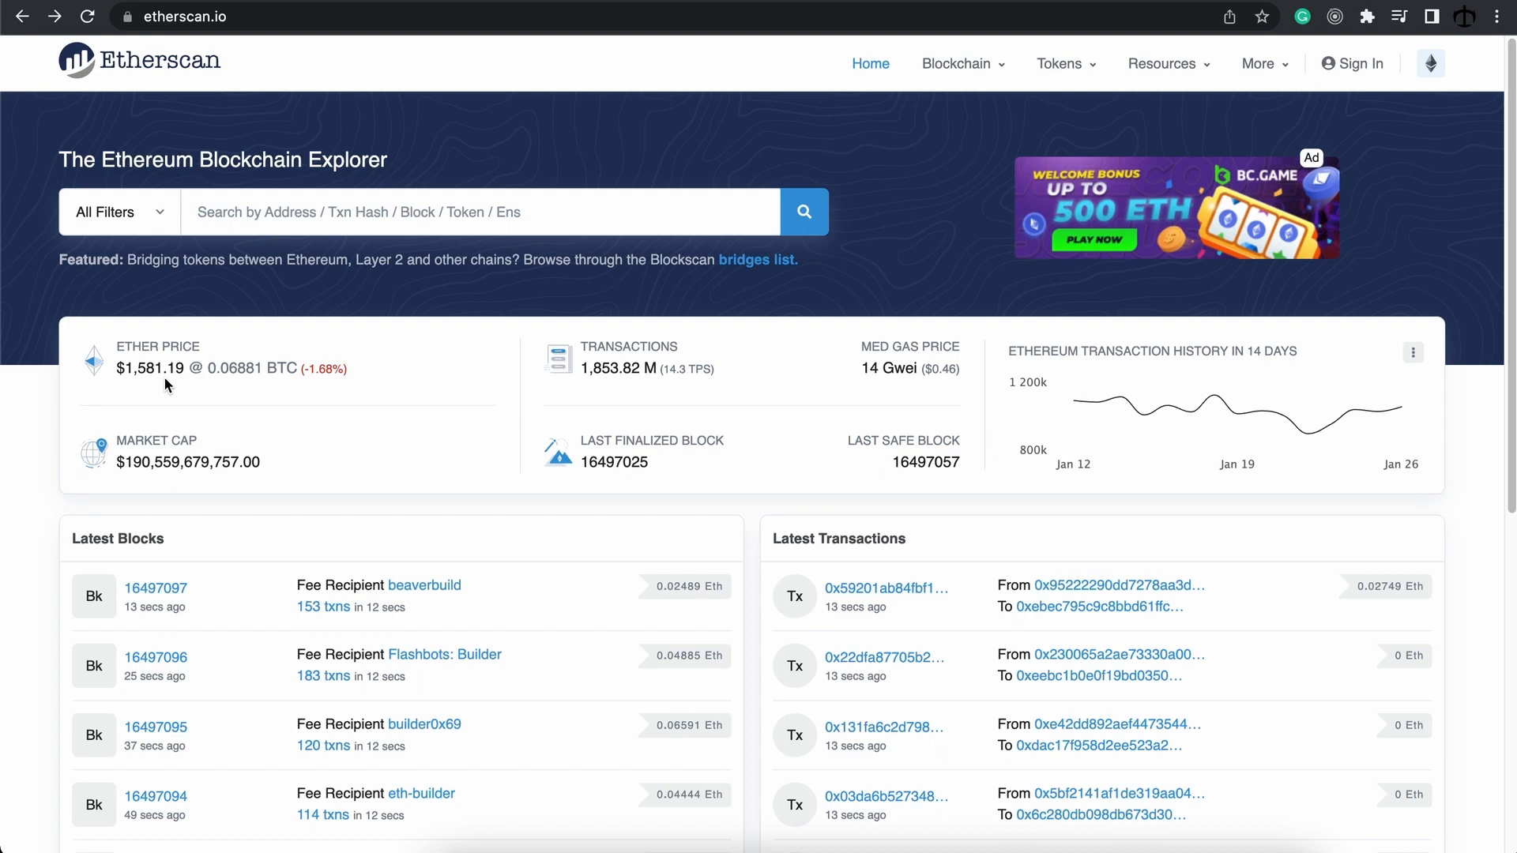
{"action": "mouse_move", "coordinate": [634, 385]}
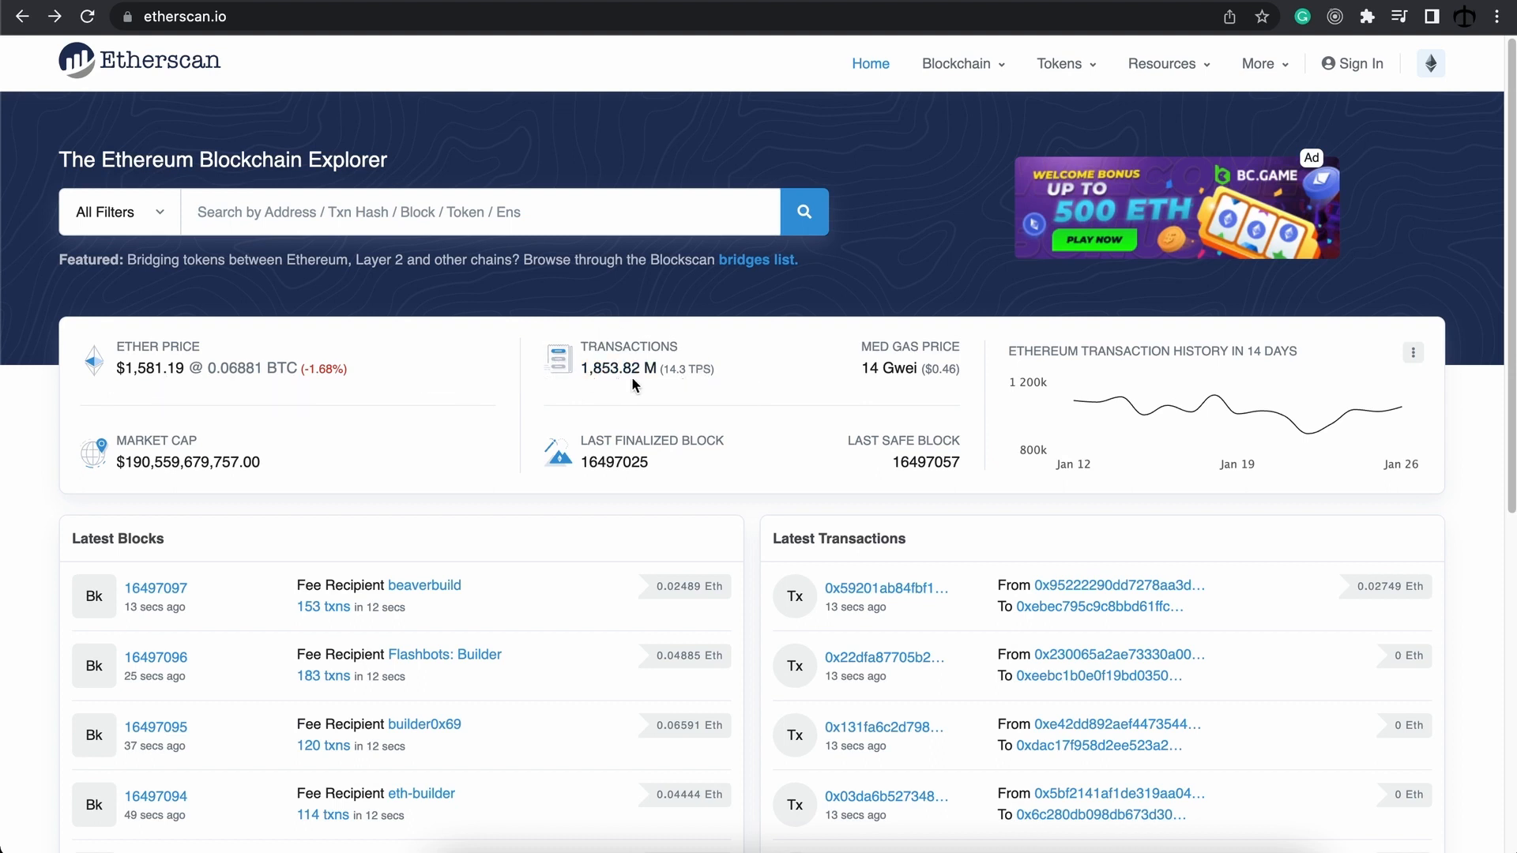
{"action": "mouse_move", "coordinate": [724, 378]}
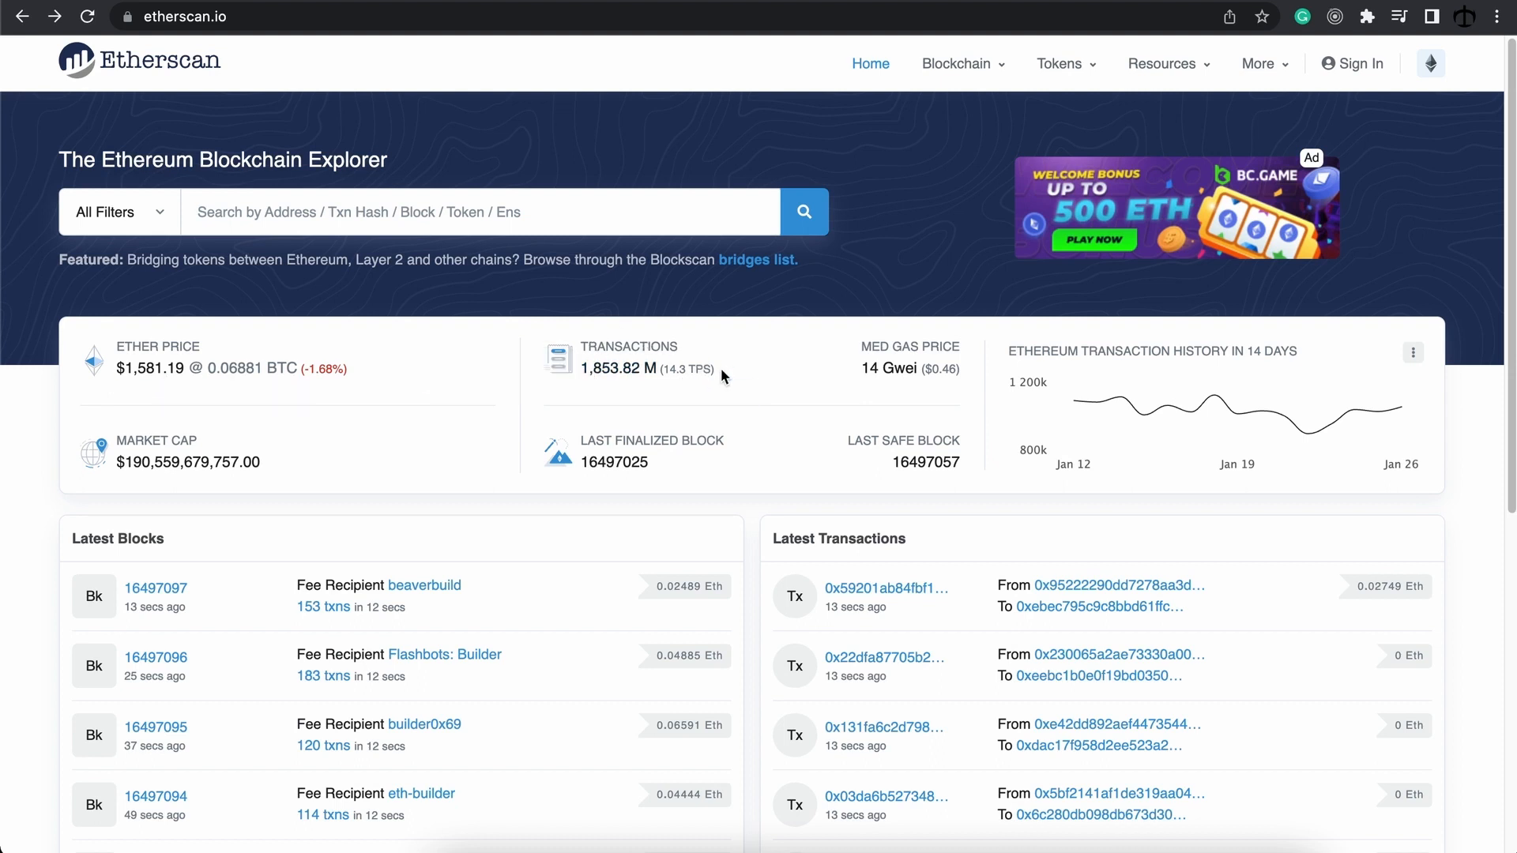
{"action": "mouse_move", "coordinate": [975, 373]}
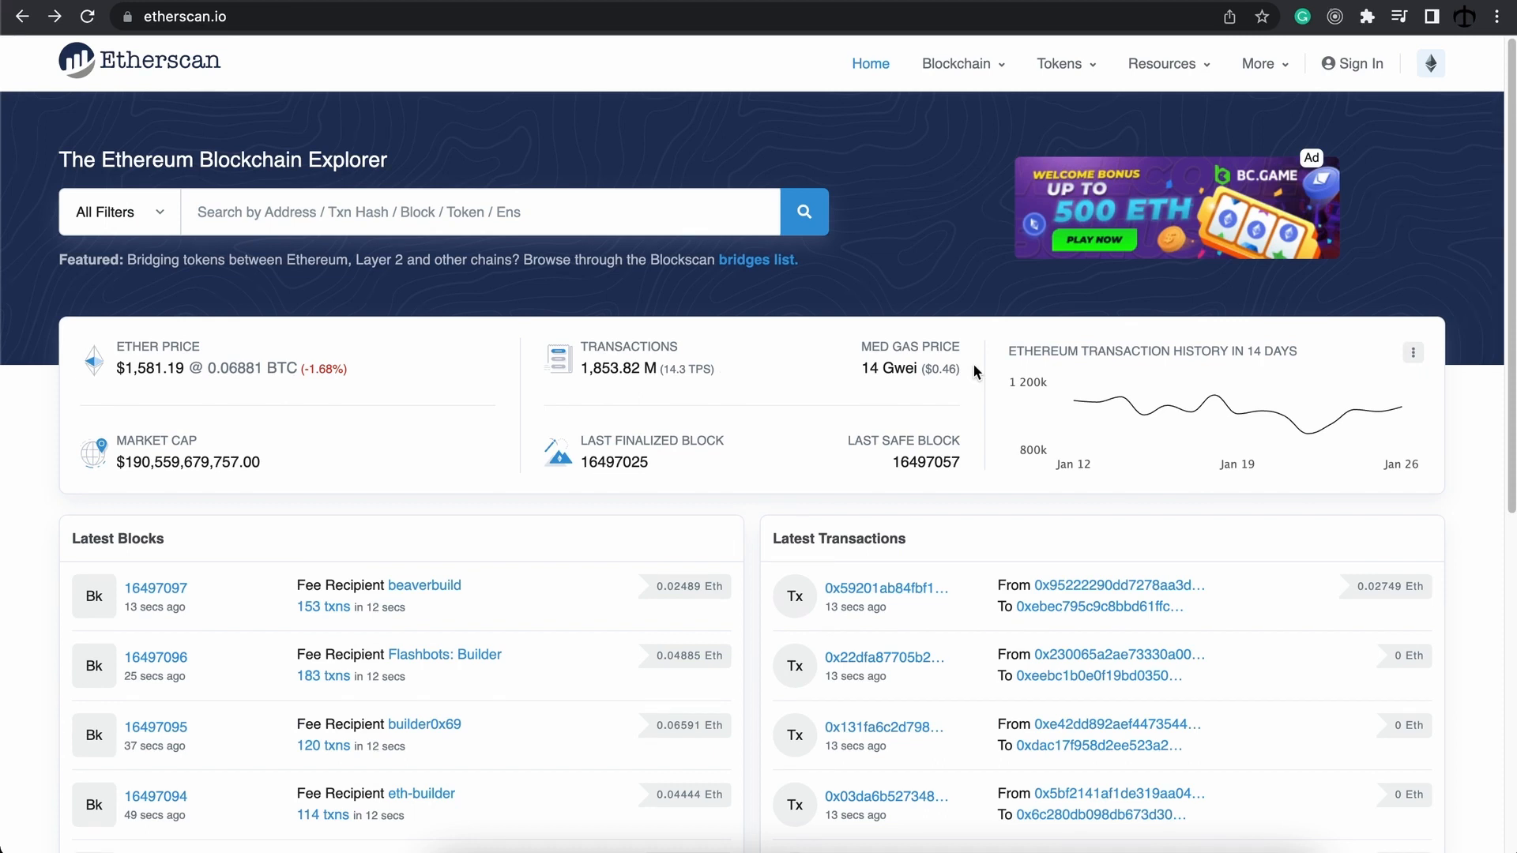
{"action": "mouse_move", "coordinate": [927, 390]}
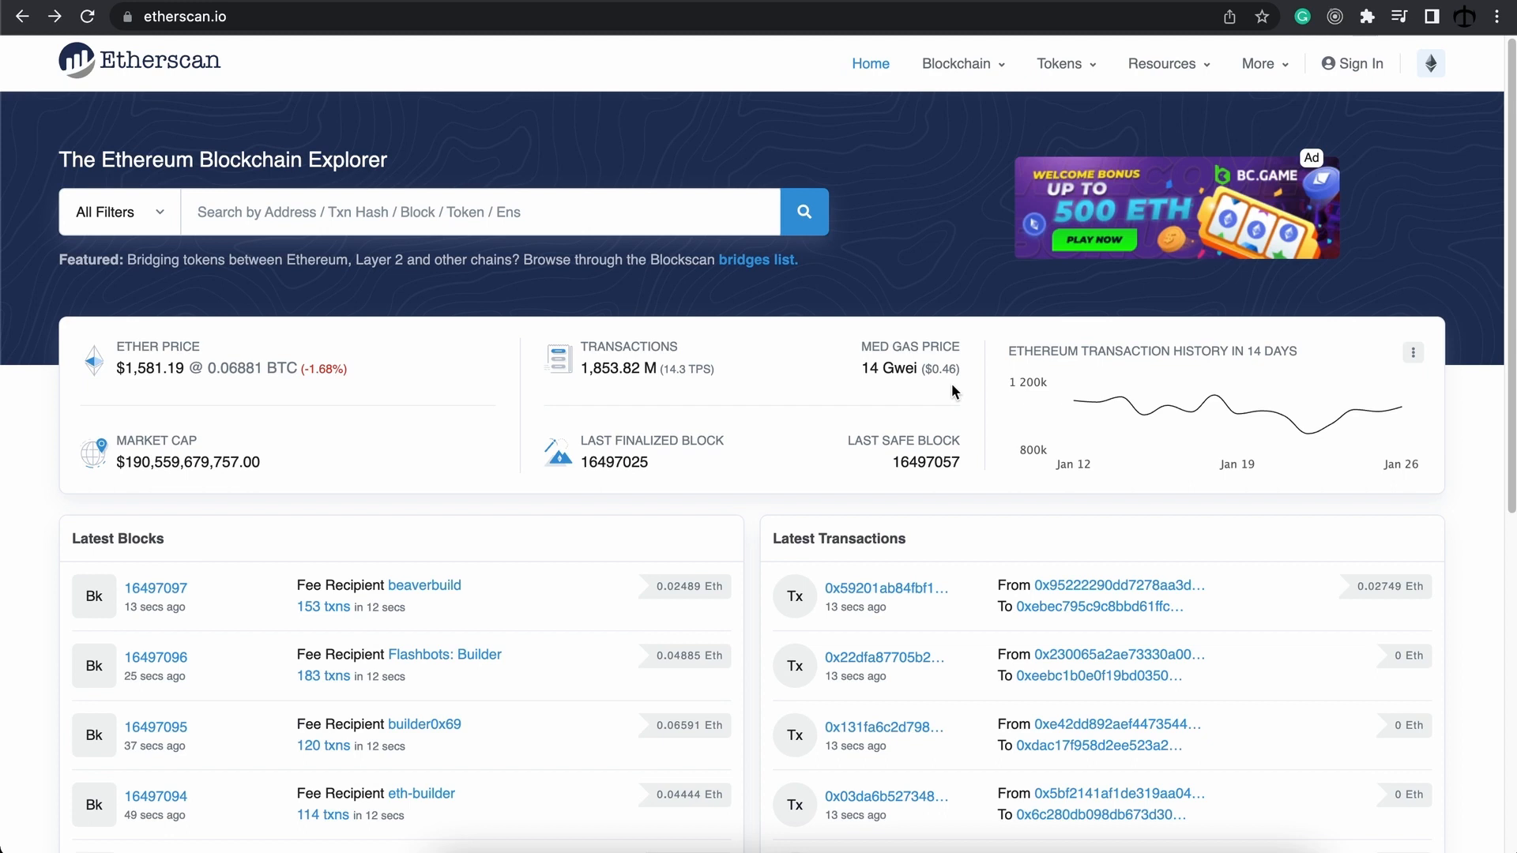
{"action": "mouse_move", "coordinate": [968, 390]}
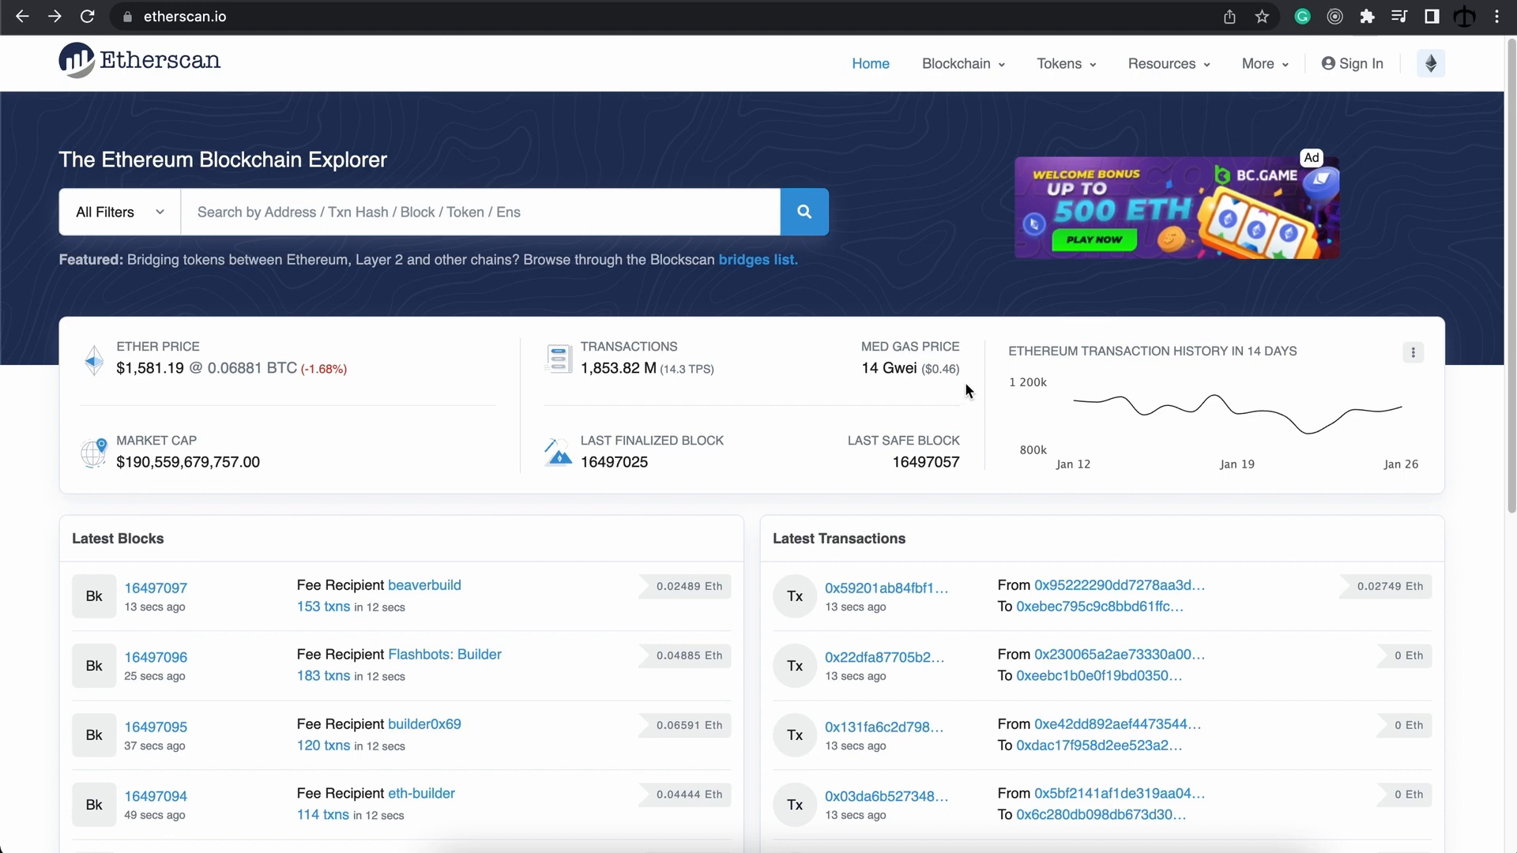
{"action": "mouse_move", "coordinate": [365, 433]}
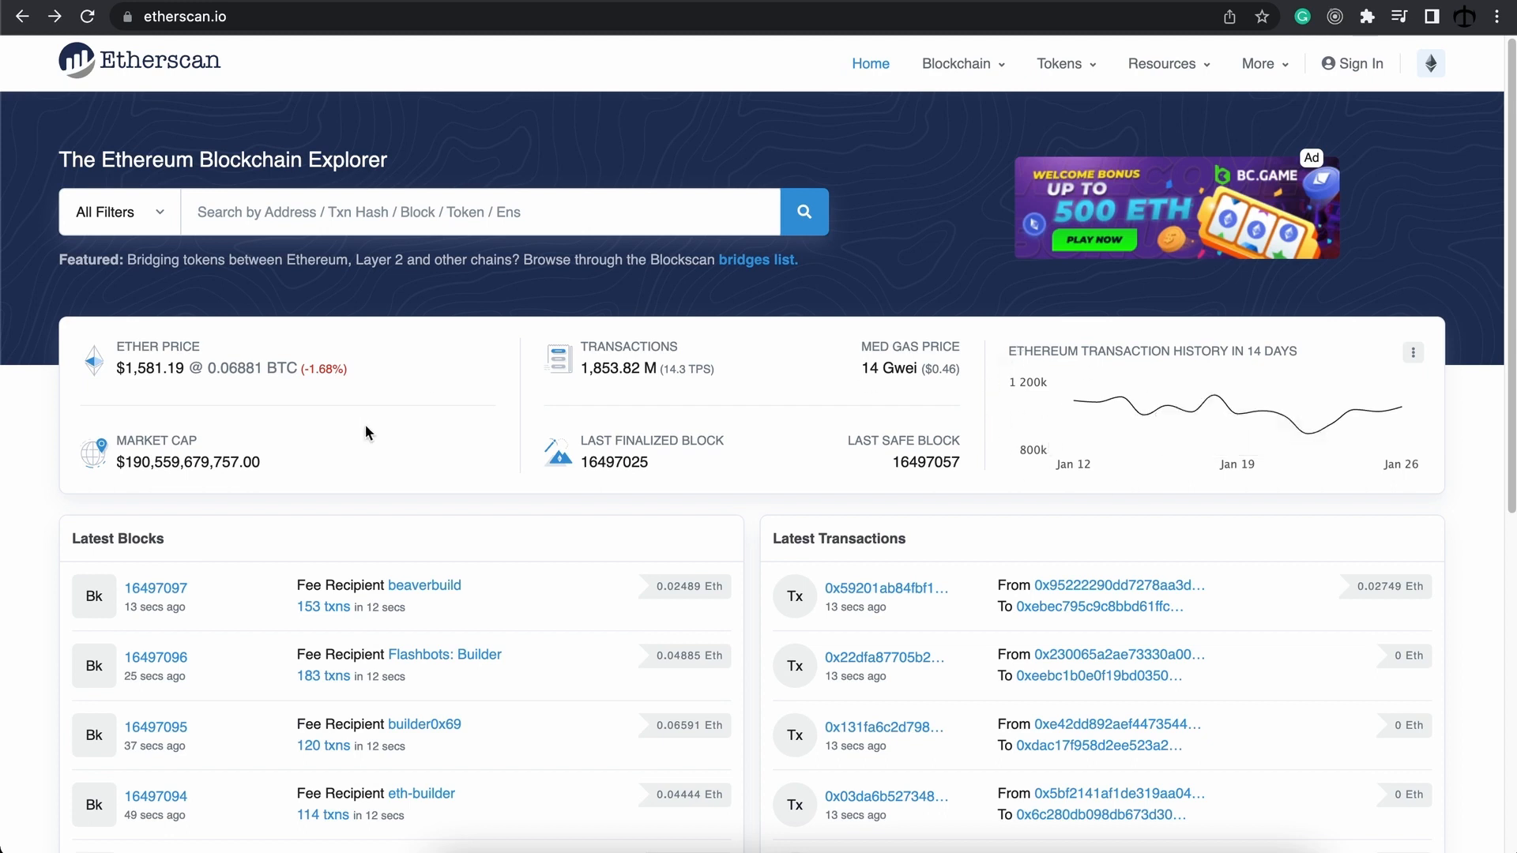
{"action": "mouse_move", "coordinate": [287, 475]}
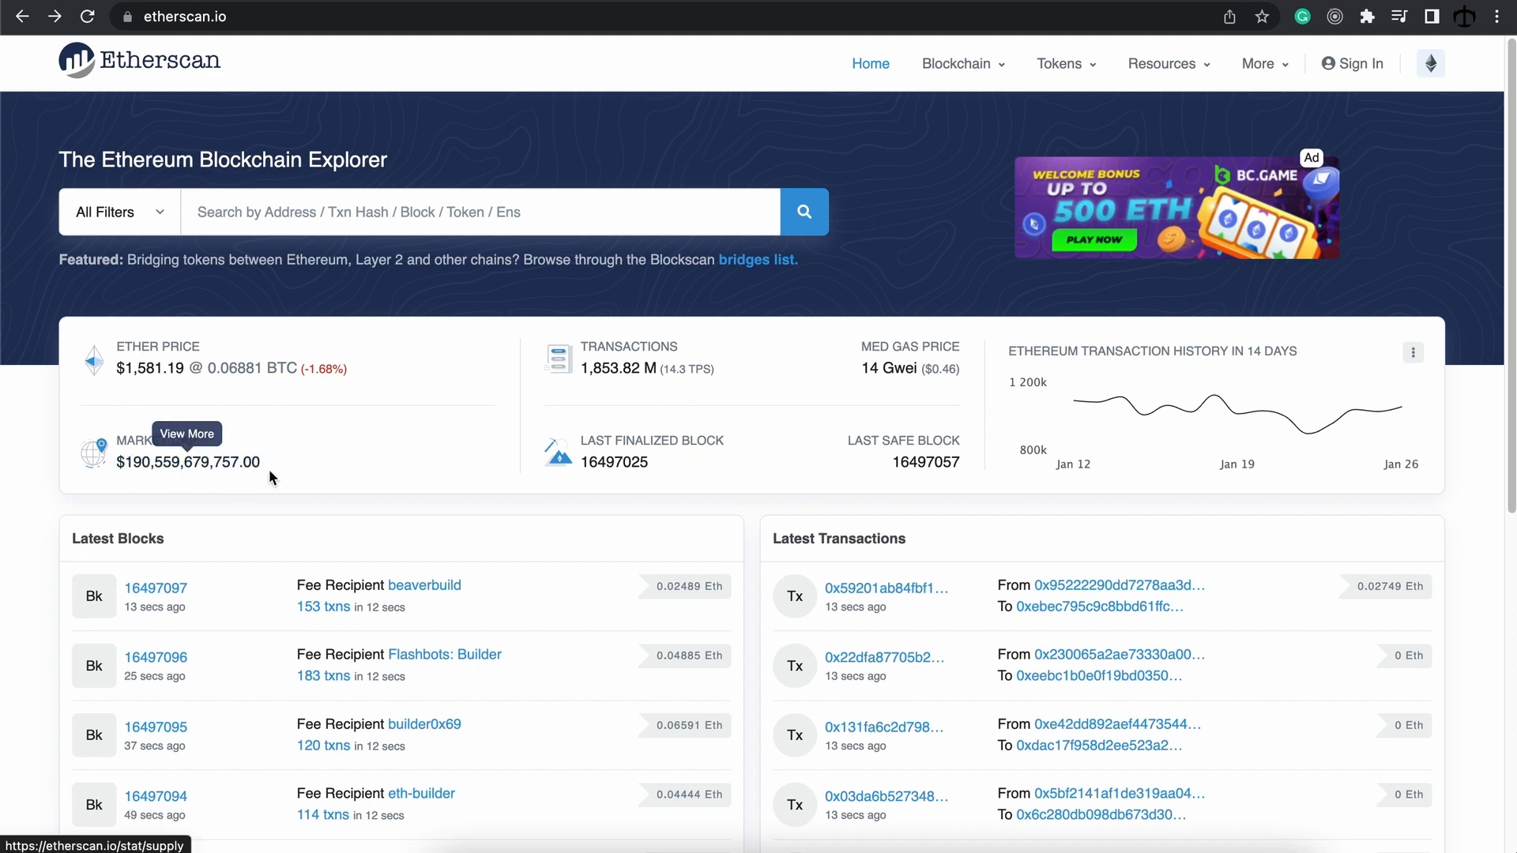
{"action": "mouse_move", "coordinate": [615, 454]}
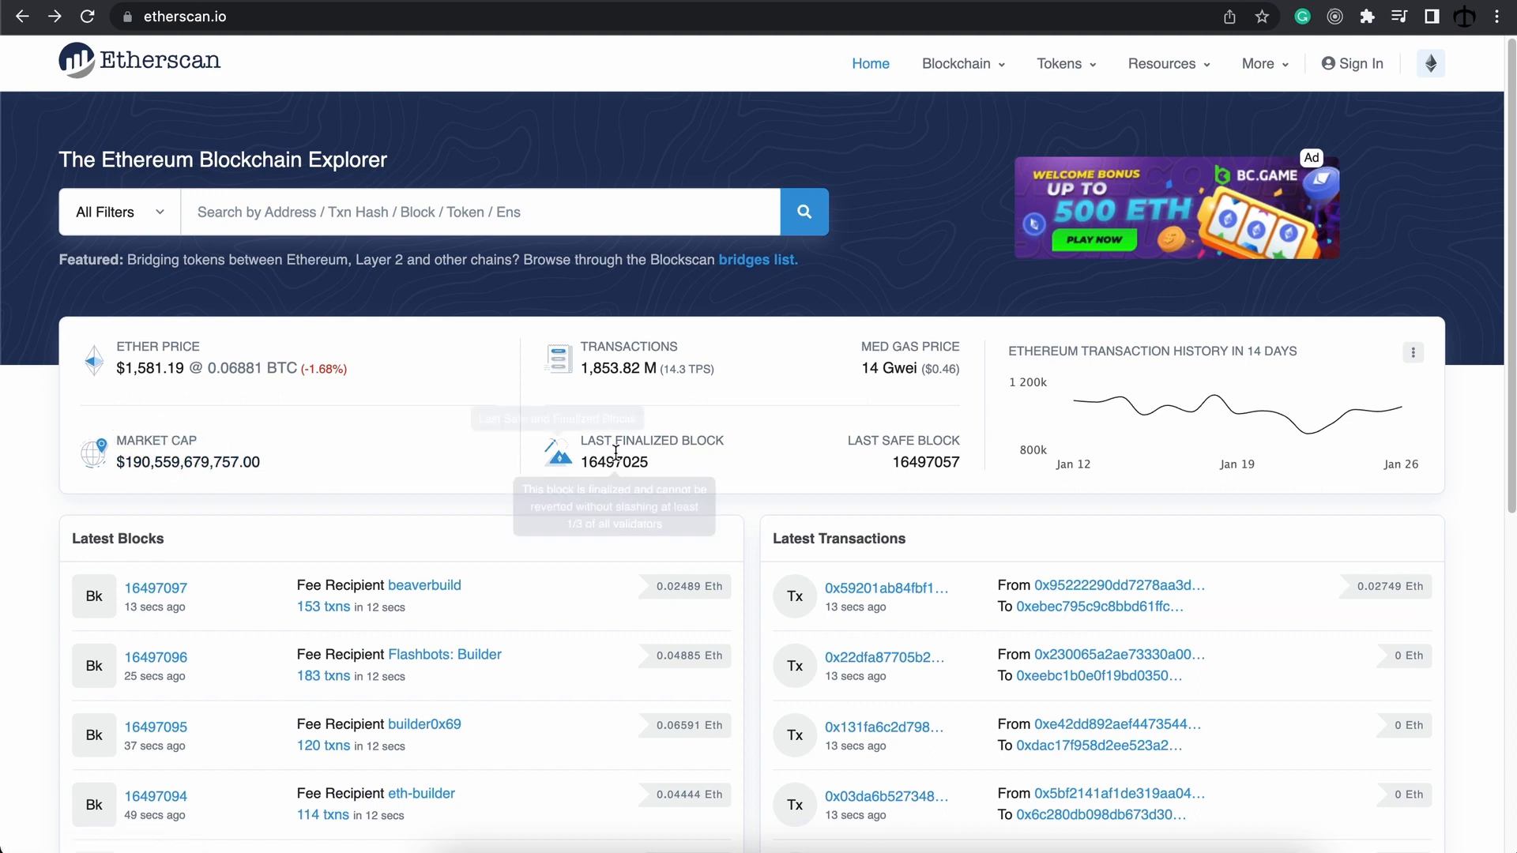
{"action": "mouse_move", "coordinate": [720, 460]}
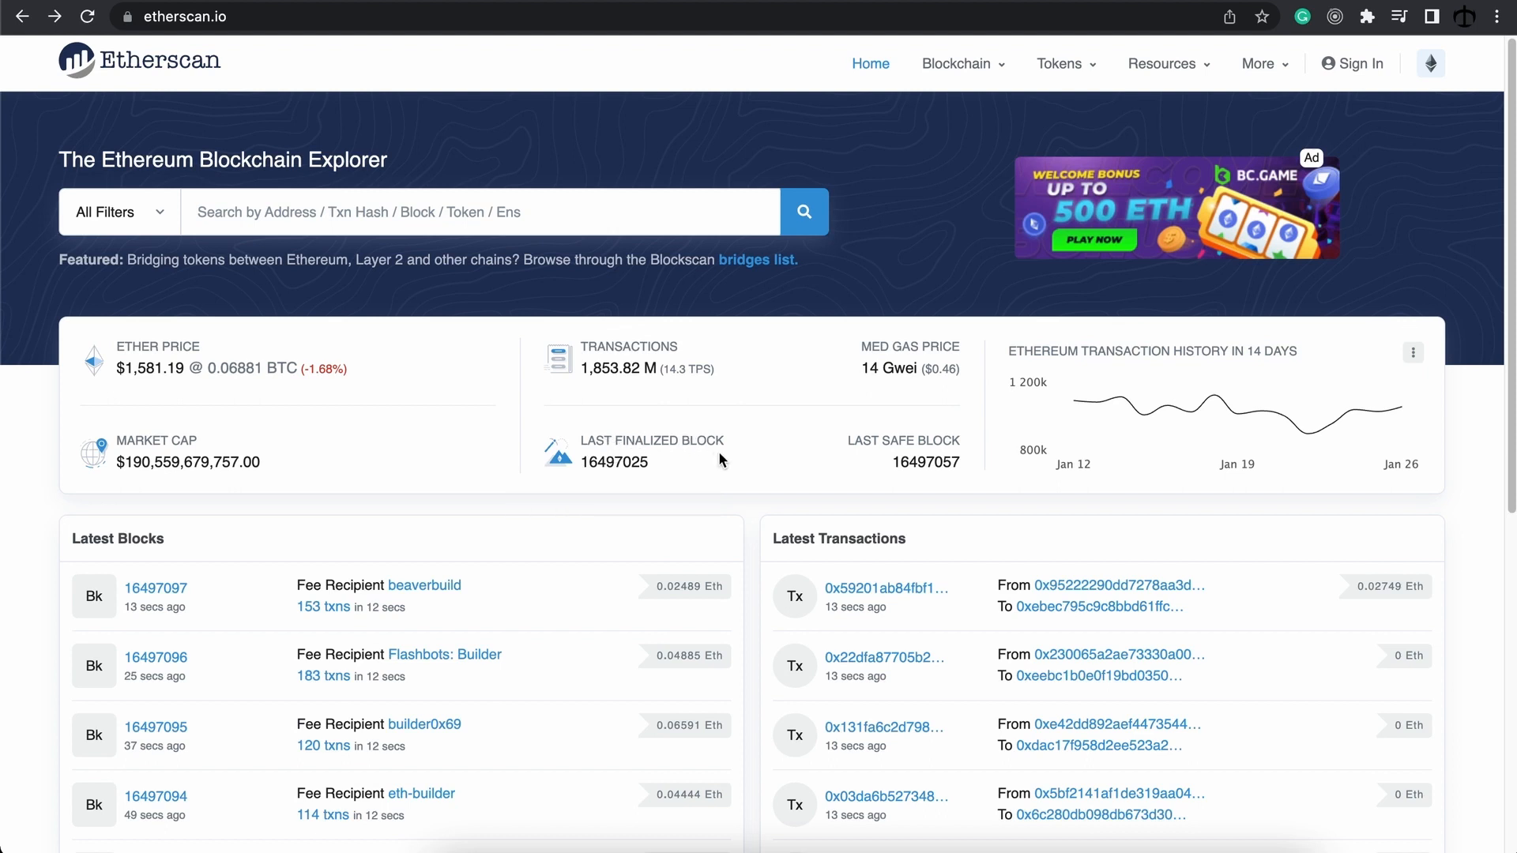
{"action": "mouse_move", "coordinate": [898, 443]}
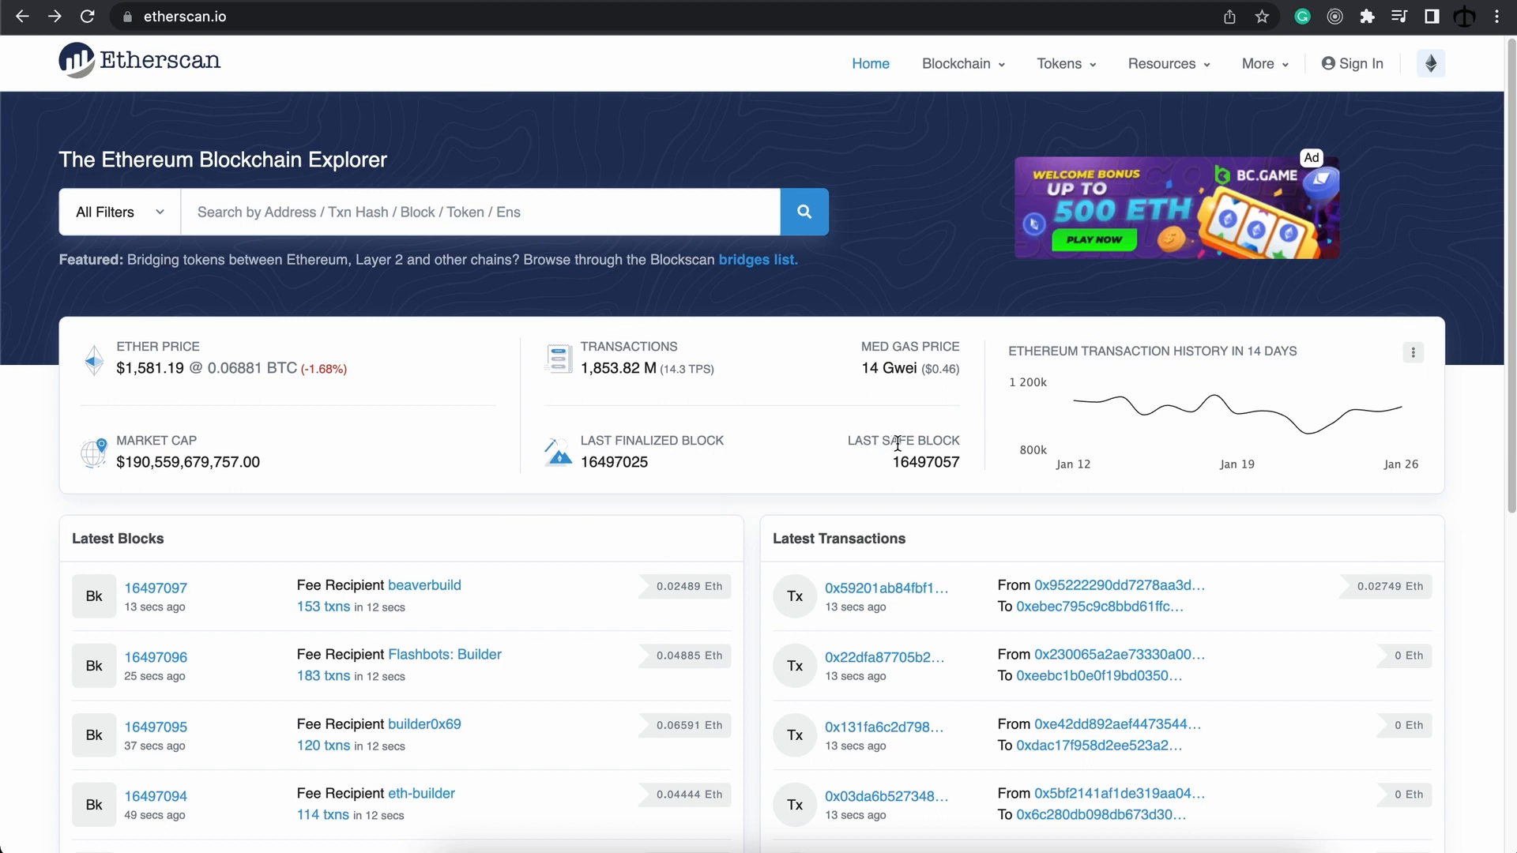
{"action": "mouse_move", "coordinate": [605, 454]}
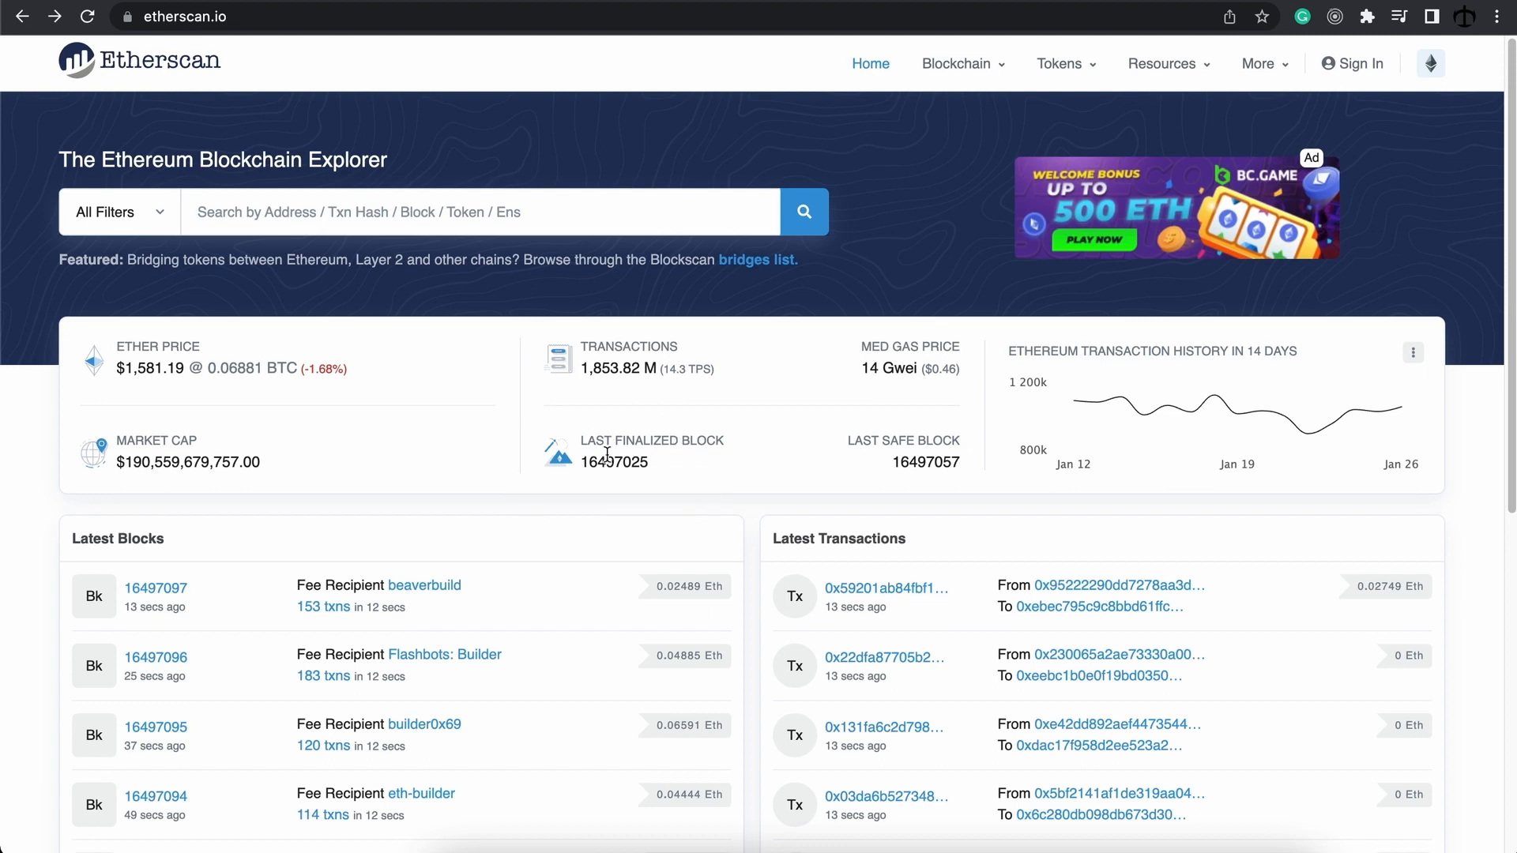
{"action": "mouse_move", "coordinate": [684, 469]}
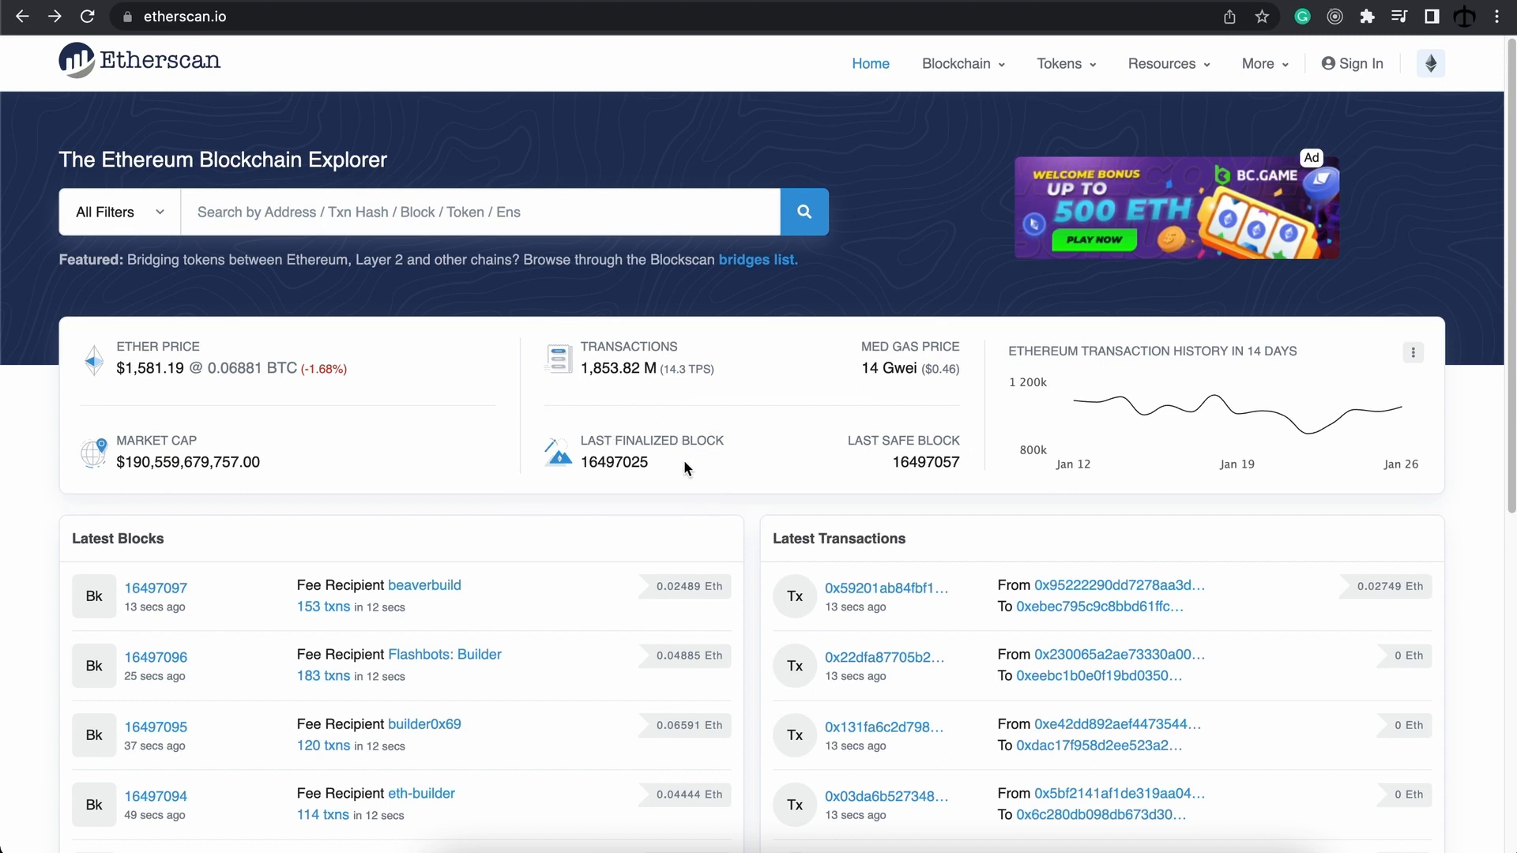
{"action": "mouse_move", "coordinate": [867, 442]}
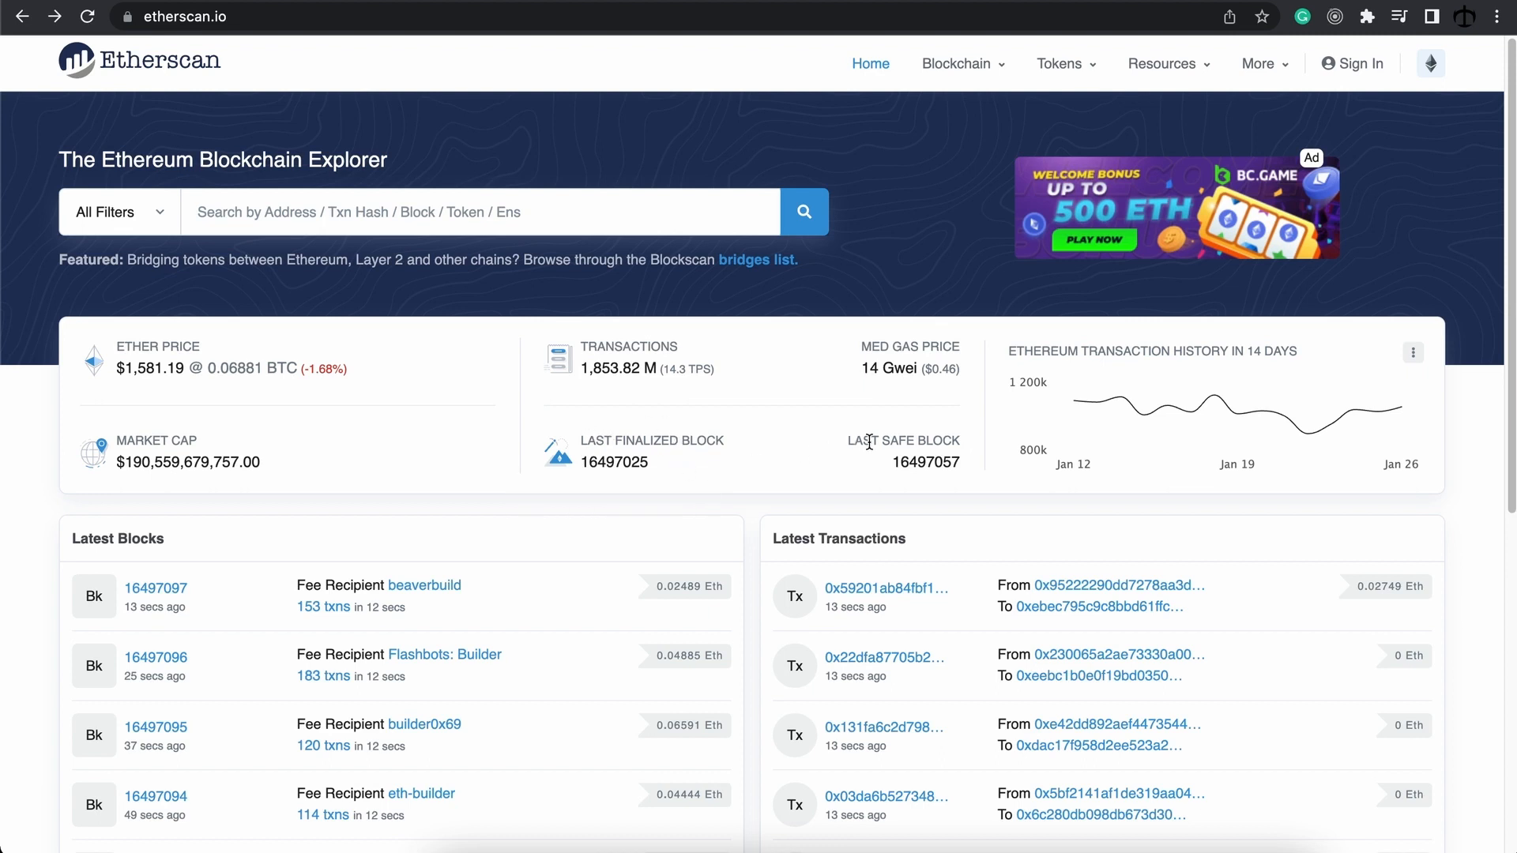
{"action": "mouse_move", "coordinate": [843, 459]}
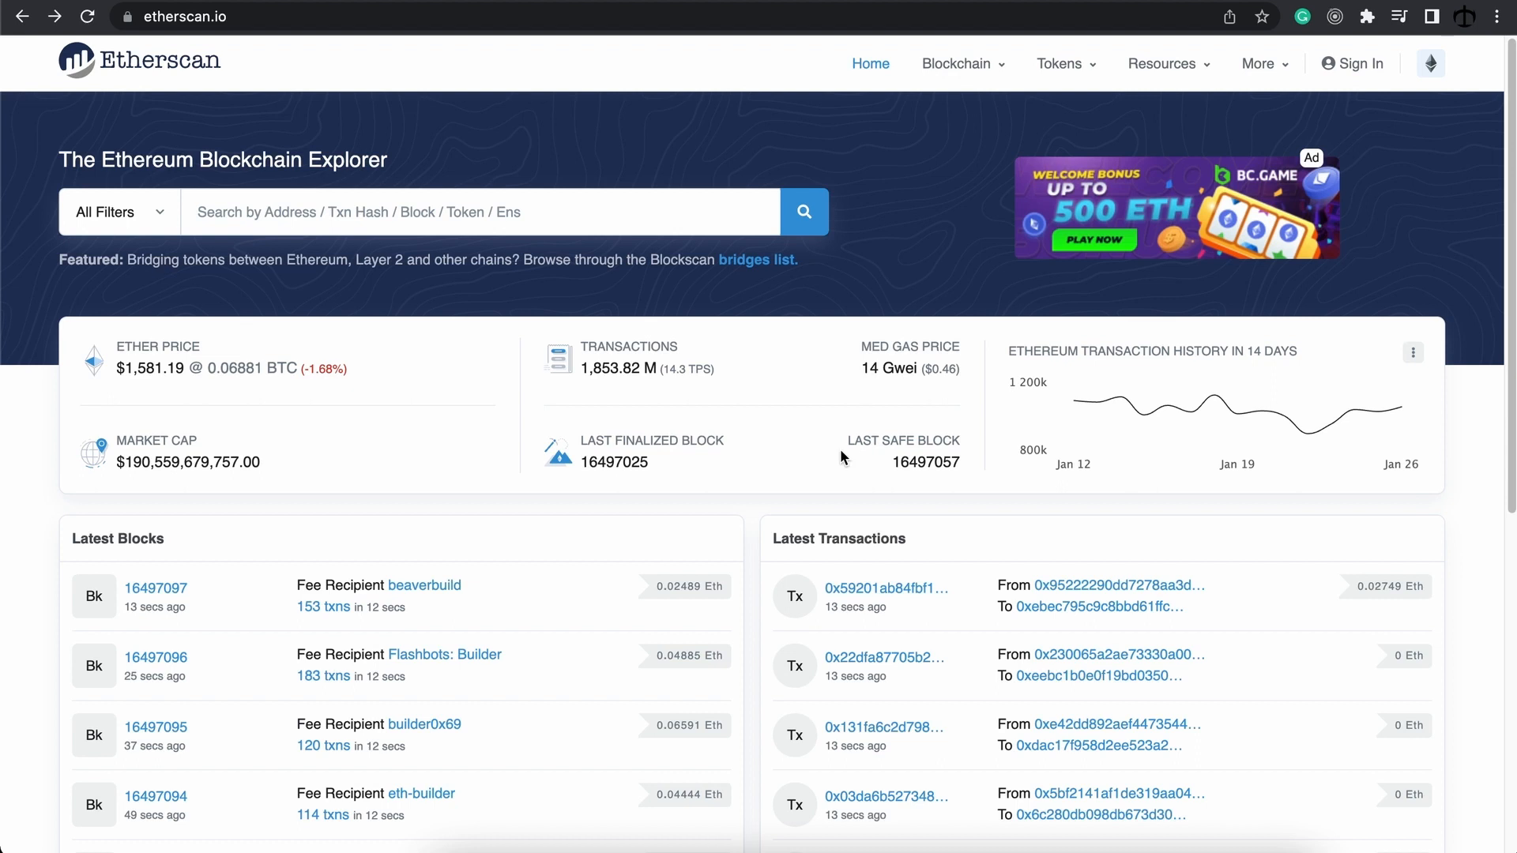
{"action": "scroll", "scroll_direction": "down", "scroll_amount": 3}
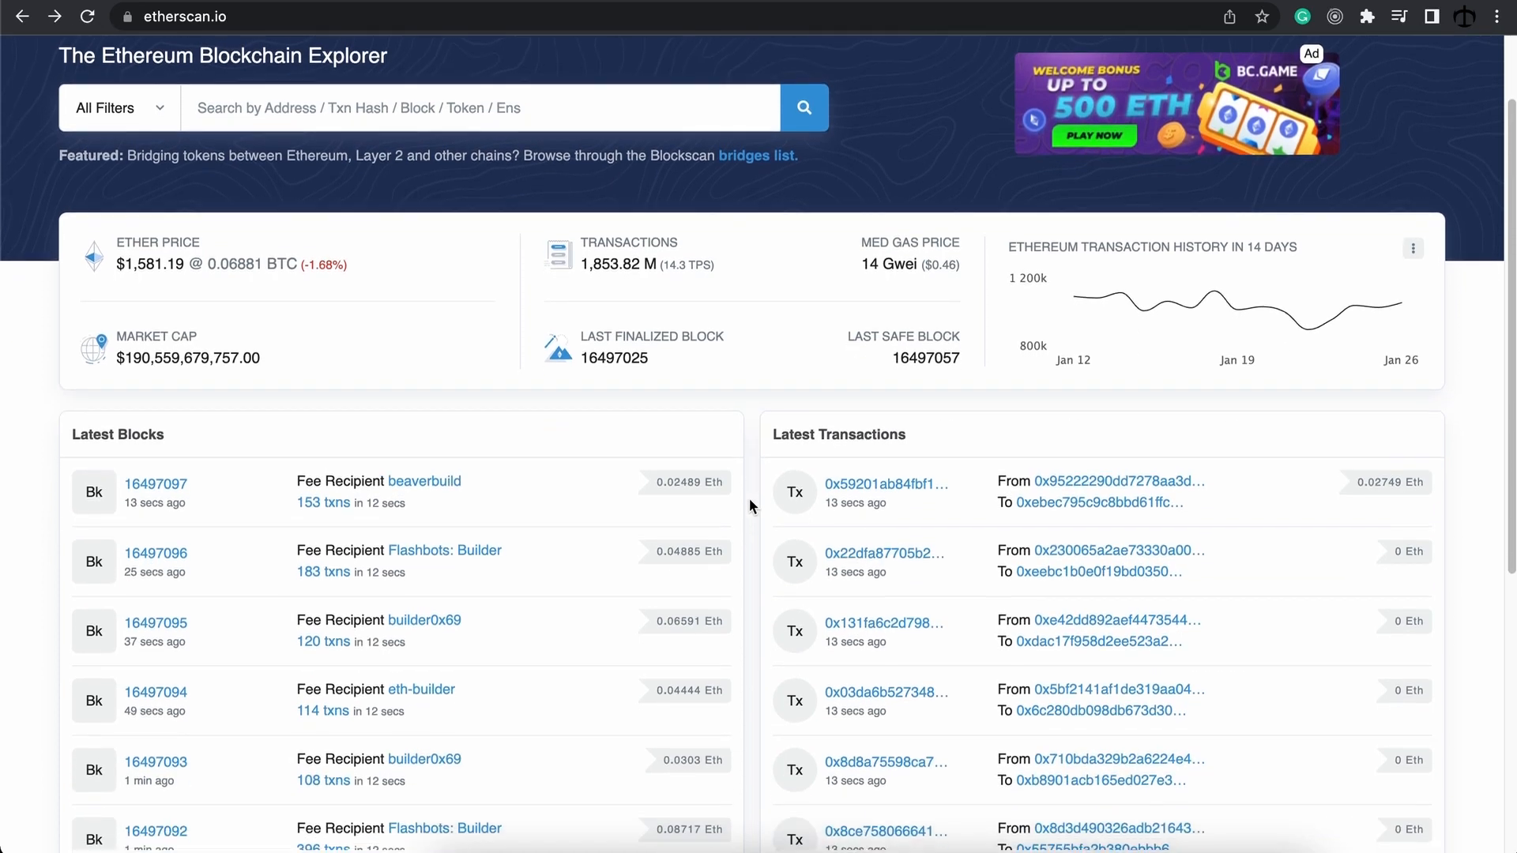
{"action": "scroll", "scroll_direction": "down", "scroll_amount": 3}
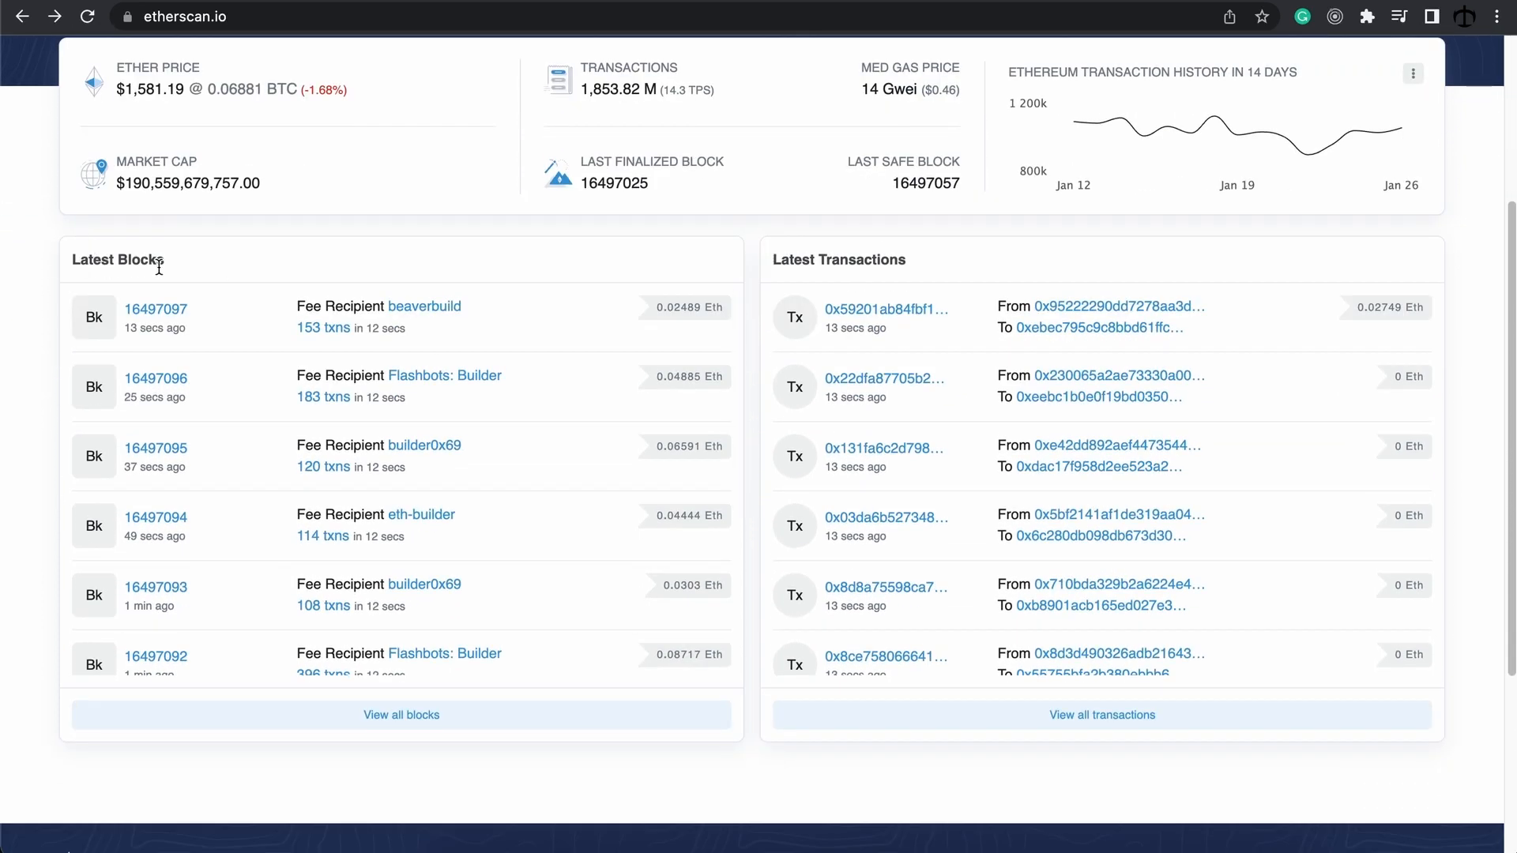
{"action": "mouse_move", "coordinate": [920, 270]}
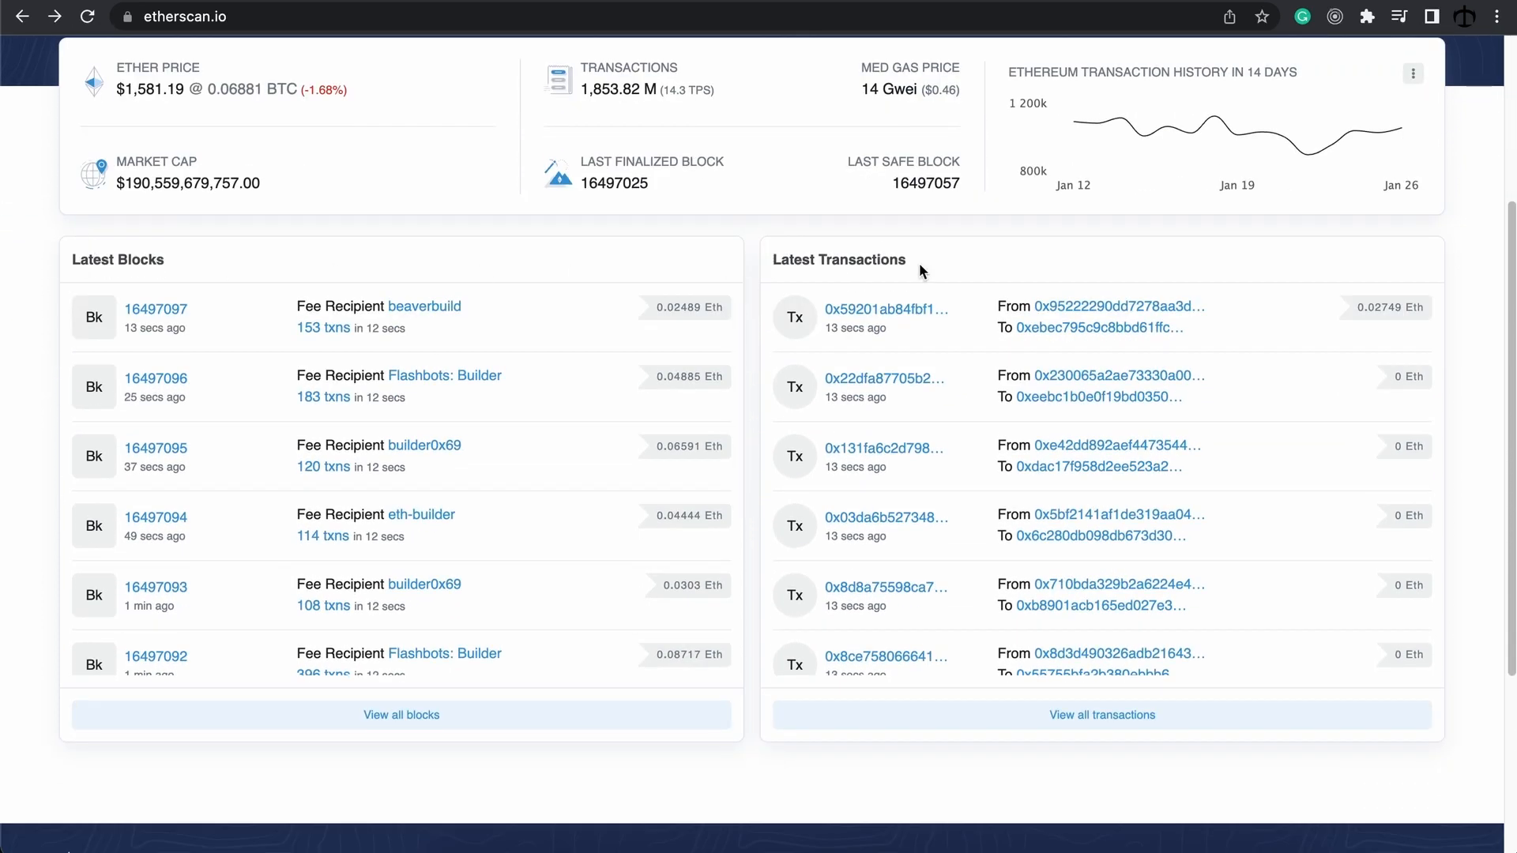
{"action": "mouse_move", "coordinate": [939, 275]}
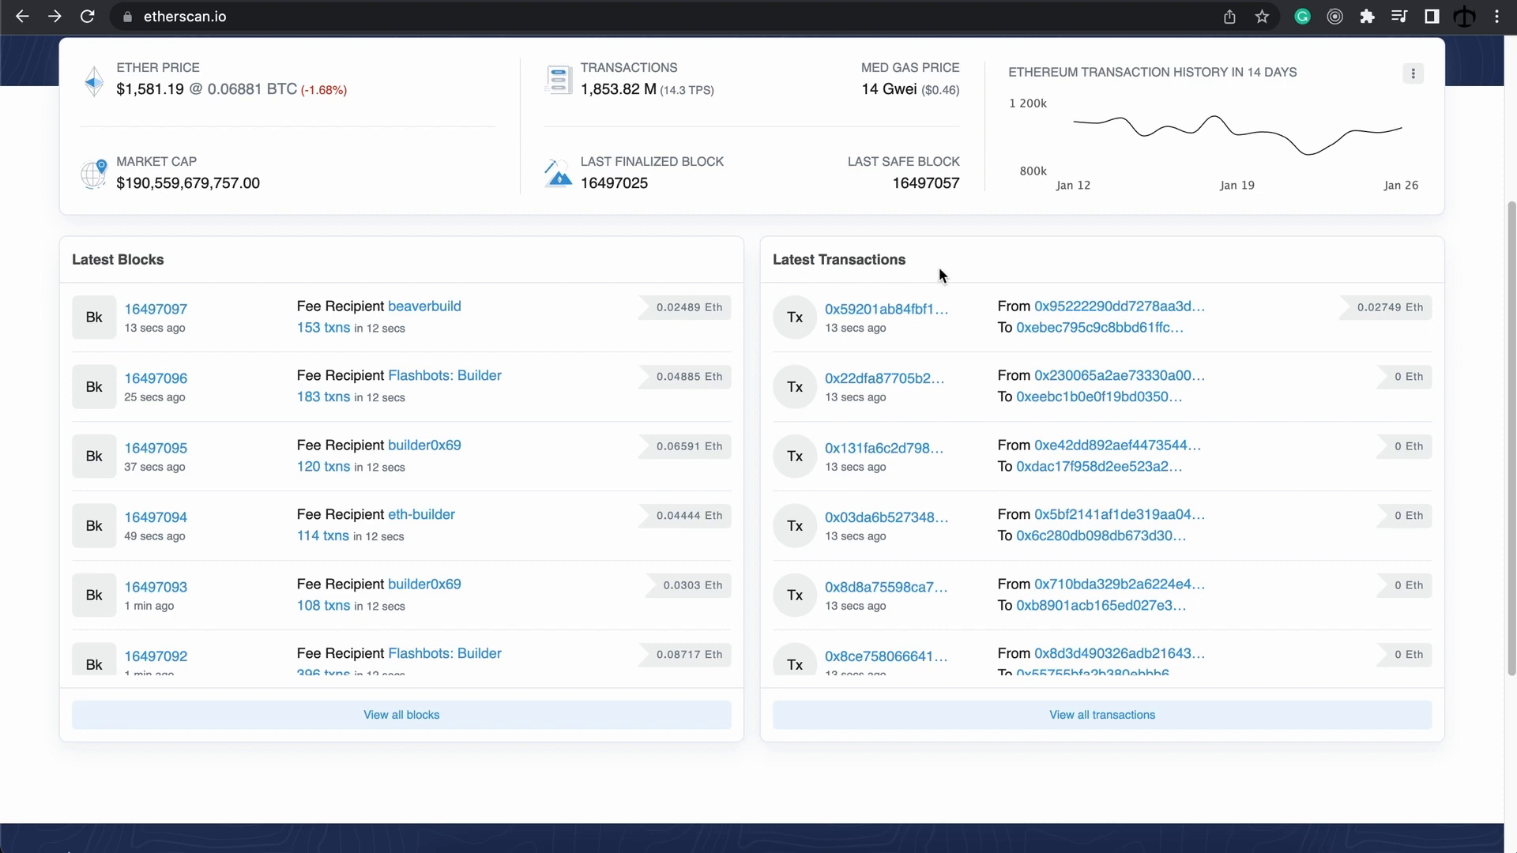
{"action": "mouse_move", "coordinate": [975, 280]}
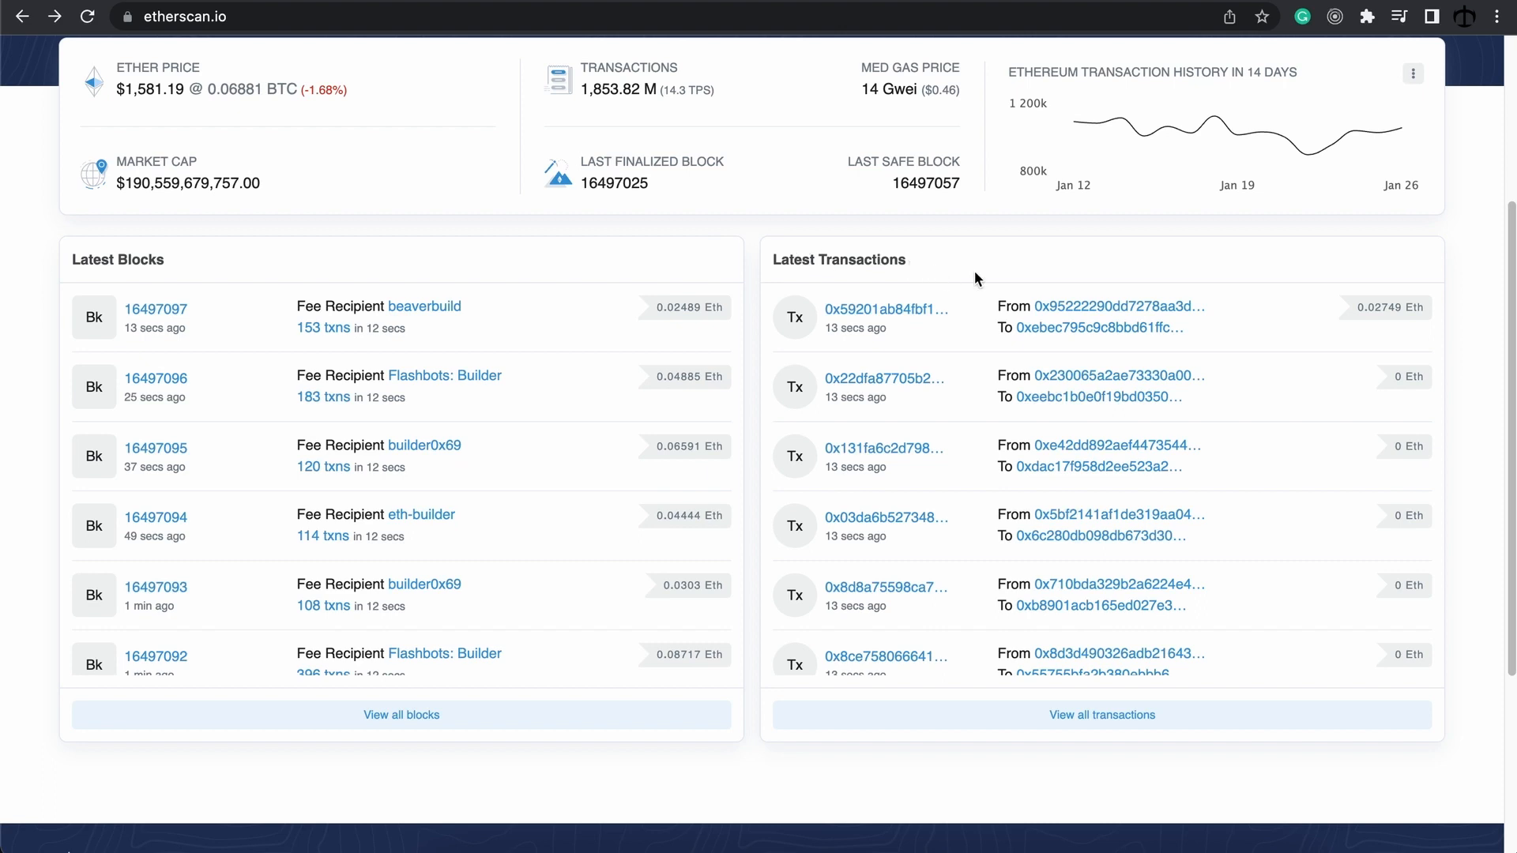
{"action": "mouse_move", "coordinate": [982, 280]}
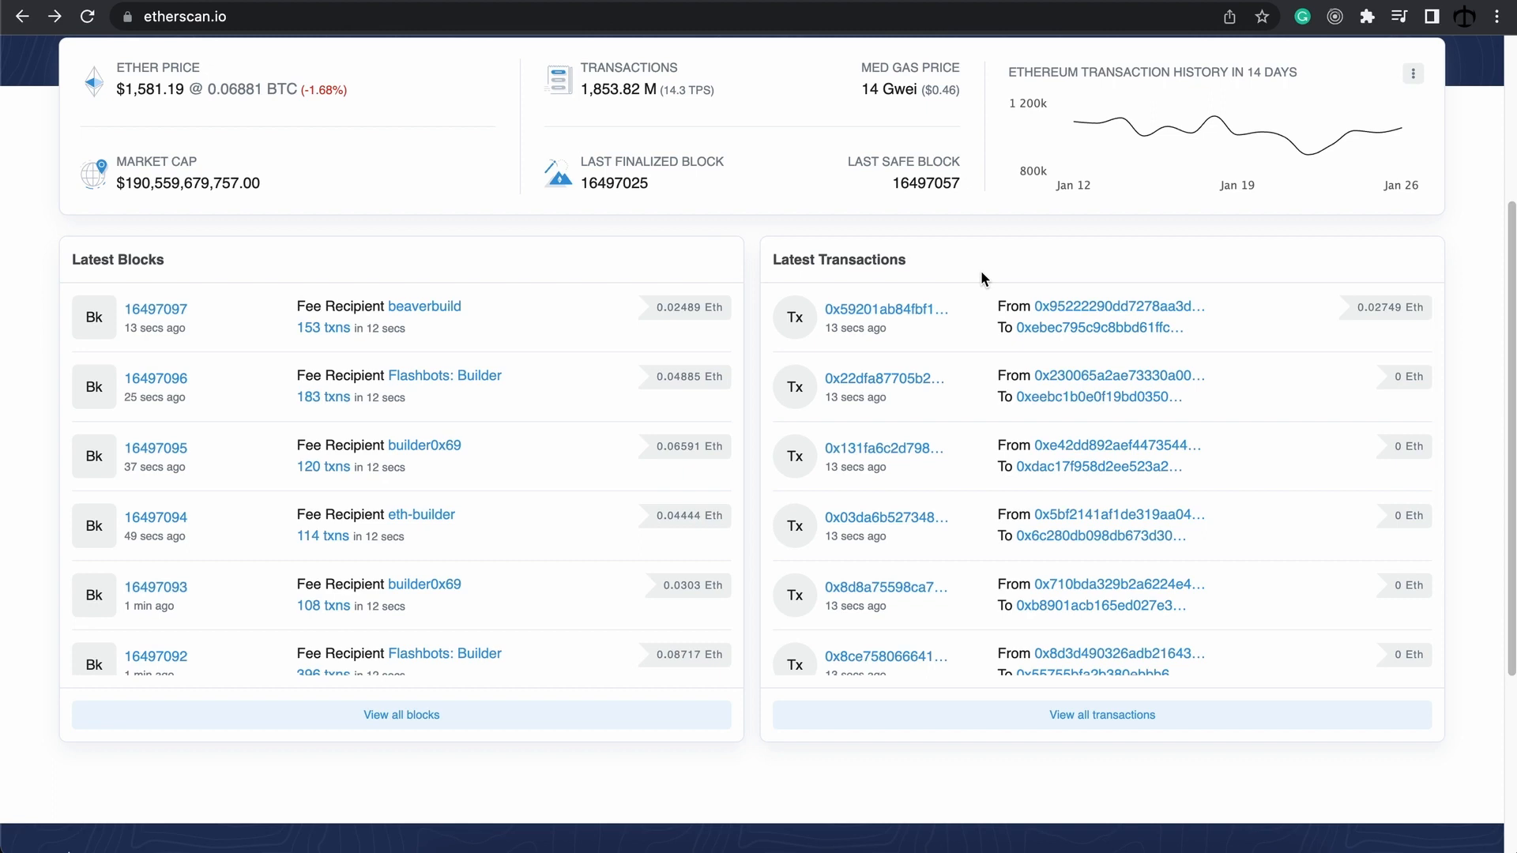
{"action": "mouse_move", "coordinate": [71, 270]}
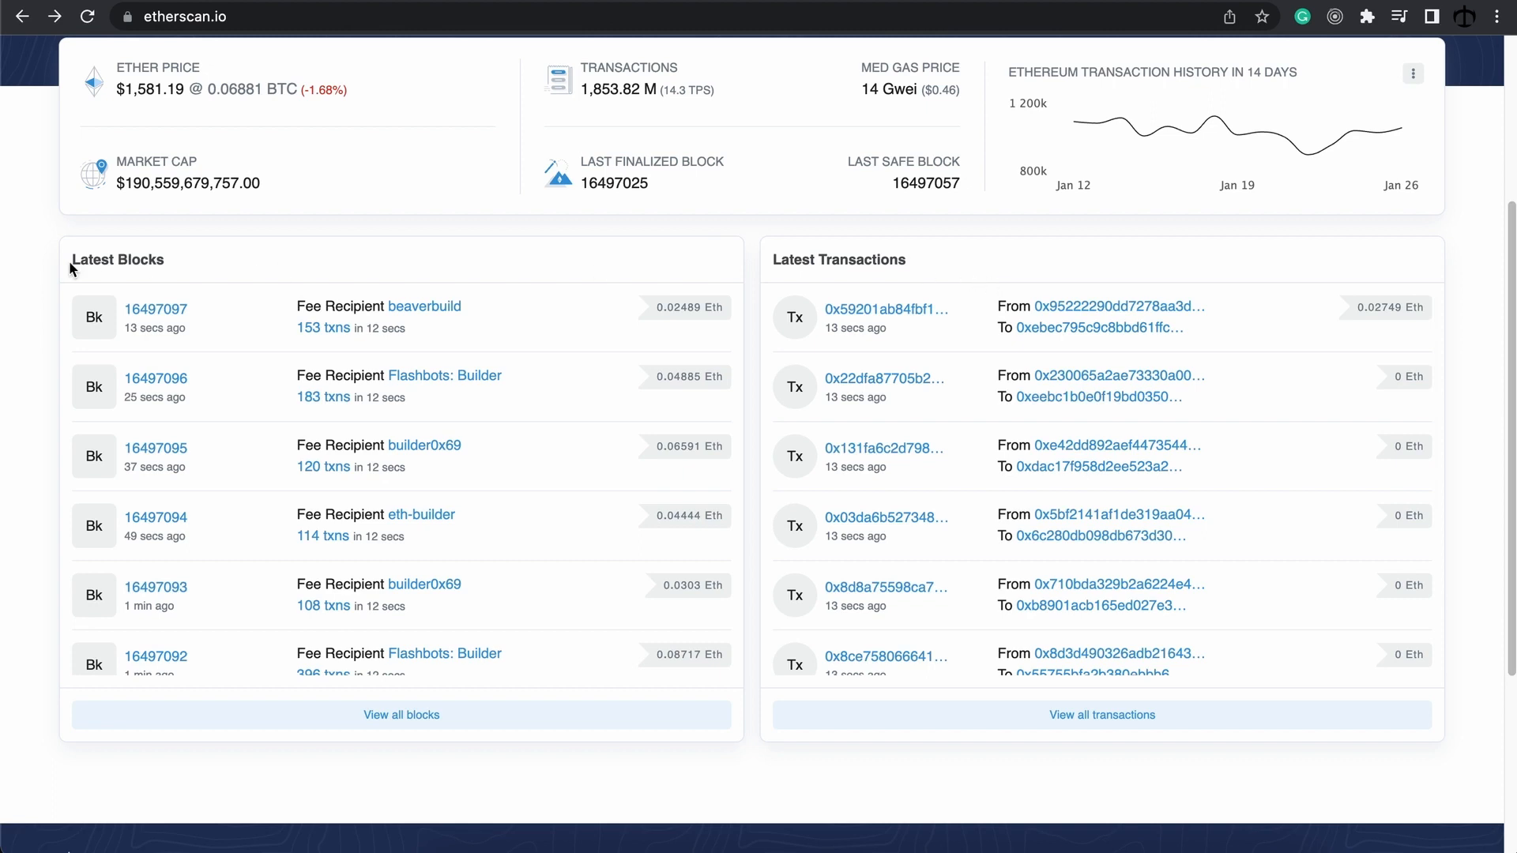
{"action": "mouse_move", "coordinate": [154, 447]}
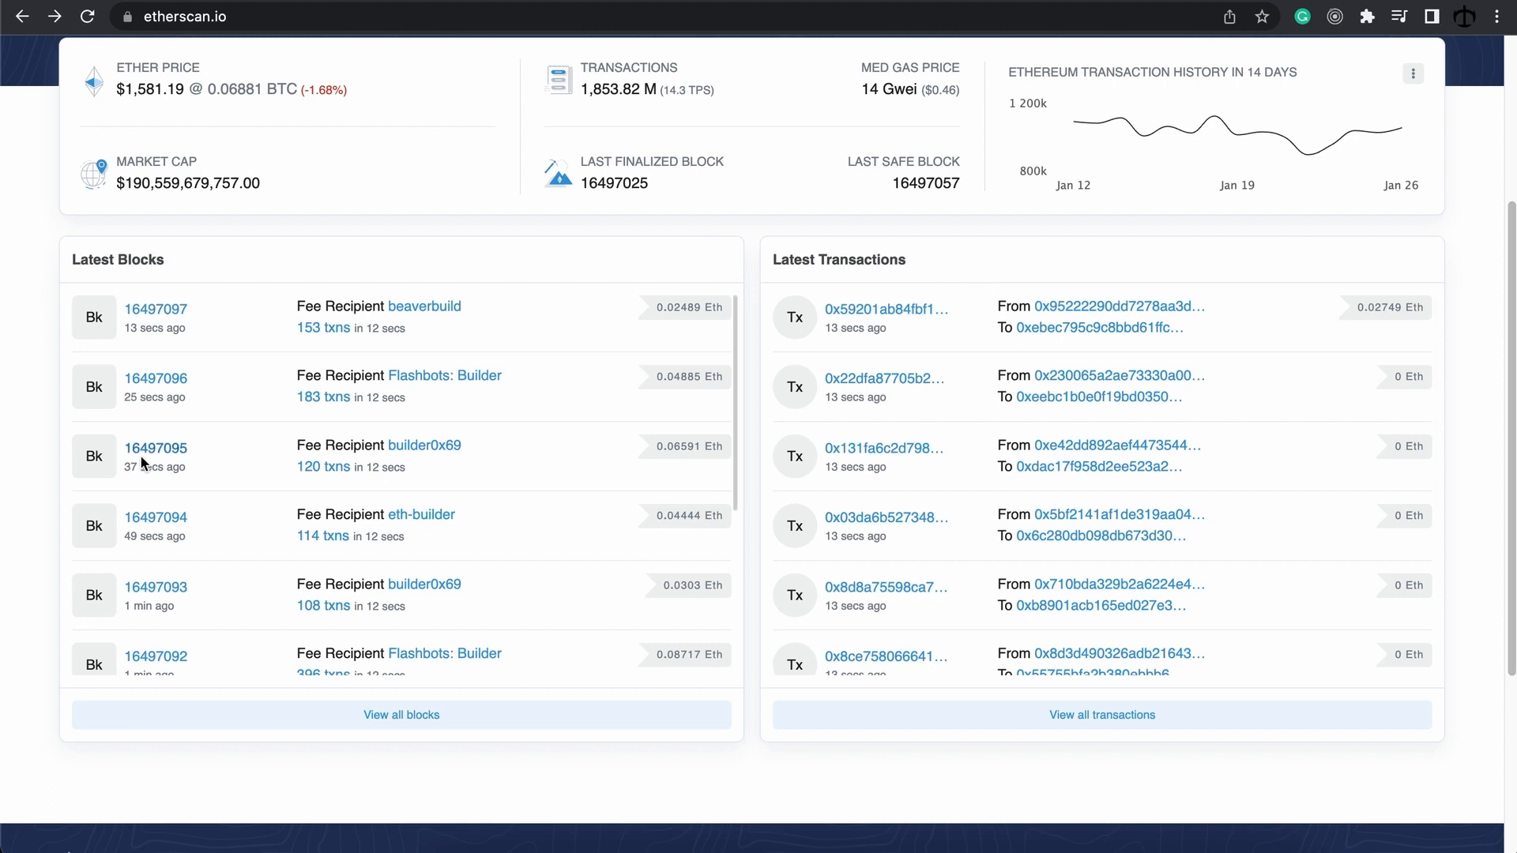
{"action": "mouse_move", "coordinate": [196, 264]}
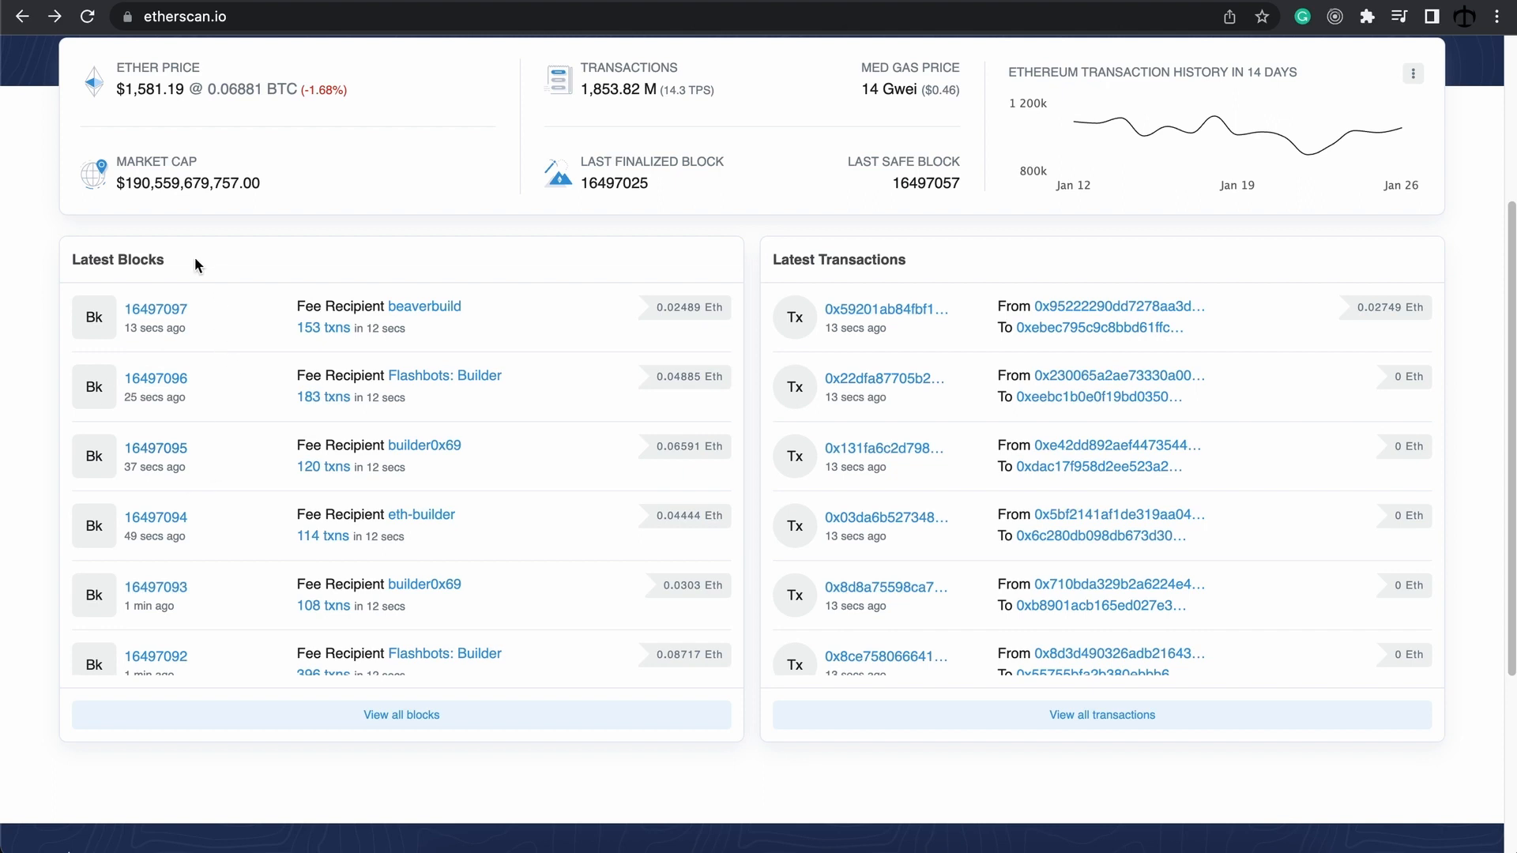
{"action": "mouse_move", "coordinate": [175, 265]}
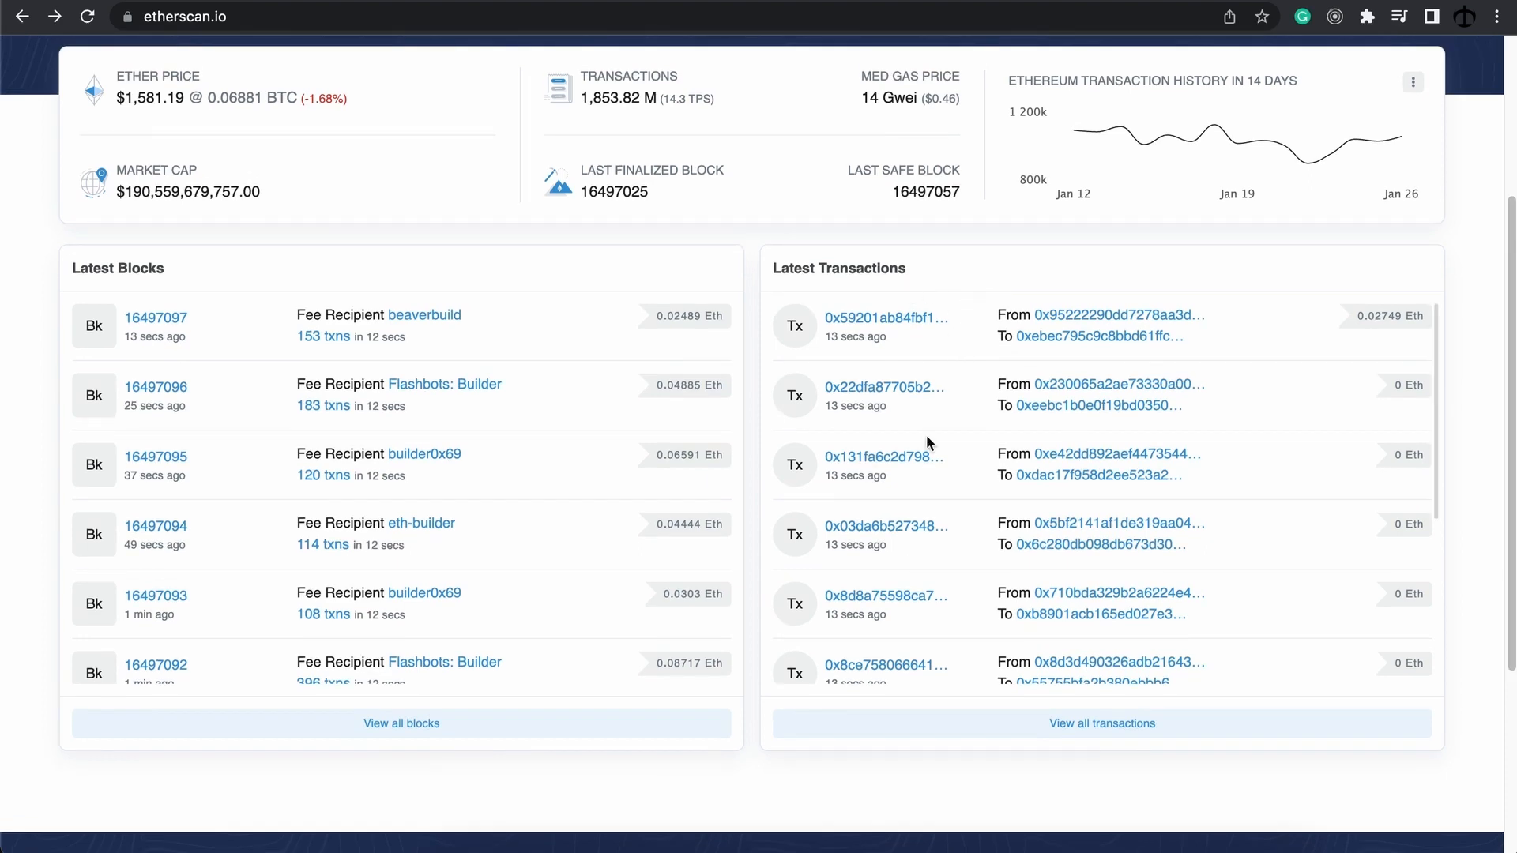
{"action": "mouse_move", "coordinate": [939, 442]}
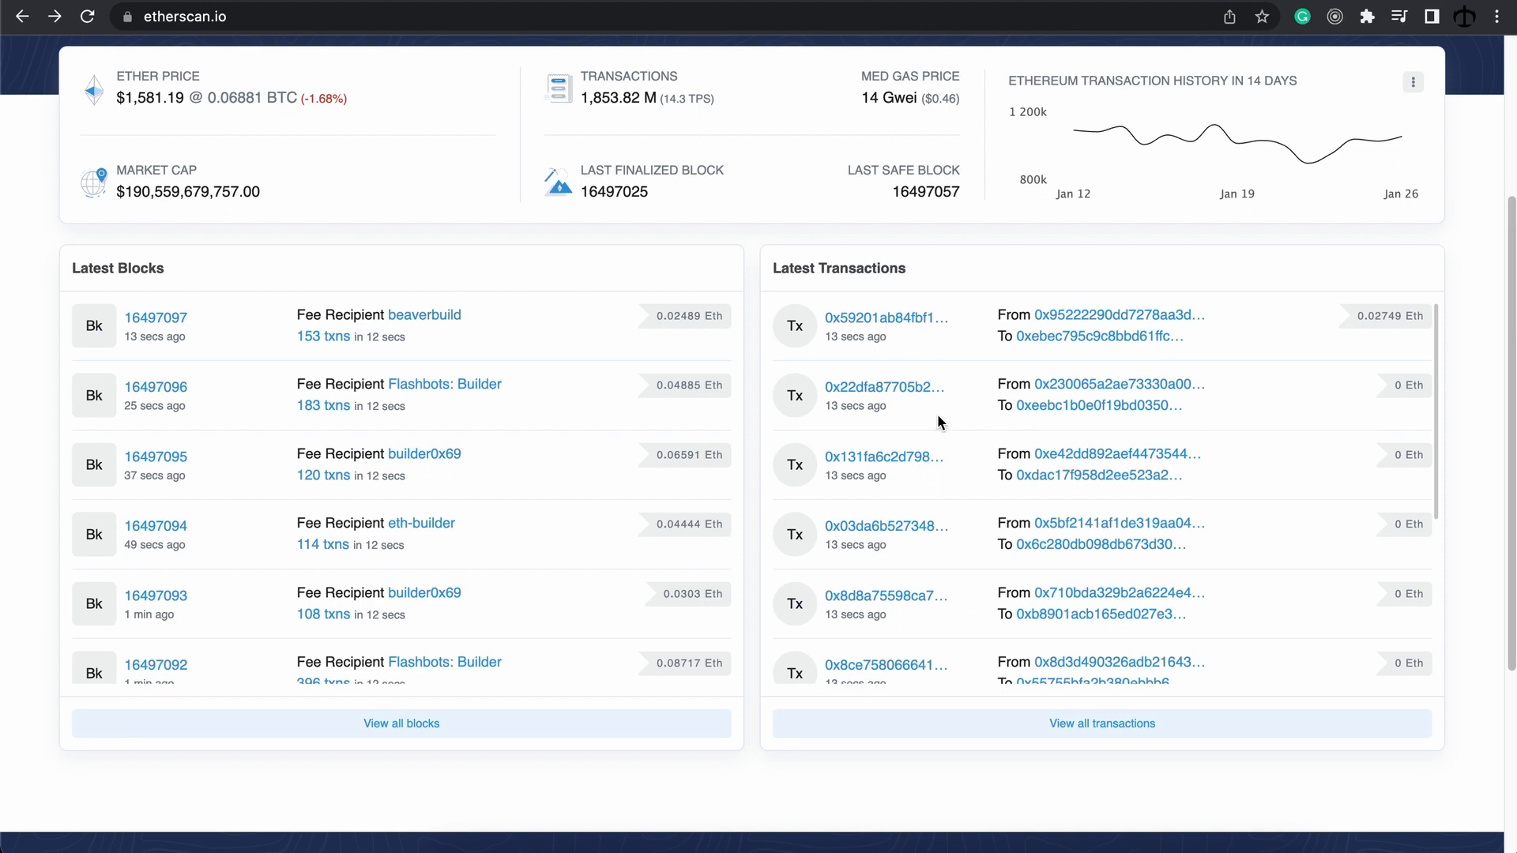
{"action": "mouse_move", "coordinate": [907, 244]}
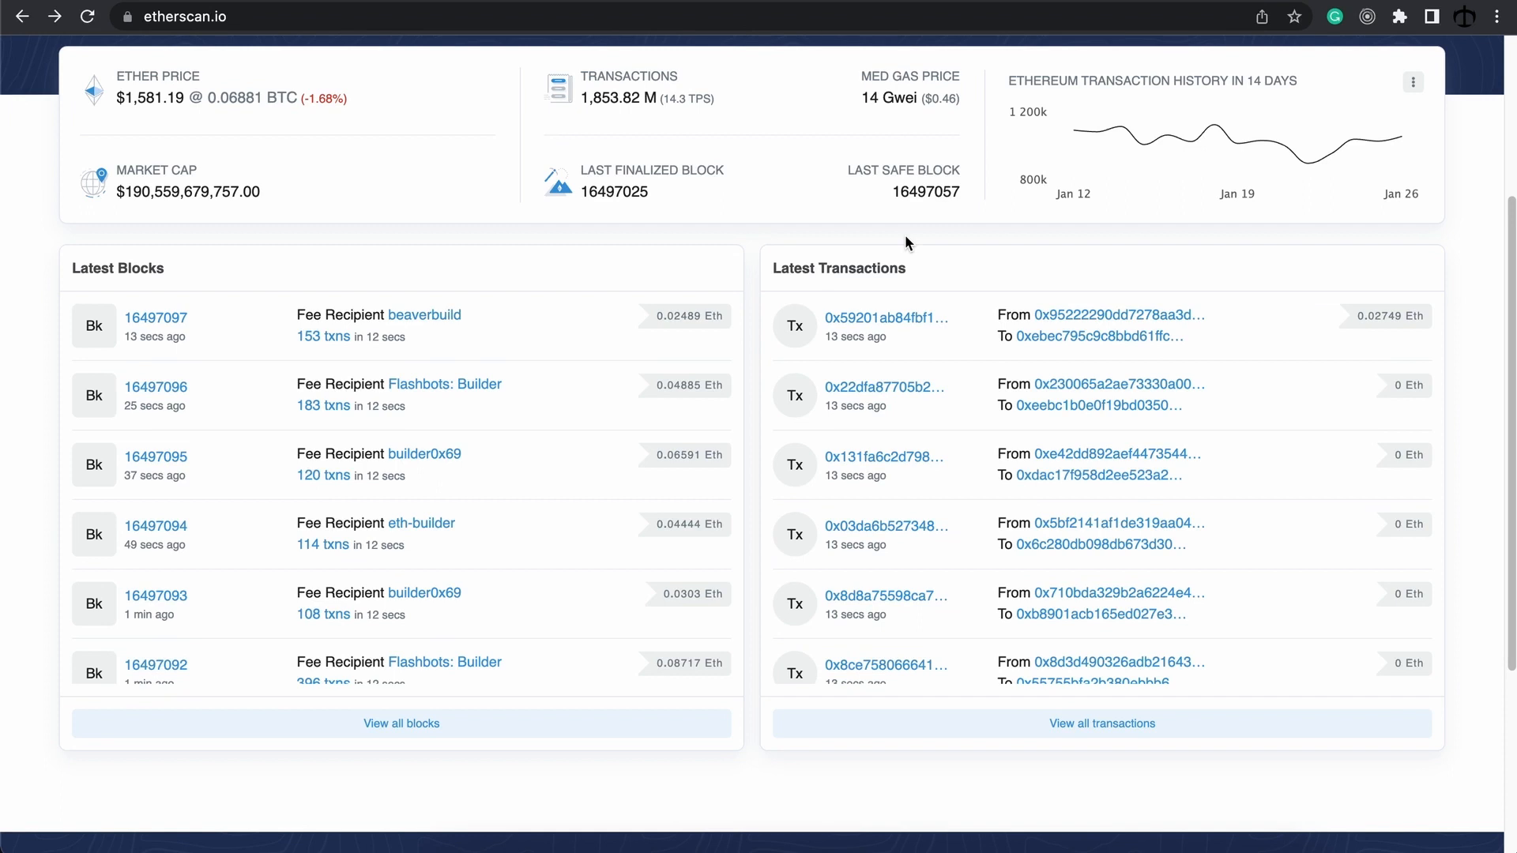
{"action": "mouse_move", "coordinate": [953, 275]}
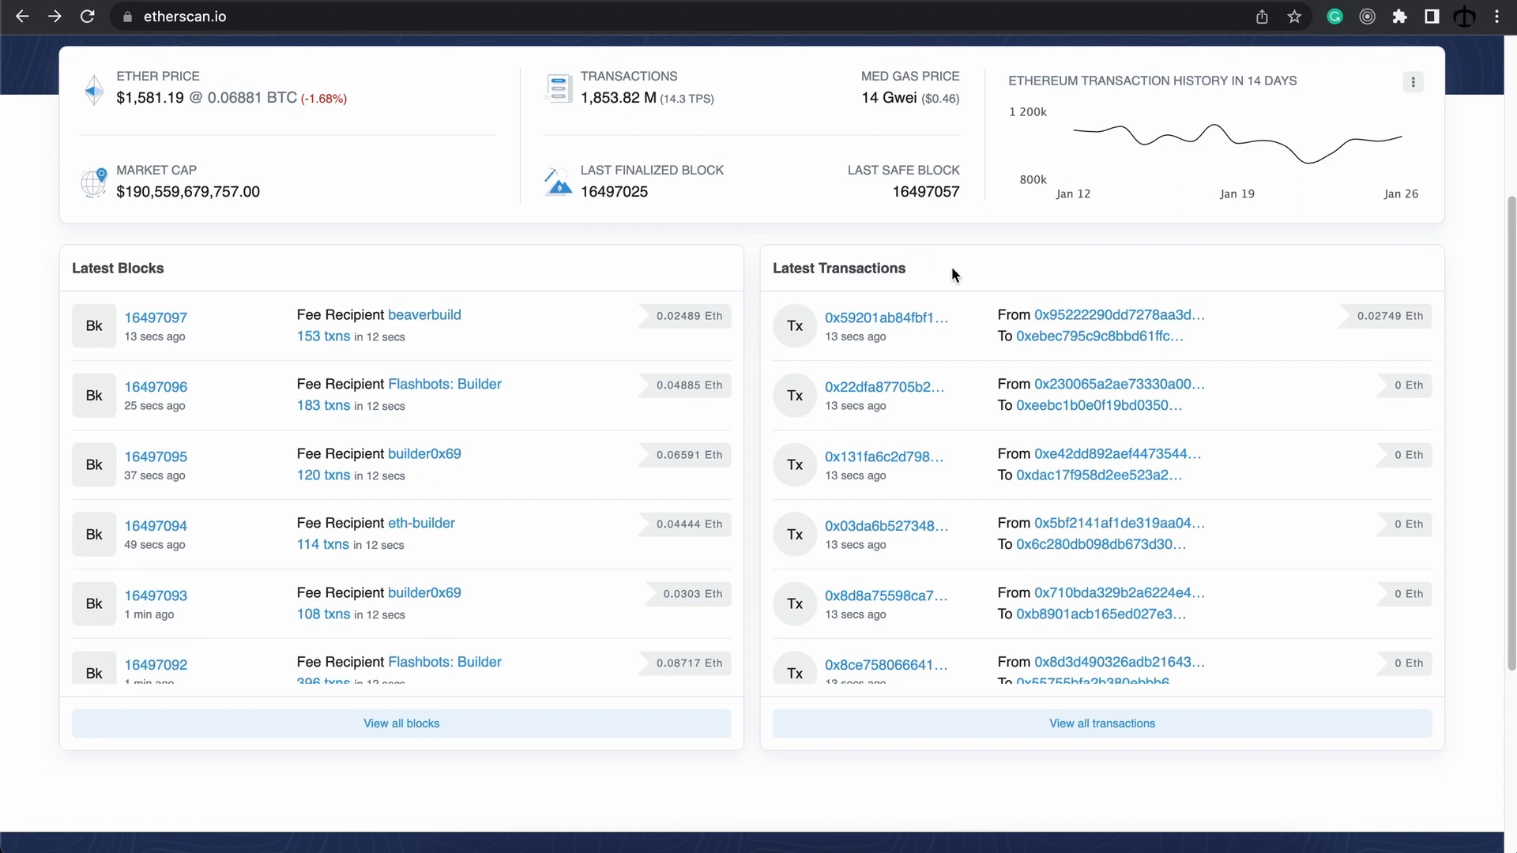
{"action": "mouse_move", "coordinate": [975, 460]}
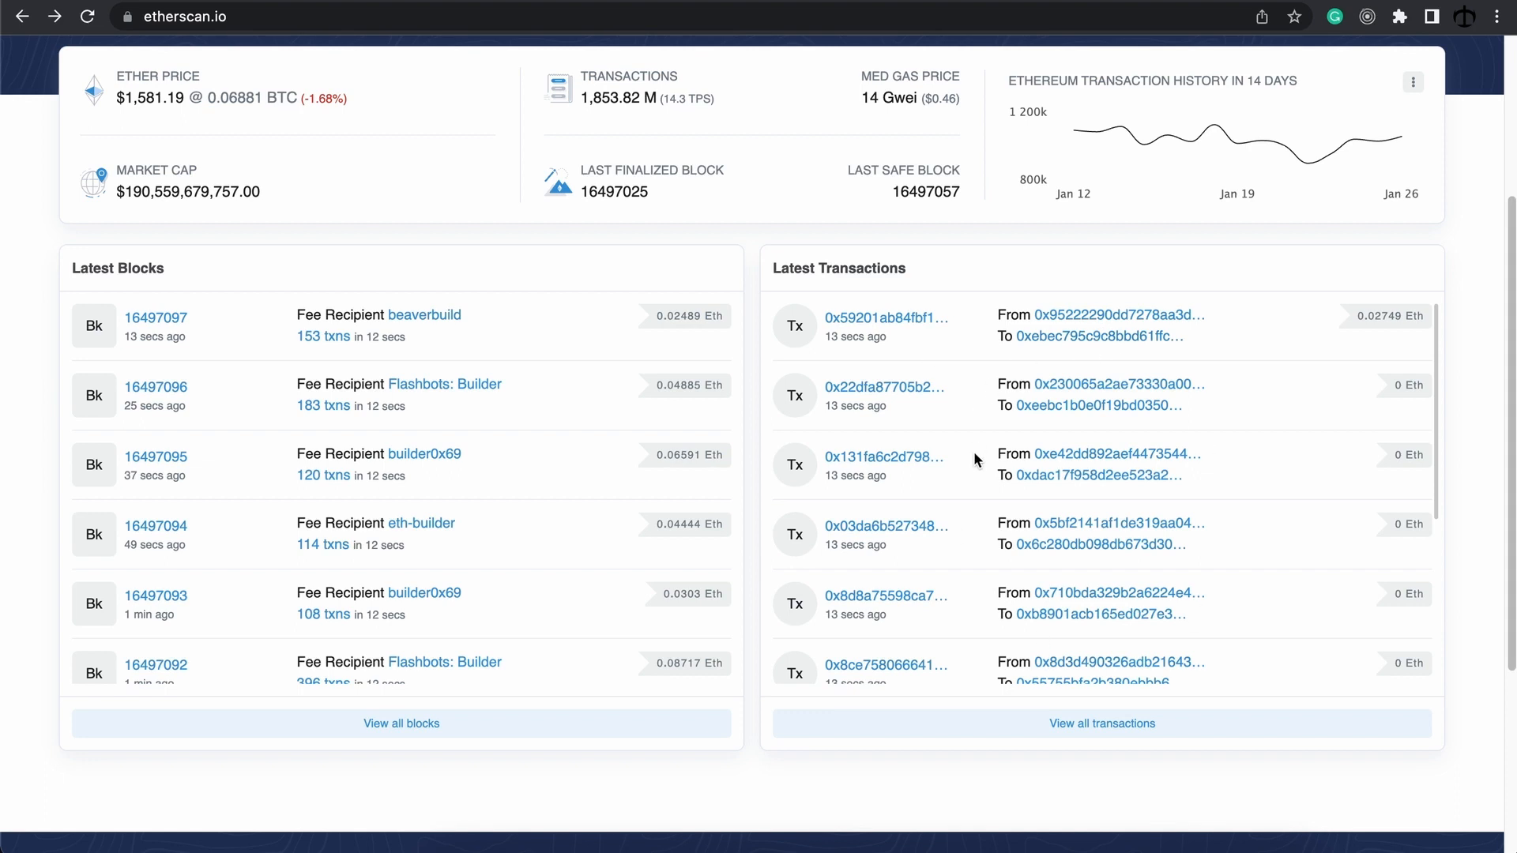
{"action": "mouse_move", "coordinate": [425, 316]}
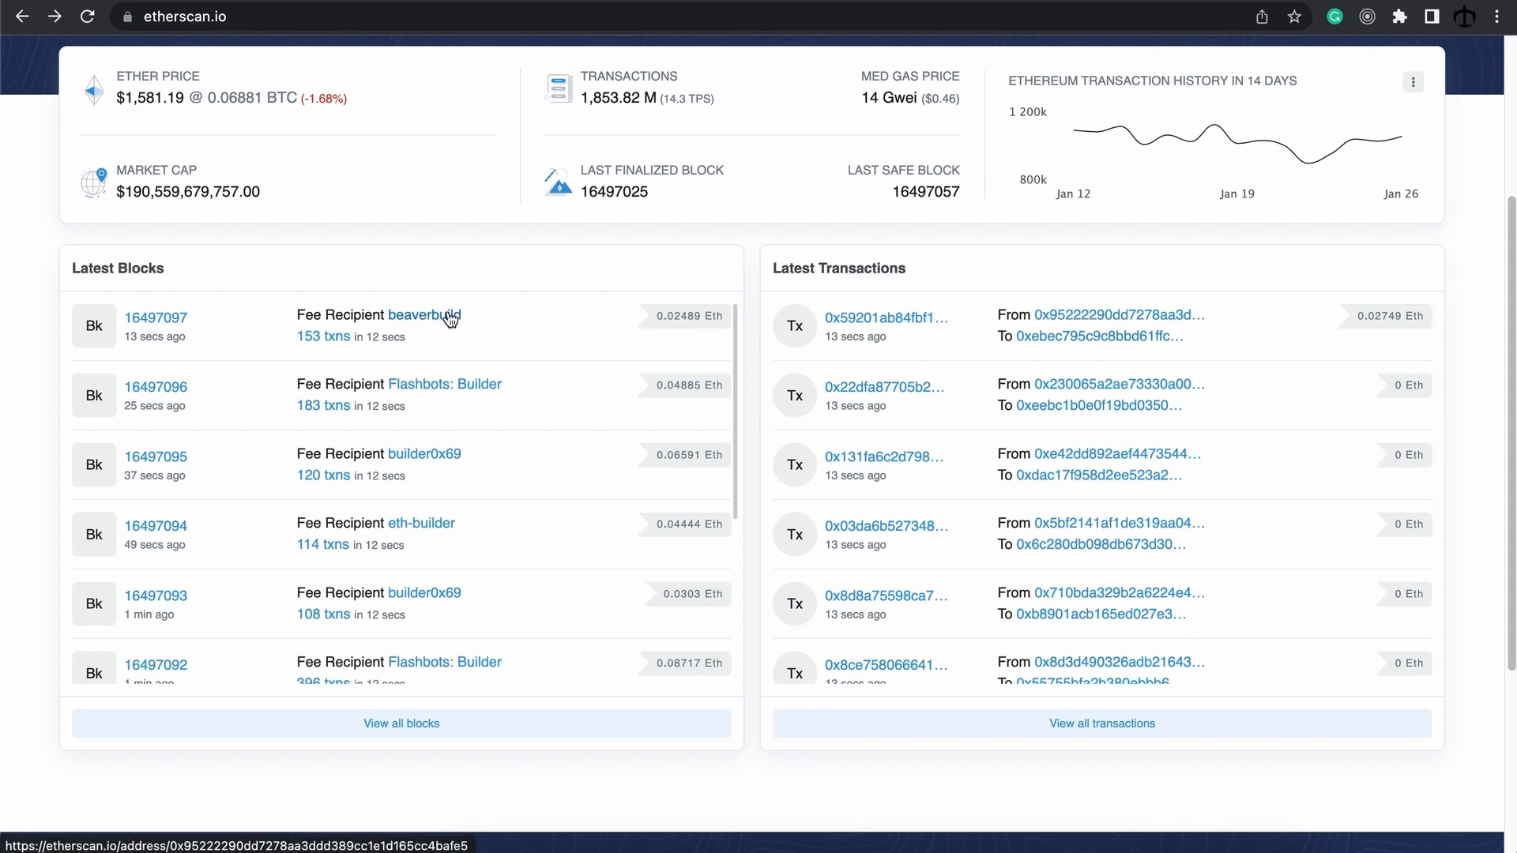
{"action": "mouse_move", "coordinate": [834, 353]}
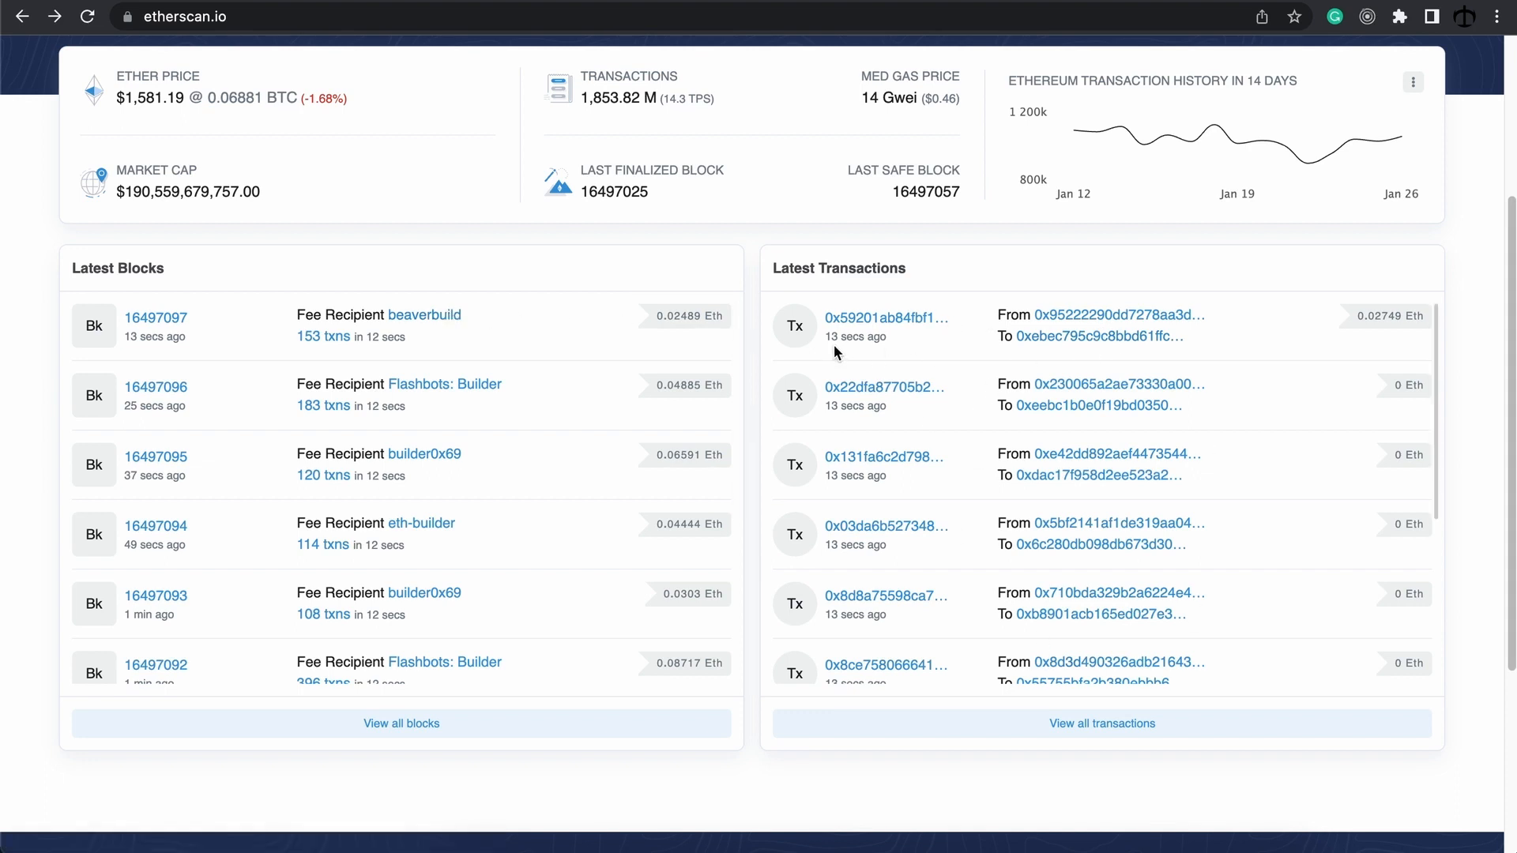
{"action": "mouse_move", "coordinate": [889, 346]}
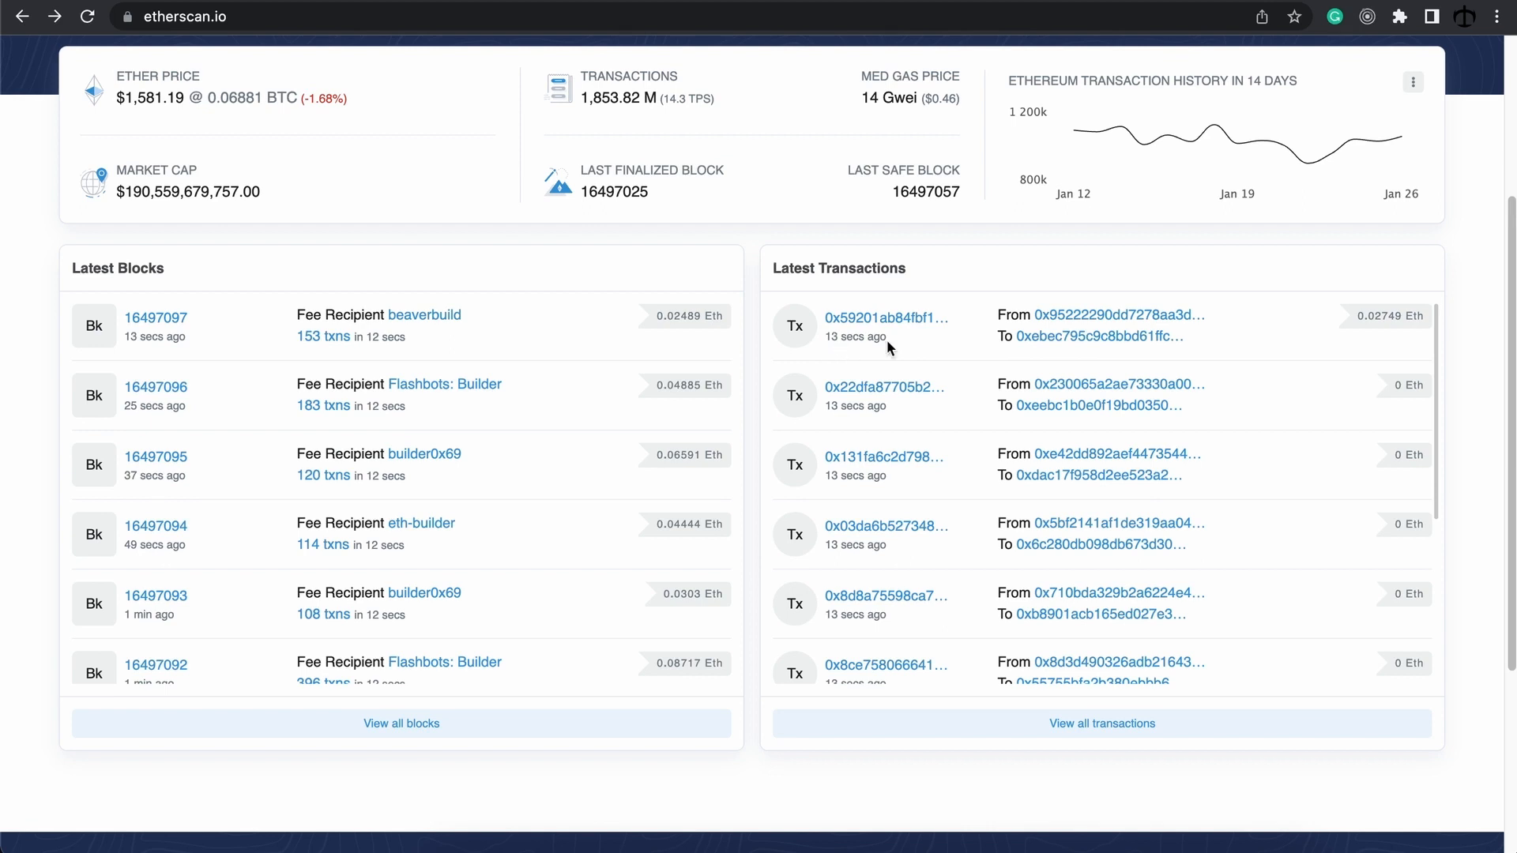
{"action": "mouse_move", "coordinate": [876, 342]}
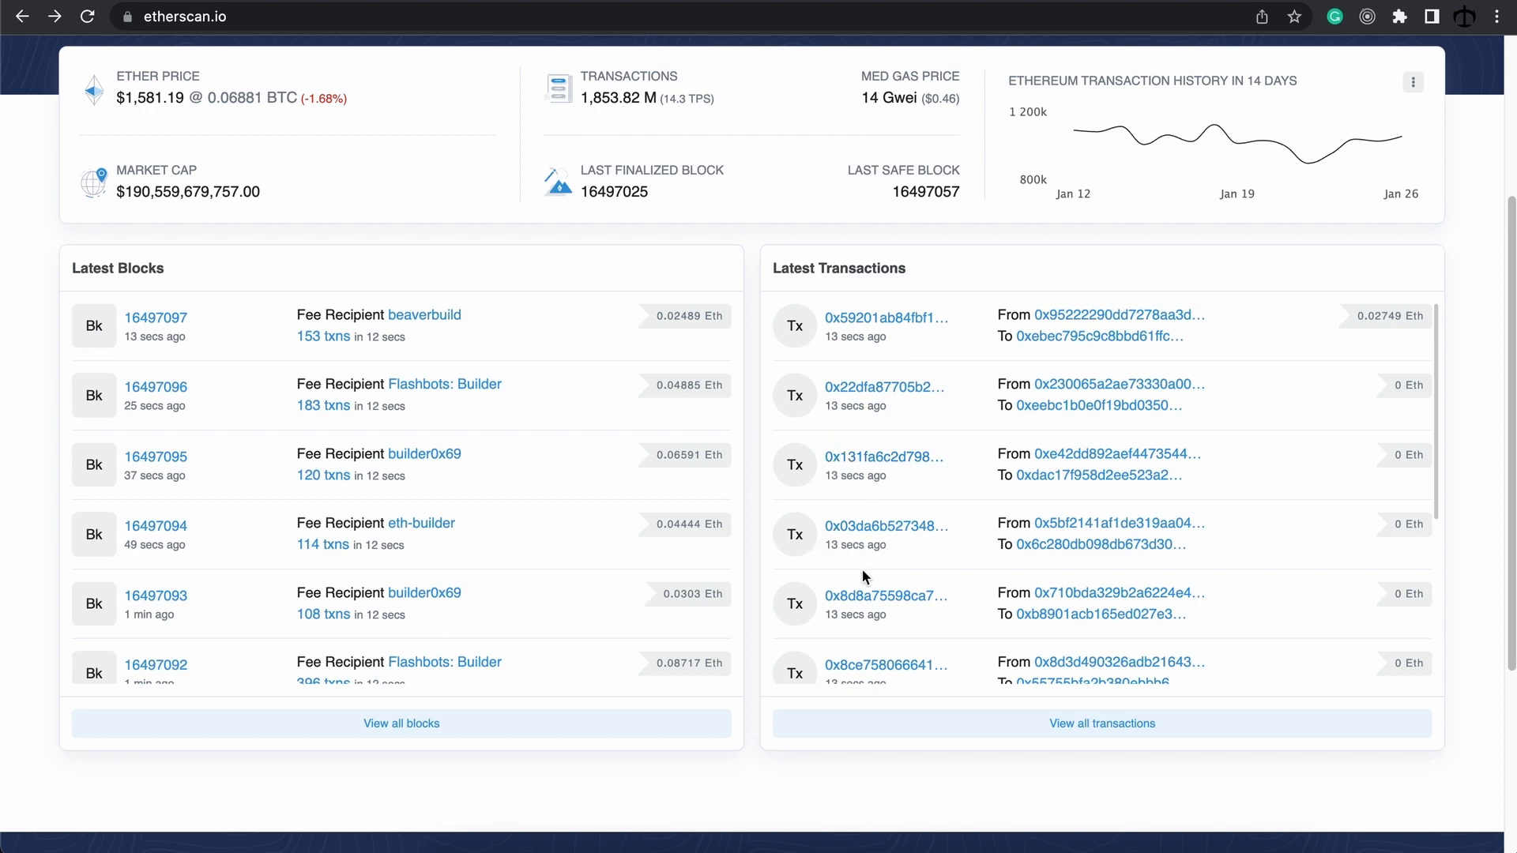
{"action": "mouse_move", "coordinate": [556, 308]}
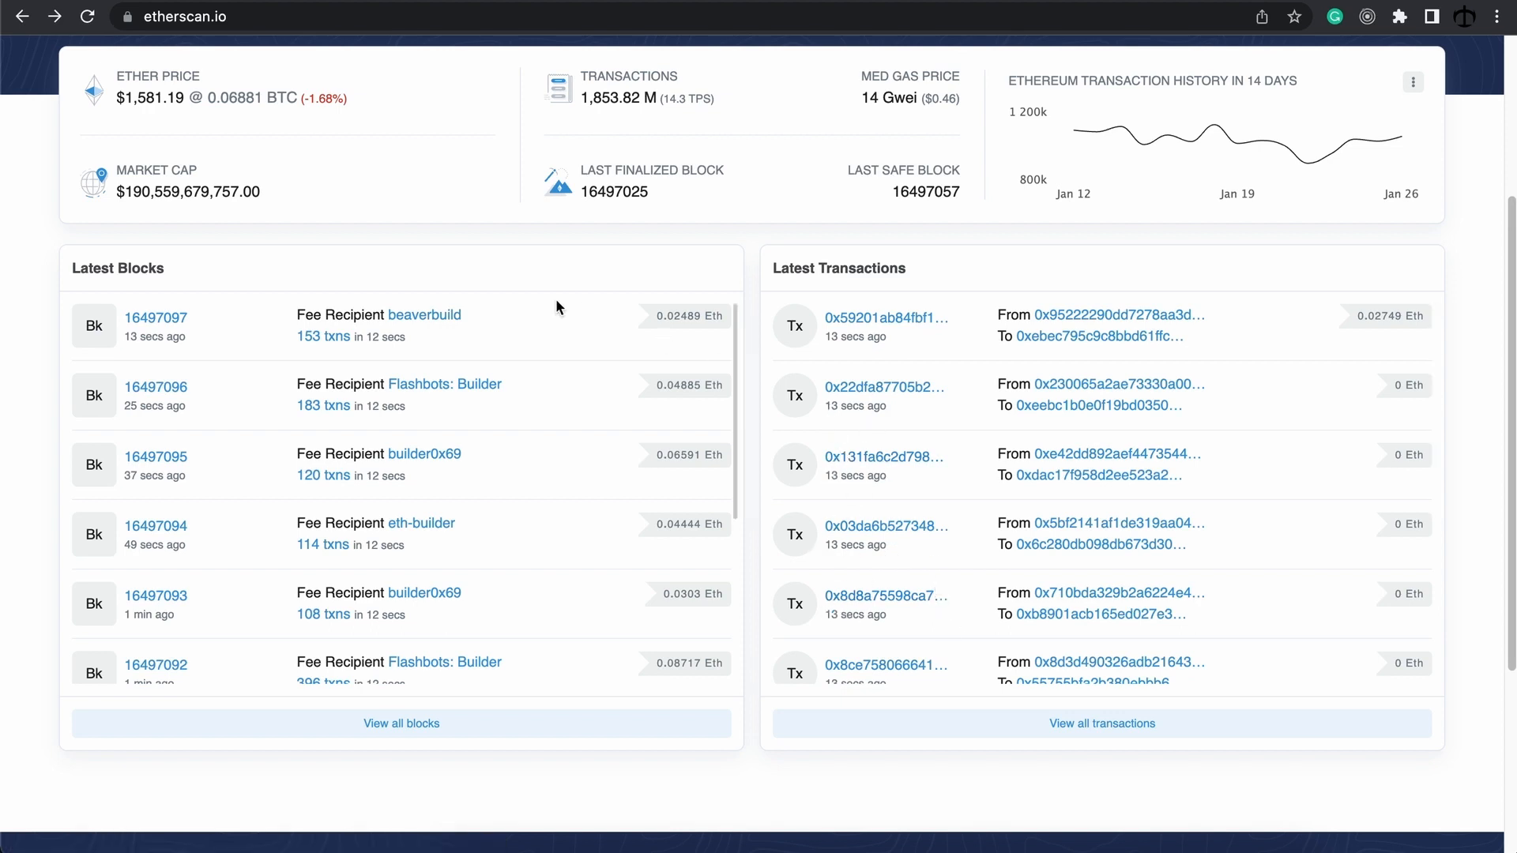
{"action": "mouse_move", "coordinate": [109, 325]}
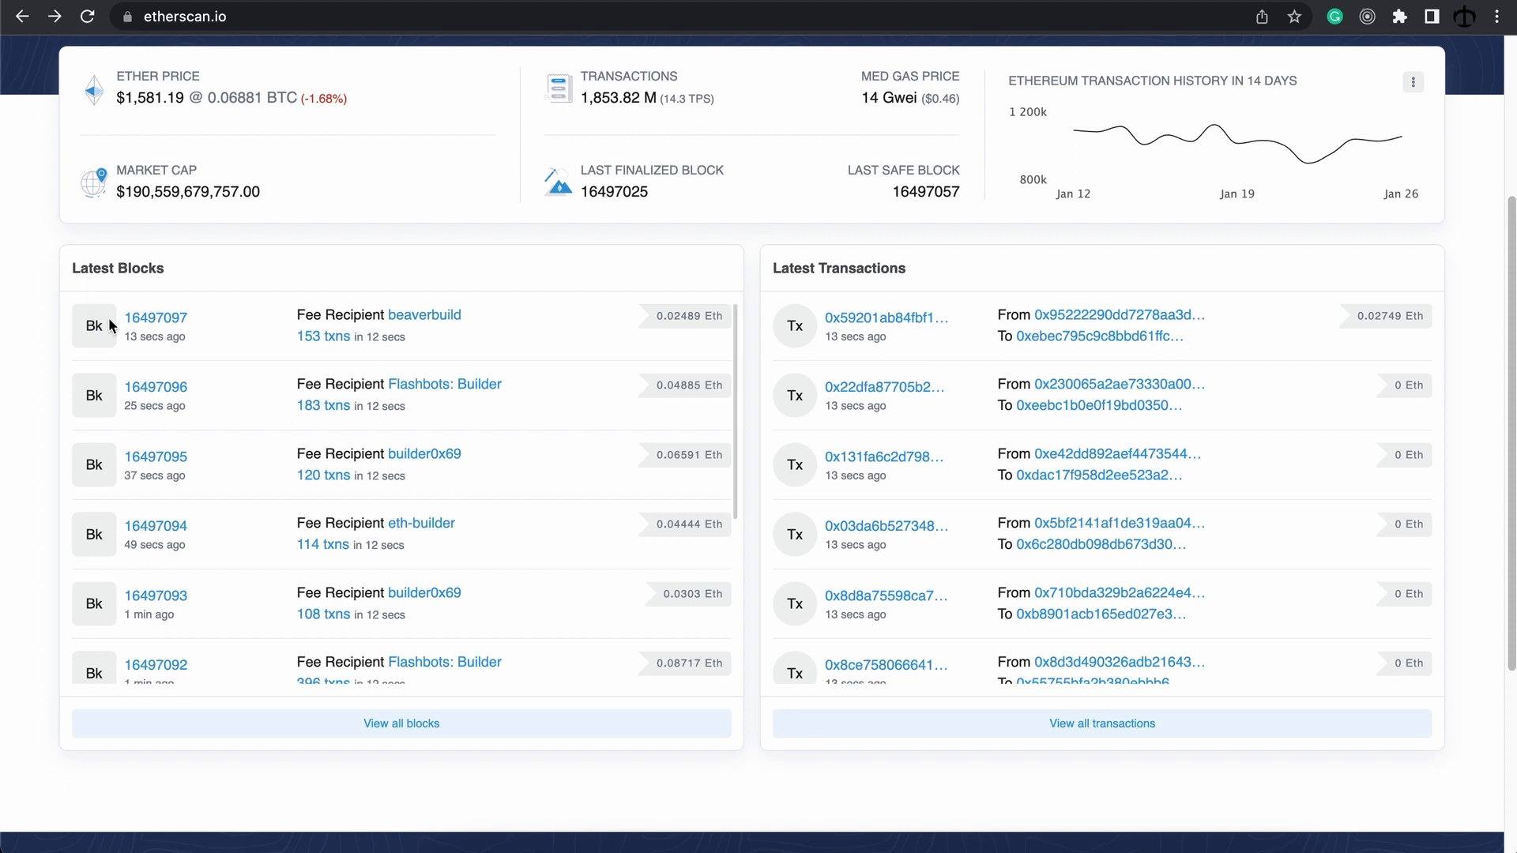
{"action": "mouse_move", "coordinate": [129, 341]}
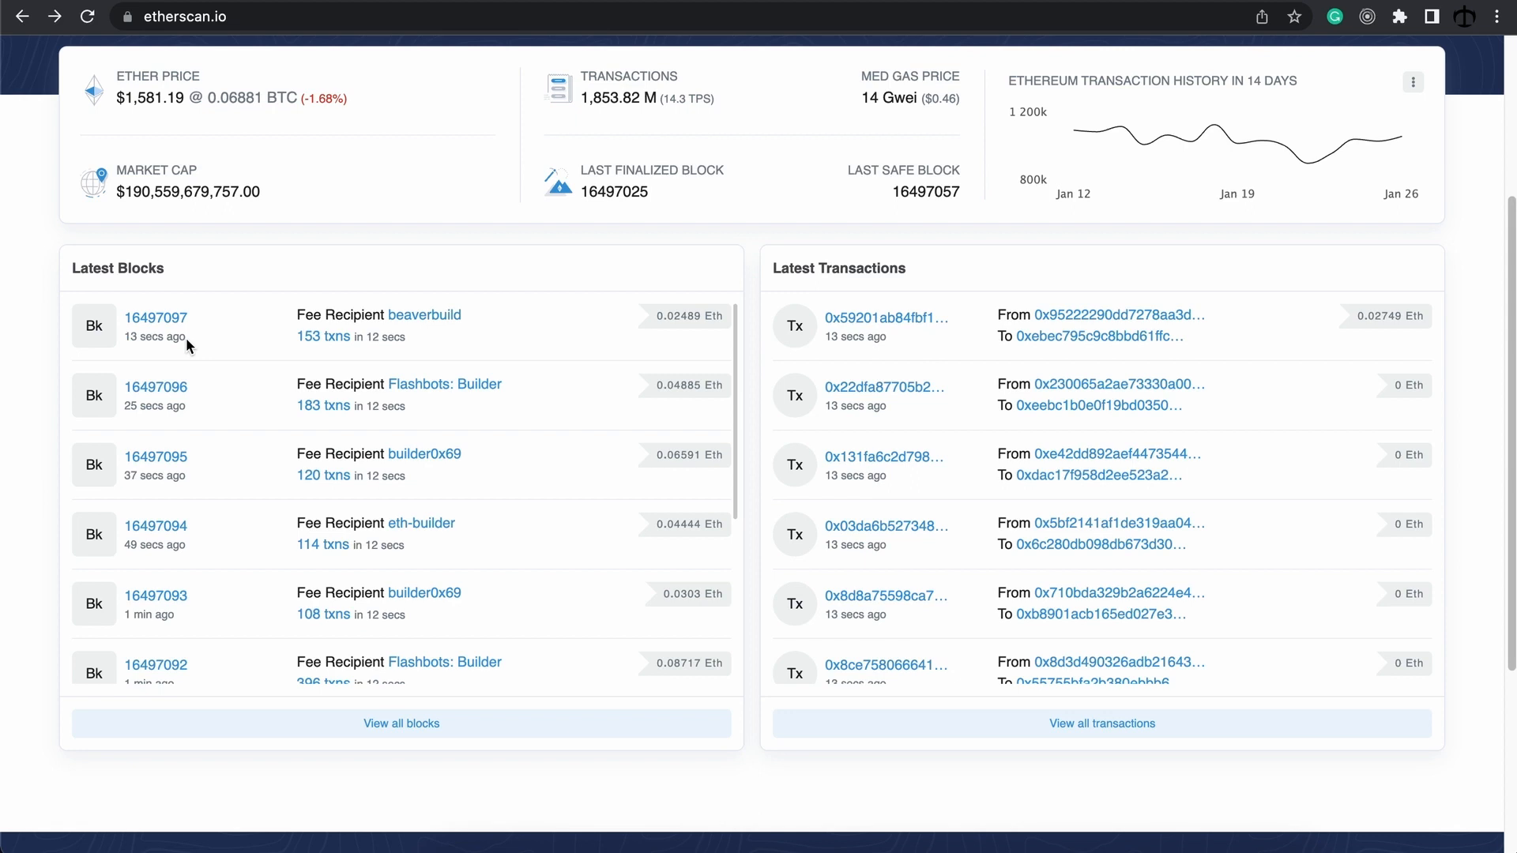
{"action": "mouse_move", "coordinate": [132, 427]}
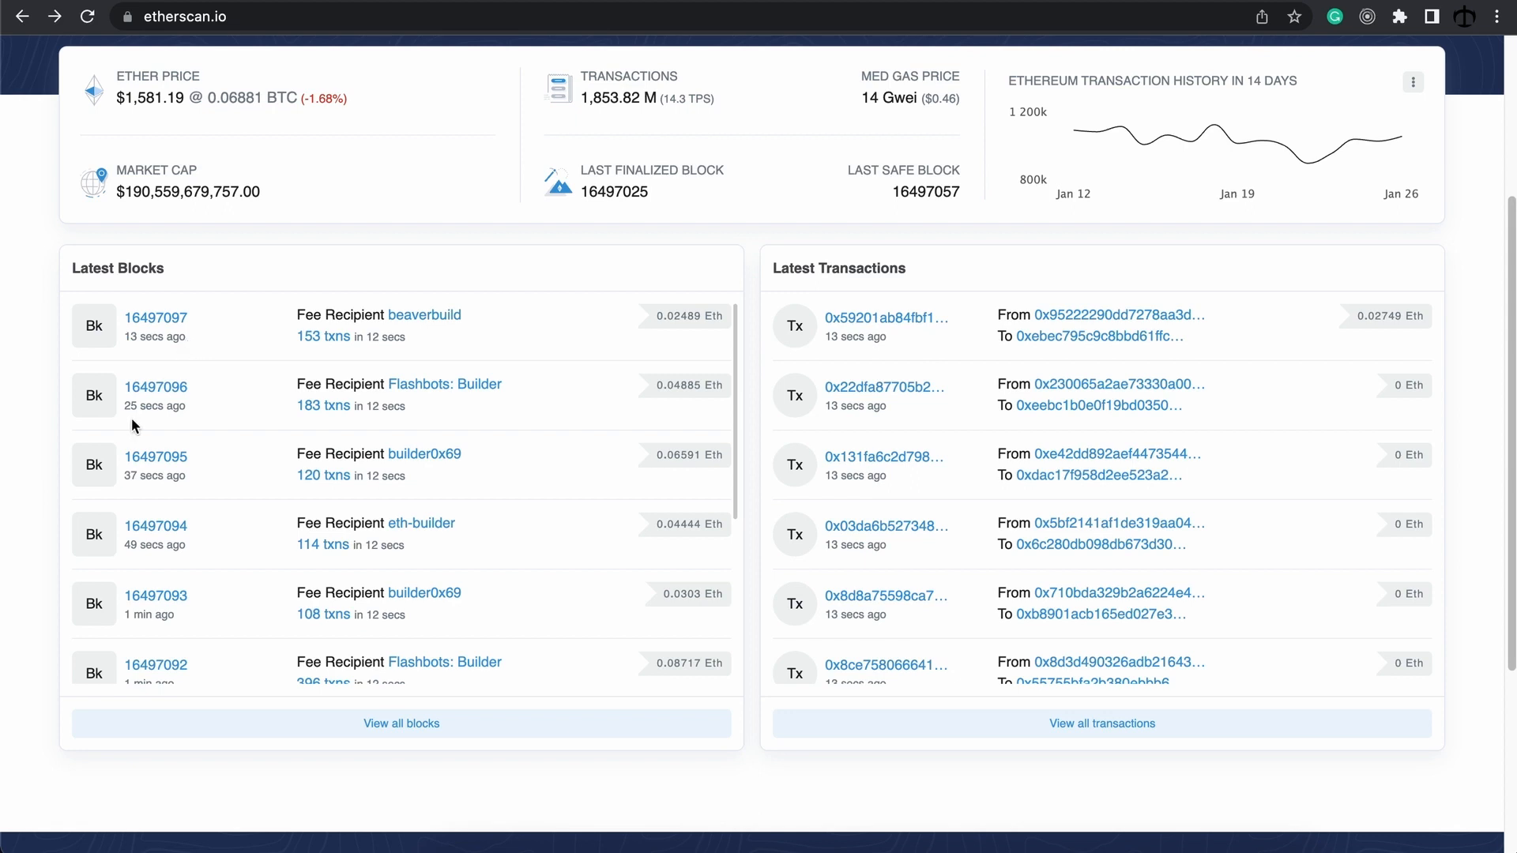
{"action": "mouse_move", "coordinate": [179, 420]}
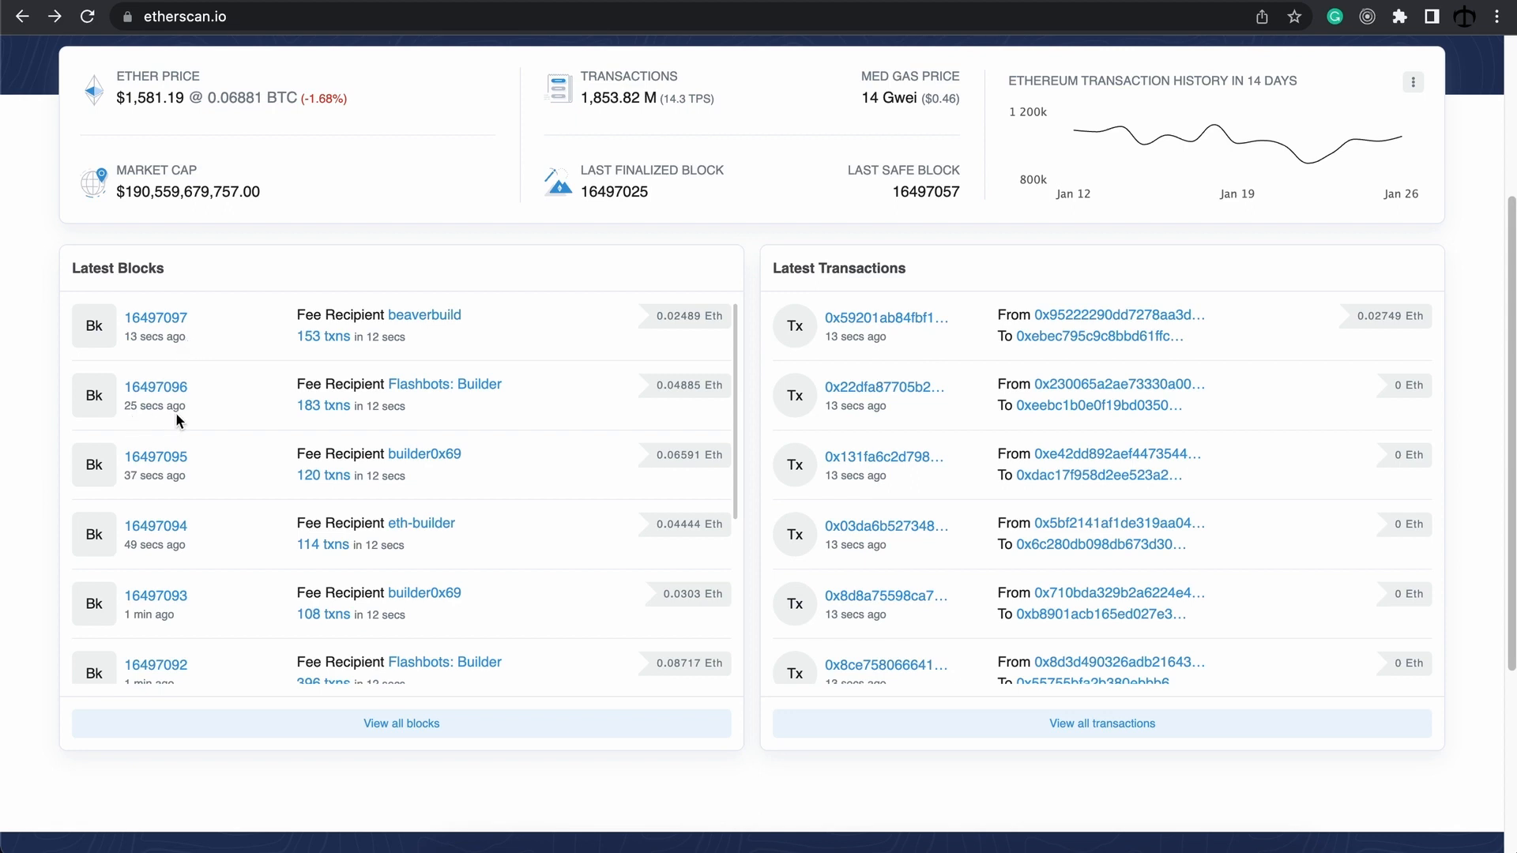
{"action": "mouse_move", "coordinate": [155, 317]}
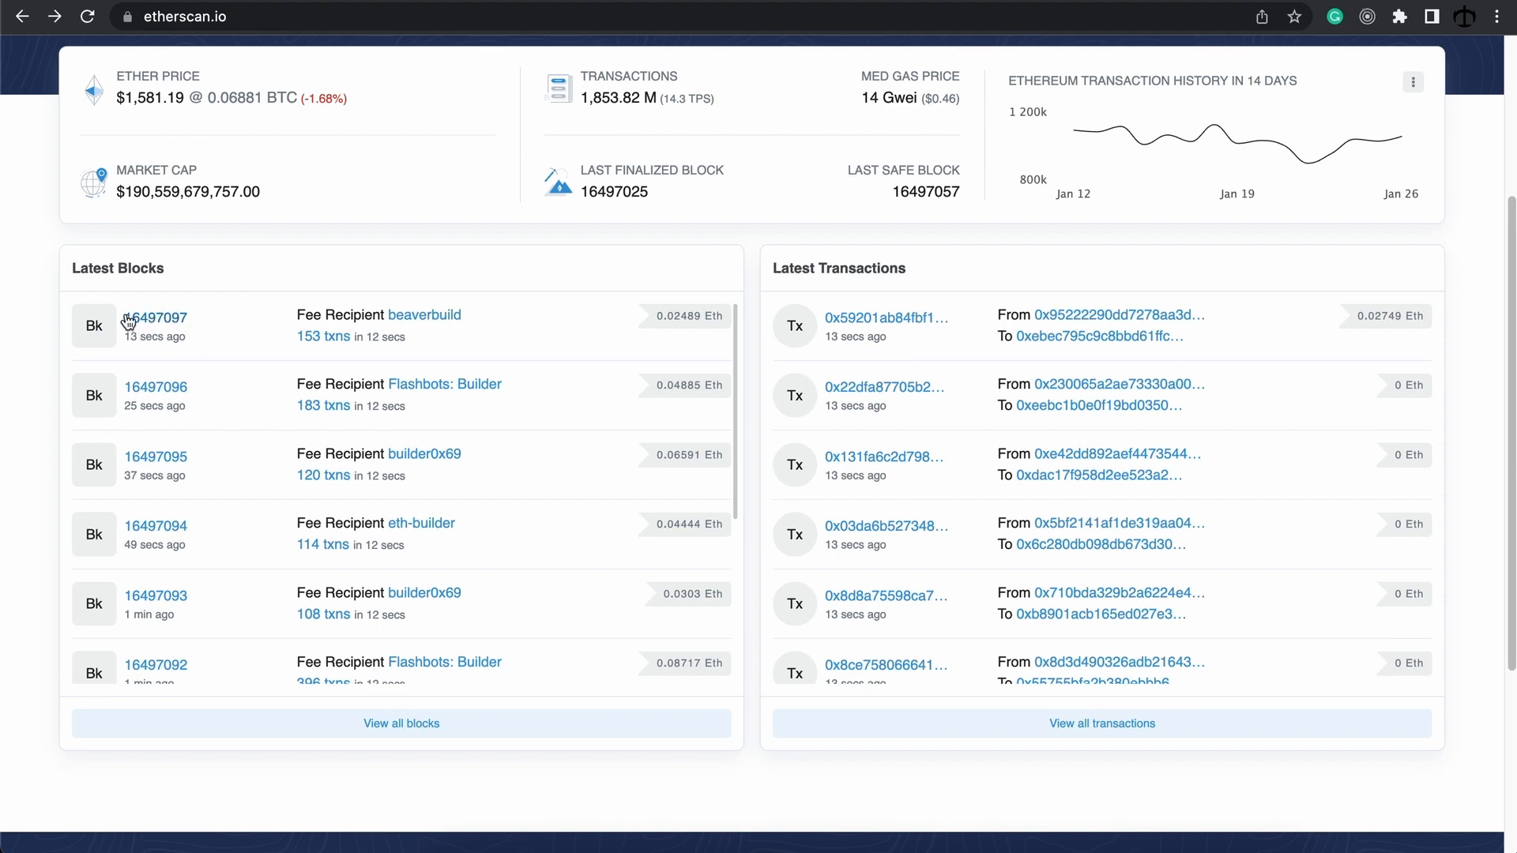
{"action": "mouse_move", "coordinate": [860, 330]}
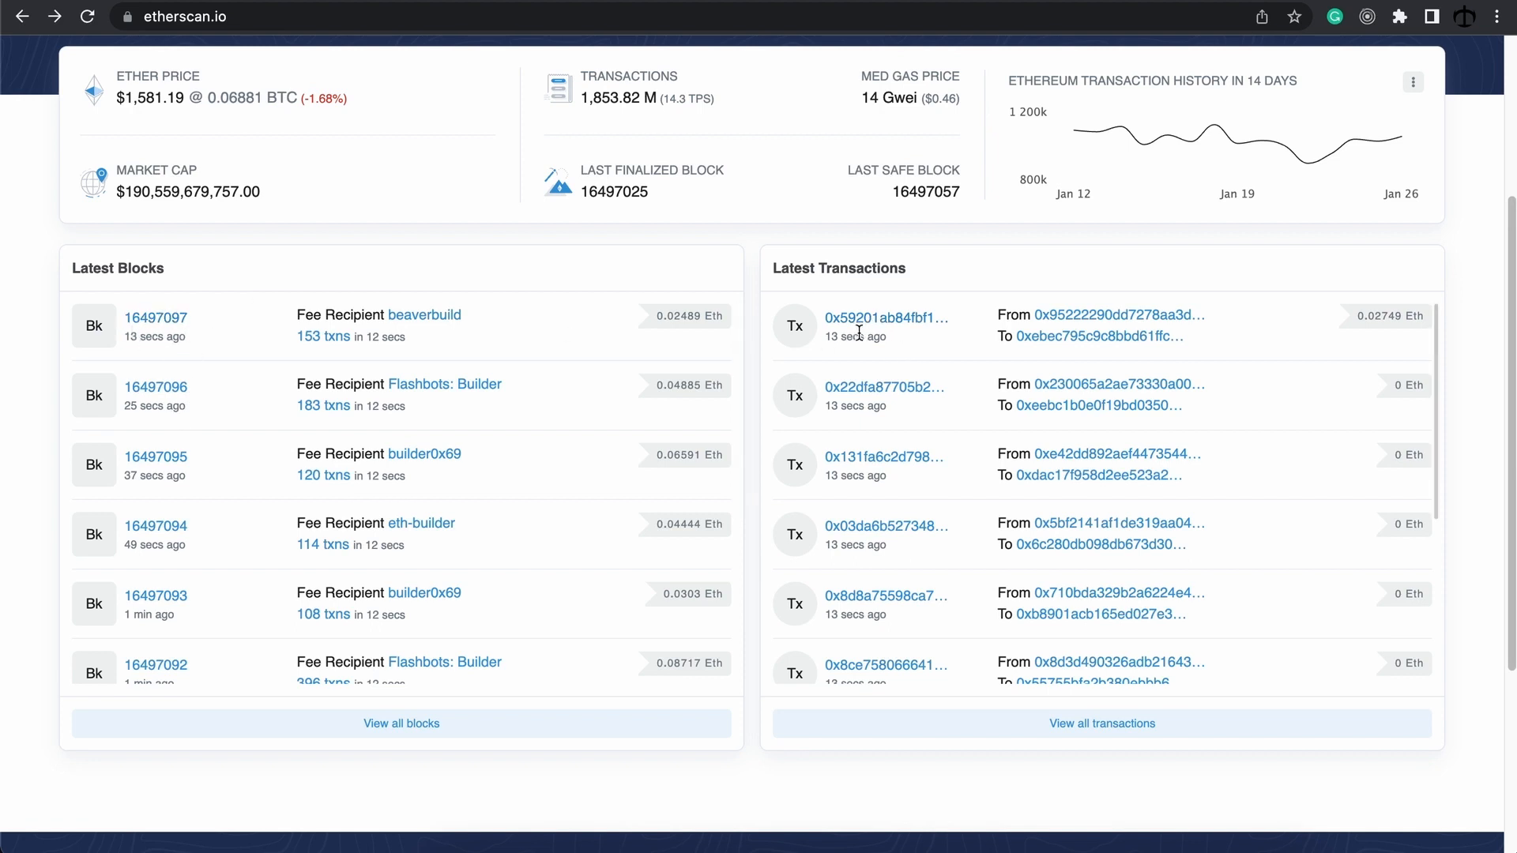
{"action": "scroll", "scroll_direction": "down", "scroll_amount": 3}
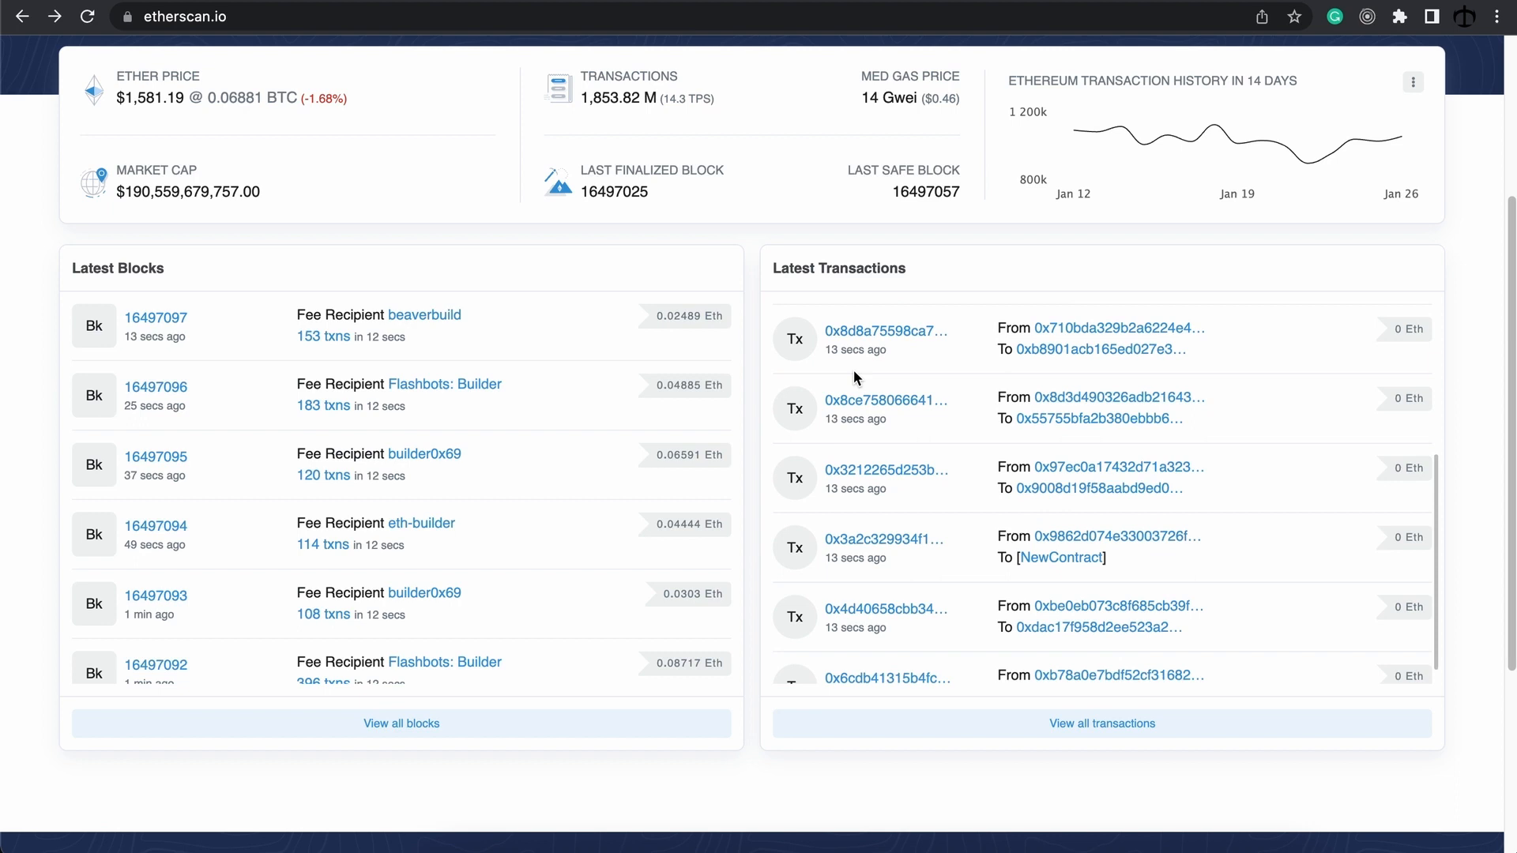
{"action": "scroll", "scroll_direction": "down", "scroll_amount": 3}
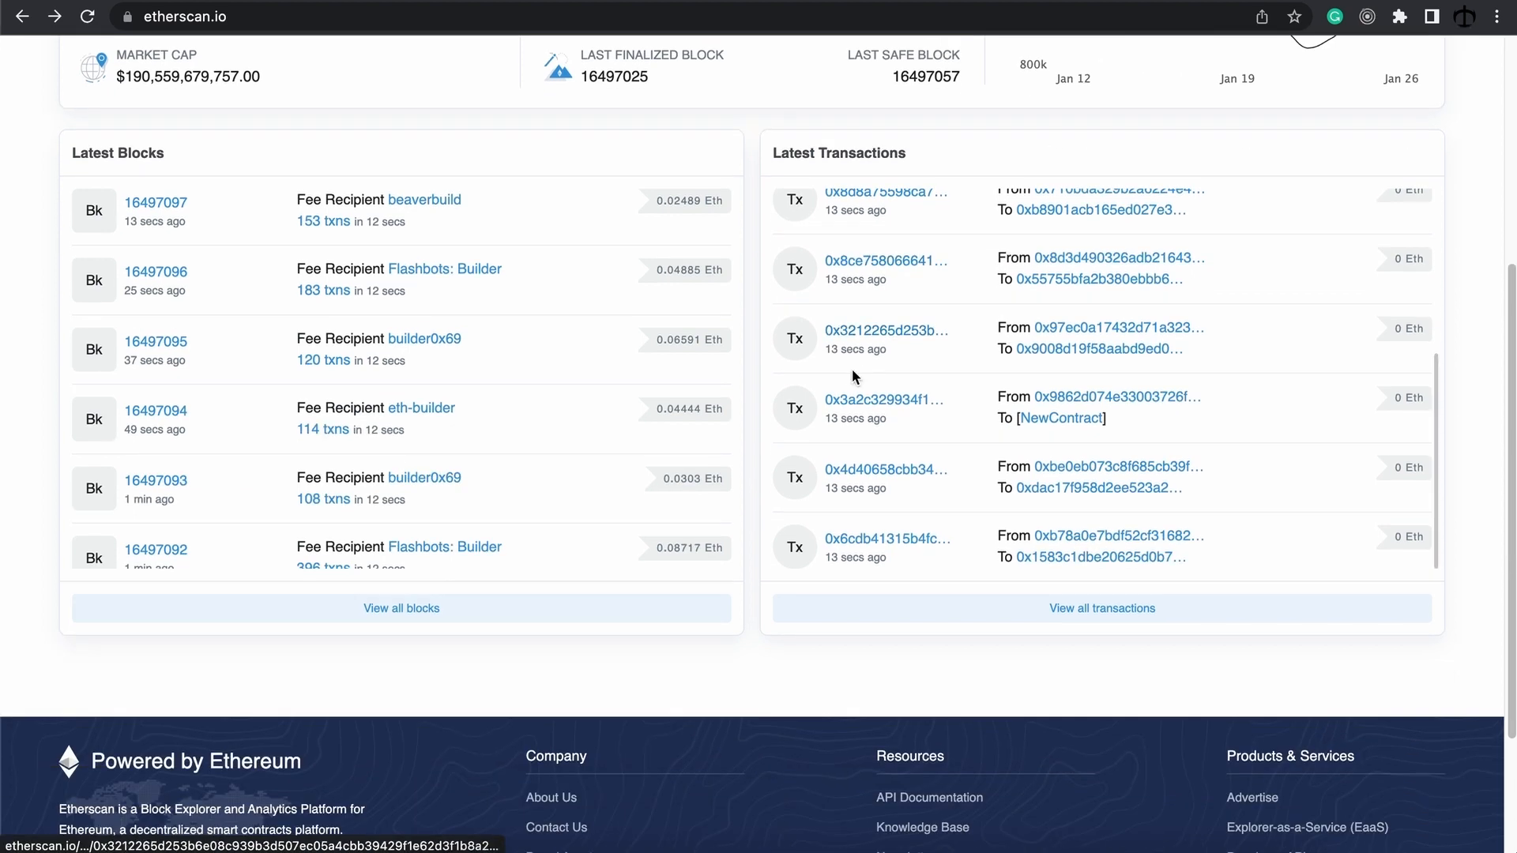
{"action": "scroll", "scroll_direction": "up", "scroll_amount": 3}
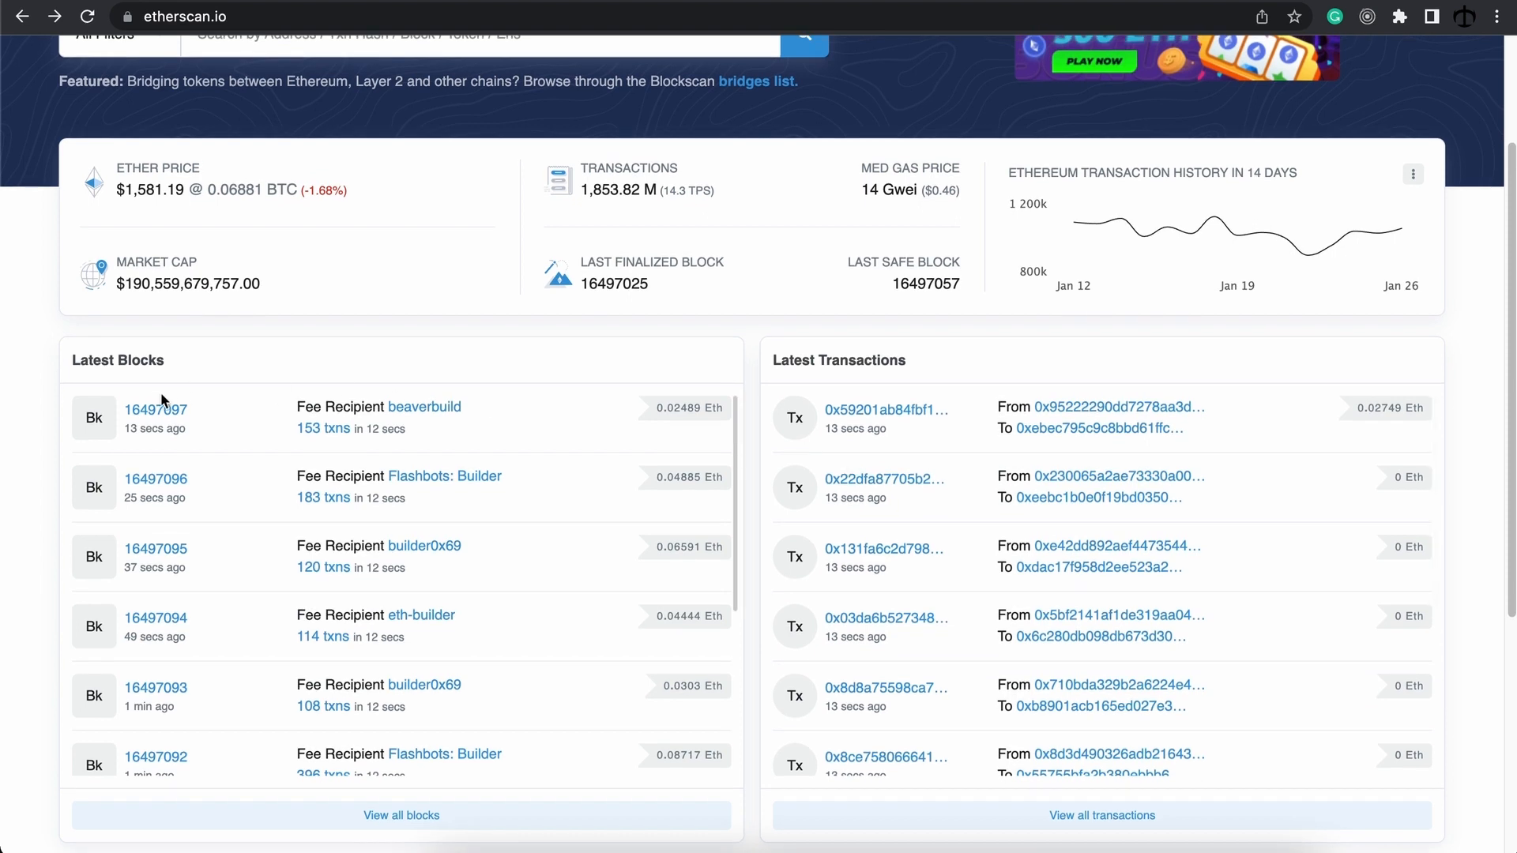
{"action": "mouse_move", "coordinate": [270, 436]}
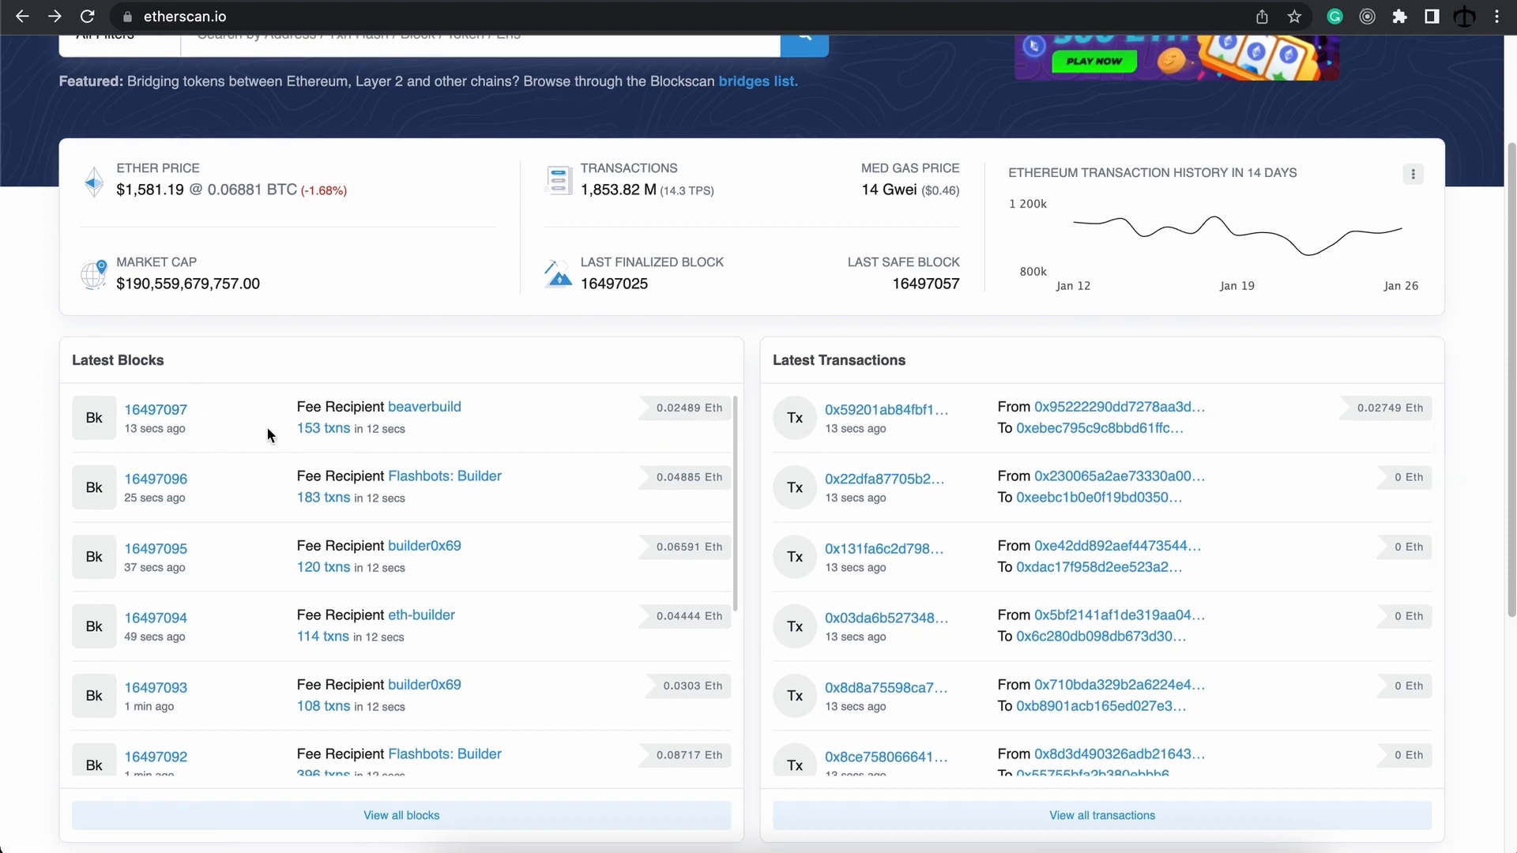
{"action": "mouse_move", "coordinate": [333, 429]}
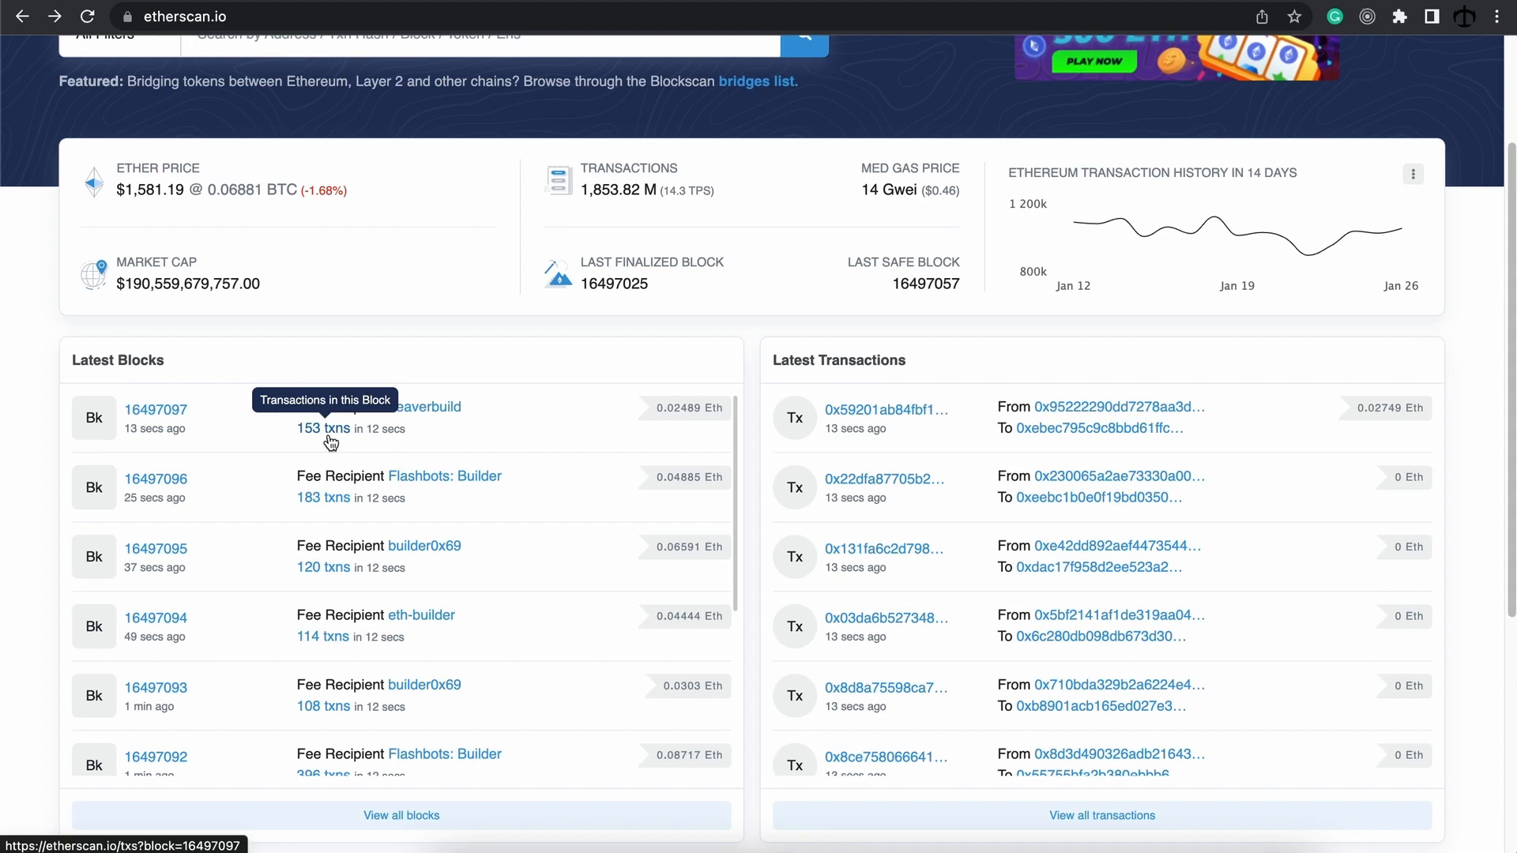
{"action": "mouse_move", "coordinate": [266, 438]}
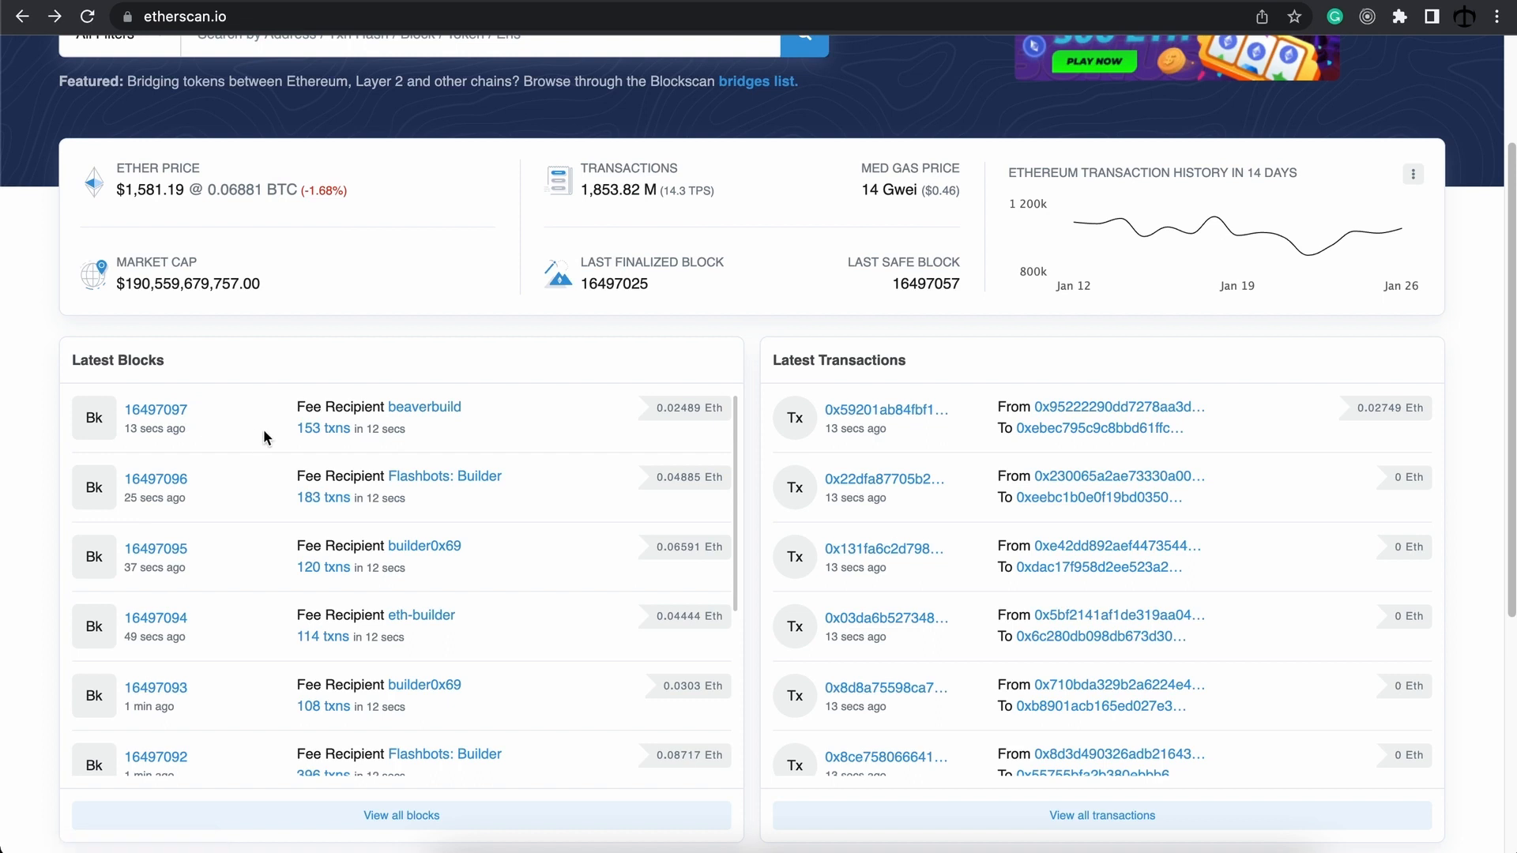
{"action": "mouse_move", "coordinate": [321, 498]}
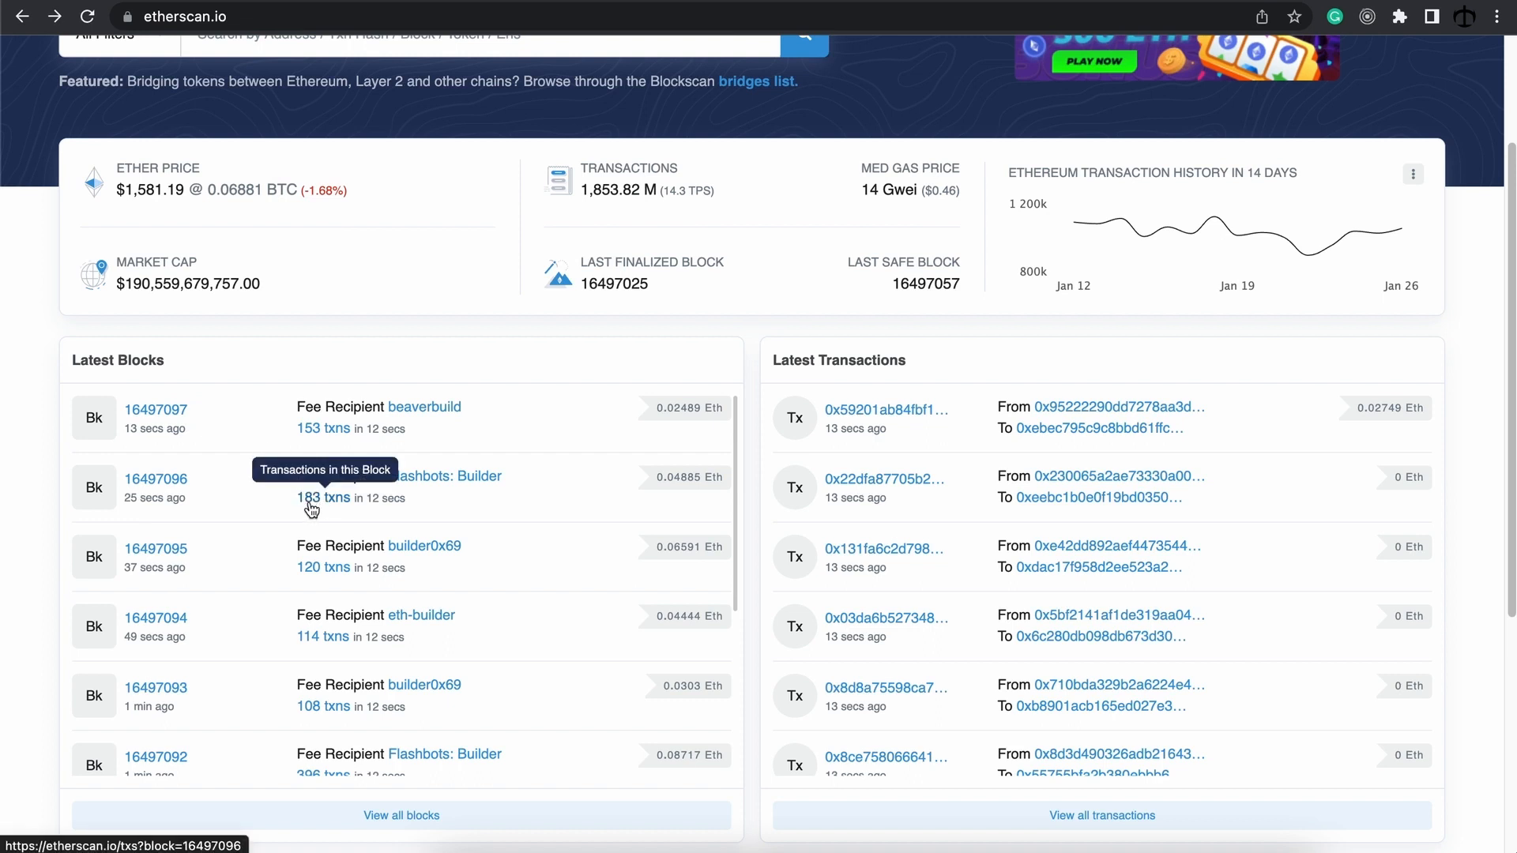
{"action": "mouse_move", "coordinate": [378, 610]}
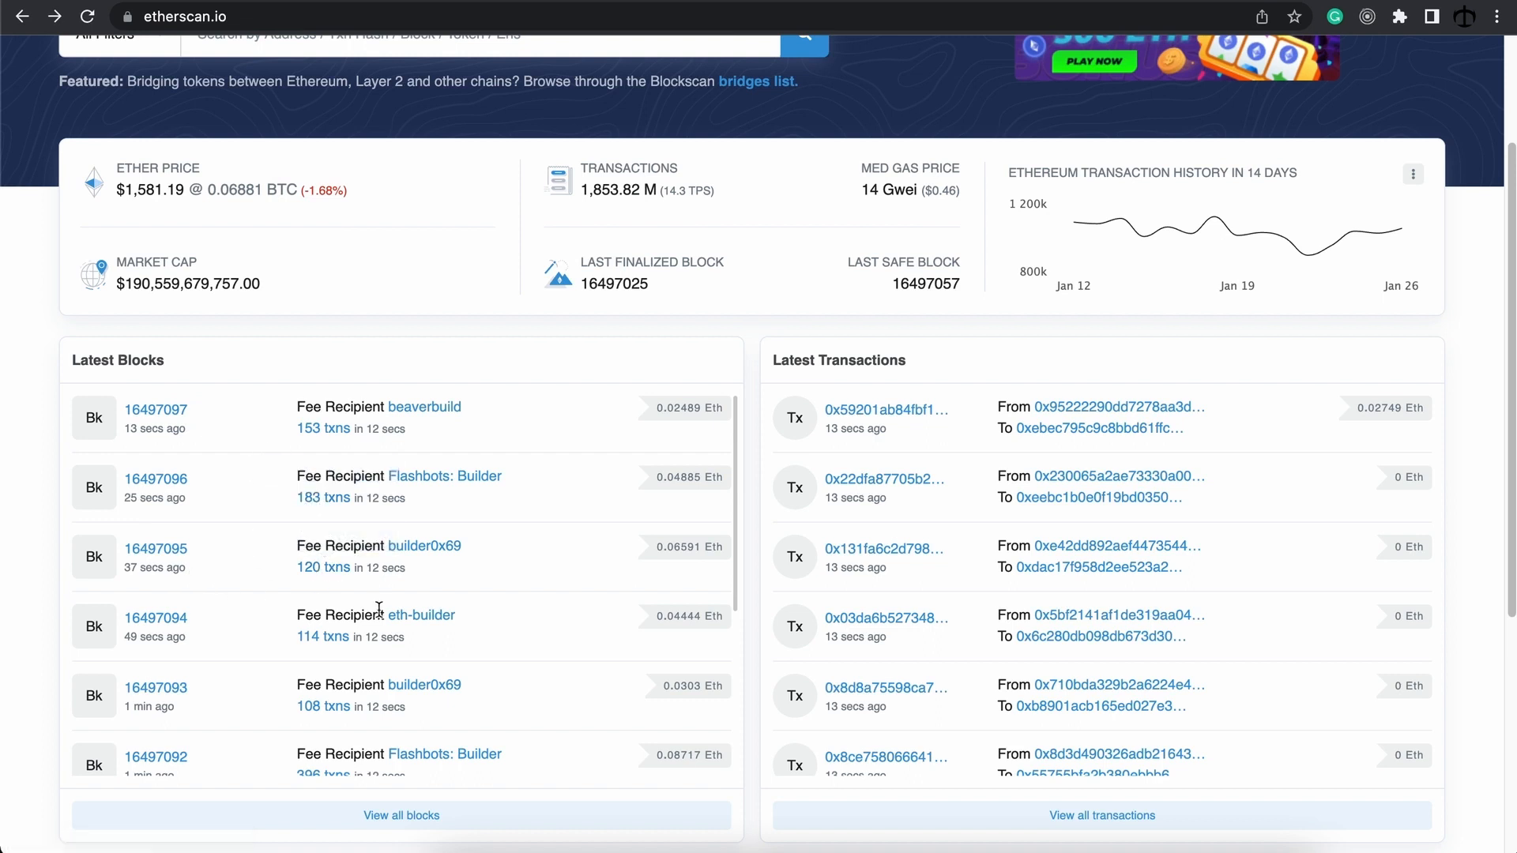
{"action": "mouse_move", "coordinate": [206, 433]}
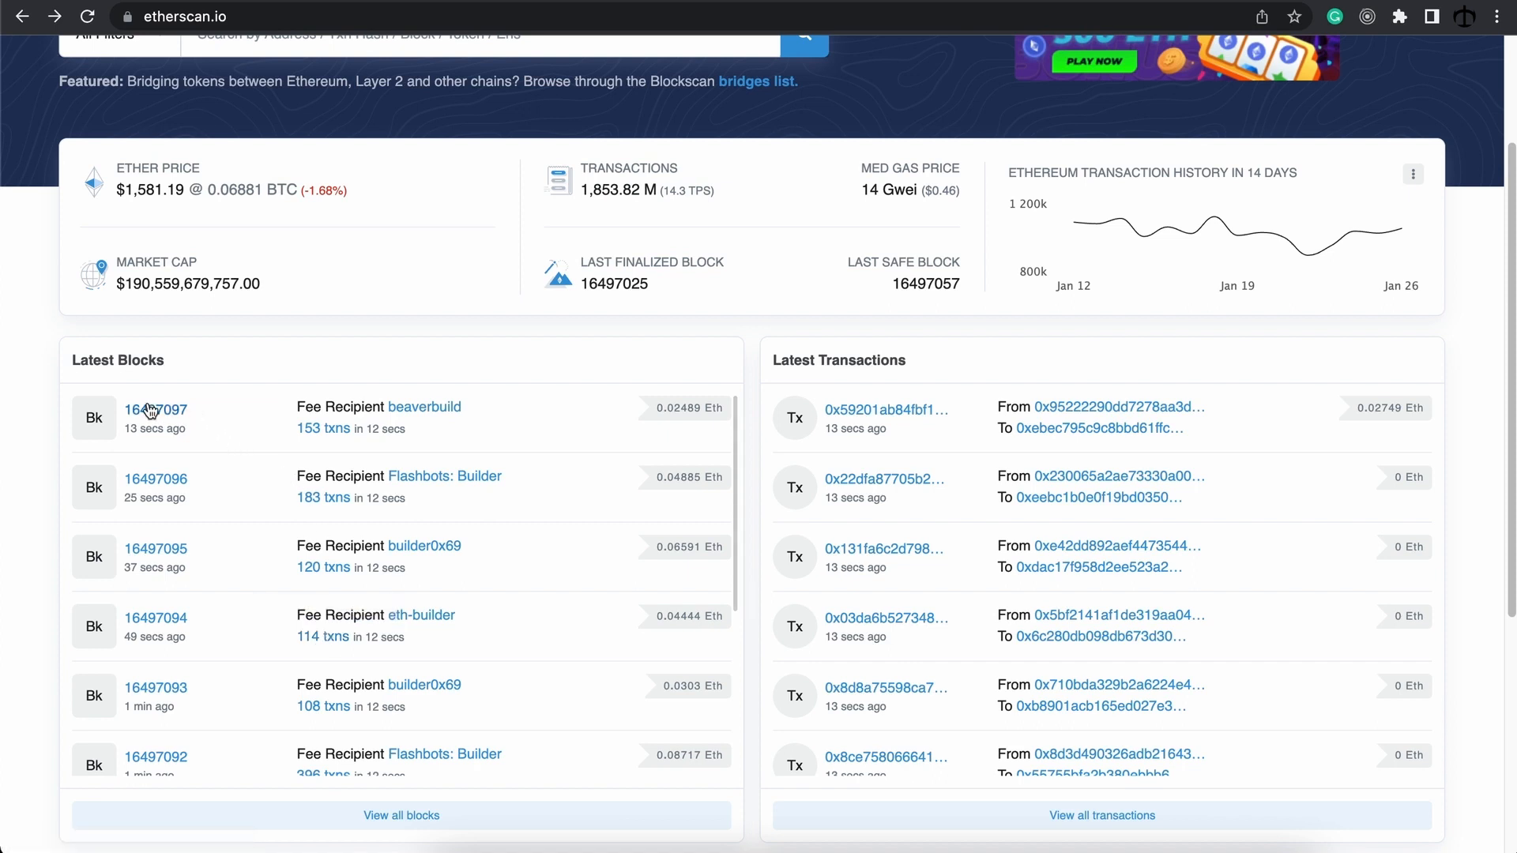
{"action": "mouse_move", "coordinate": [193, 417]}
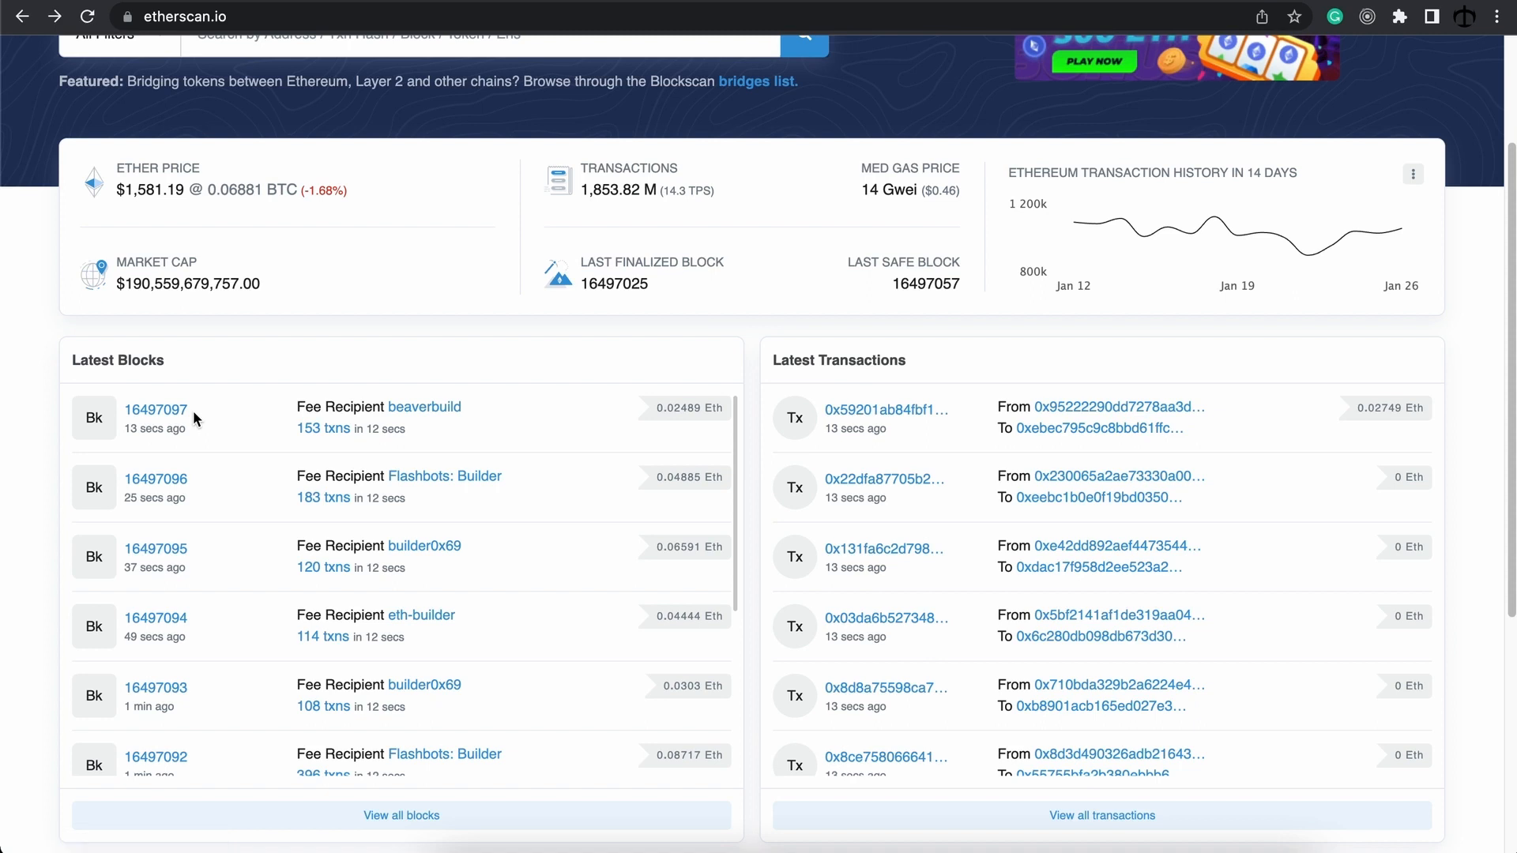
{"action": "mouse_move", "coordinate": [155, 409]}
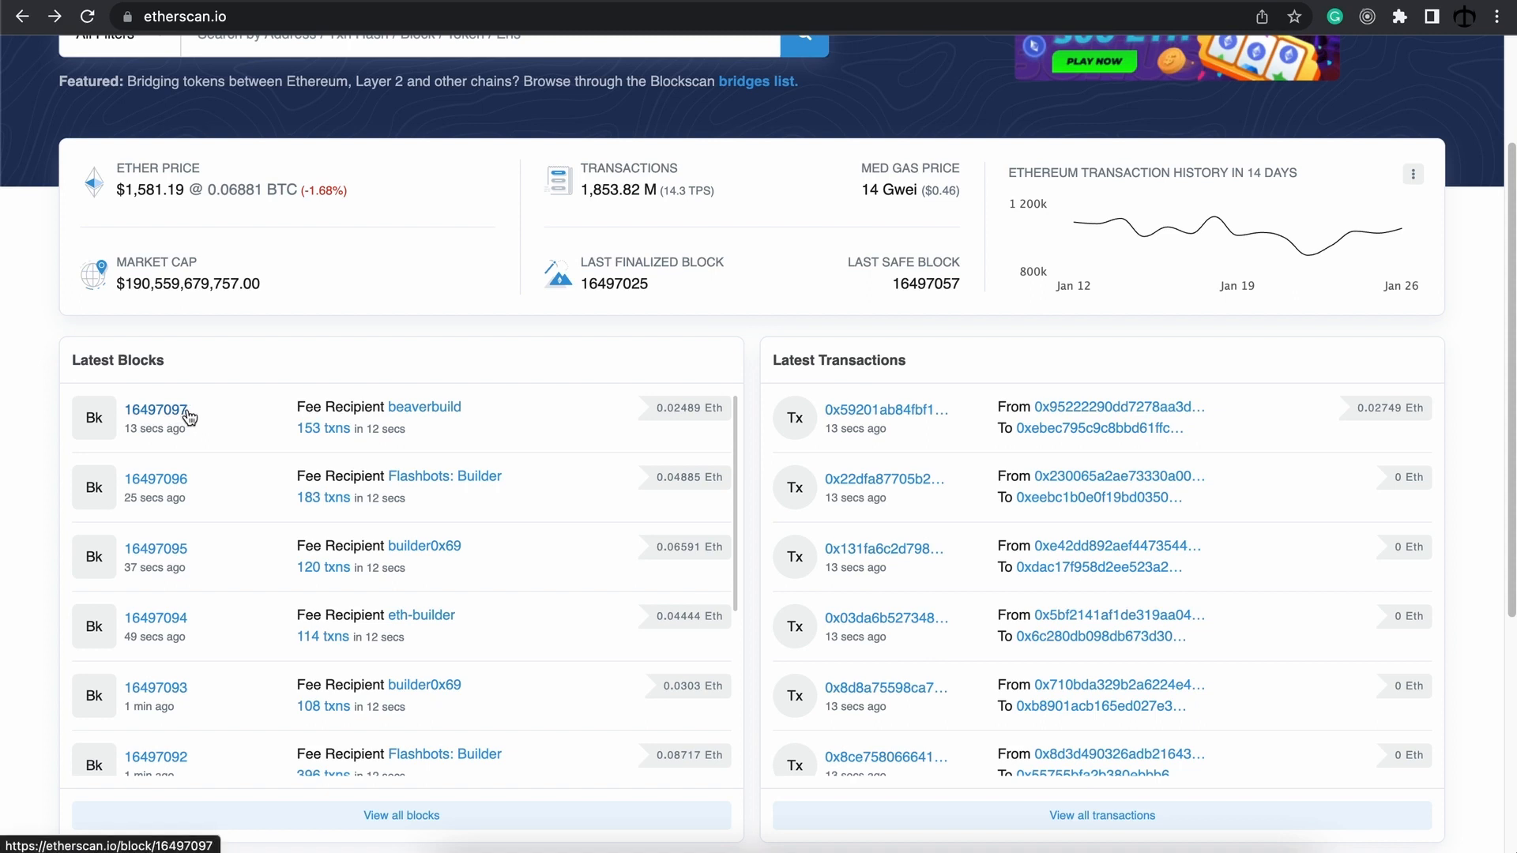
{"action": "mouse_move", "coordinate": [199, 417]}
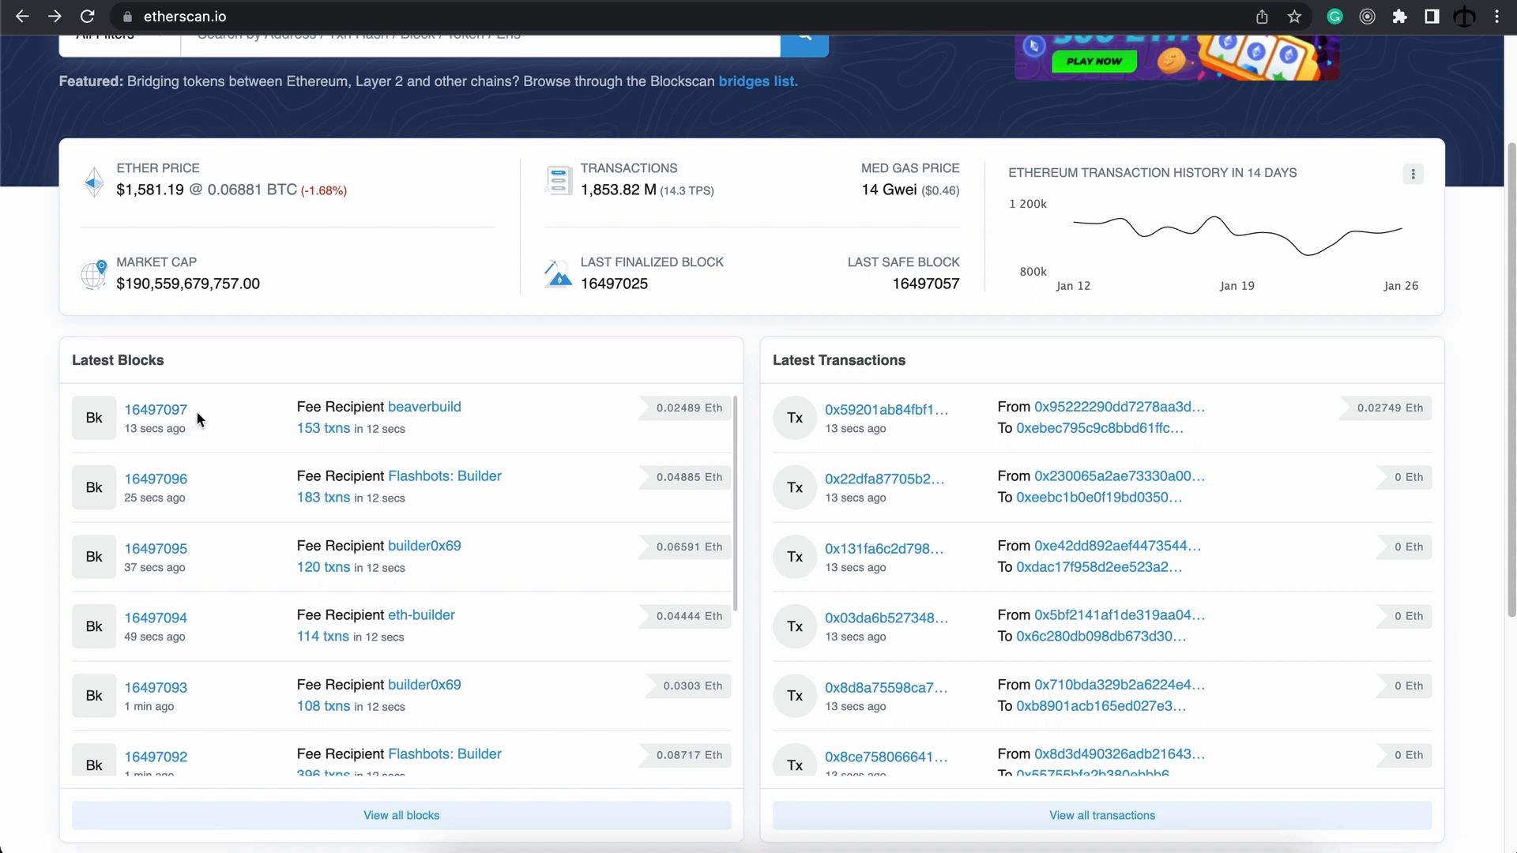
{"action": "mouse_move", "coordinate": [208, 550]}
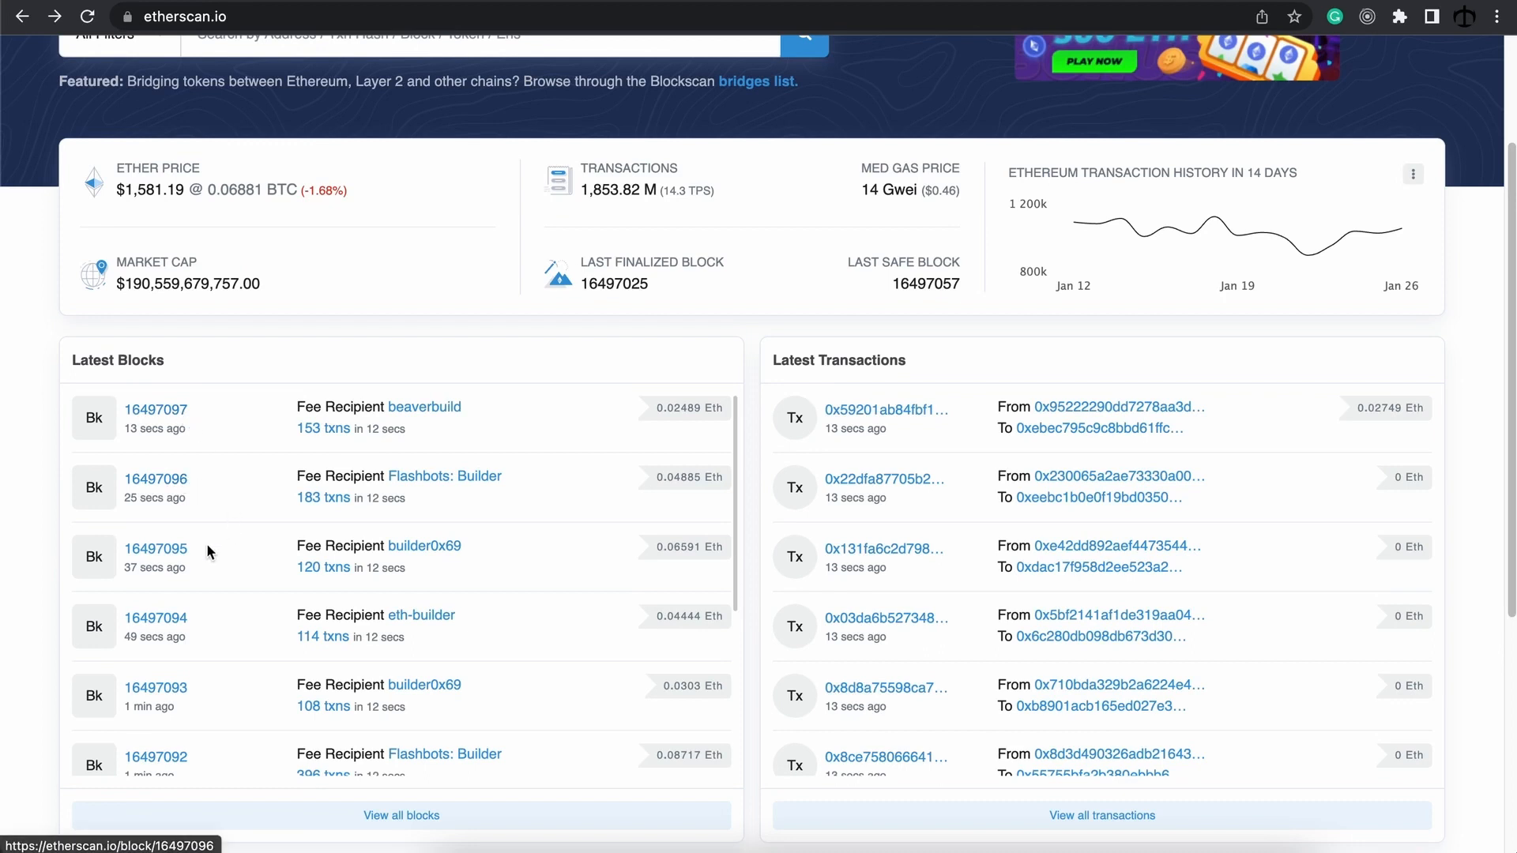
{"action": "mouse_move", "coordinate": [188, 416]}
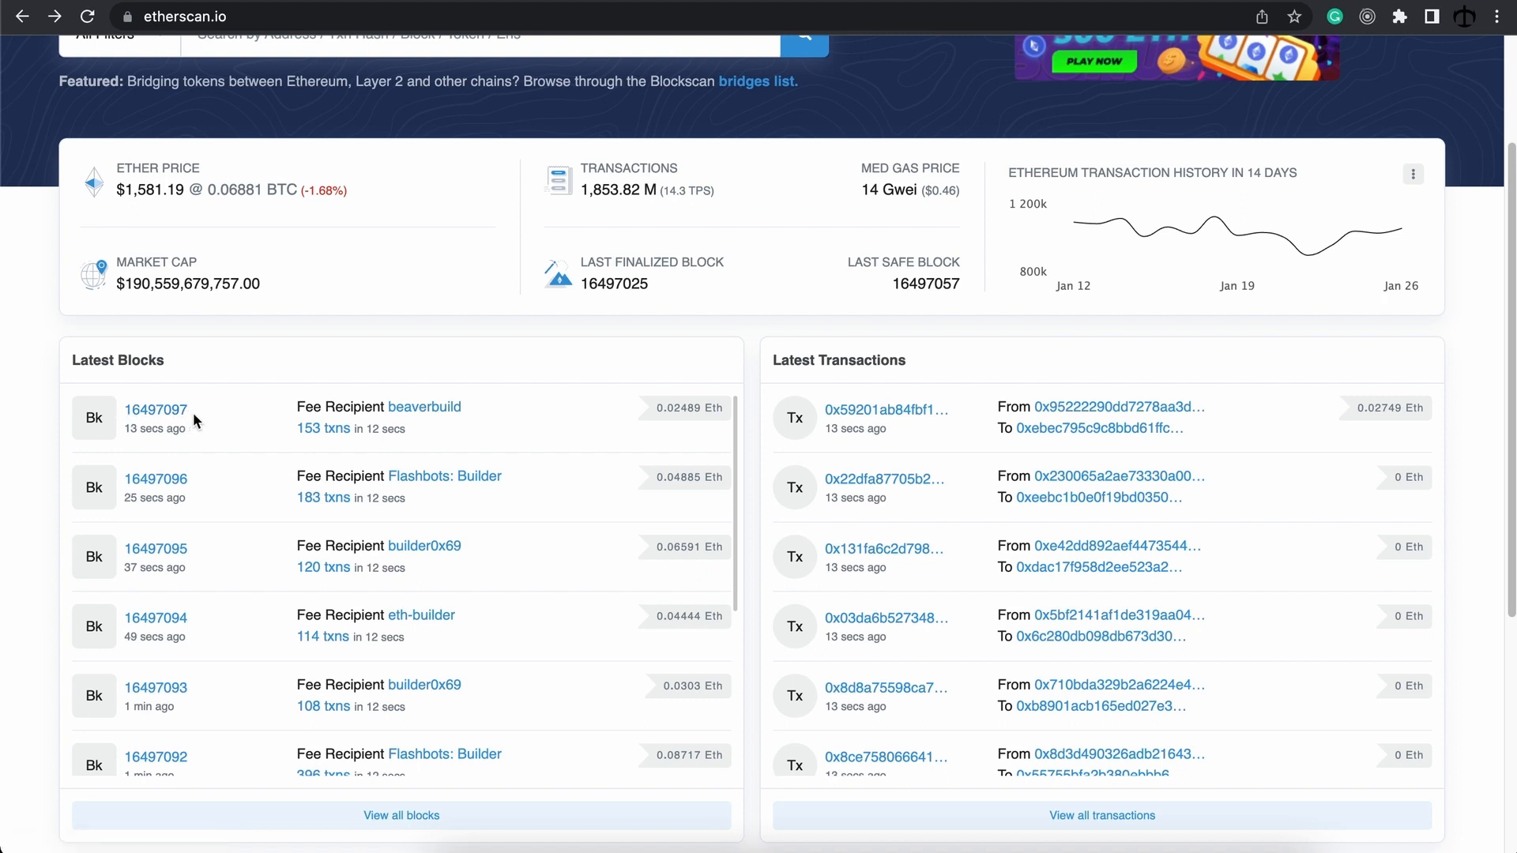
{"action": "mouse_move", "coordinate": [299, 408]}
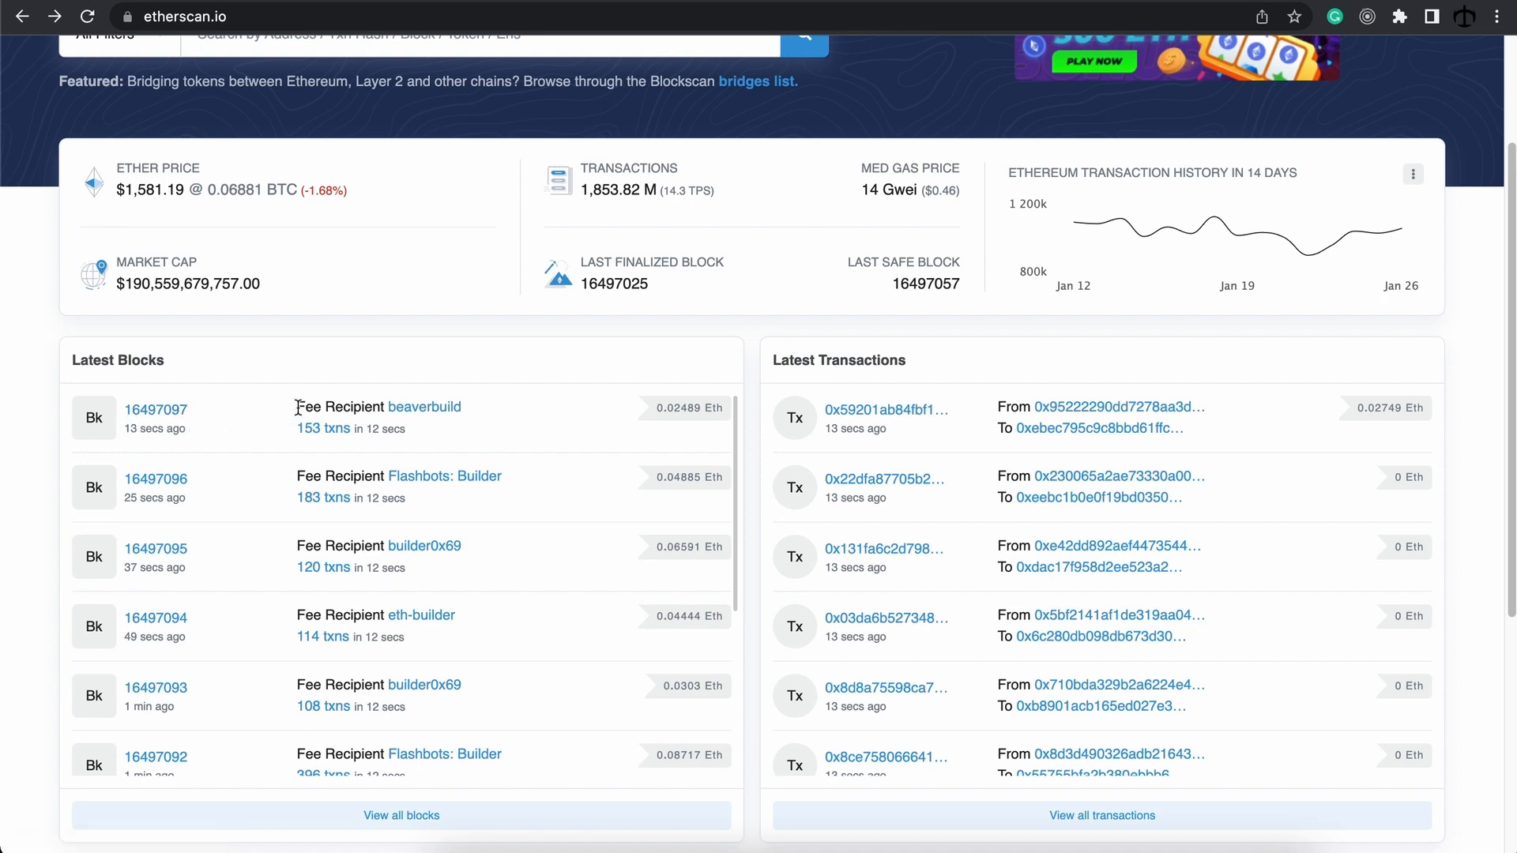
{"action": "mouse_move", "coordinate": [474, 414]}
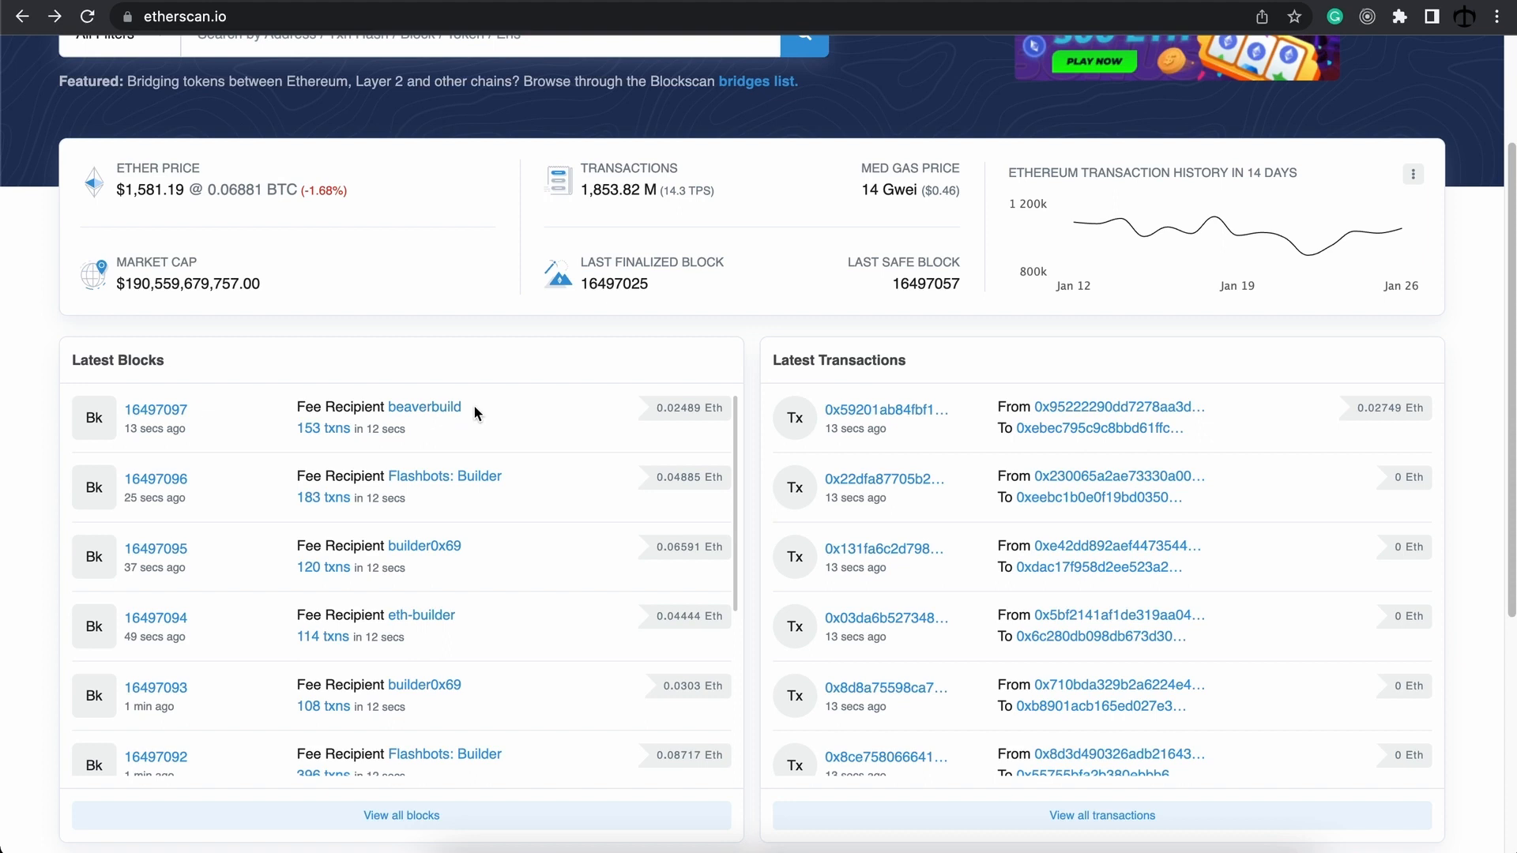
{"action": "mouse_move", "coordinate": [649, 418]}
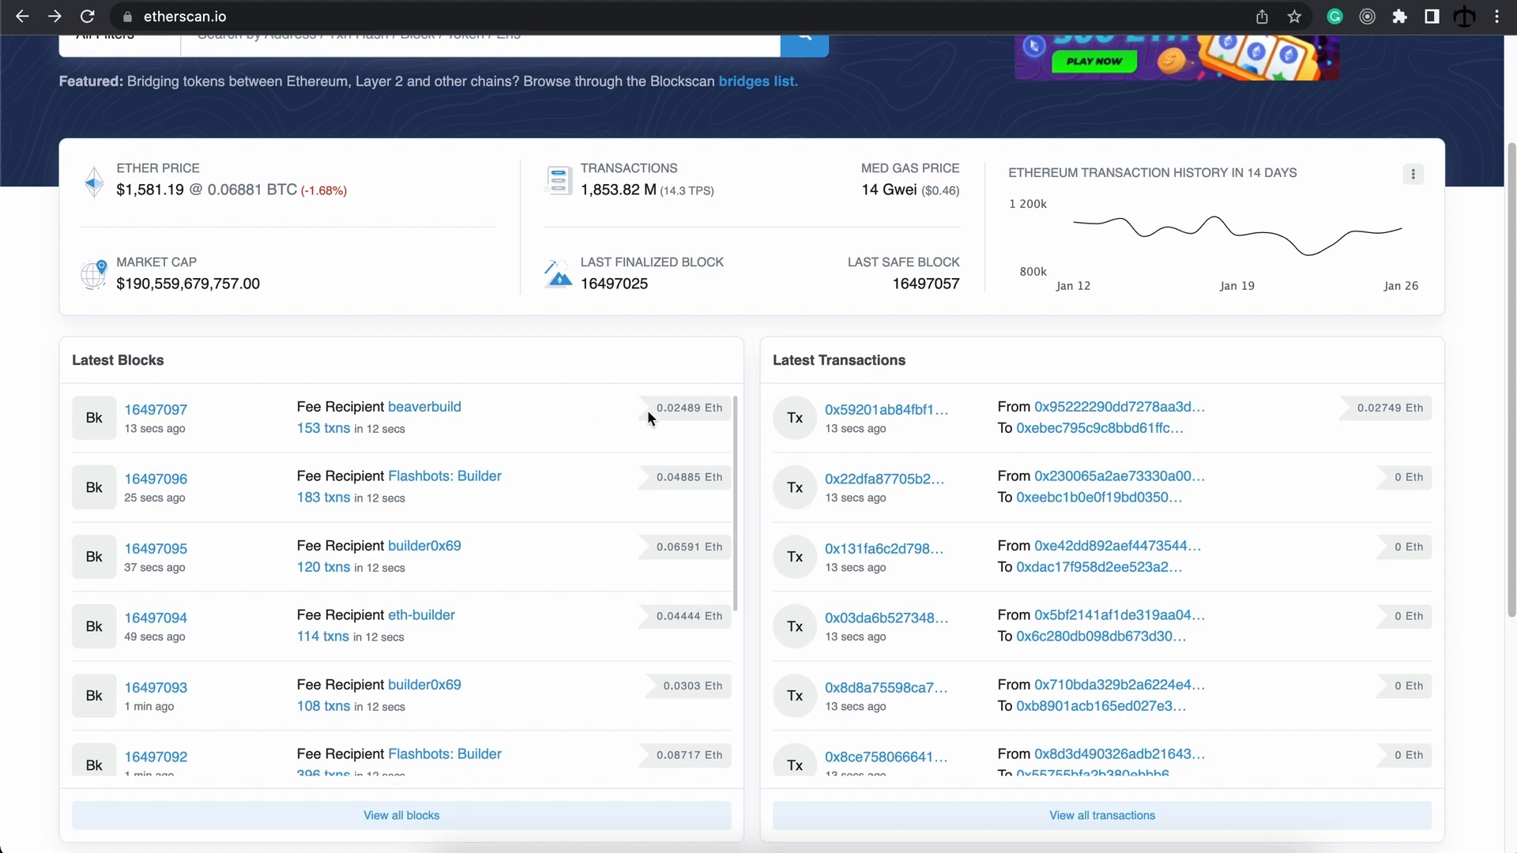
{"action": "mouse_move", "coordinate": [688, 408]}
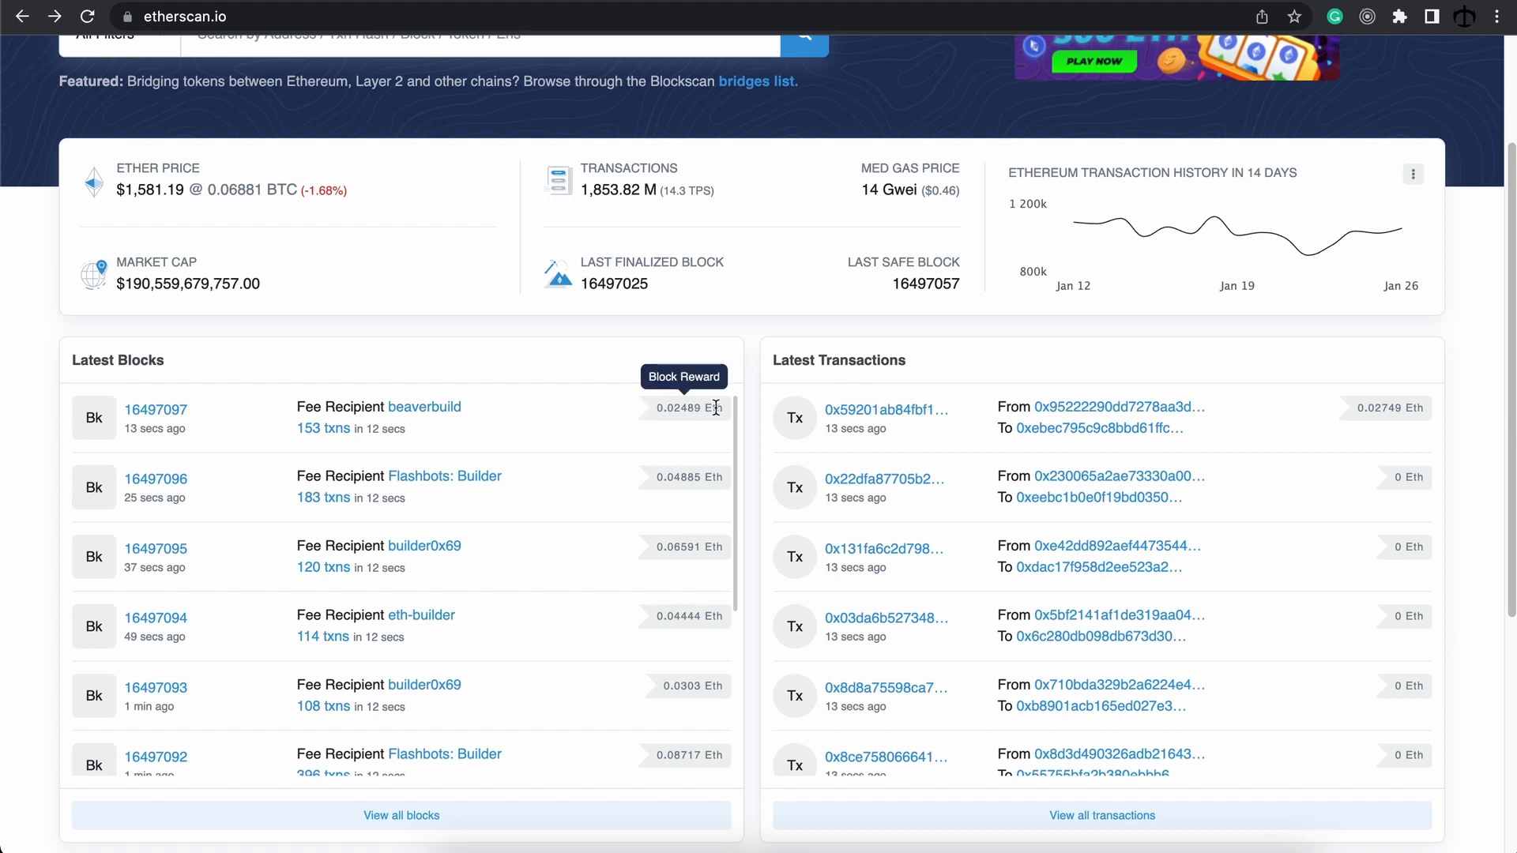
{"action": "mouse_move", "coordinate": [584, 413]}
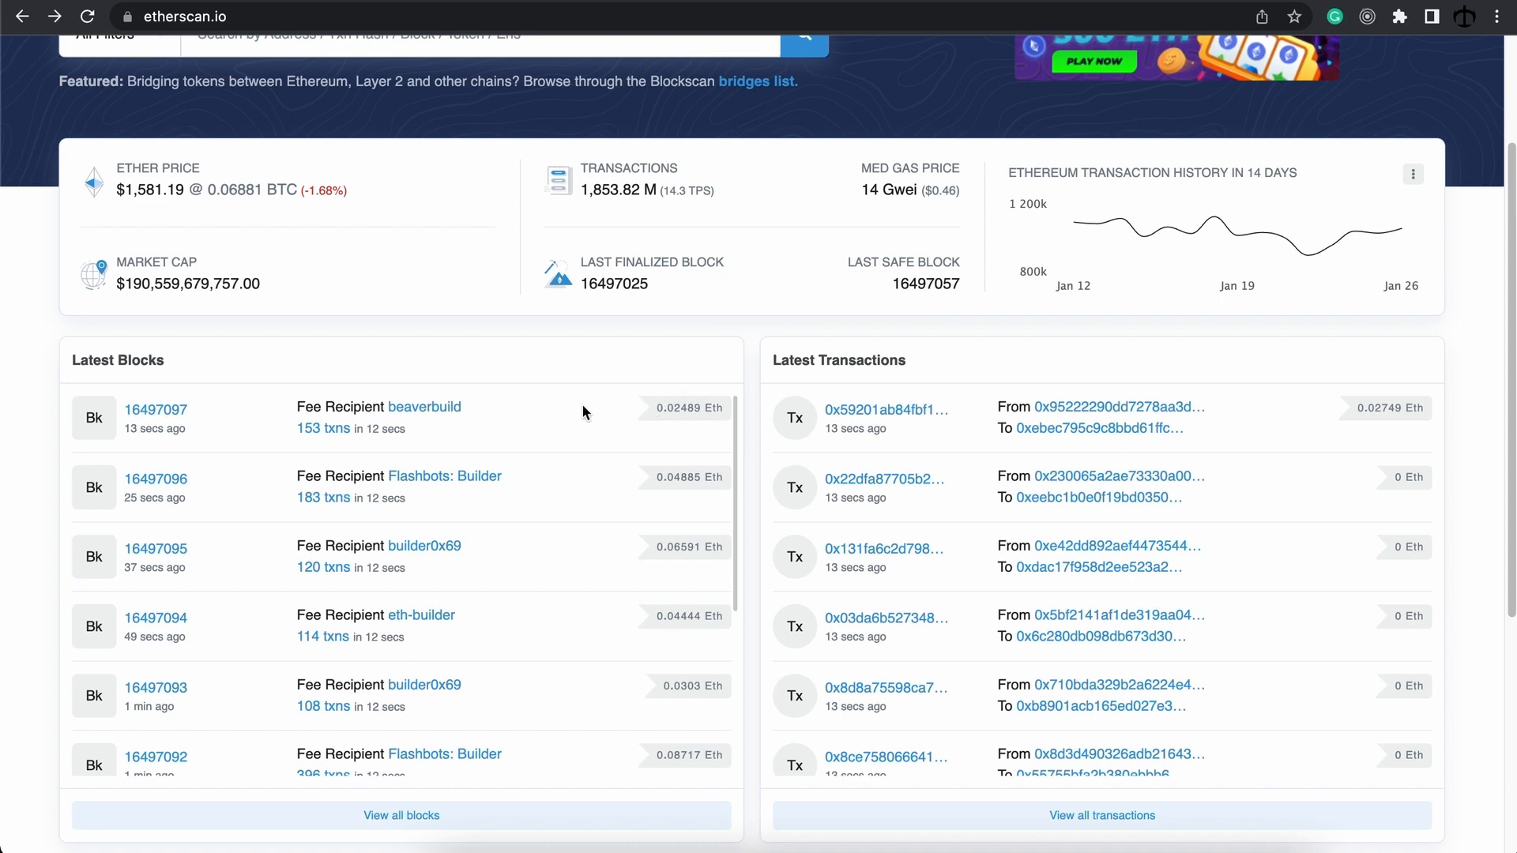
{"action": "mouse_move", "coordinate": [570, 412]}
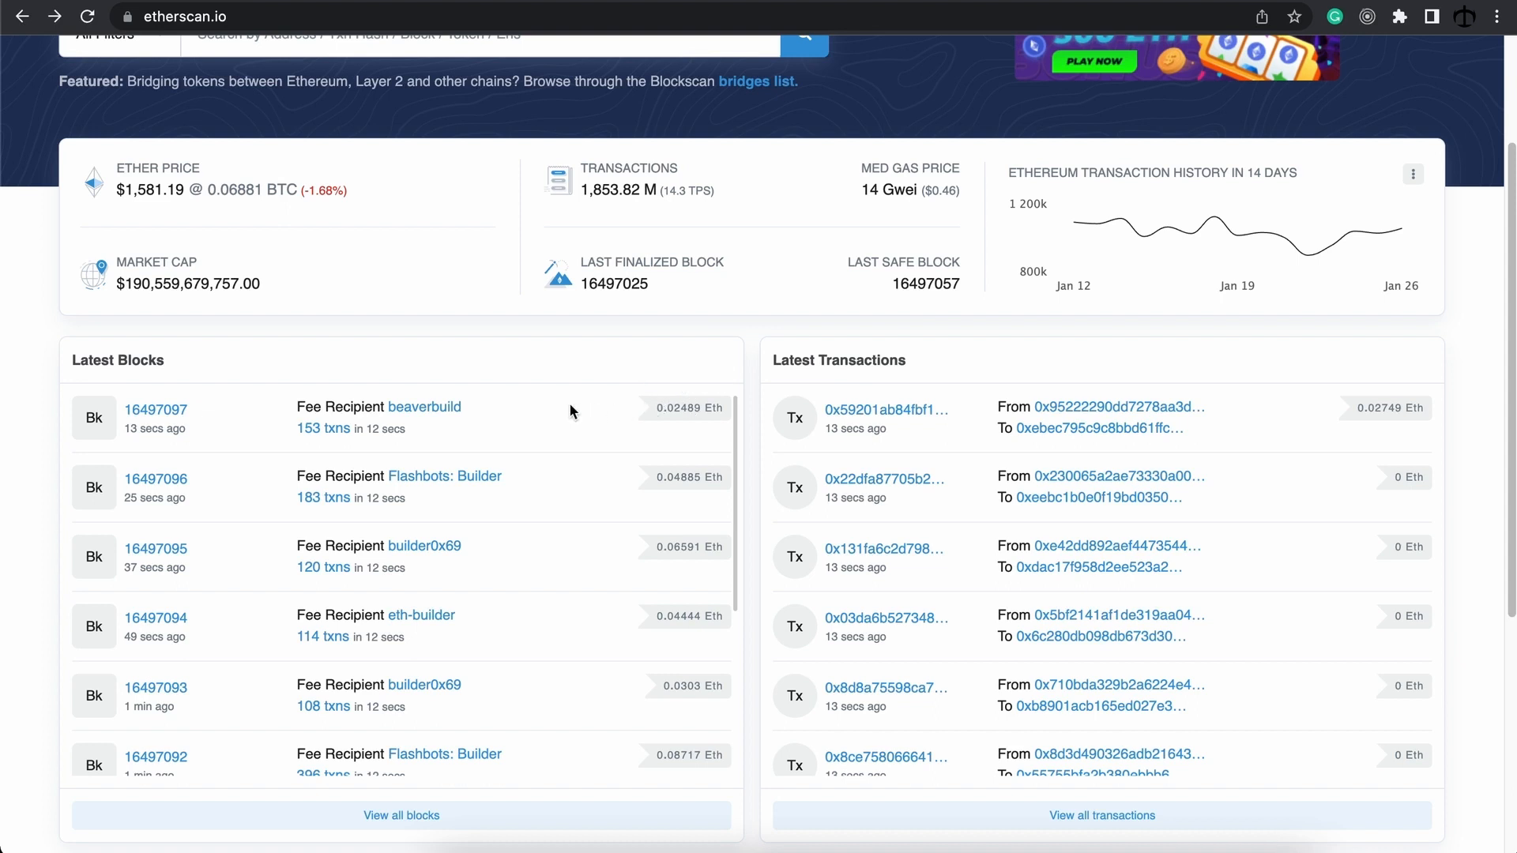
{"action": "mouse_move", "coordinate": [507, 418]}
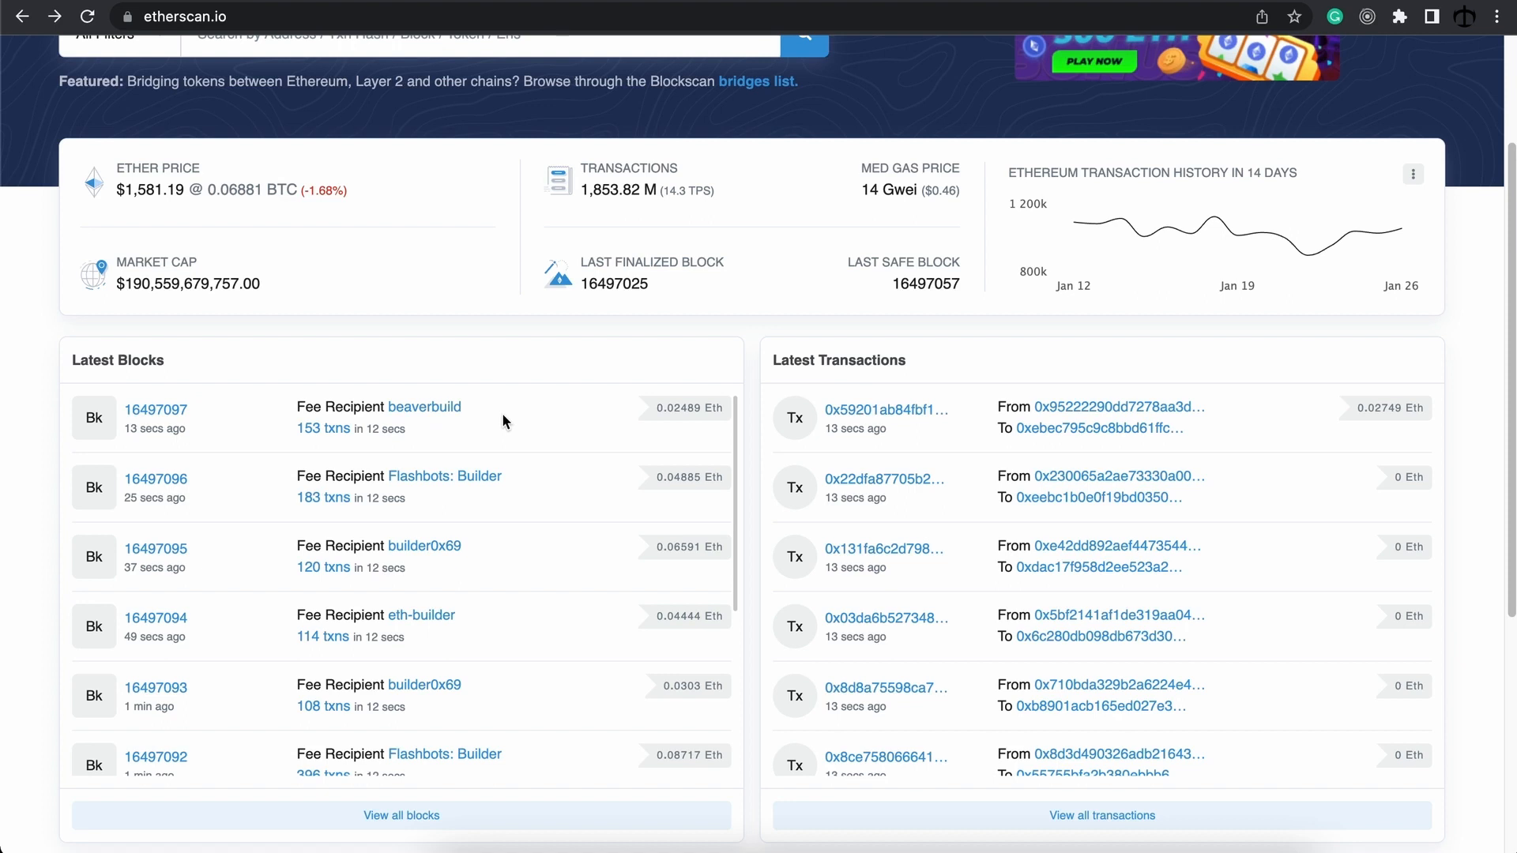
{"action": "scroll", "scroll_direction": "up", "scroll_amount": 3}
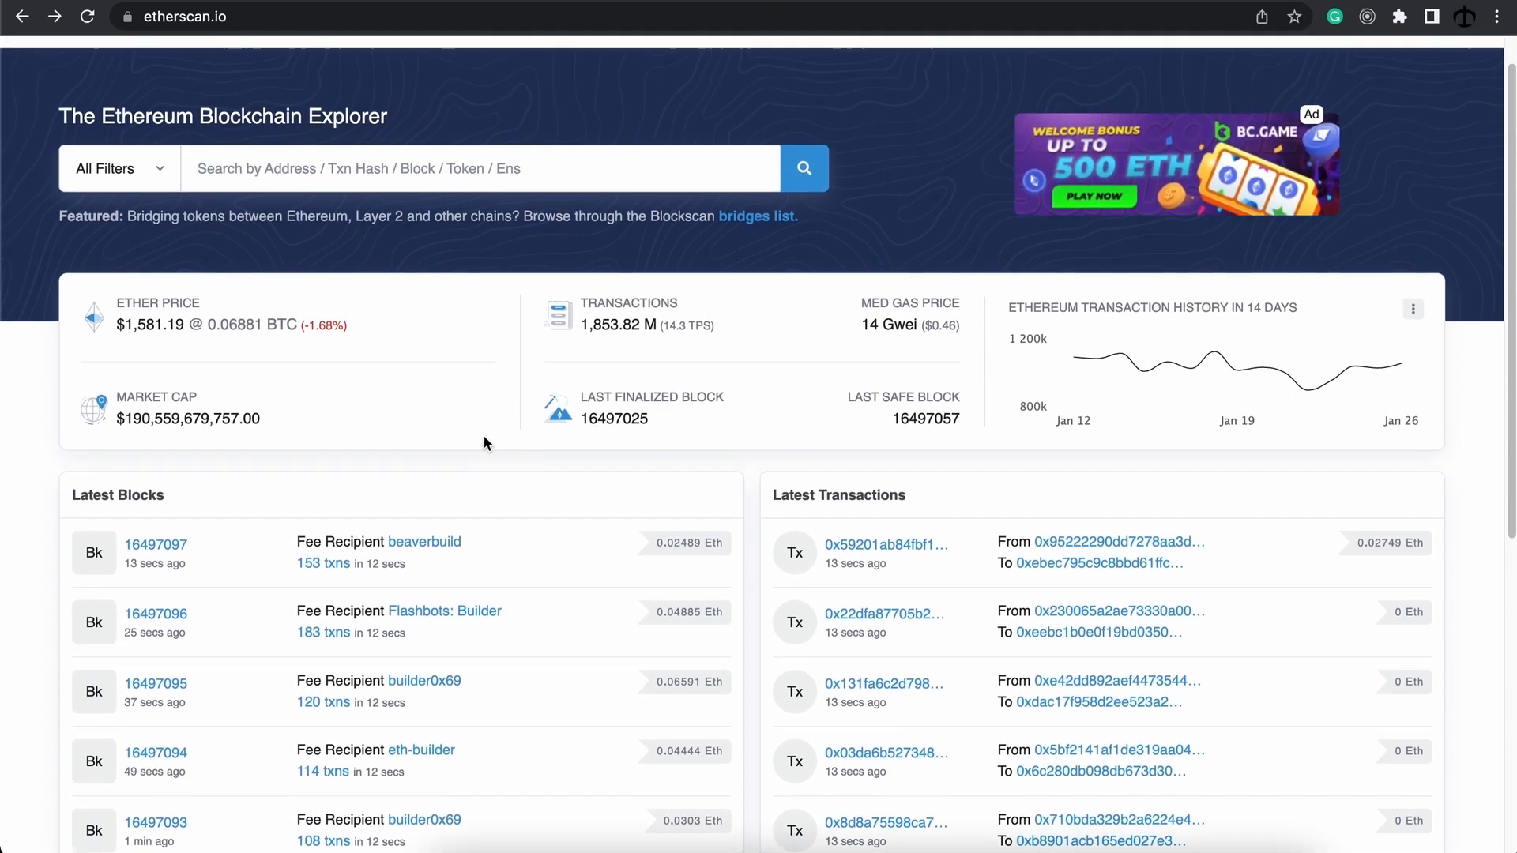
Step: Go to View Blocks from the Blockchain menu to list recent blocks with gas, rewards and burnt fees
{"action": "scroll", "scroll_direction": "up", "scroll_amount": 3}
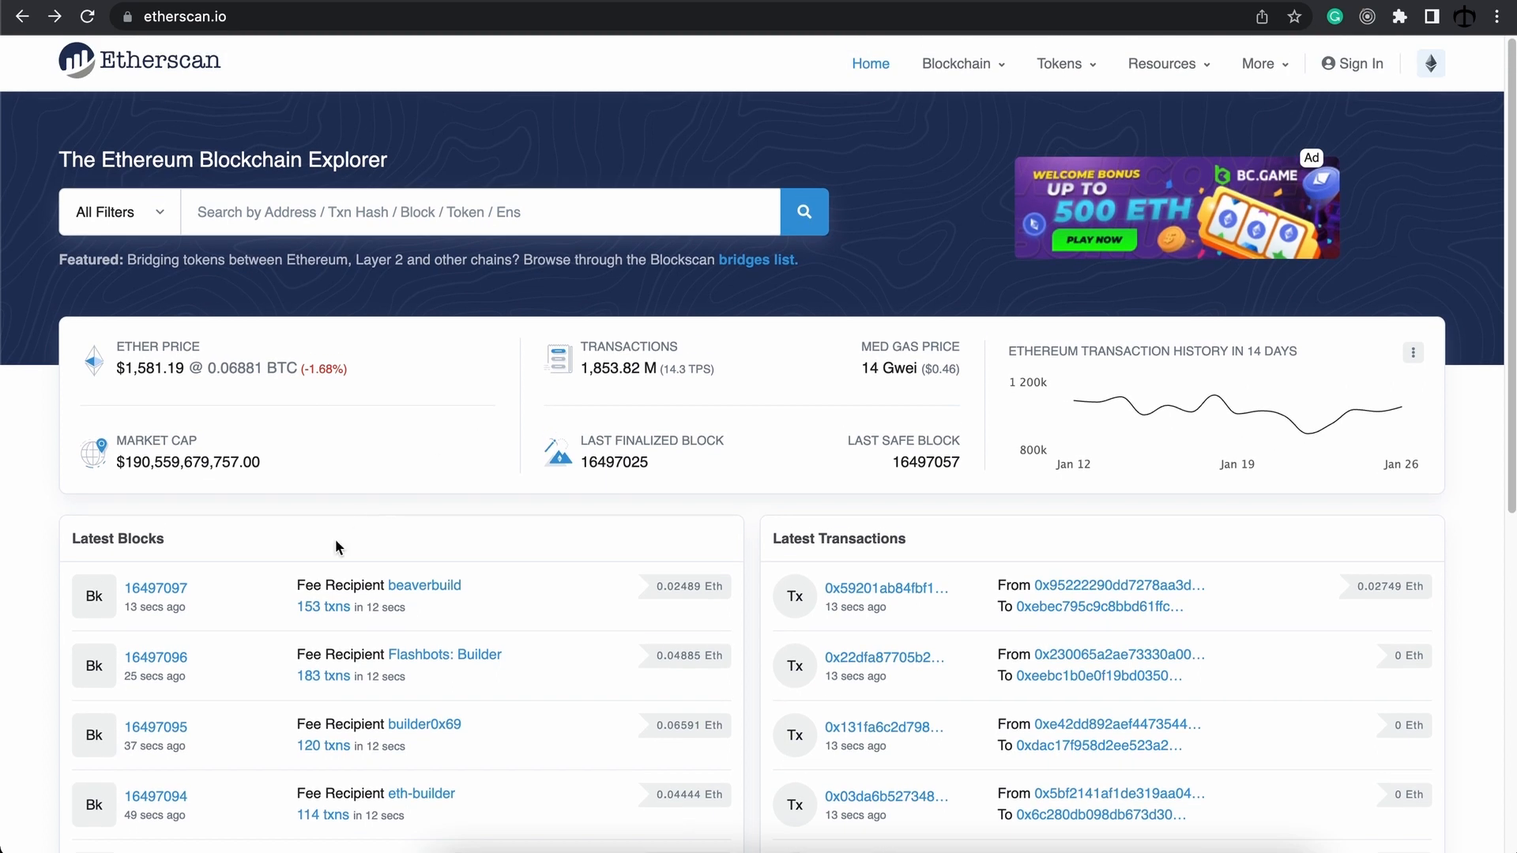
{"action": "left_click", "coordinate": [957, 63]}
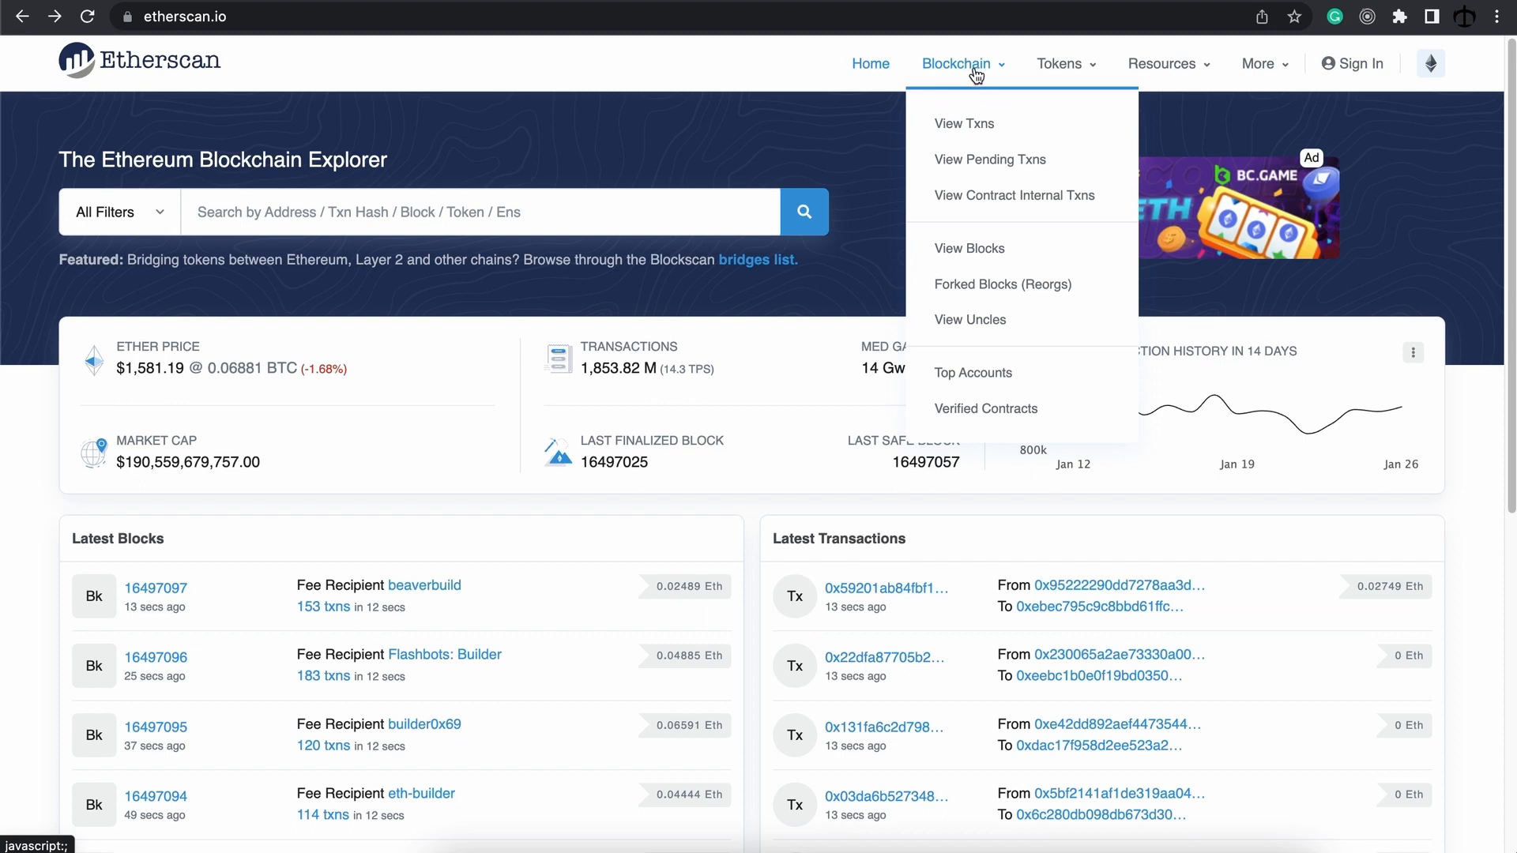
{"action": "mouse_move", "coordinate": [969, 248]}
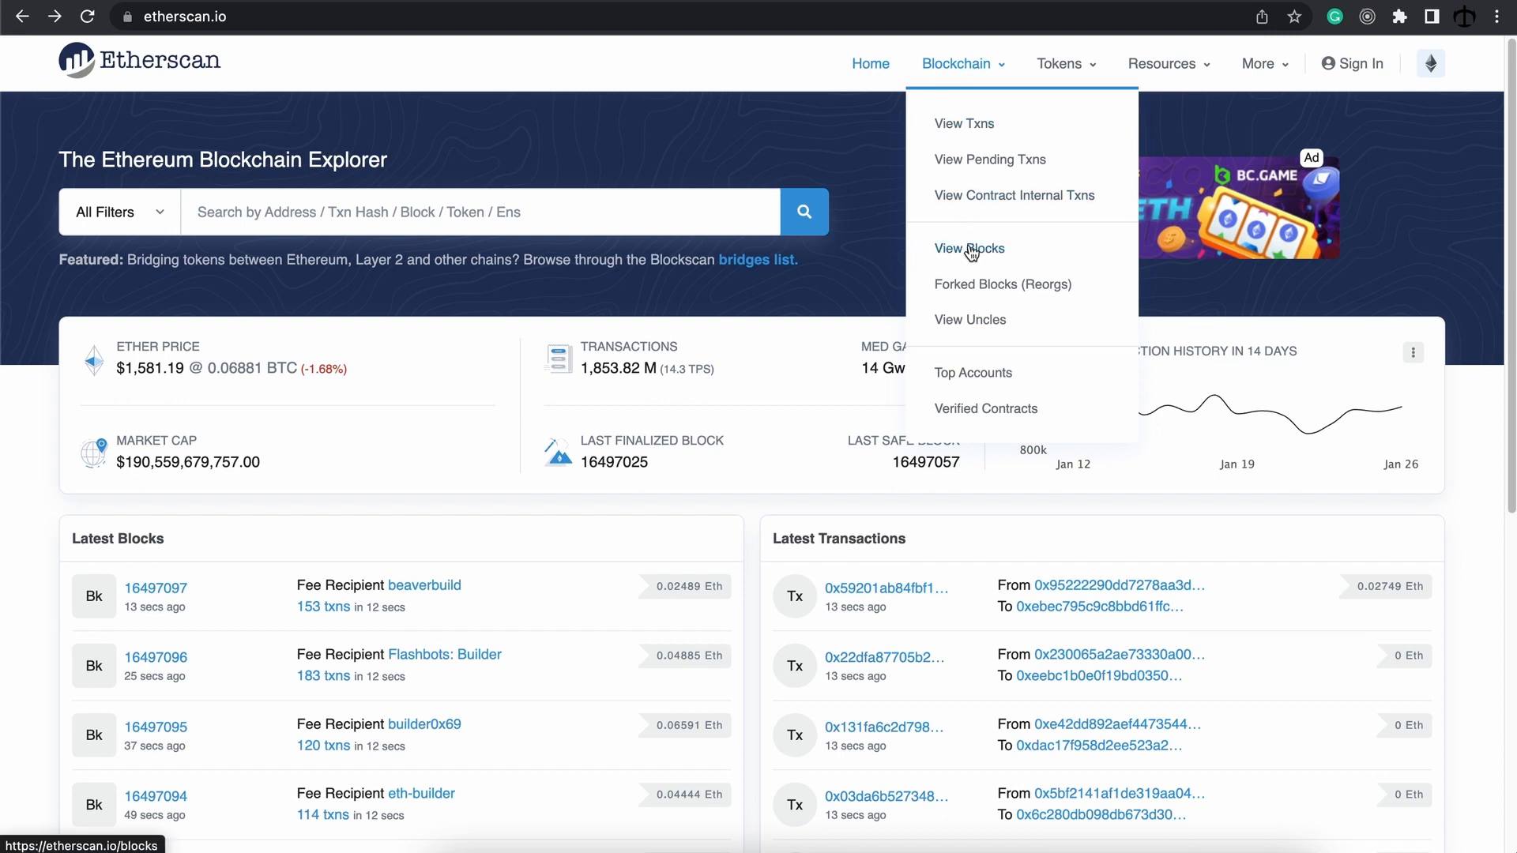
{"action": "left_click", "coordinate": [969, 248]}
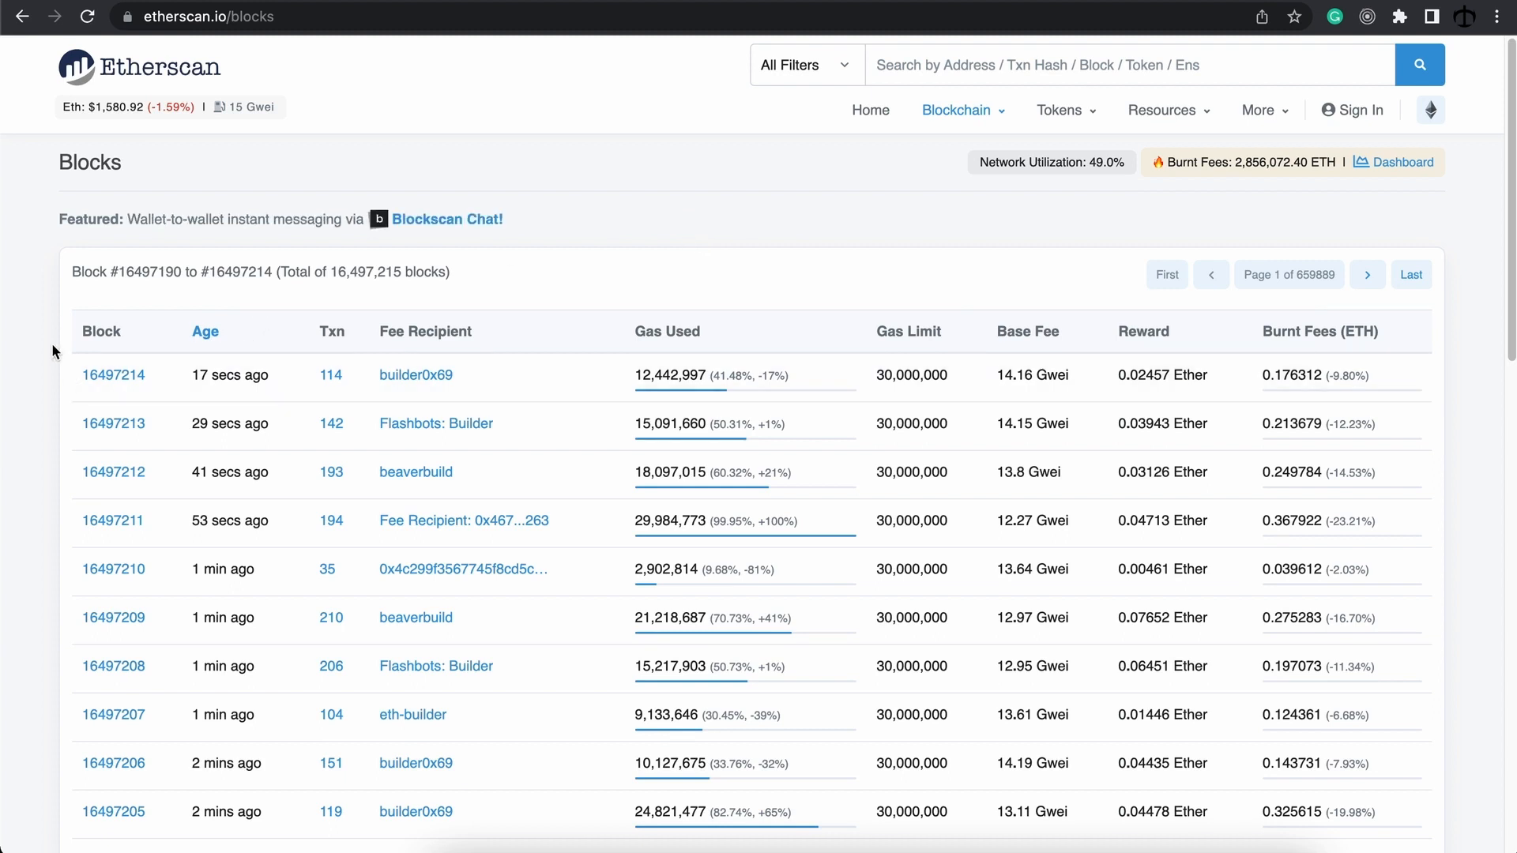
{"action": "mouse_move", "coordinate": [76, 433]}
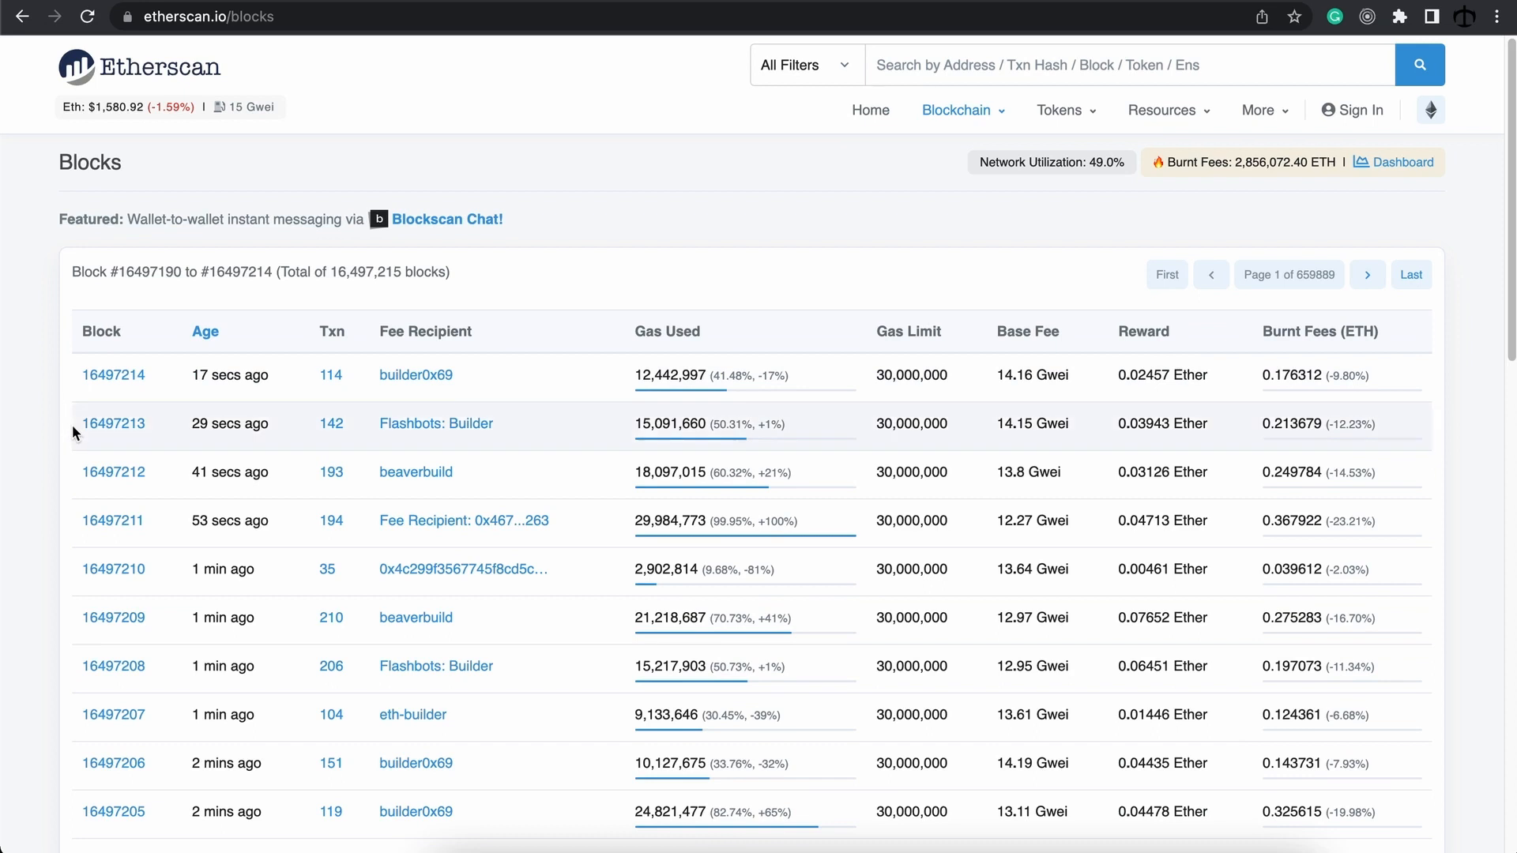
{"action": "mouse_move", "coordinate": [744, 343]}
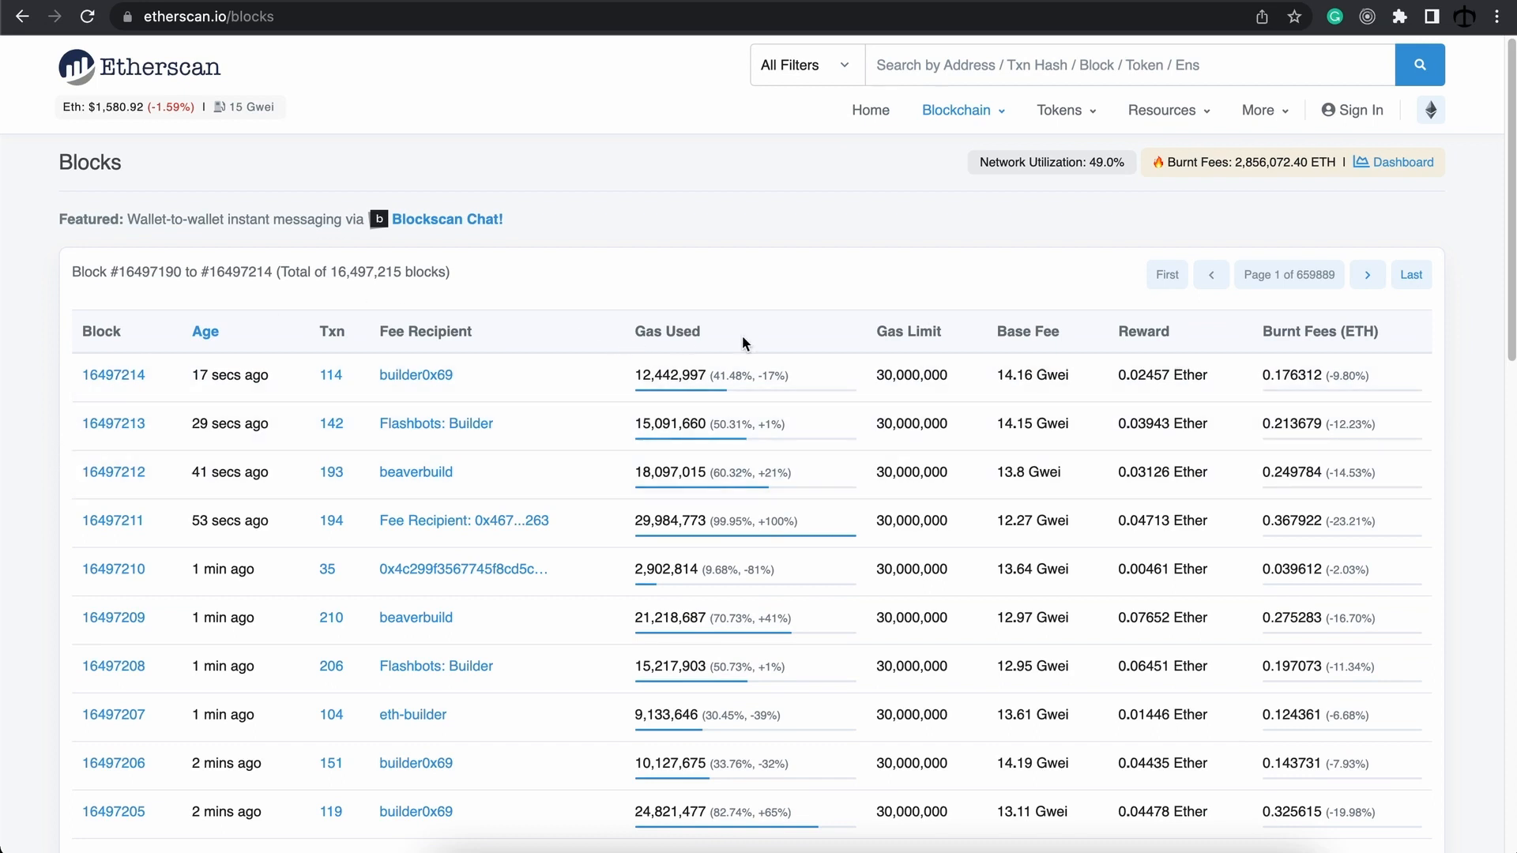
{"action": "mouse_move", "coordinate": [749, 288]}
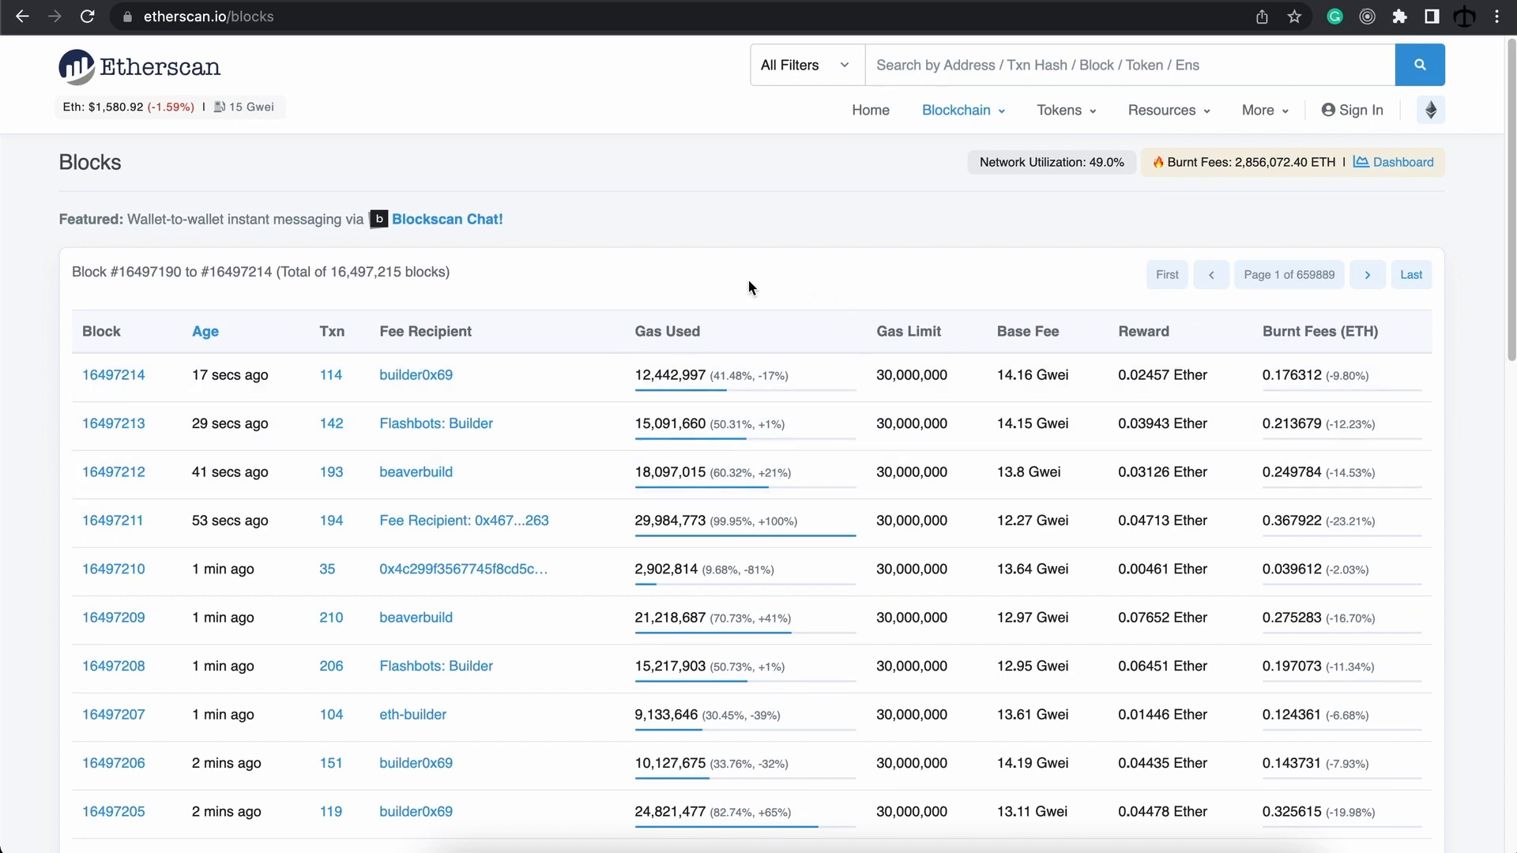
{"action": "mouse_move", "coordinate": [461, 338]}
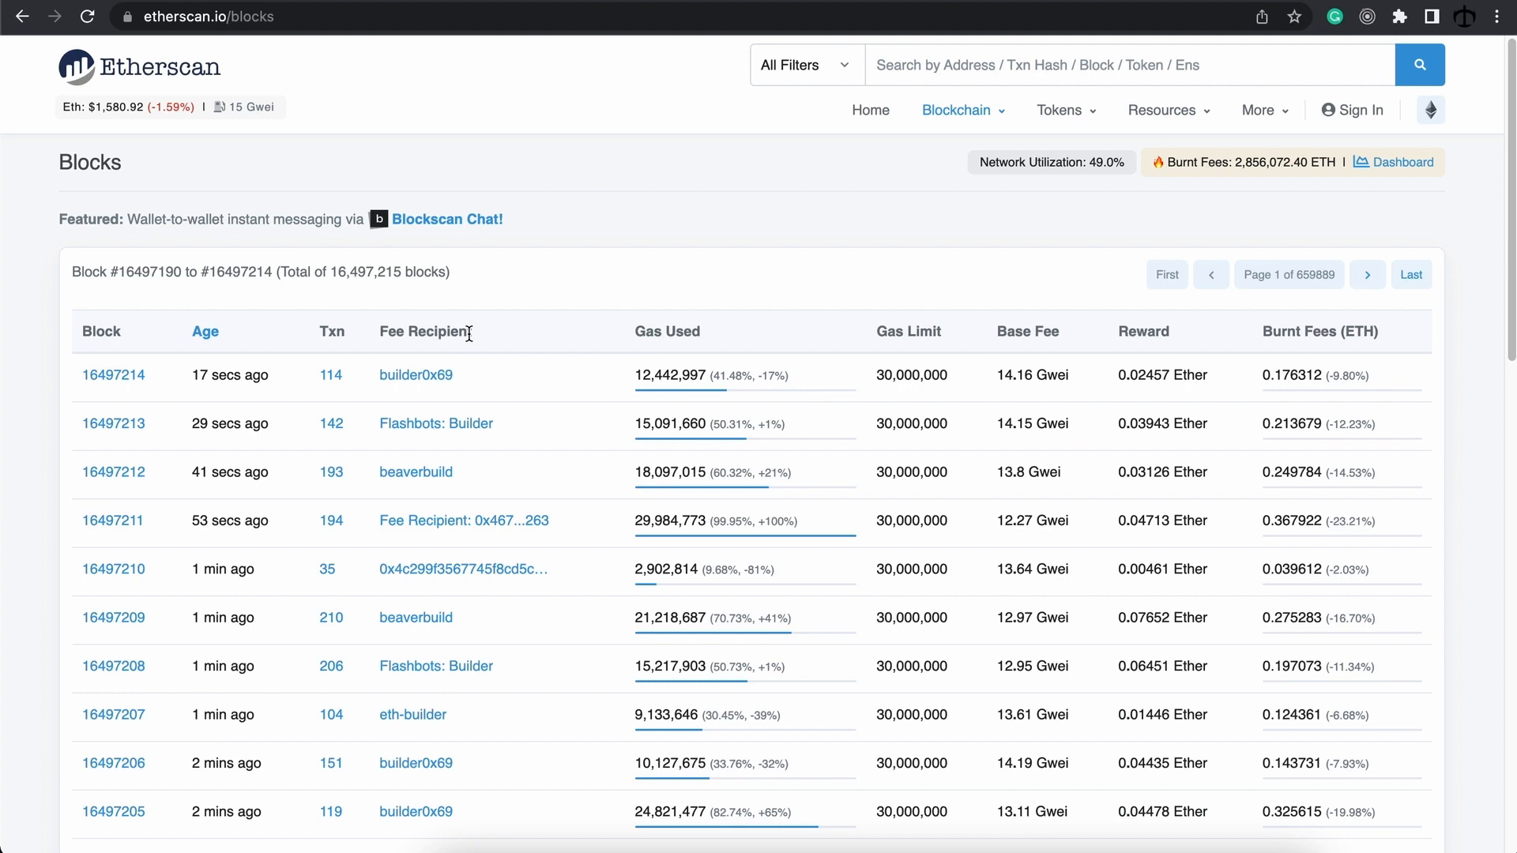
{"action": "mouse_move", "coordinate": [499, 381]}
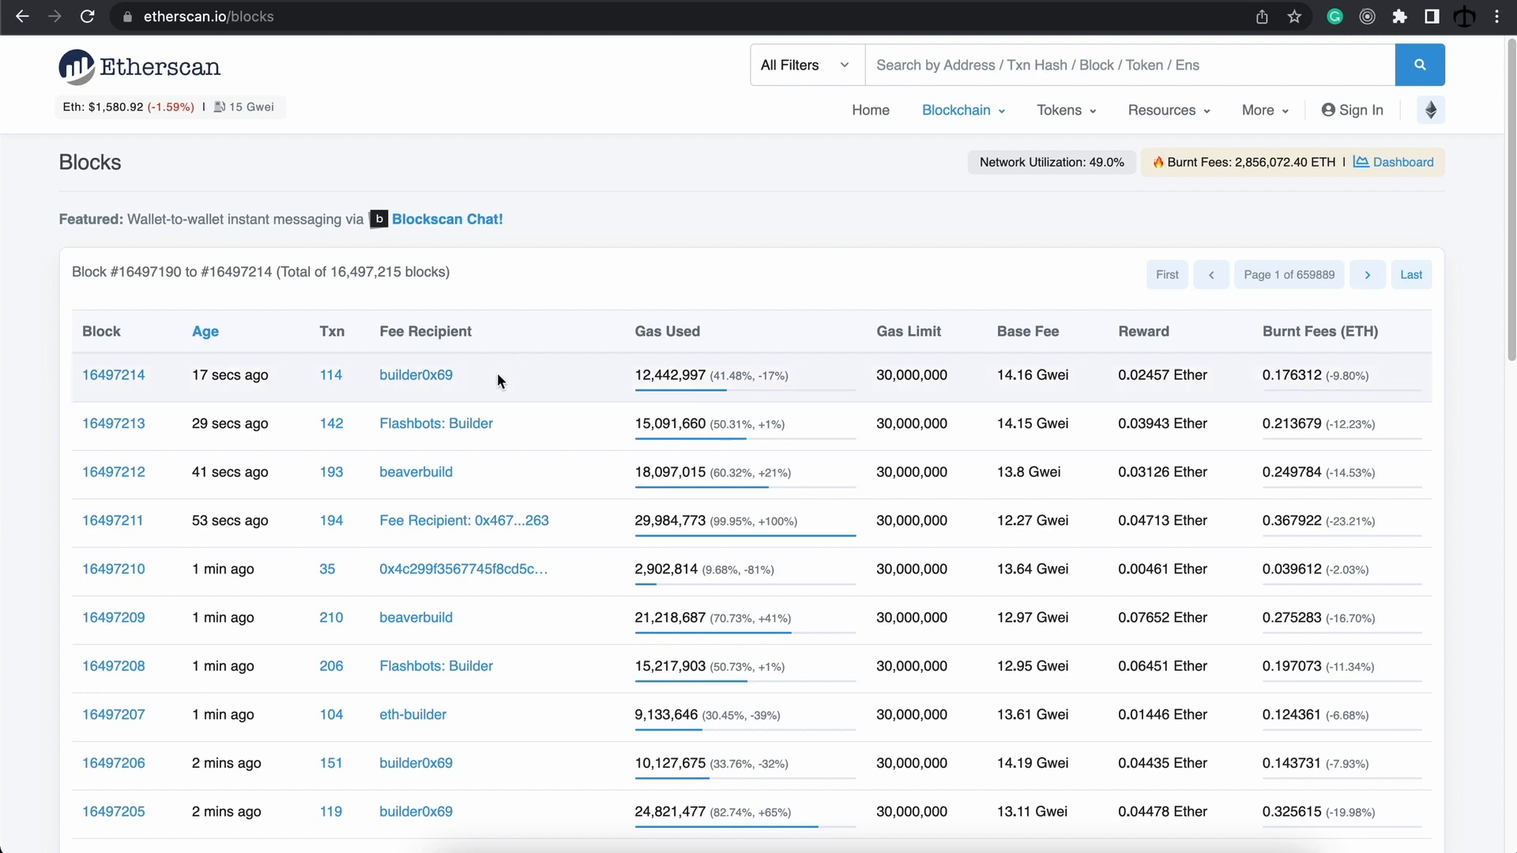
{"action": "mouse_move", "coordinate": [488, 382]}
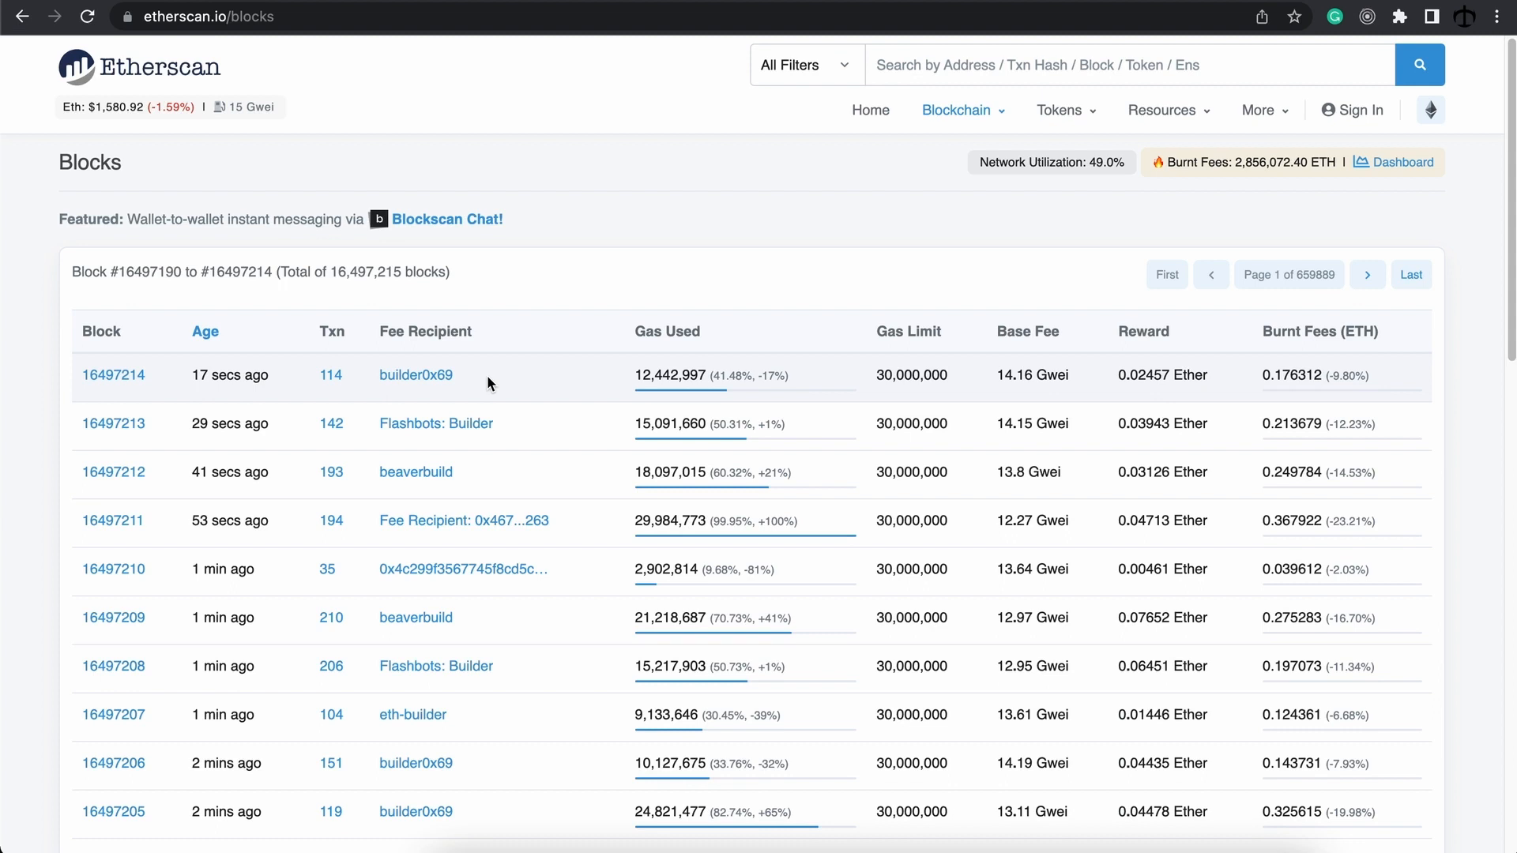
{"action": "mouse_move", "coordinate": [531, 393]}
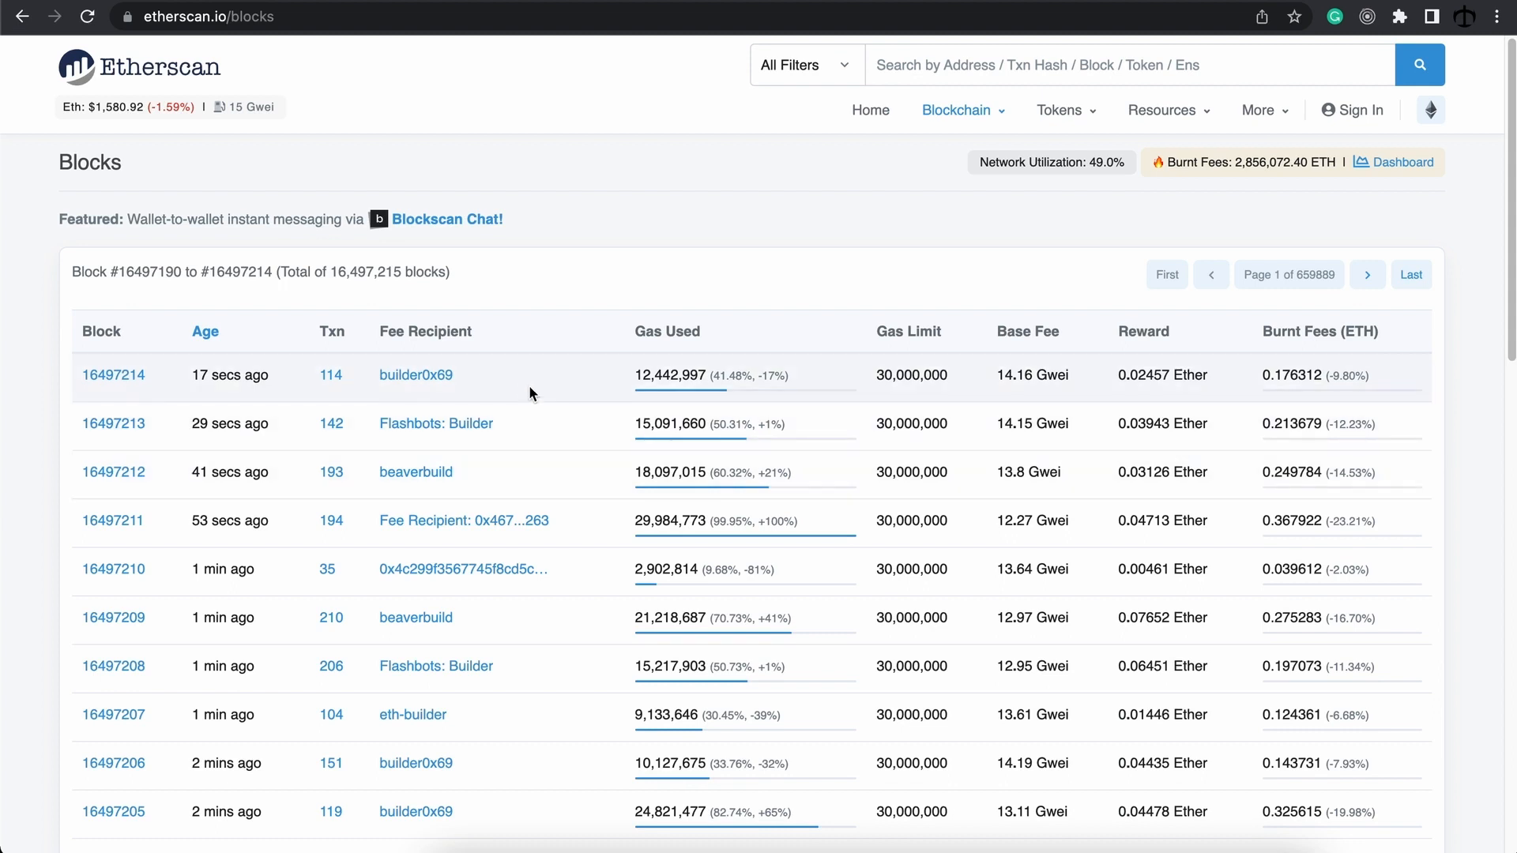
{"action": "mouse_move", "coordinate": [515, 376]}
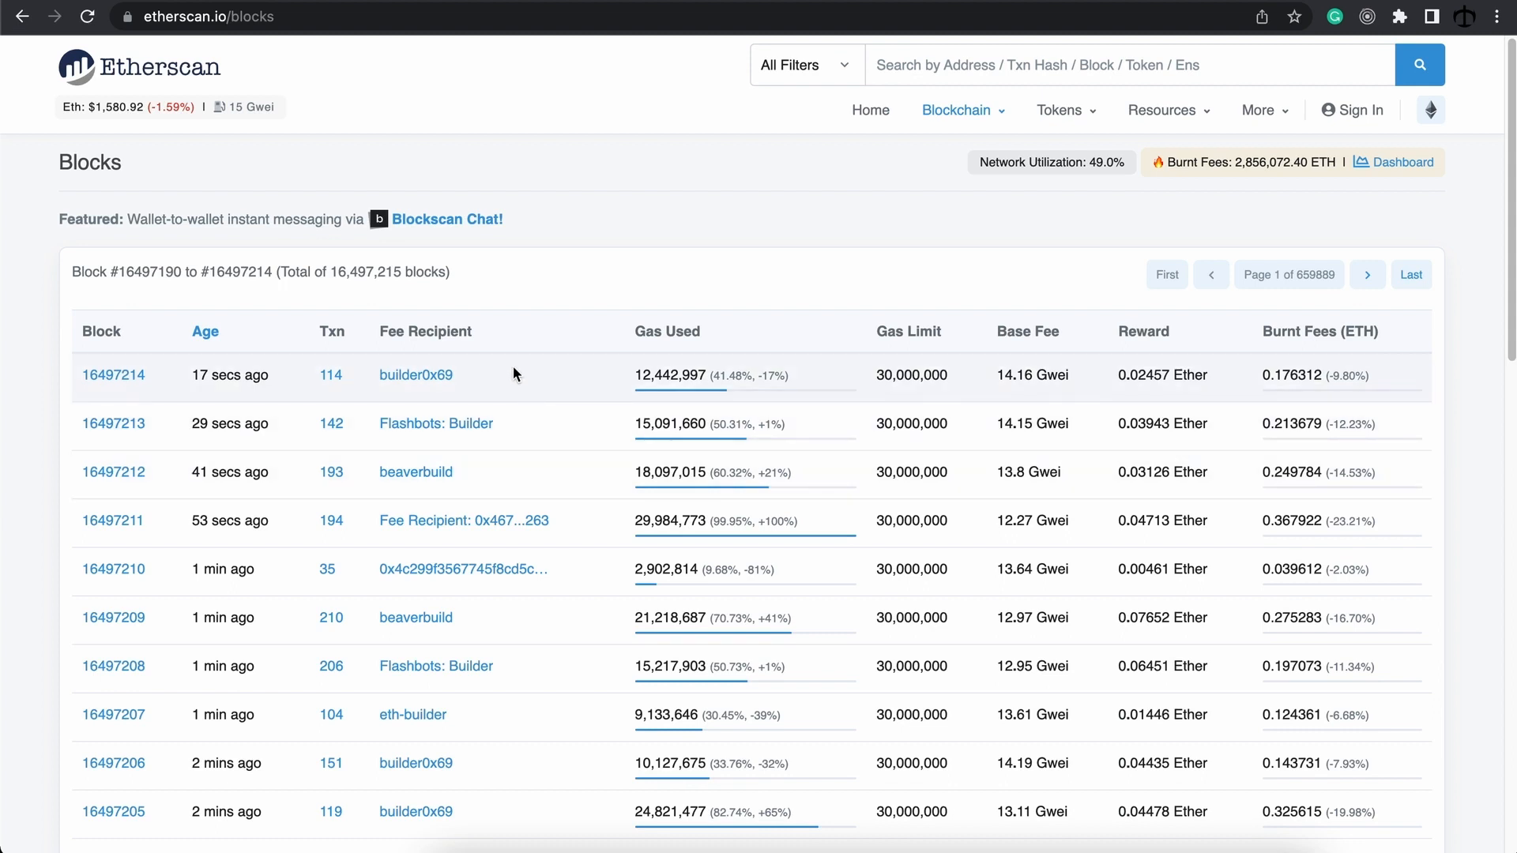
{"action": "mouse_move", "coordinate": [416, 376]}
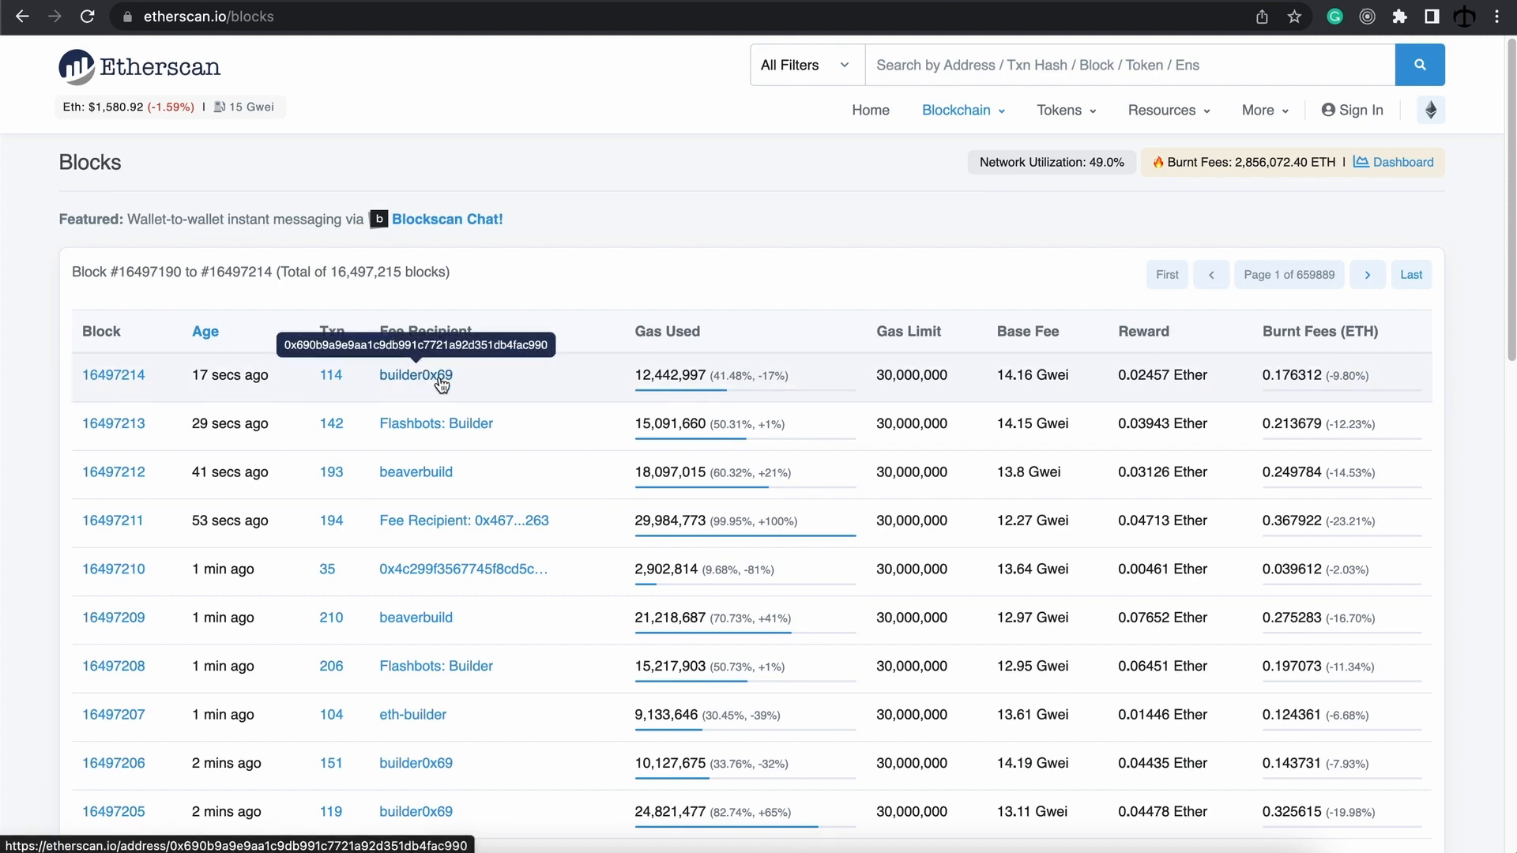
{"action": "mouse_move", "coordinate": [428, 380]}
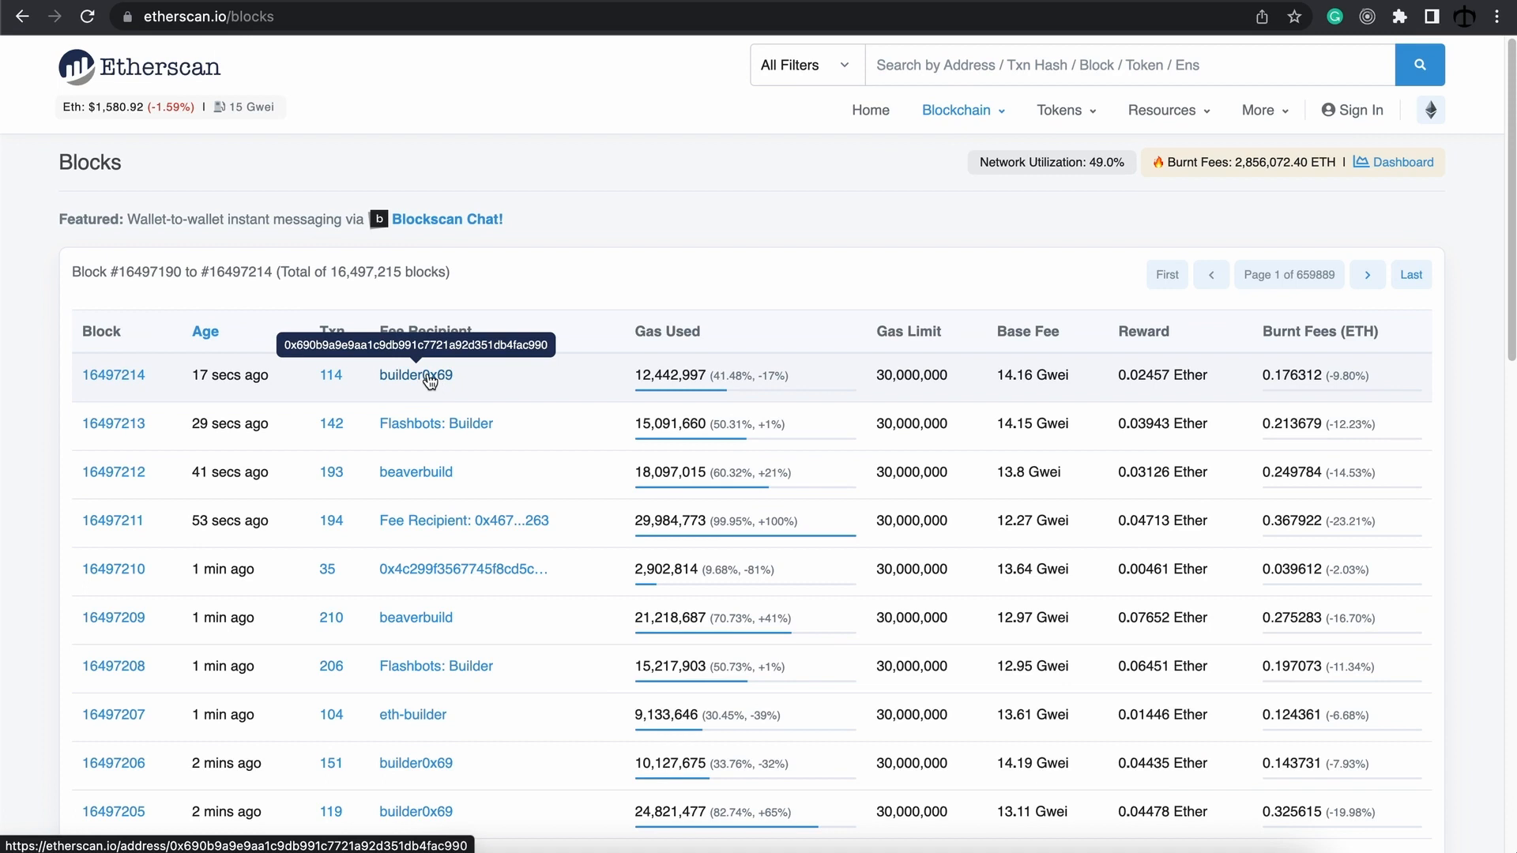
{"action": "mouse_move", "coordinate": [113, 376]}
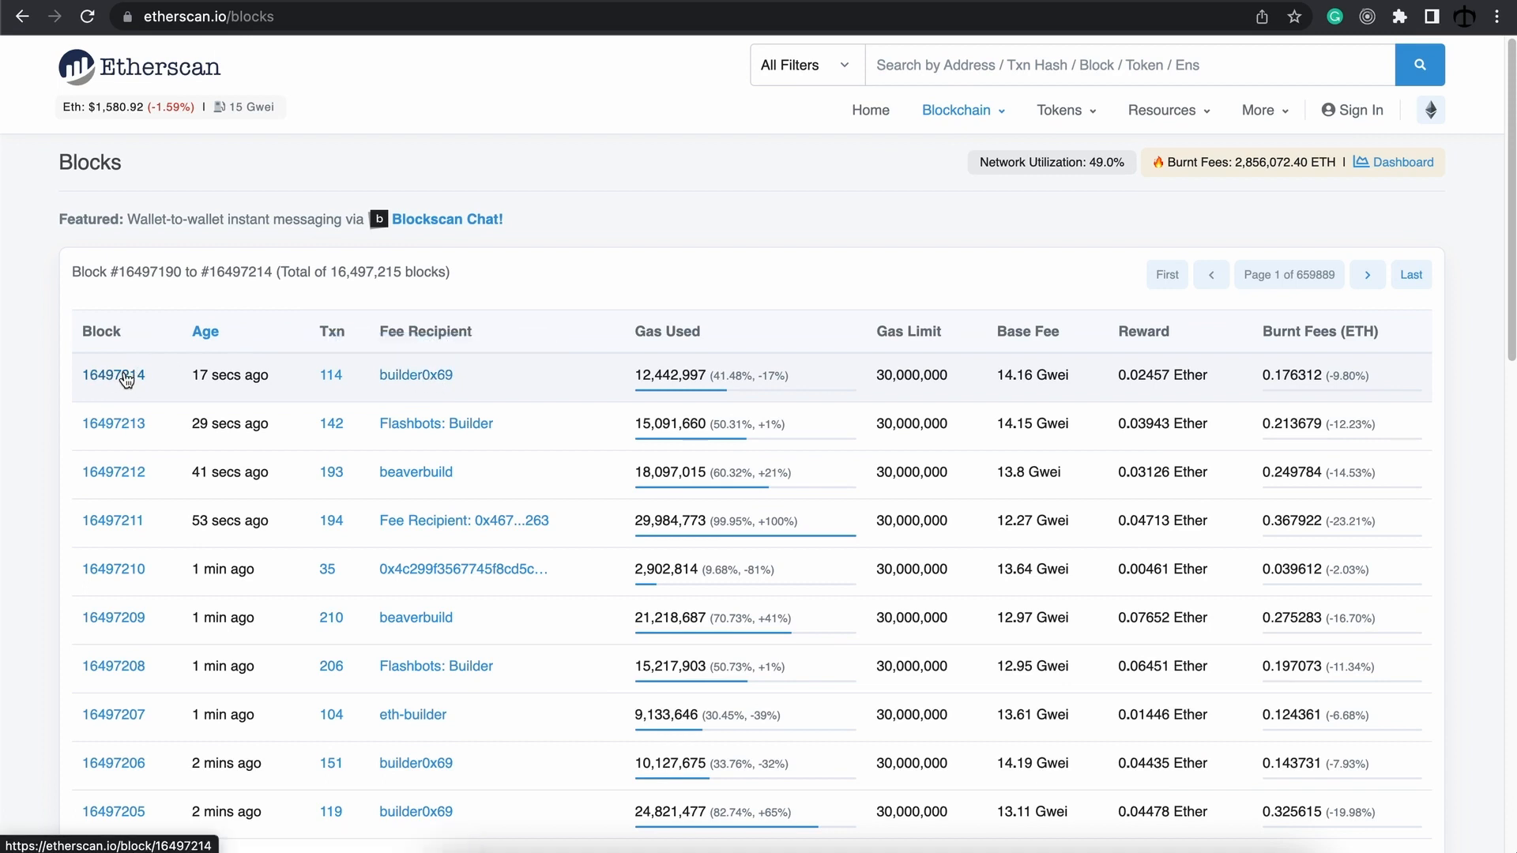
{"action": "left_click", "coordinate": [114, 376]}
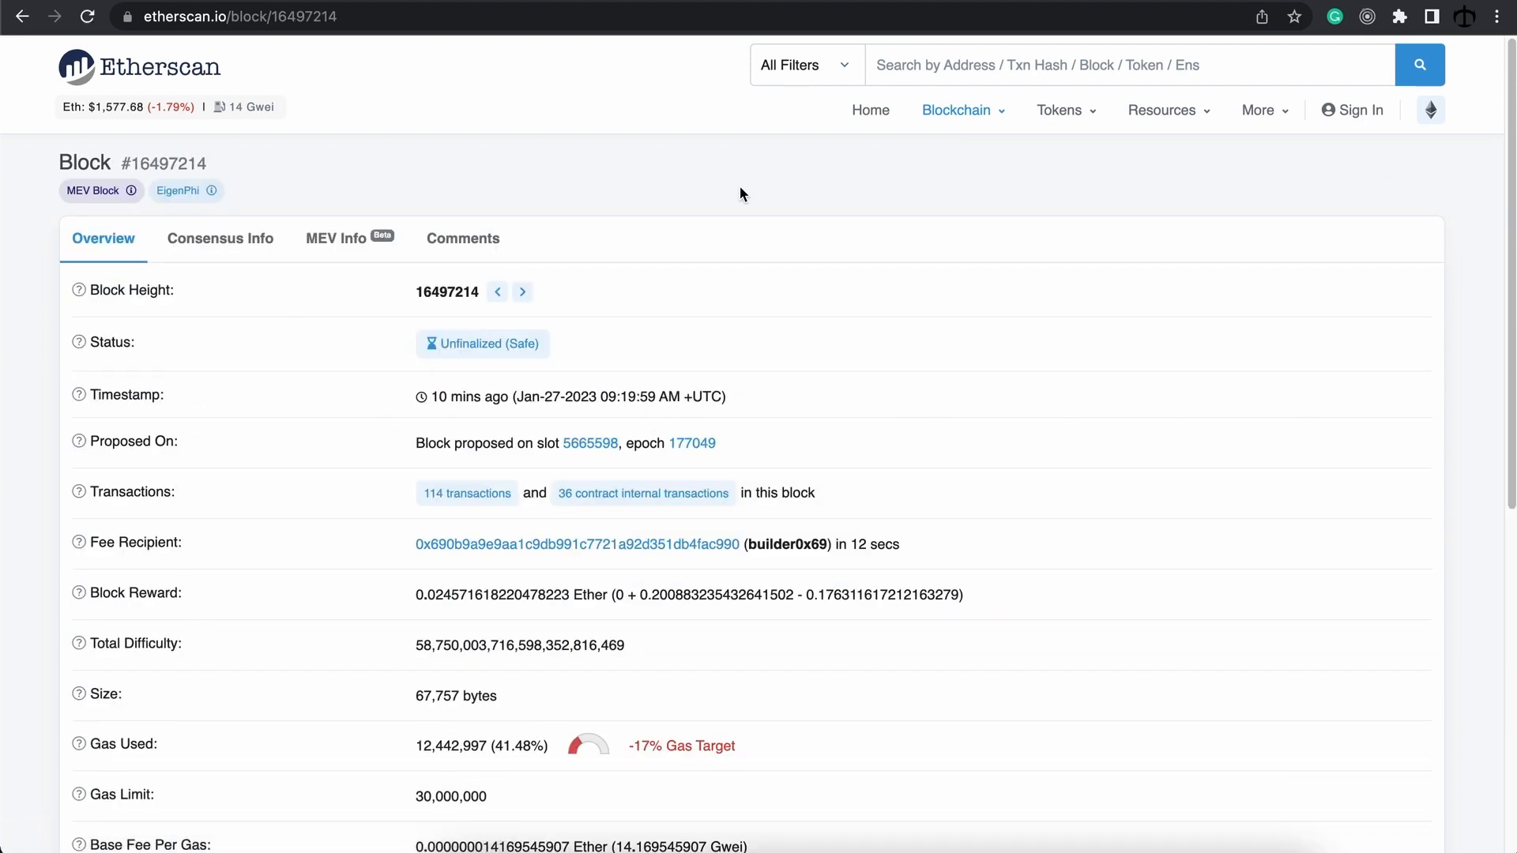
{"action": "mouse_move", "coordinate": [815, 322]}
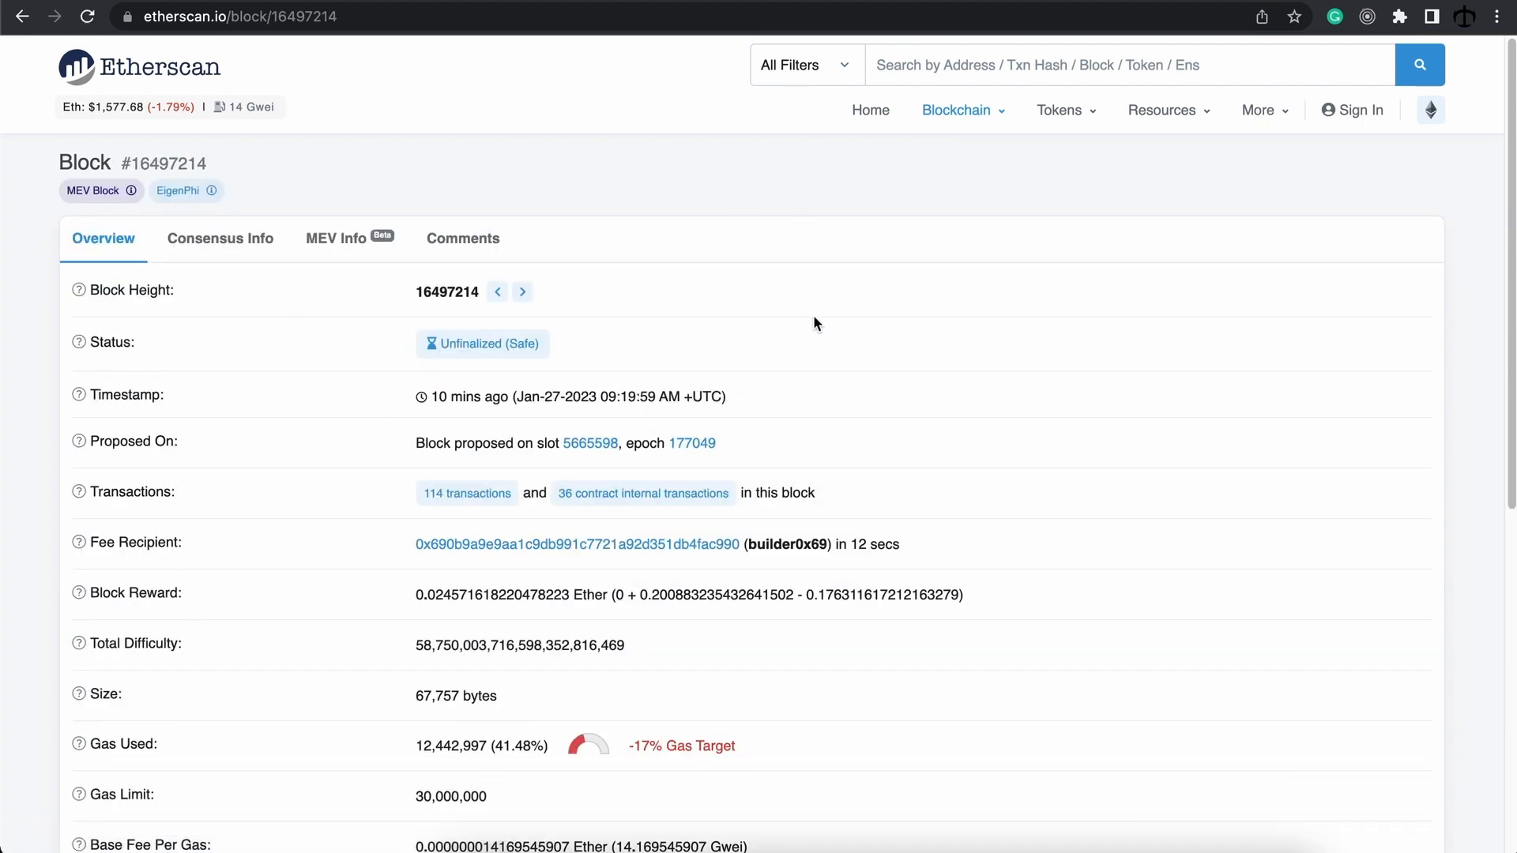
{"action": "mouse_move", "coordinate": [405, 163]}
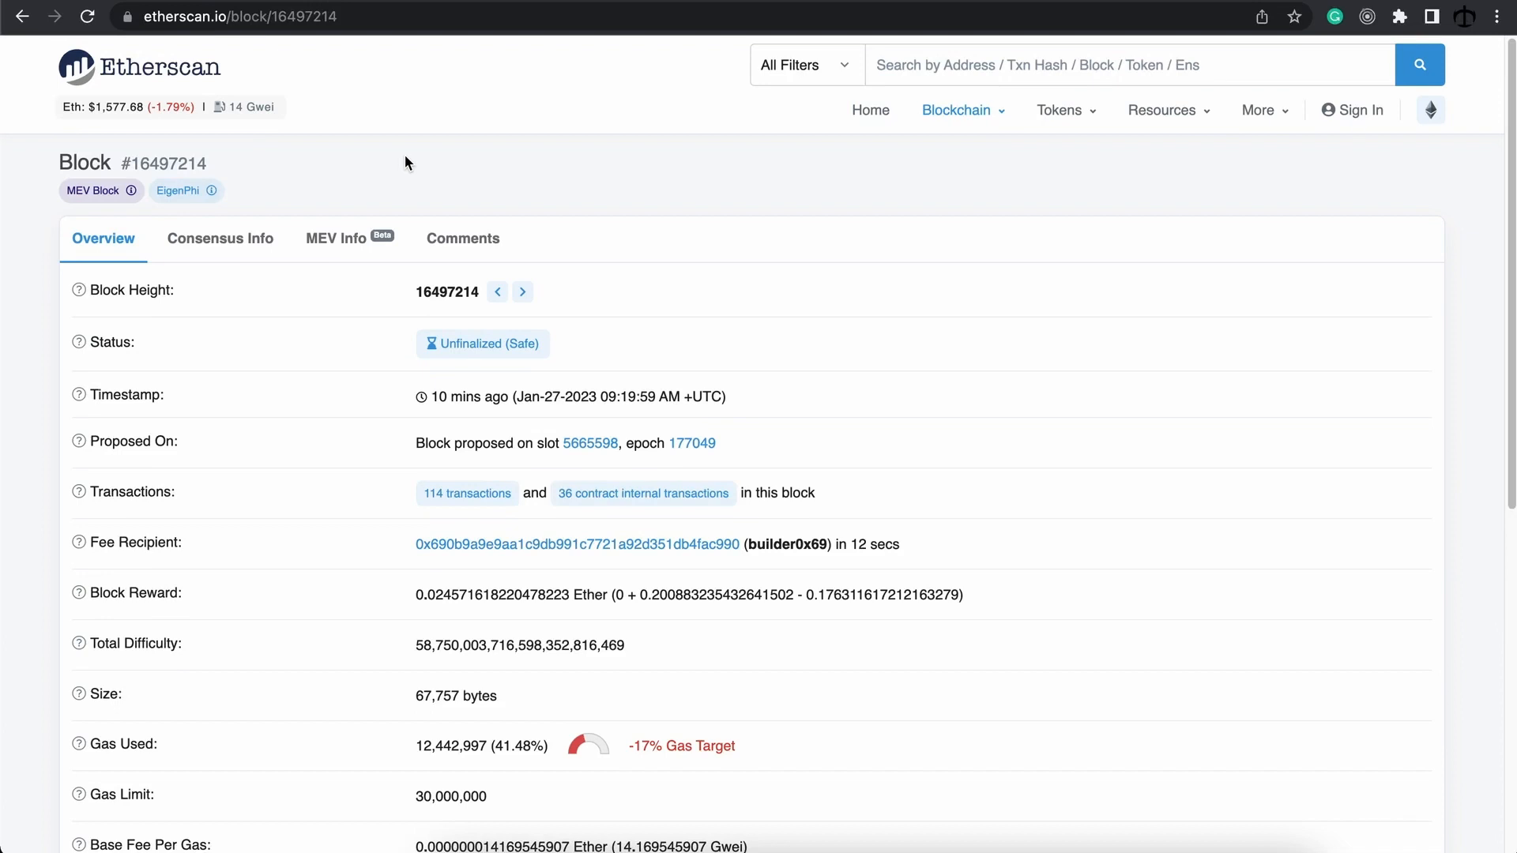
{"action": "mouse_move", "coordinate": [433, 159]}
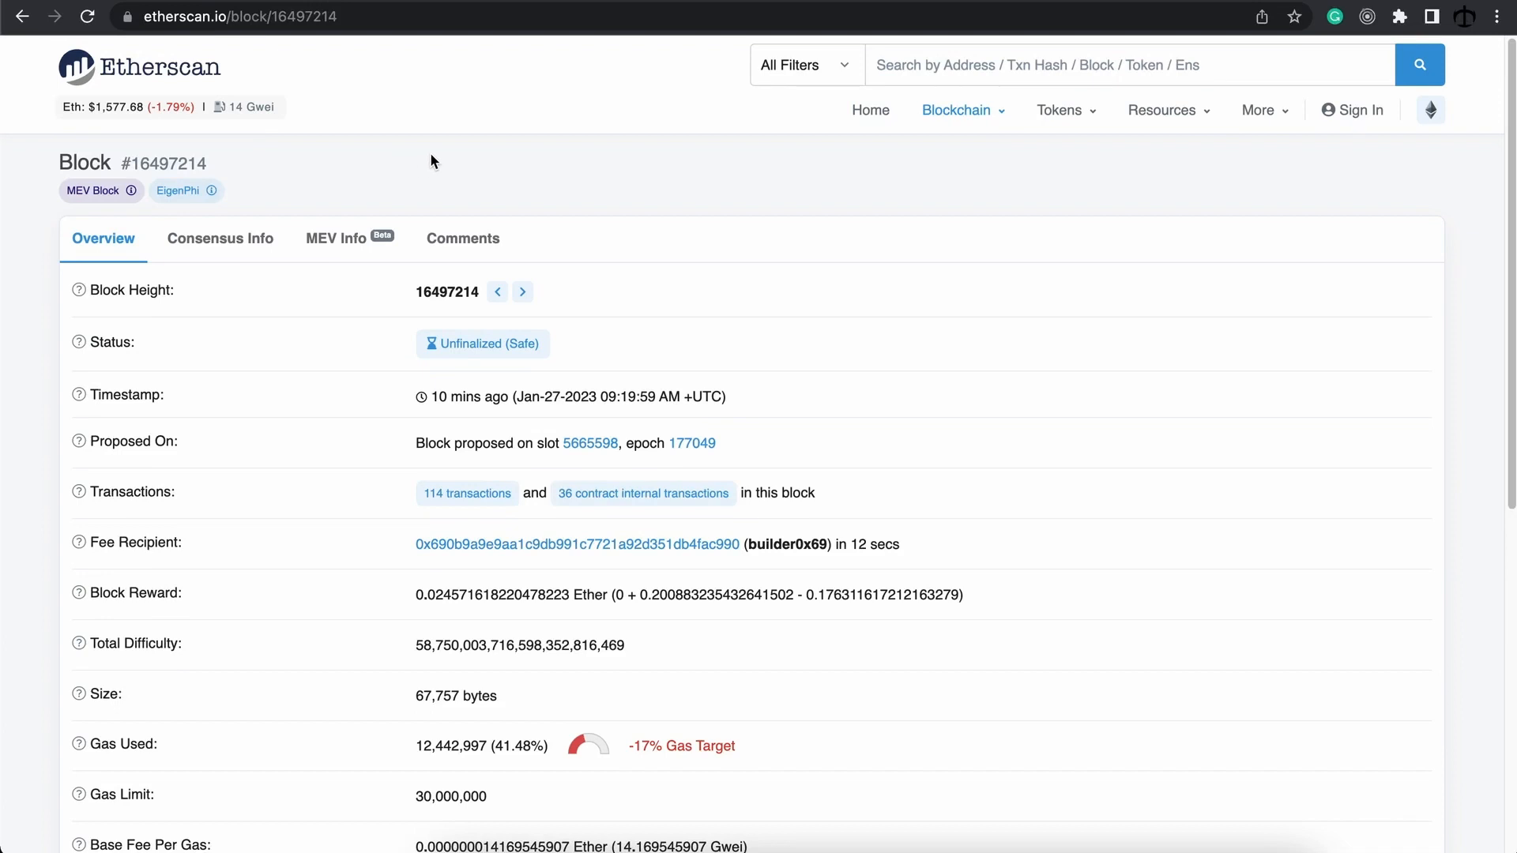
{"action": "mouse_move", "coordinate": [437, 190]}
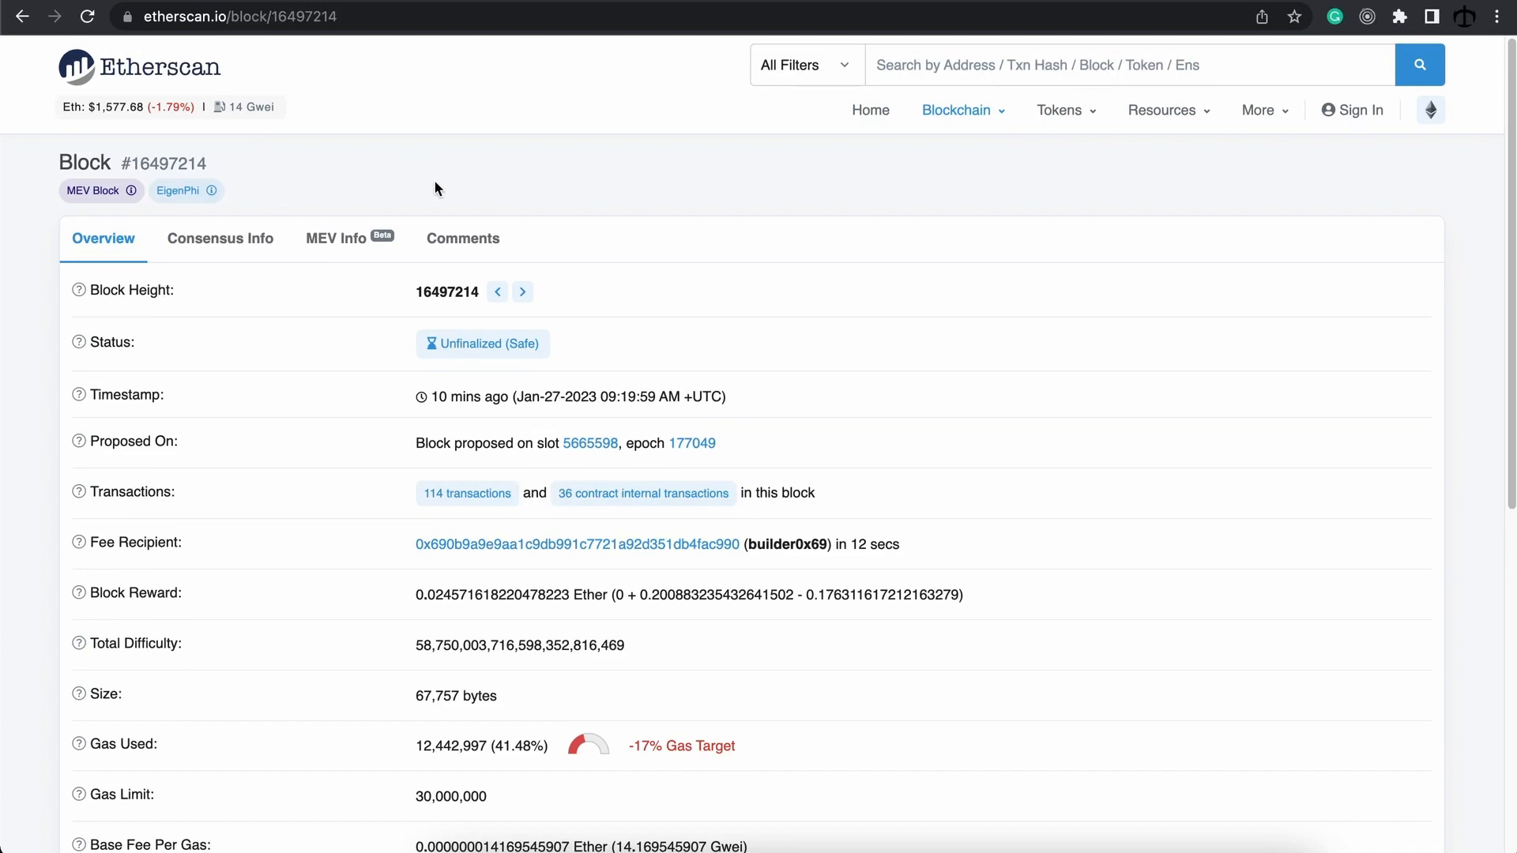
{"action": "scroll", "scroll_direction": "down", "scroll_amount": 3}
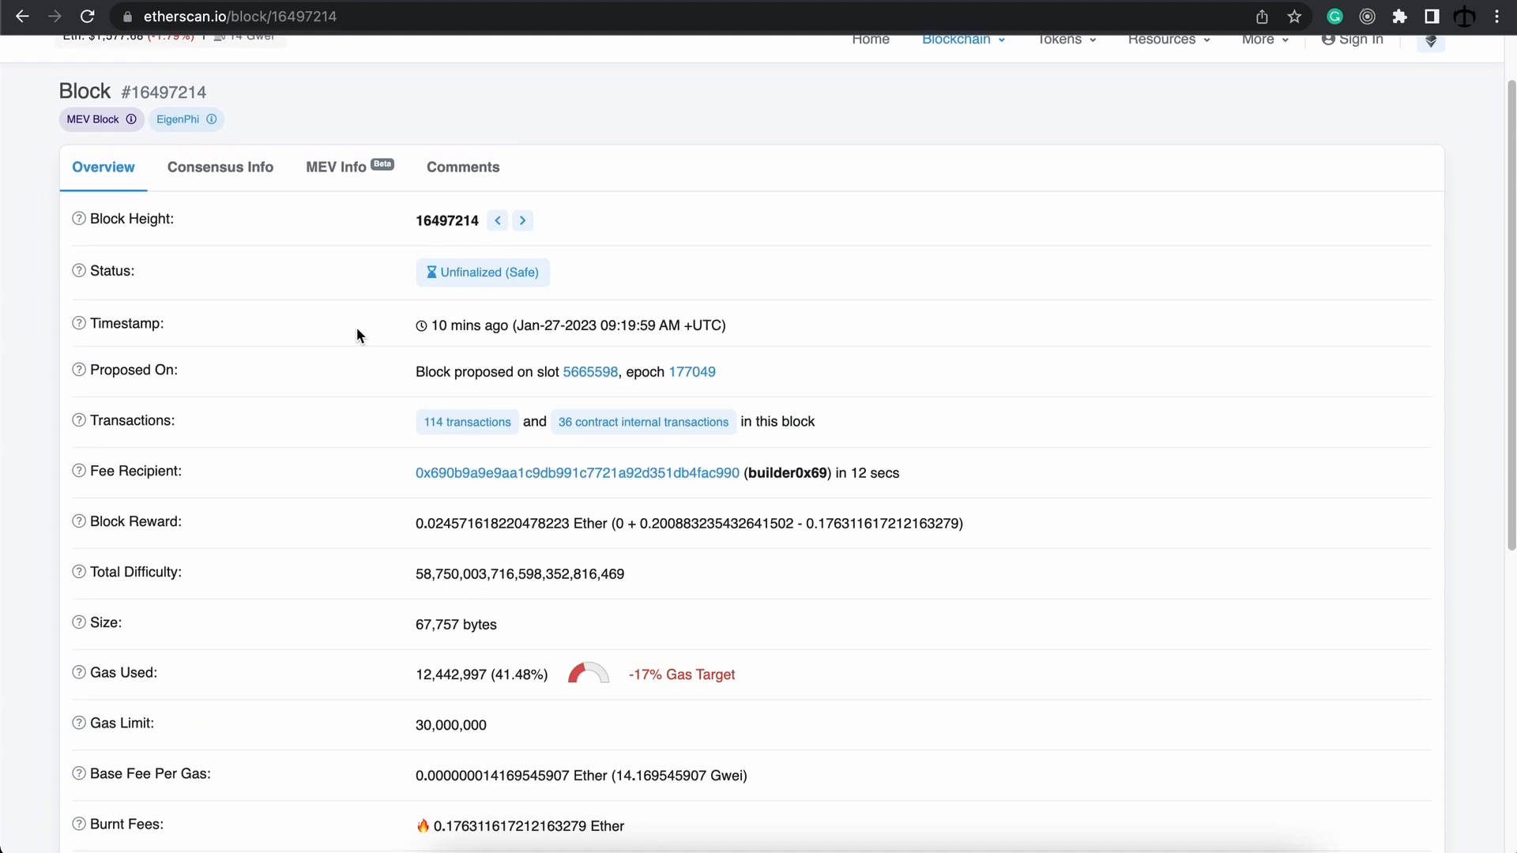
{"action": "scroll", "scroll_direction": "up", "scroll_amount": 3}
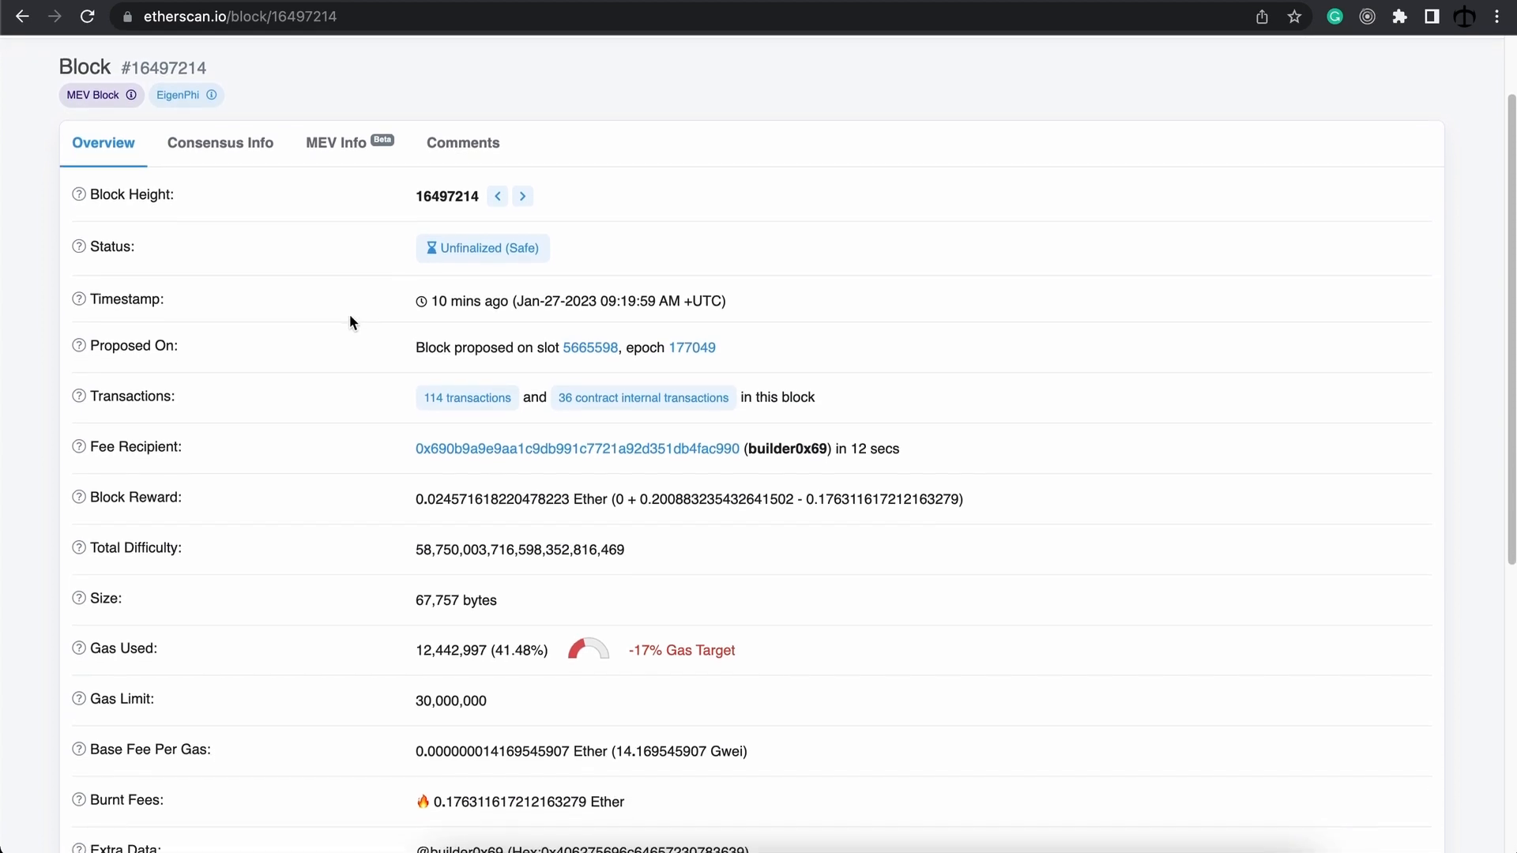
{"action": "mouse_move", "coordinate": [363, 300]}
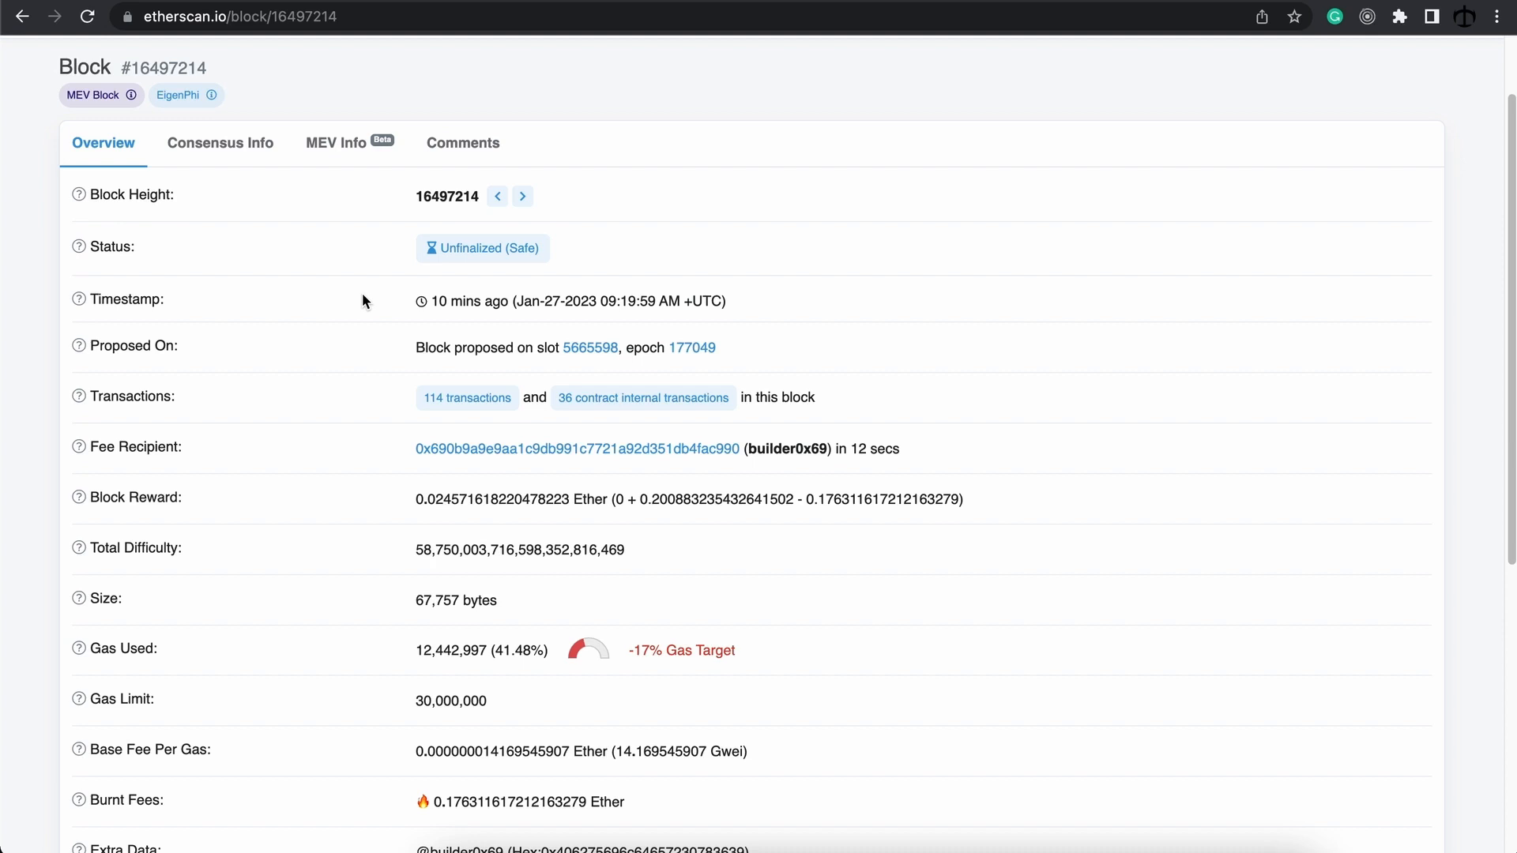
{"action": "mouse_move", "coordinate": [261, 197]}
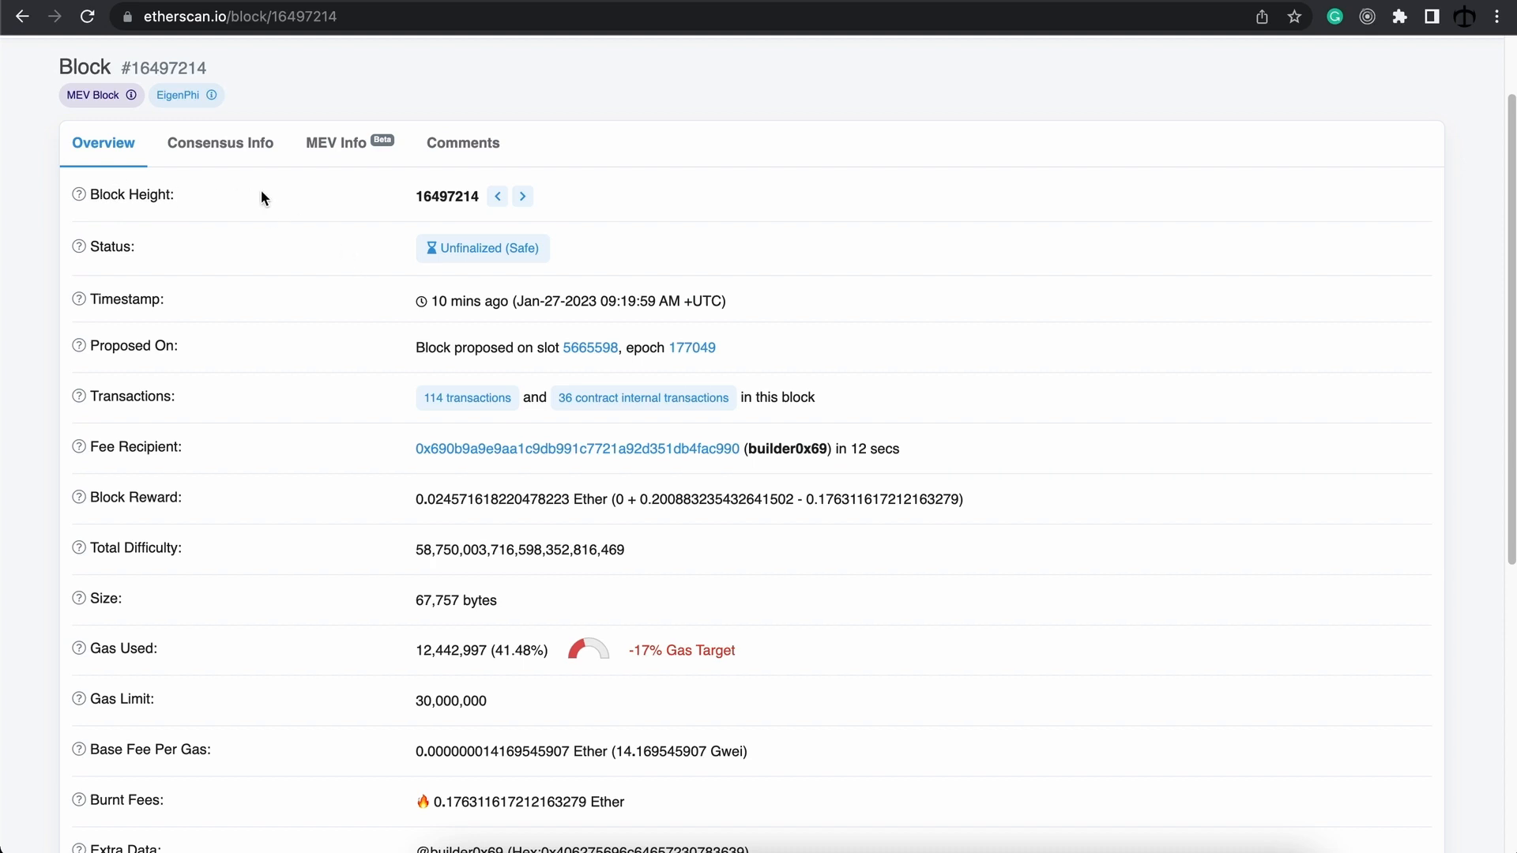
{"action": "mouse_move", "coordinate": [466, 398]}
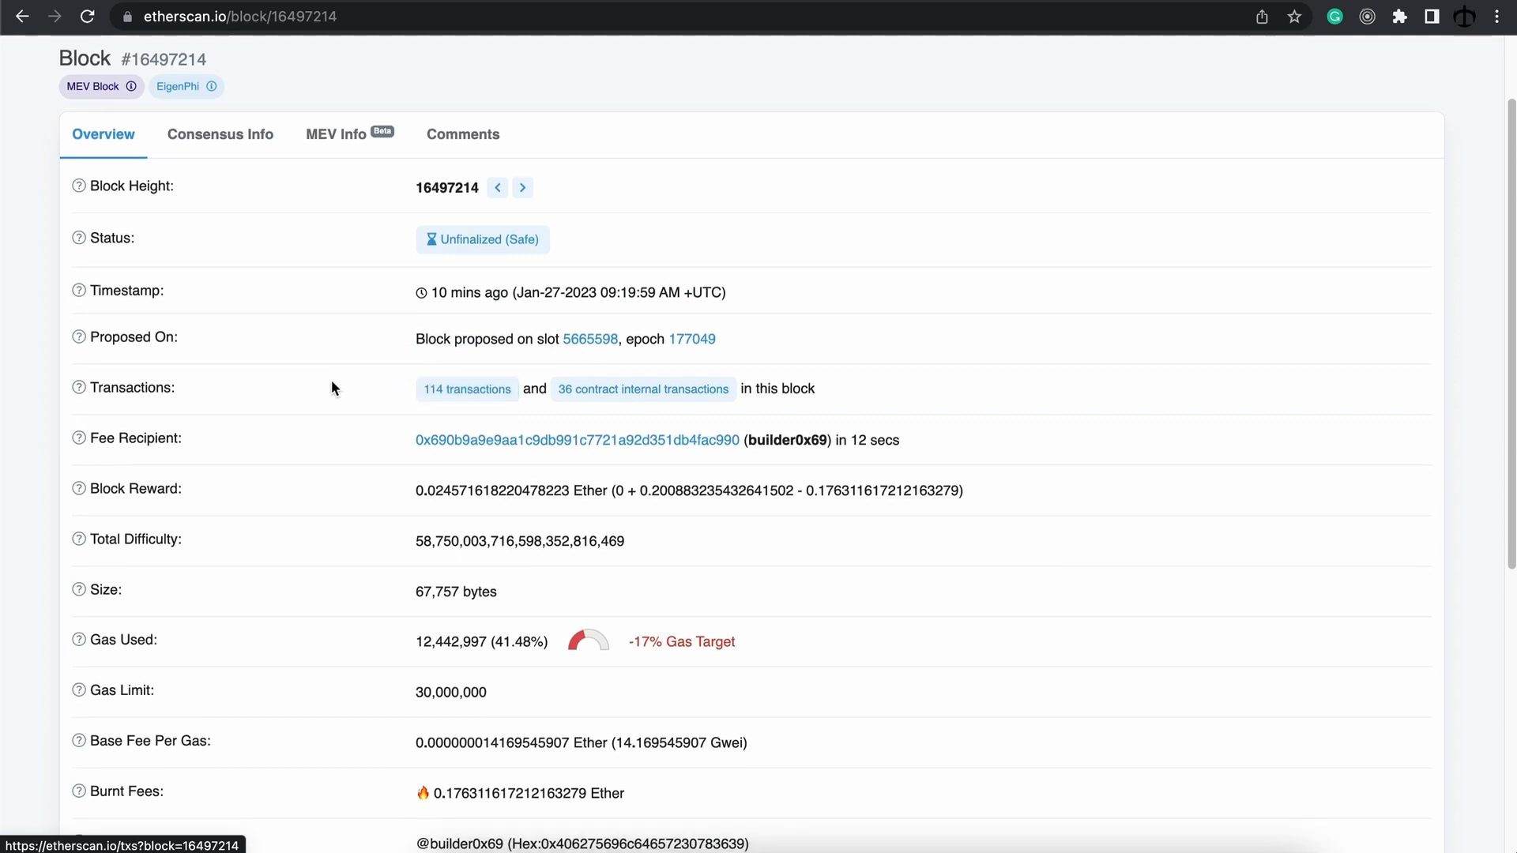
{"action": "scroll", "scroll_direction": "down", "scroll_amount": 3}
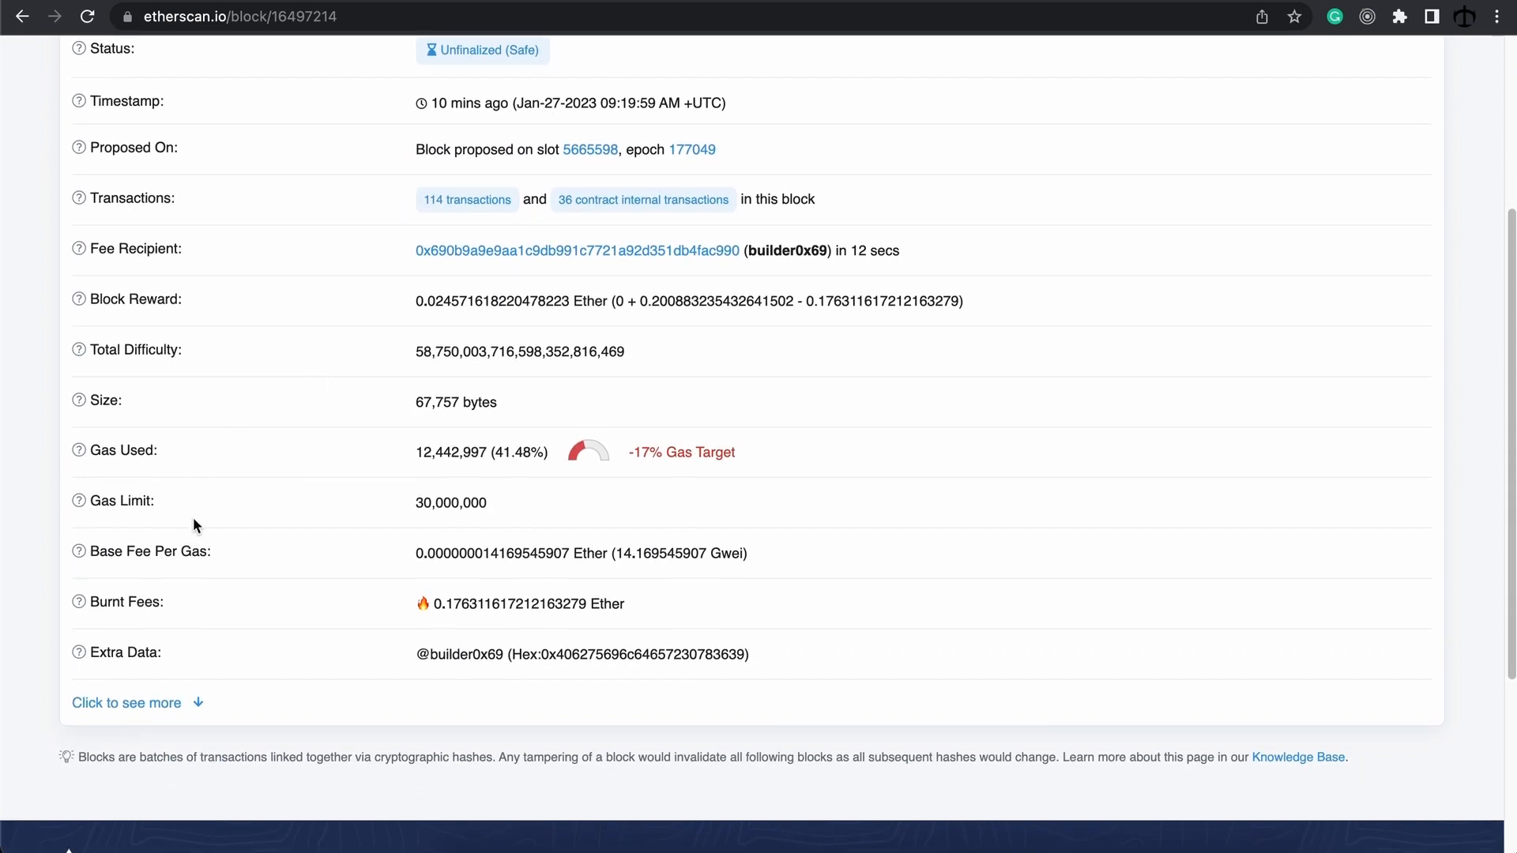
Step: Expand block 16497214's extra details and highlight its Hash and Parent Hash labels
{"action": "left_click", "coordinate": [126, 702]}
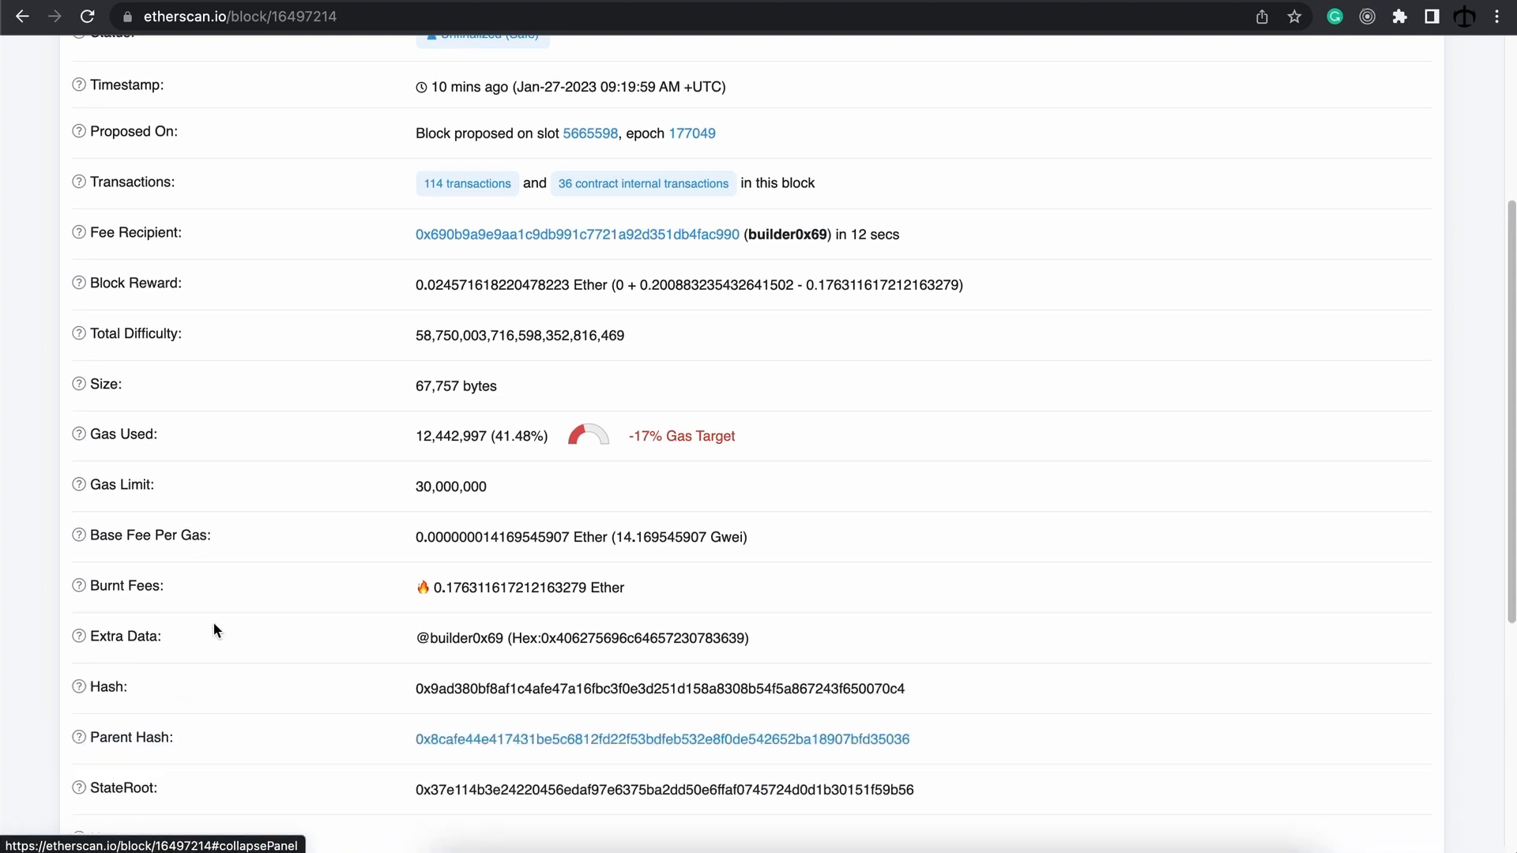
{"action": "scroll", "scroll_direction": "down", "scroll_amount": 3}
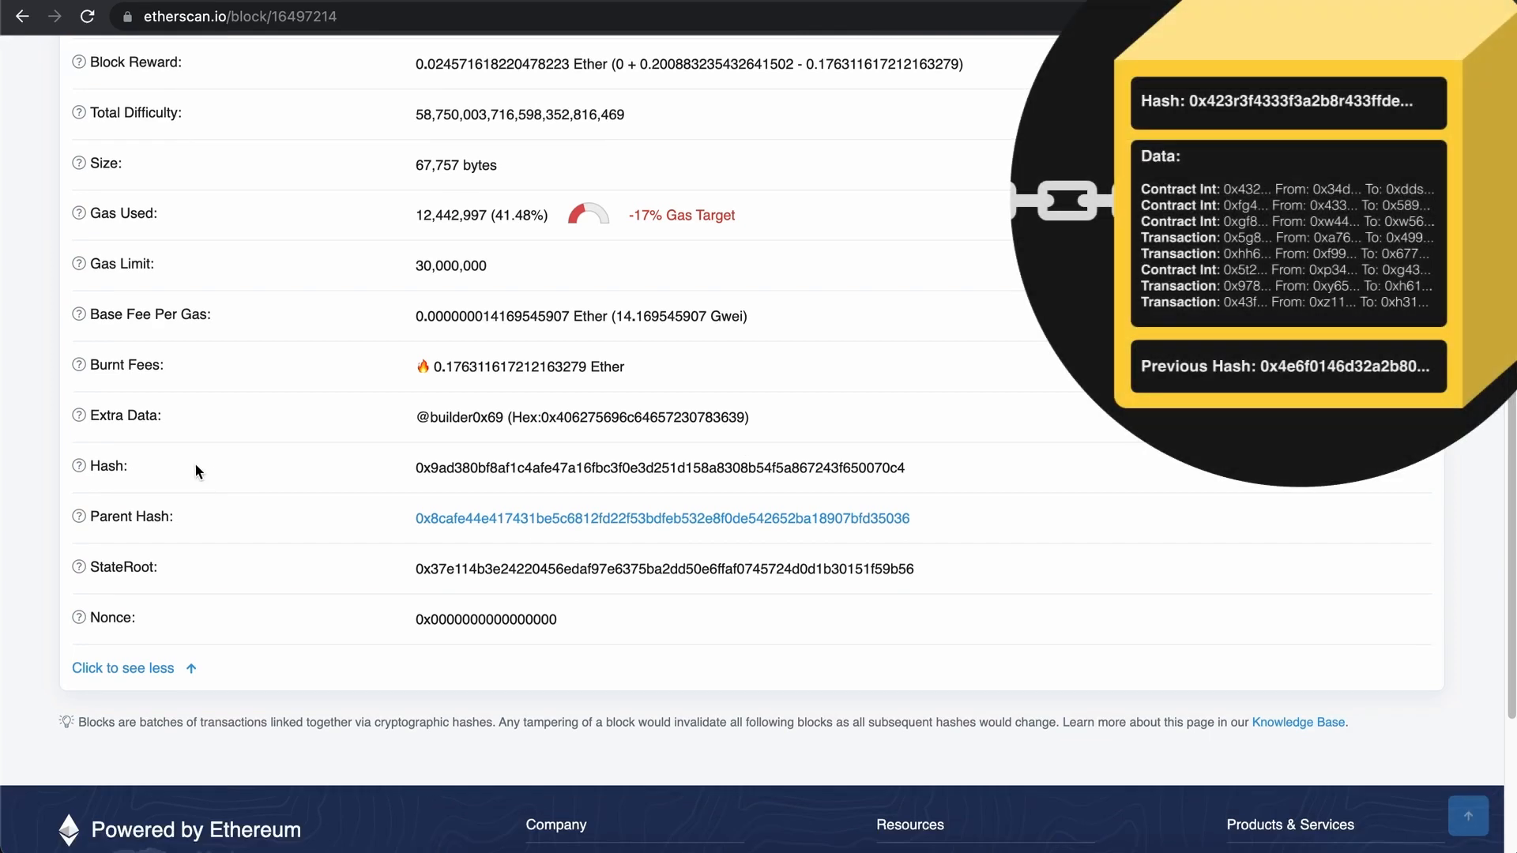
{"action": "double_click", "coordinate": [104, 466]}
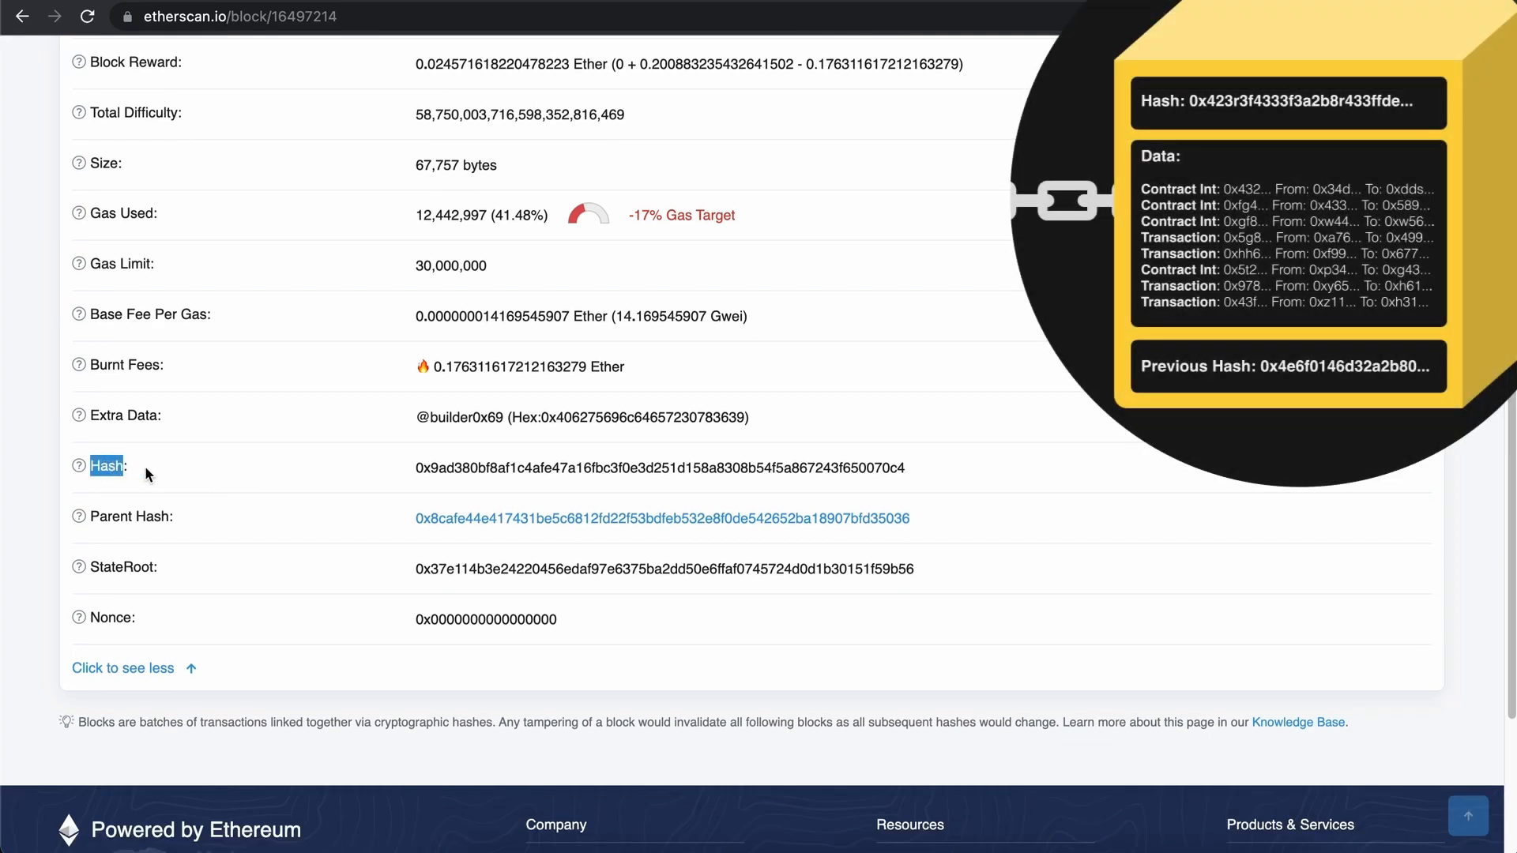
{"action": "mouse_move", "coordinate": [287, 466]}
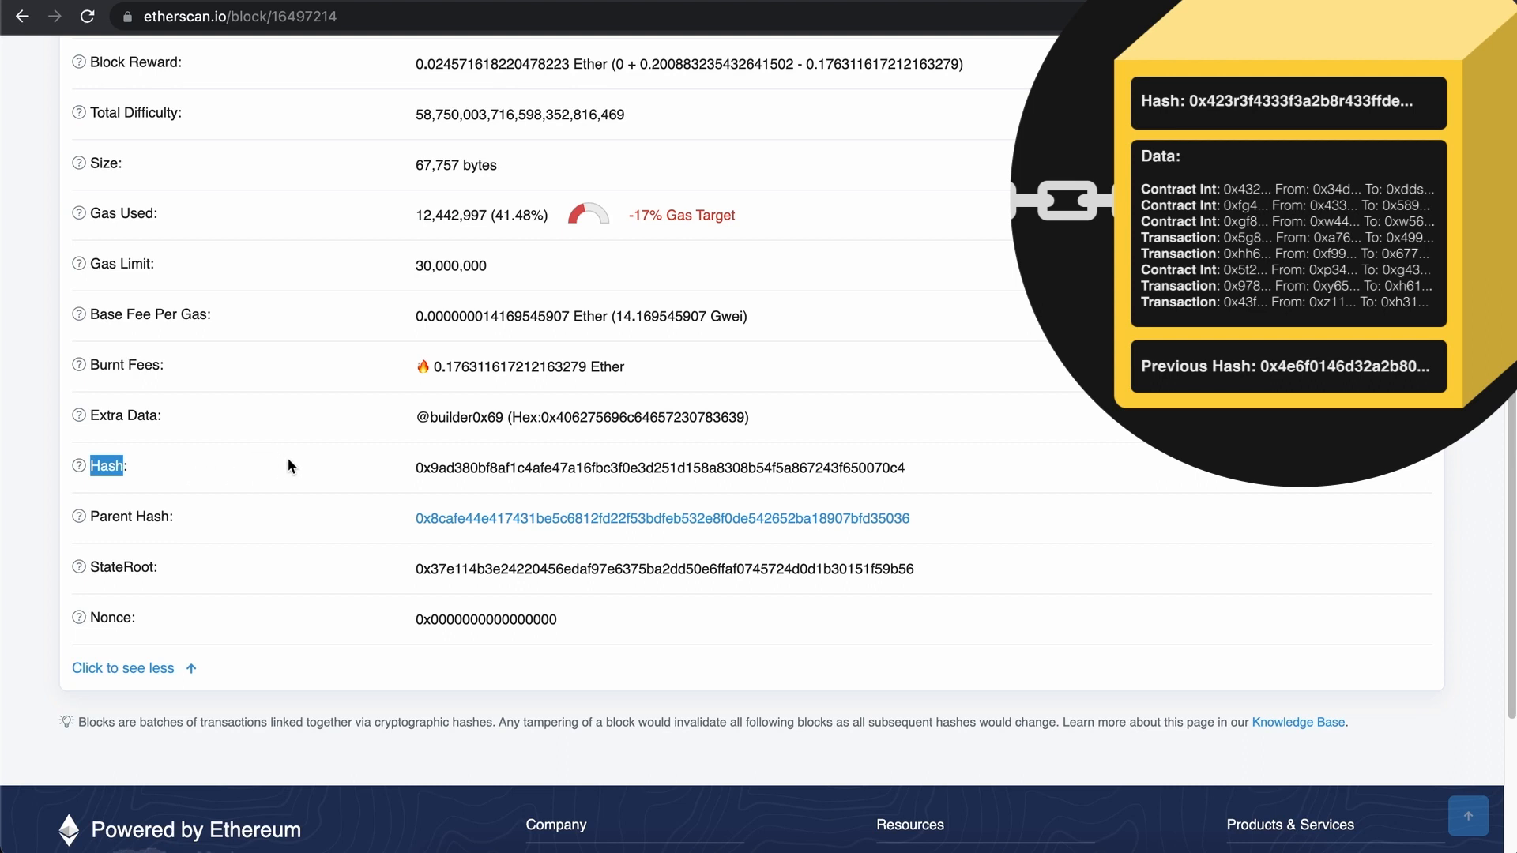
{"action": "mouse_move", "coordinate": [476, 468]}
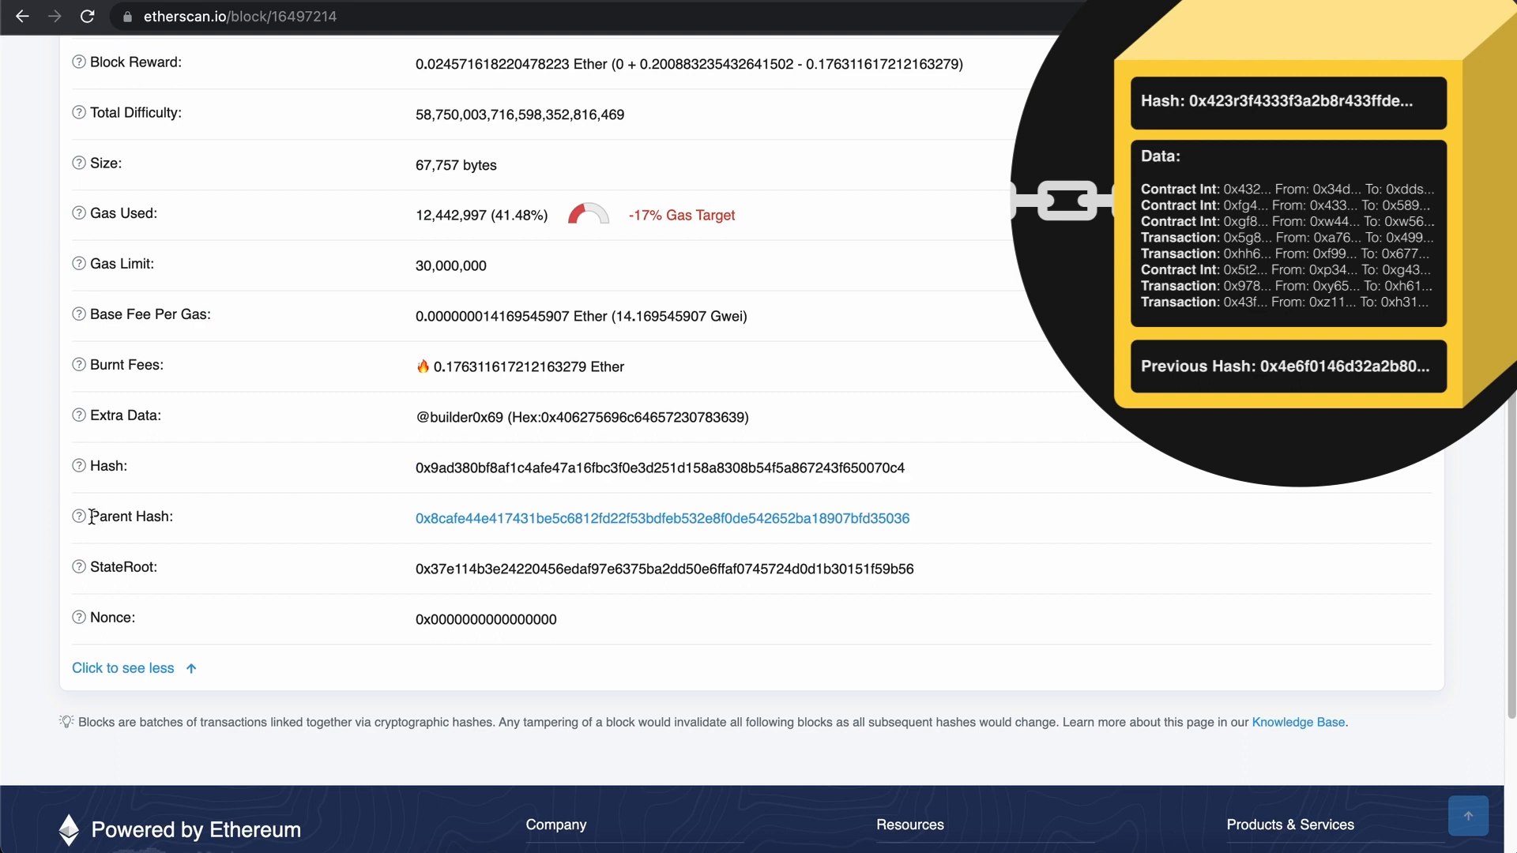
{"action": "double_click", "coordinate": [128, 515]}
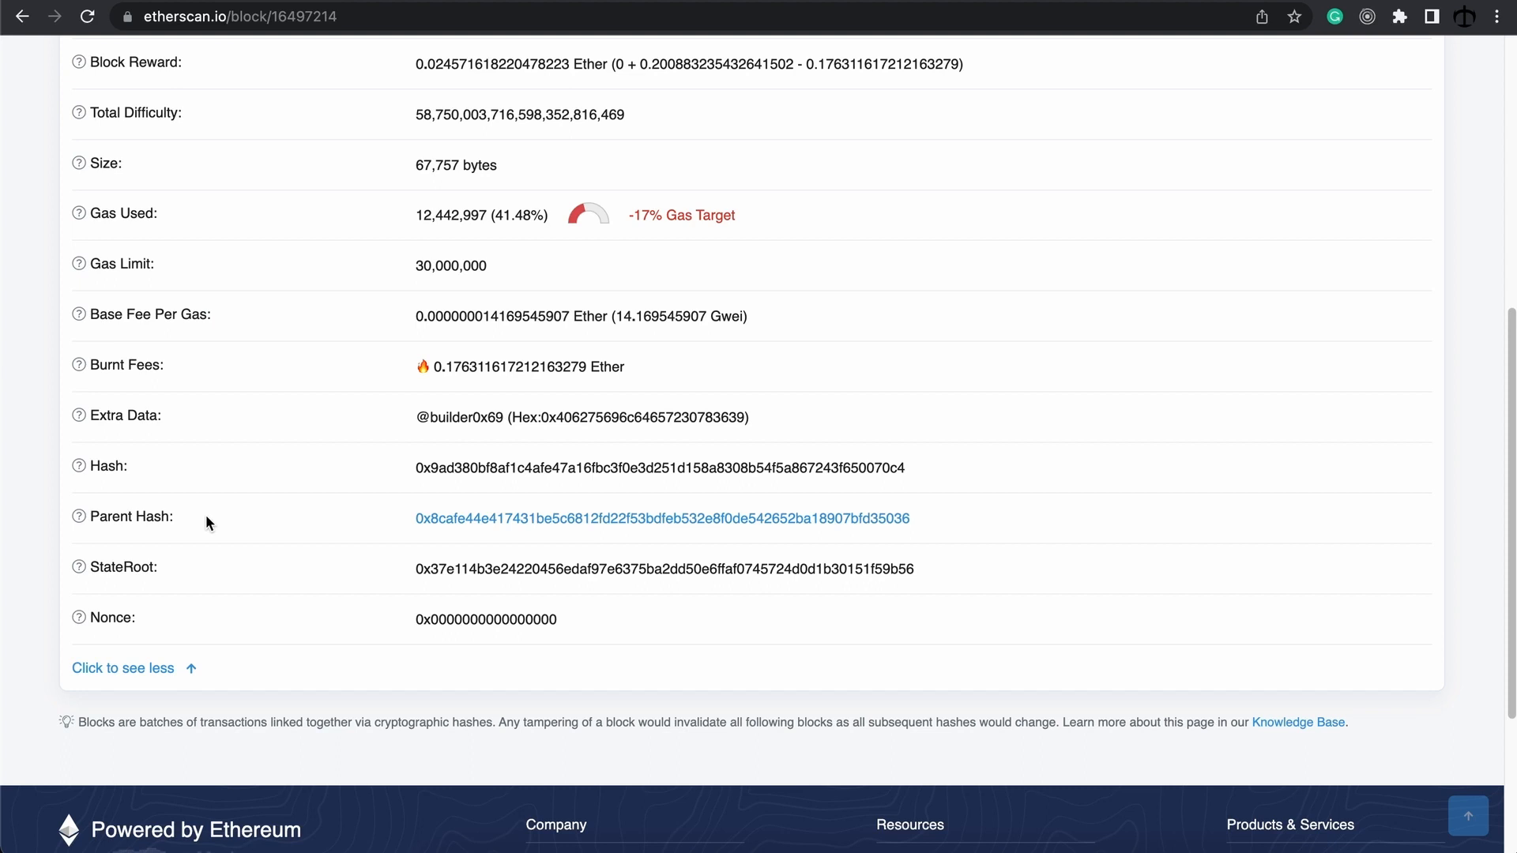
{"action": "mouse_move", "coordinate": [511, 525]}
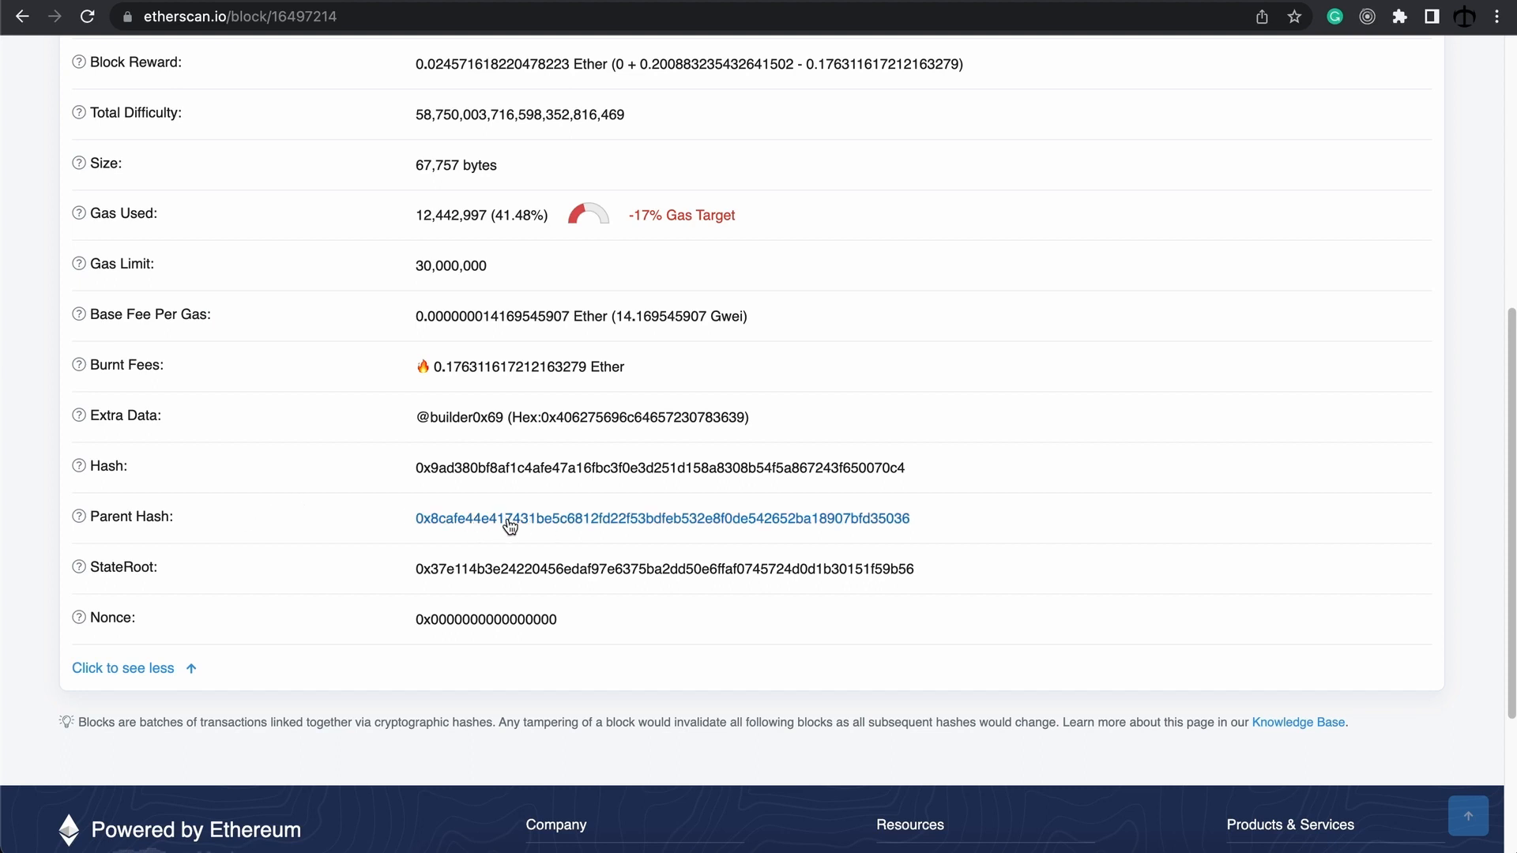
{"action": "mouse_move", "coordinate": [551, 523]}
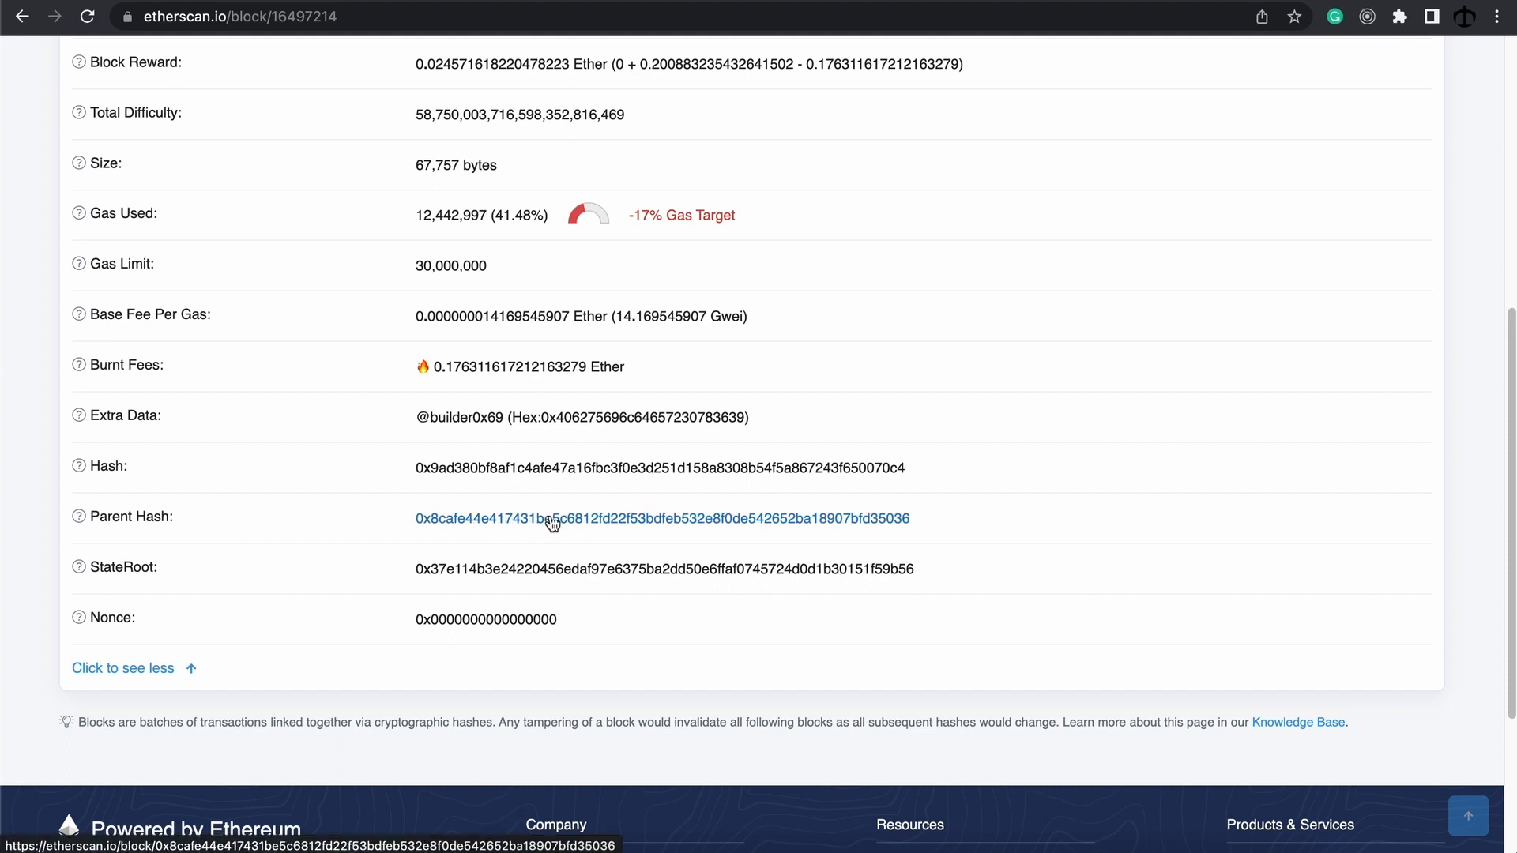
Step: Follow the Parent Hash link to block 16497213 and expand its hash, parent hash, state root and nonce
{"action": "left_click", "coordinate": [550, 518]}
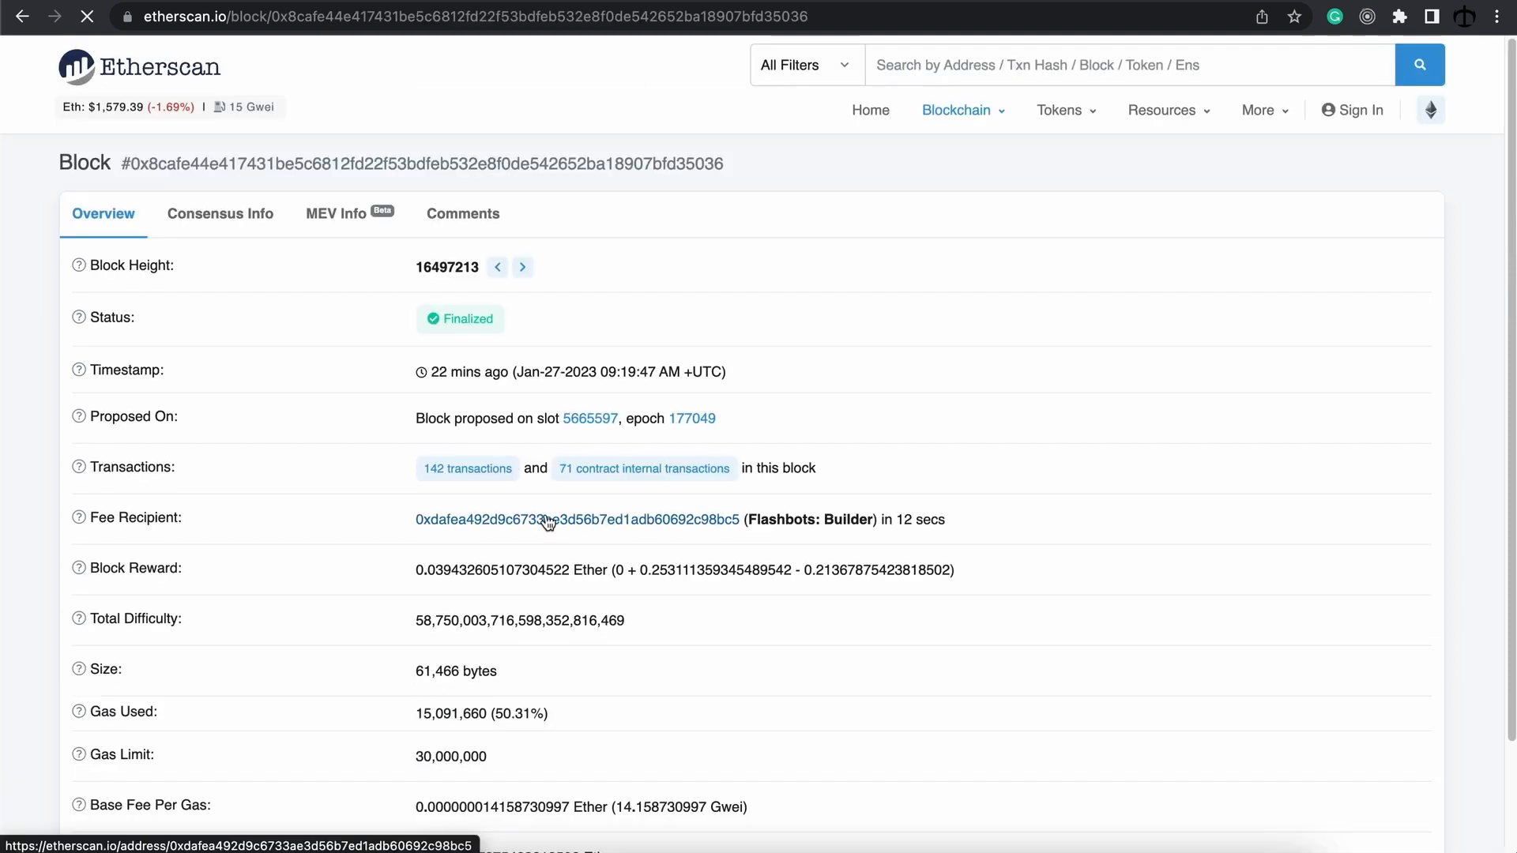
{"action": "scroll", "scroll_direction": "down", "scroll_amount": 3}
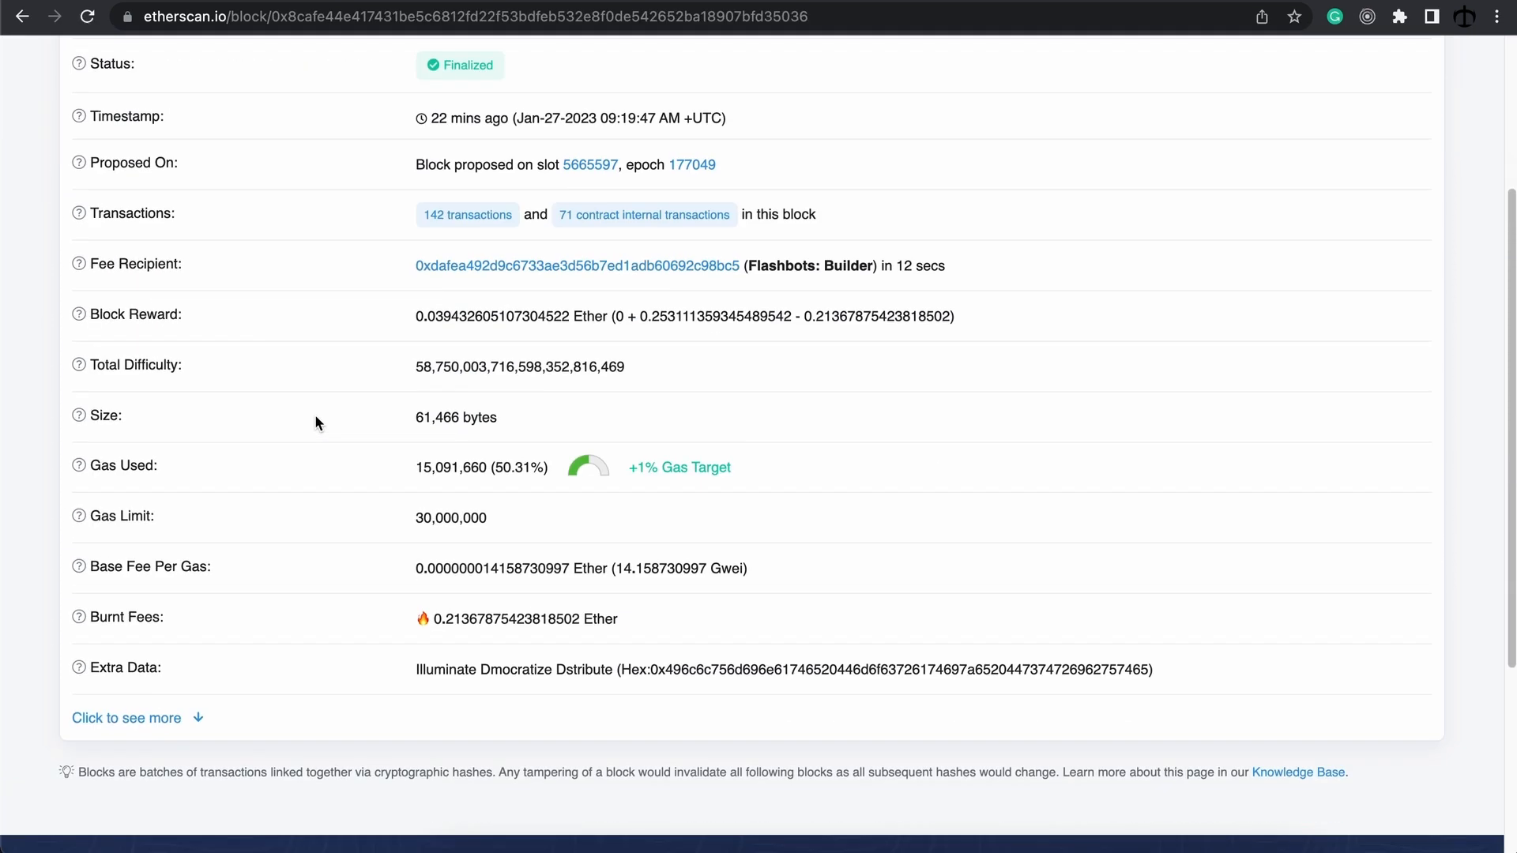
{"action": "left_click", "coordinate": [126, 717]}
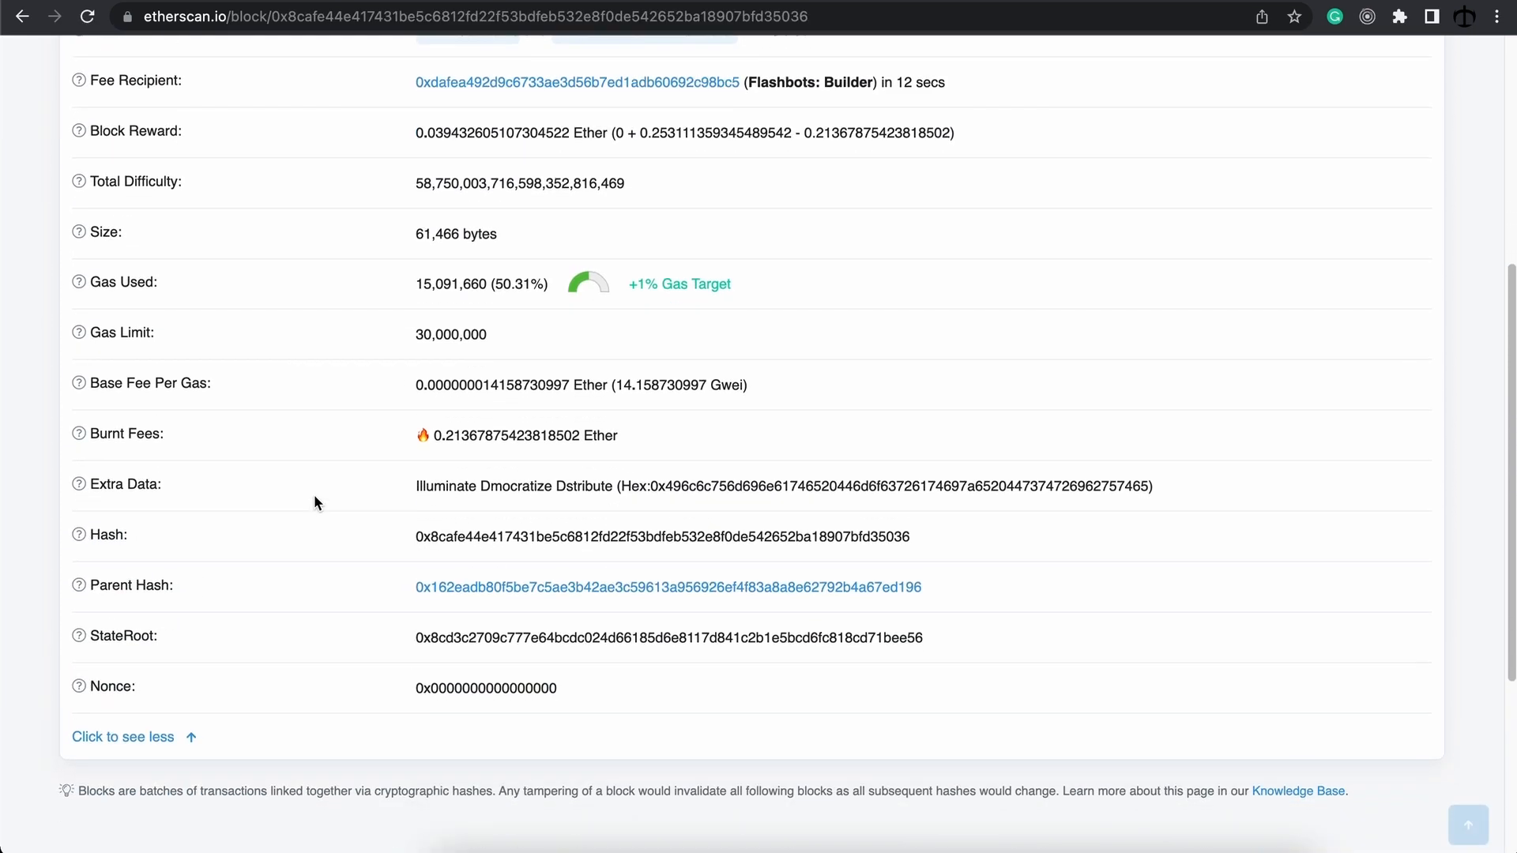
{"action": "scroll", "scroll_direction": "up", "scroll_amount": 3}
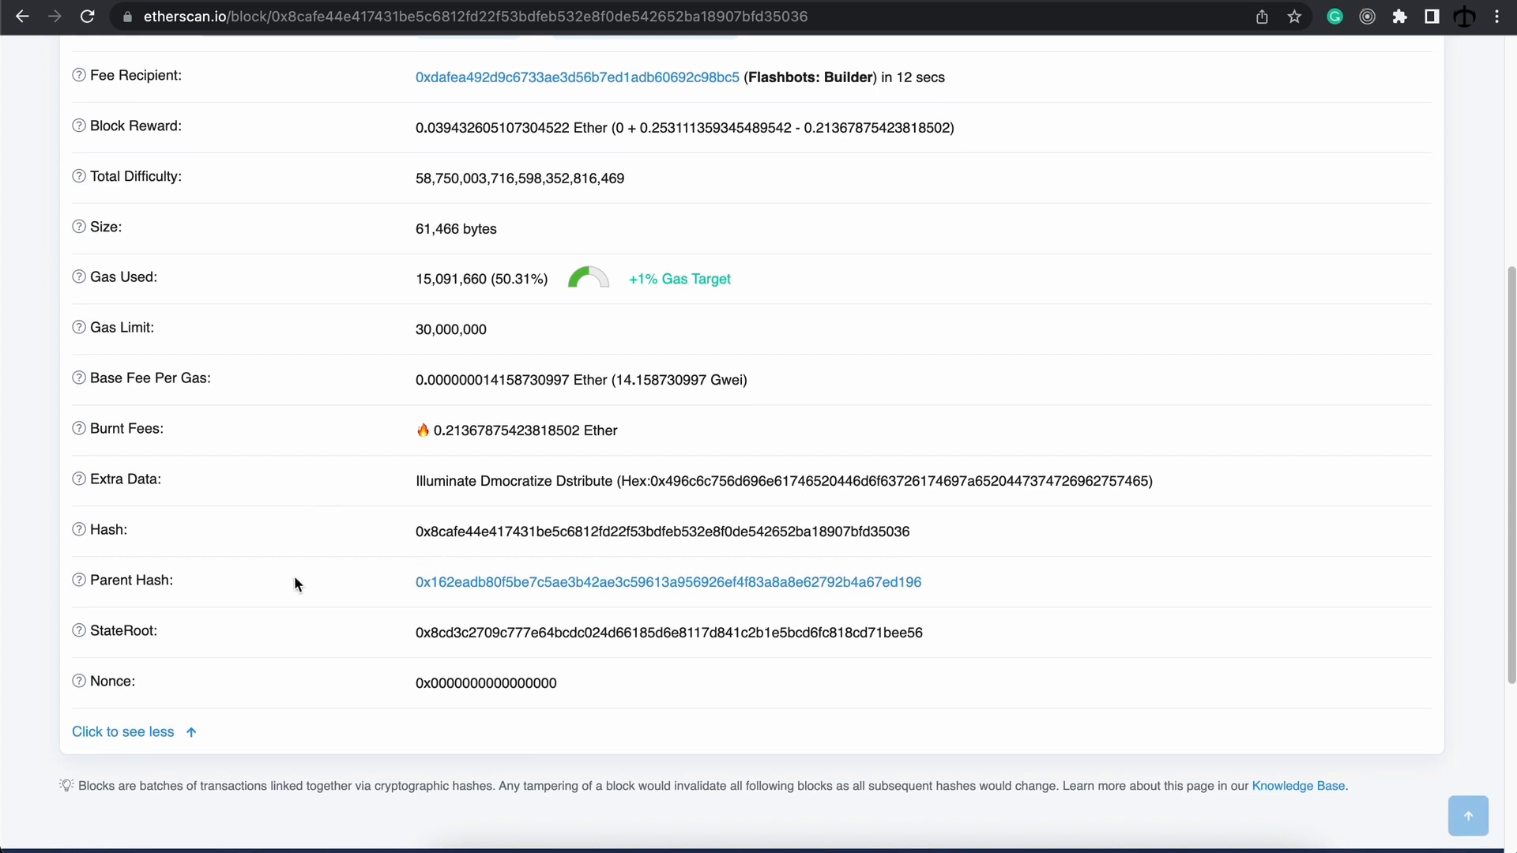
{"action": "mouse_move", "coordinate": [273, 593]}
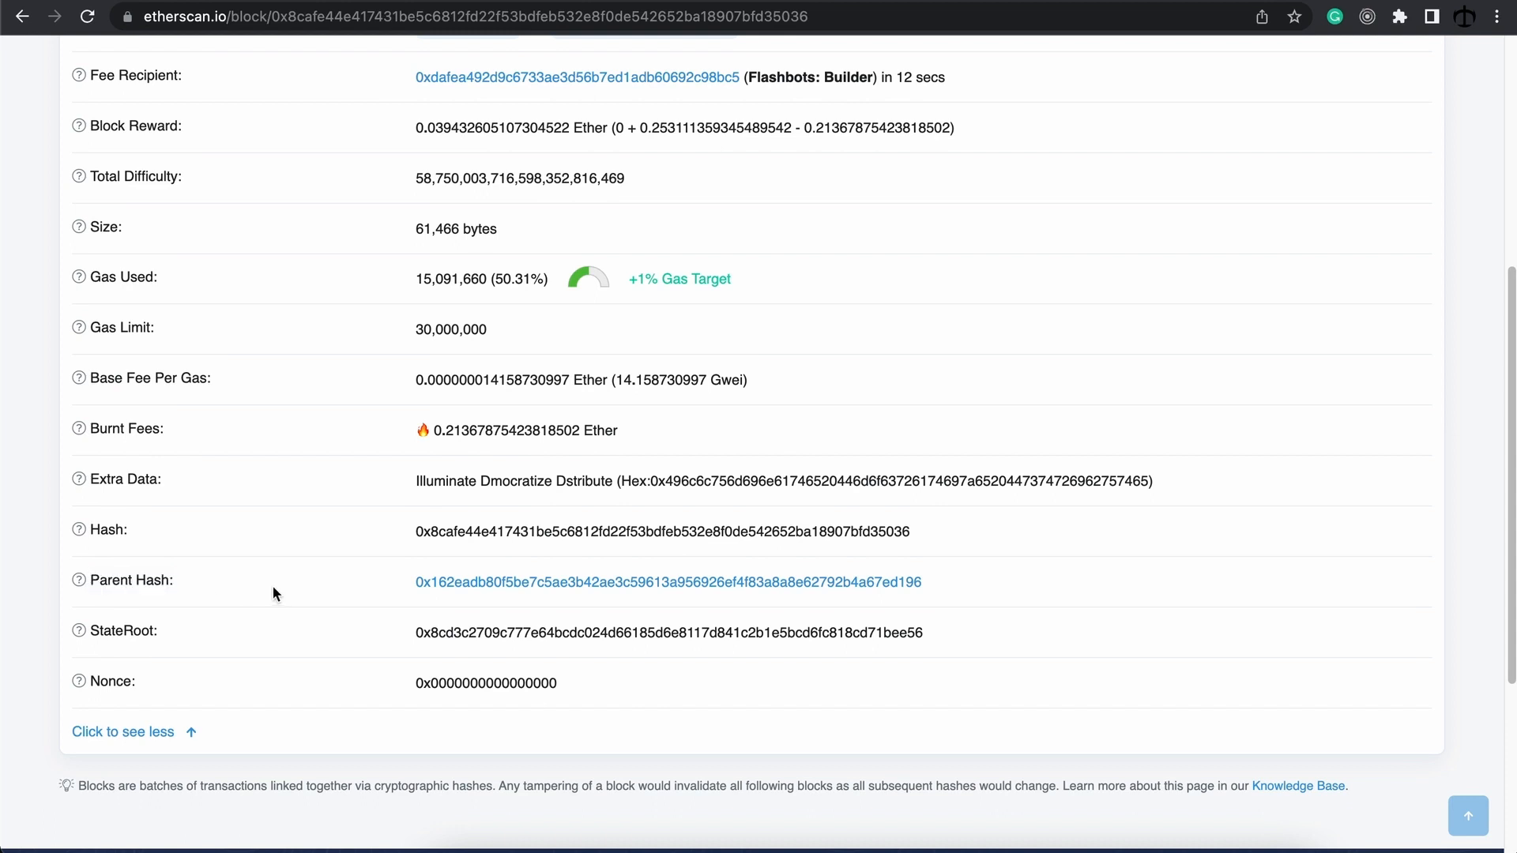
{"action": "mouse_move", "coordinate": [383, 580]}
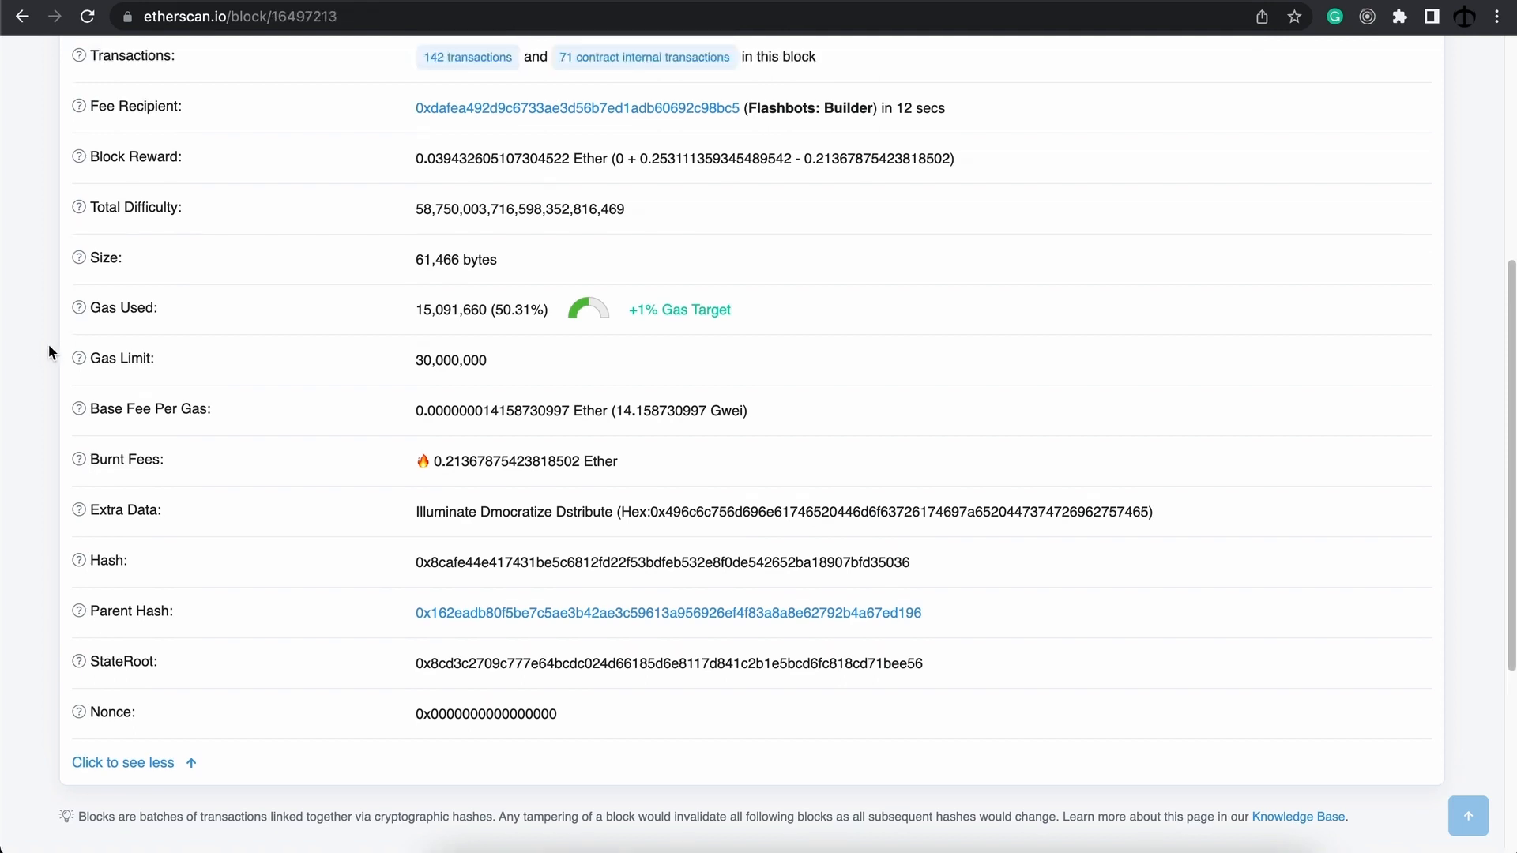
{"action": "scroll", "scroll_direction": "up", "scroll_amount": 3}
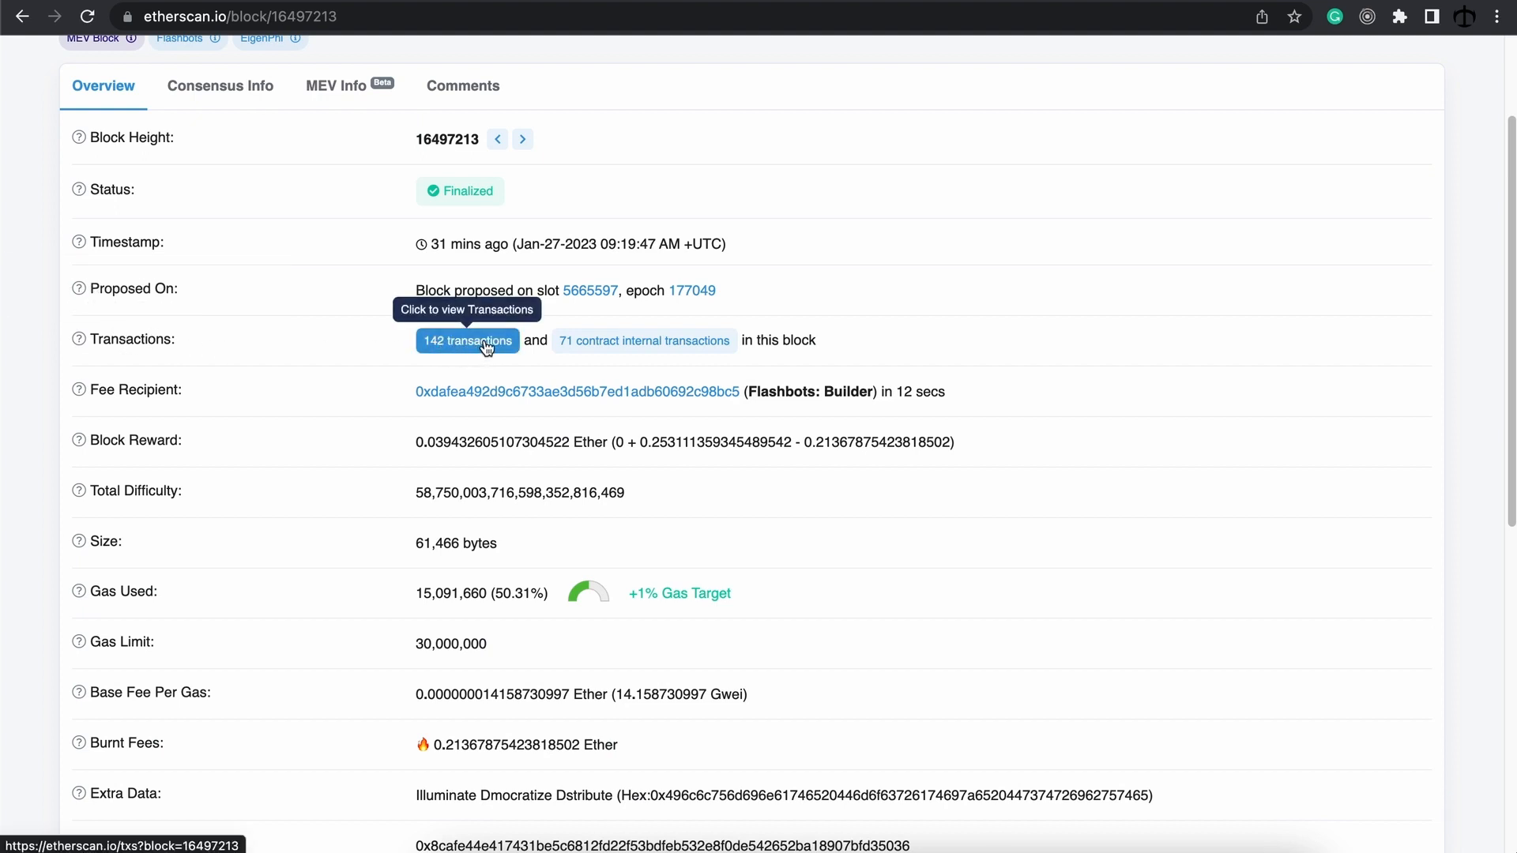
Step: Show the 142 transactions of block 16497213 with their methods, senders, values and fees
{"action": "left_click", "coordinate": [467, 340]}
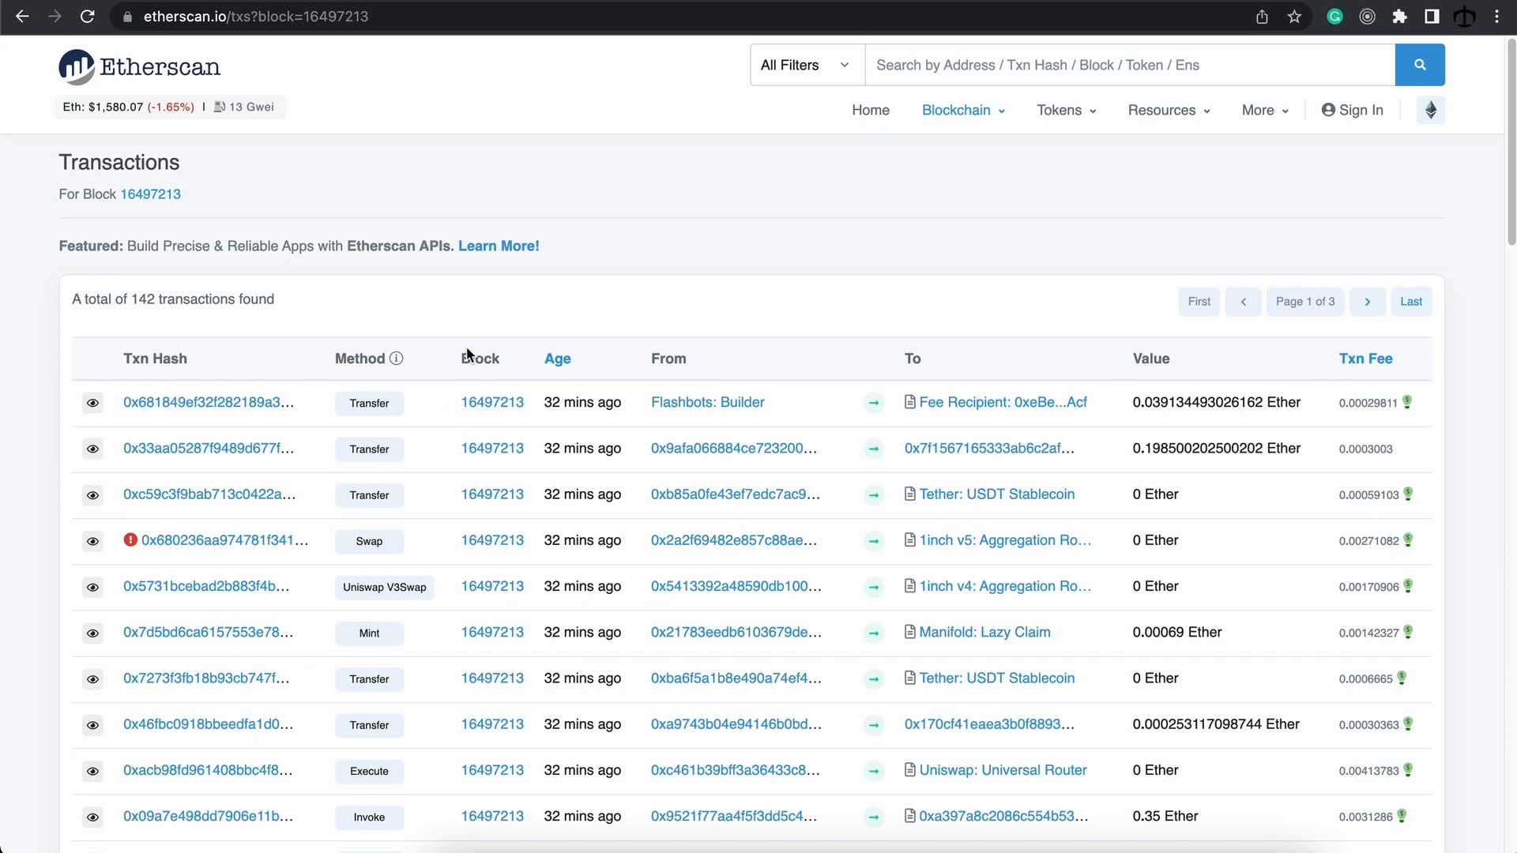
{"action": "scroll", "scroll_direction": "down", "scroll_amount": 3}
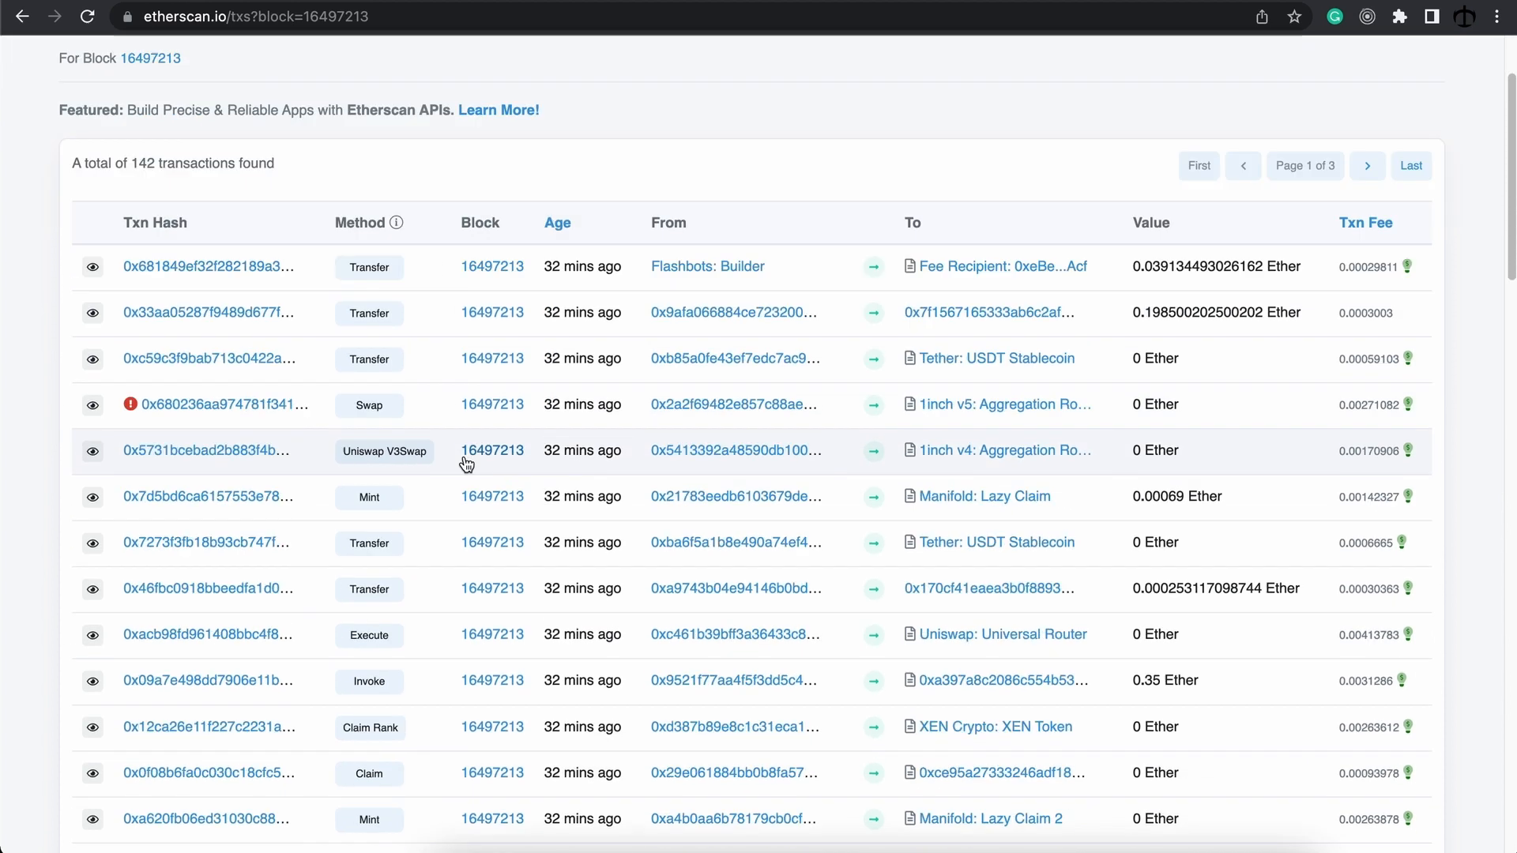
{"action": "scroll", "scroll_direction": "up", "scroll_amount": 3}
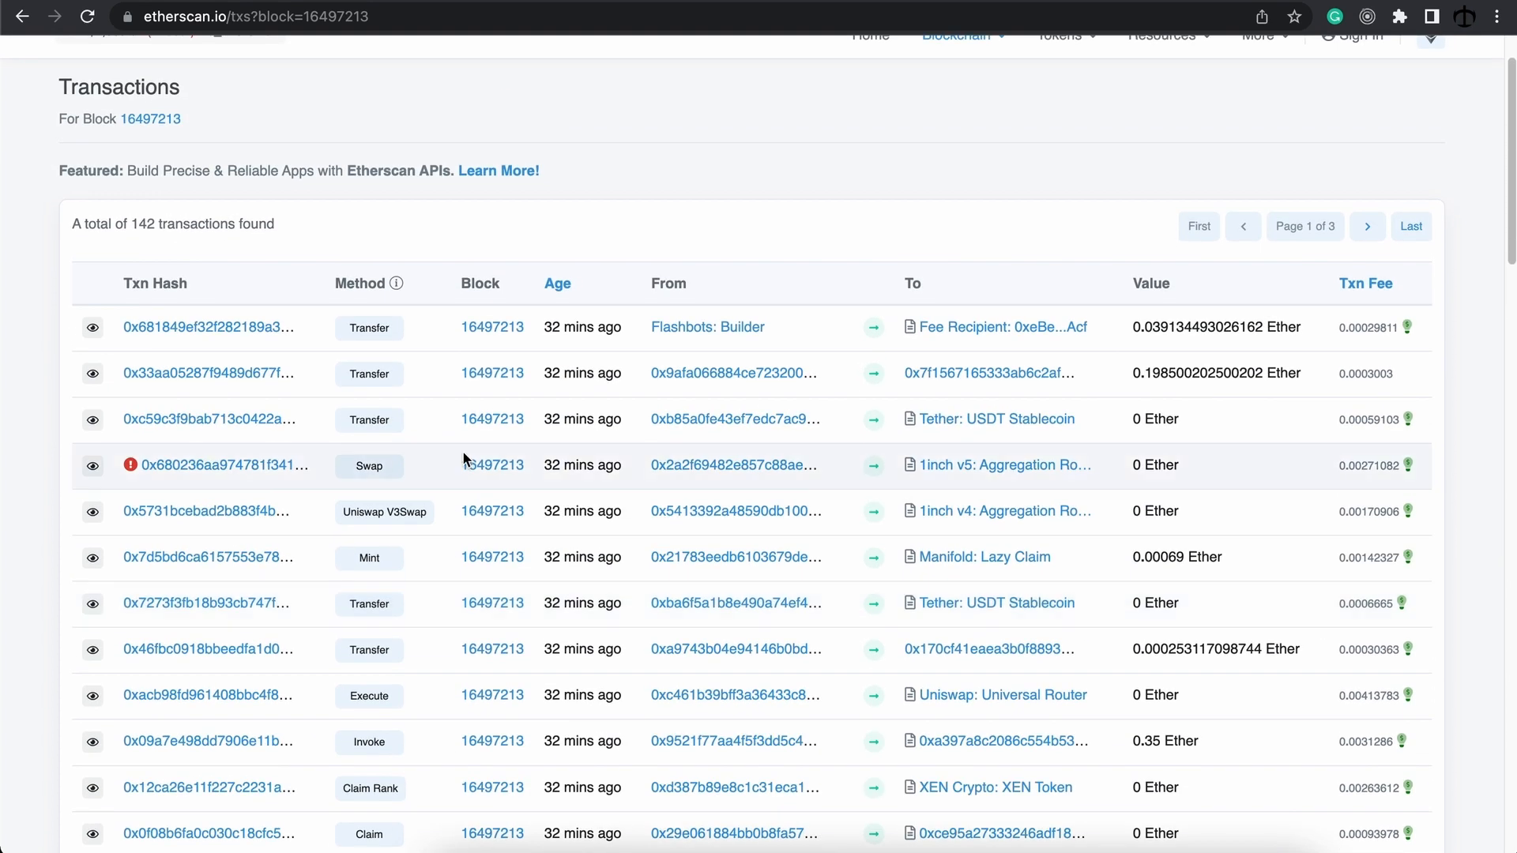